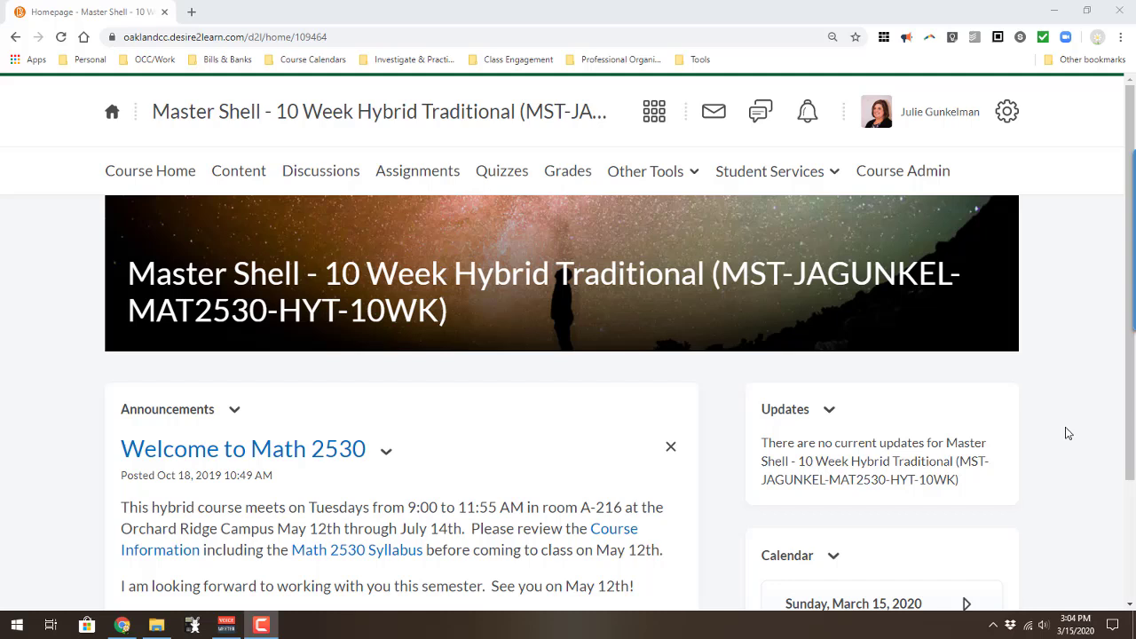
mouse_move(896, 413)
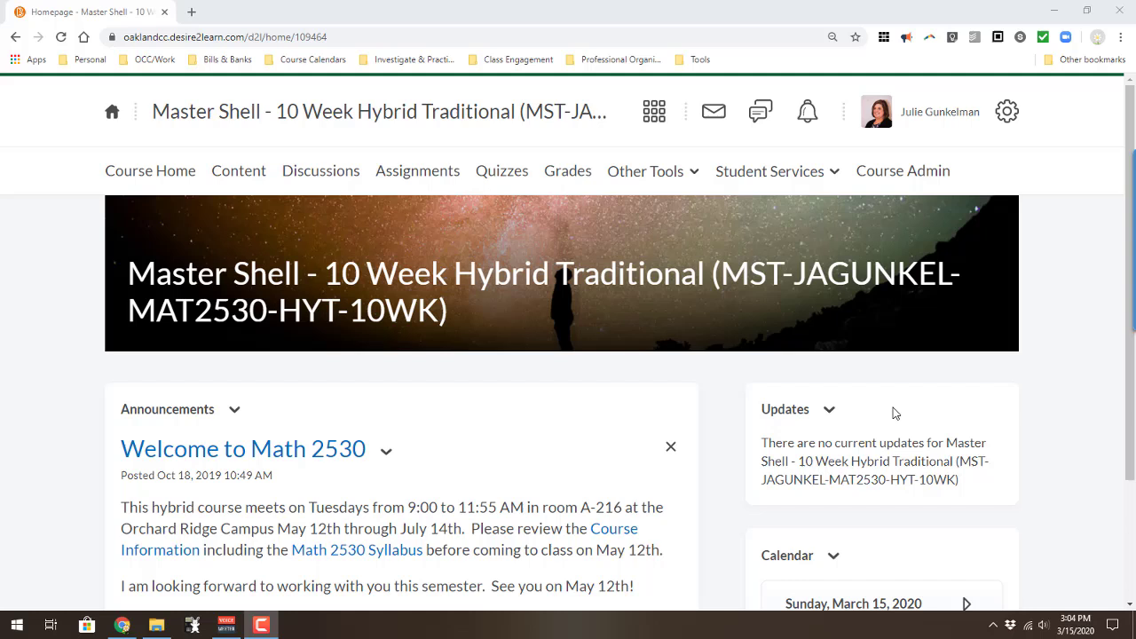
mouse_move(787, 379)
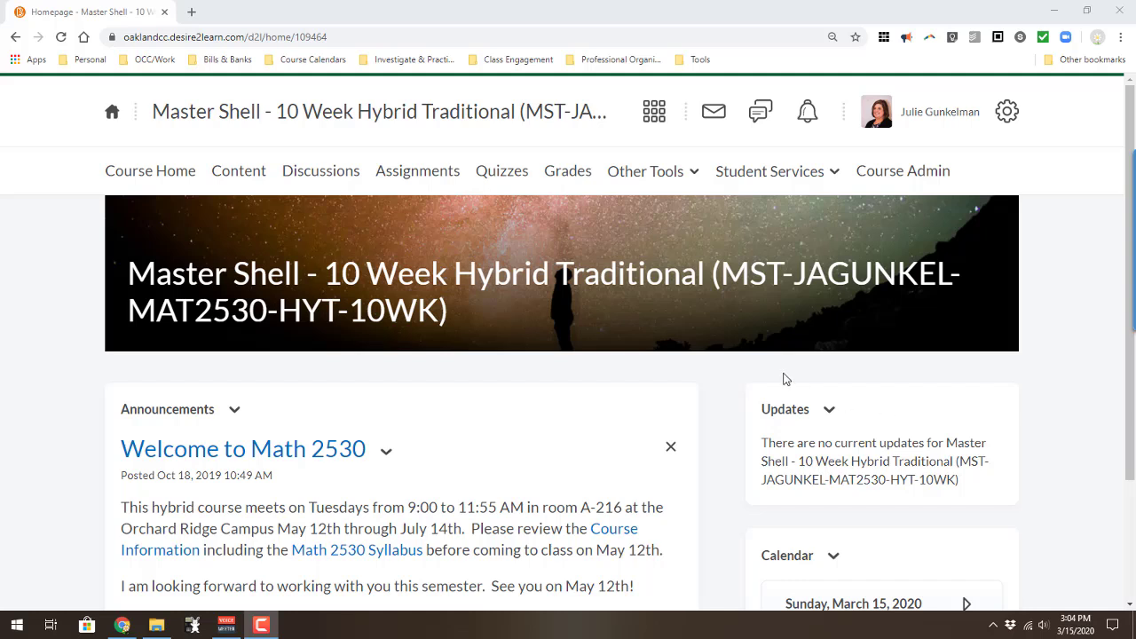
mouse_move(762, 367)
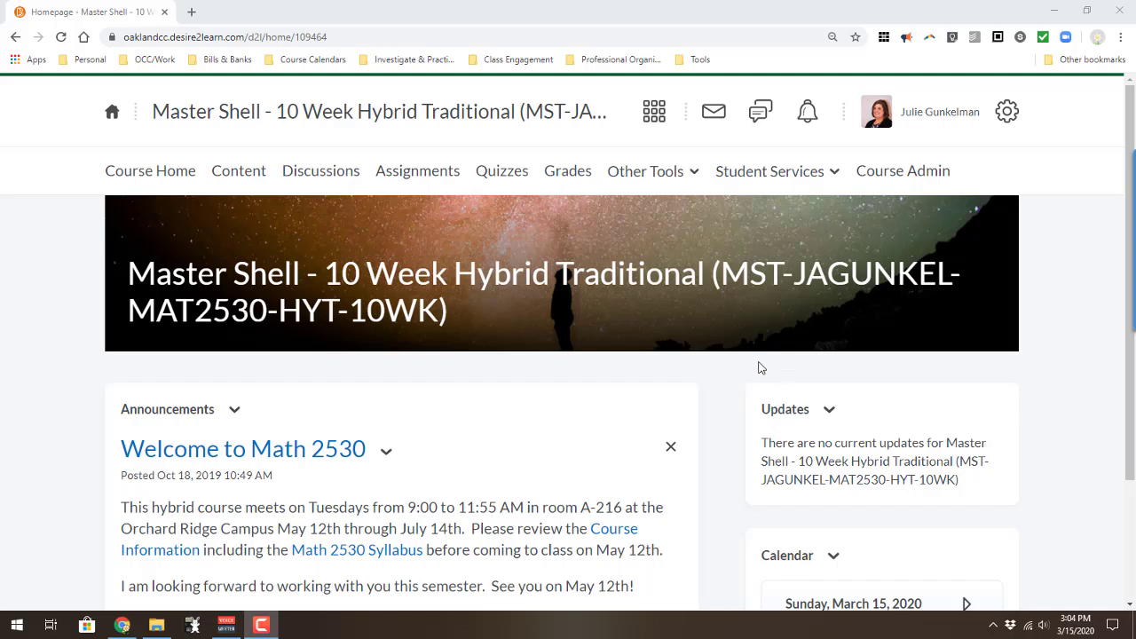
mouse_move(254, 199)
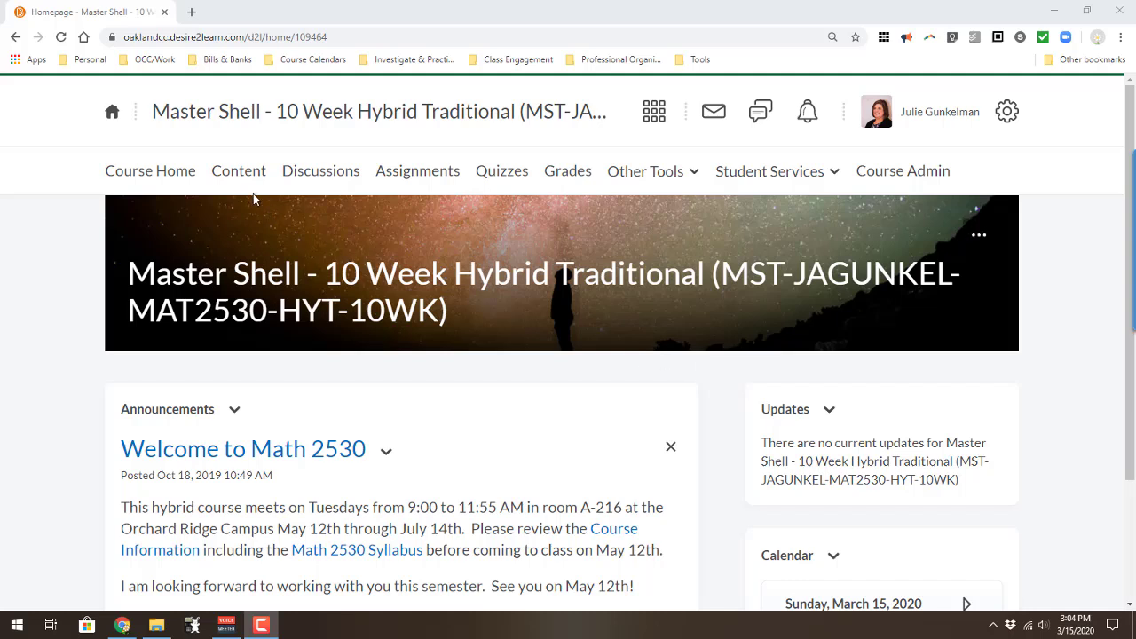
mouse_move(238, 170)
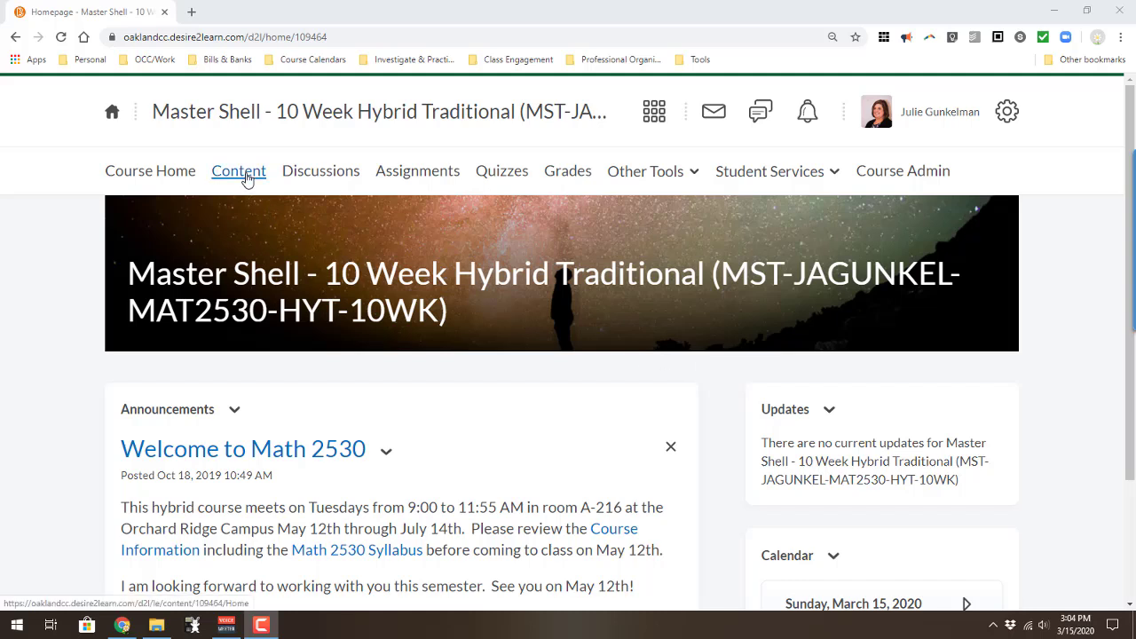
Open the course Content page and the Week 1 Learning Guide.
click(238, 171)
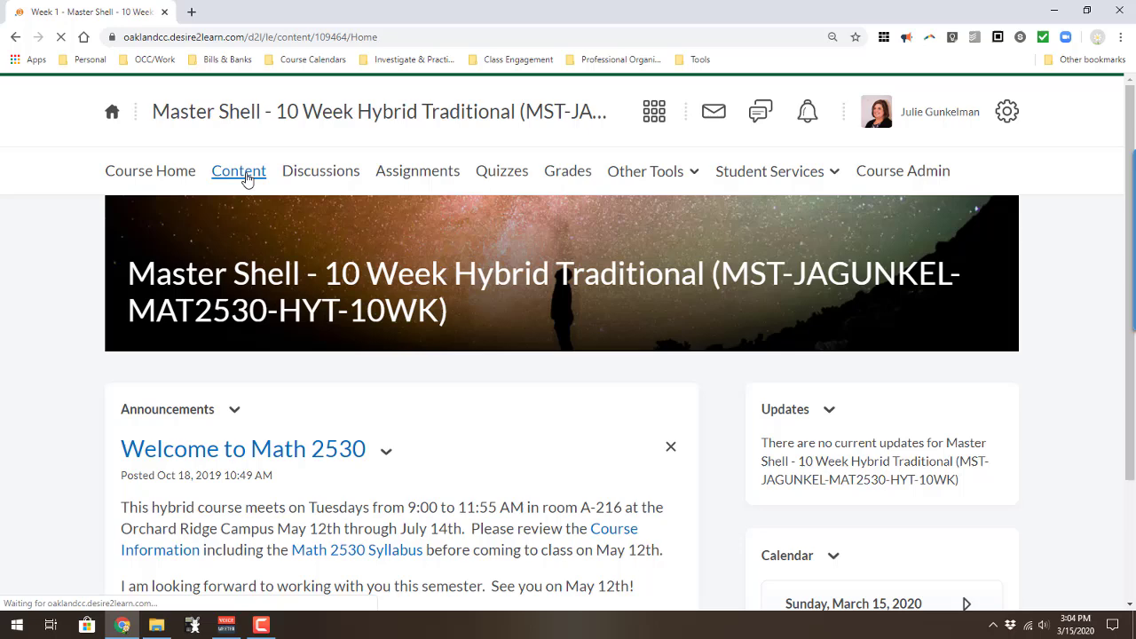
click(238, 170)
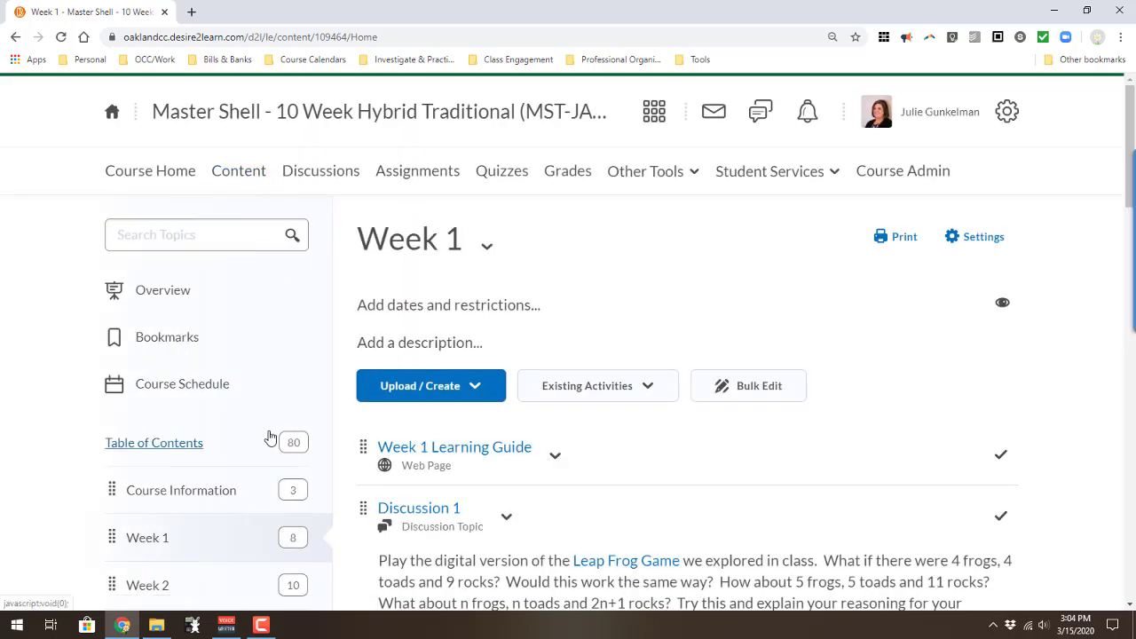
scroll(down, 3)
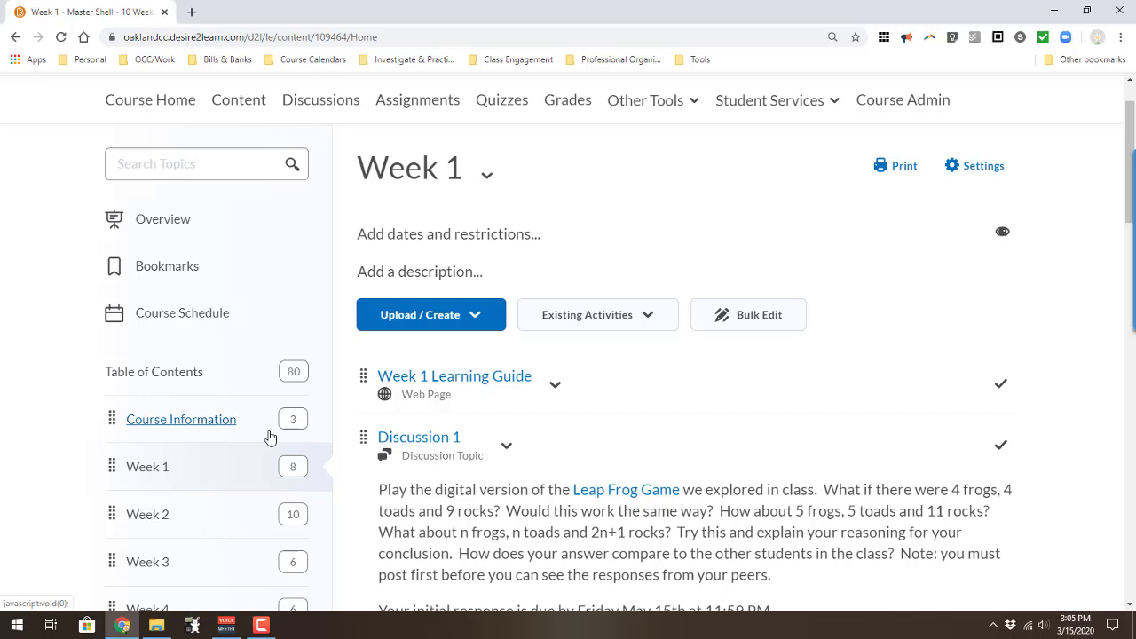
mouse_move(435, 419)
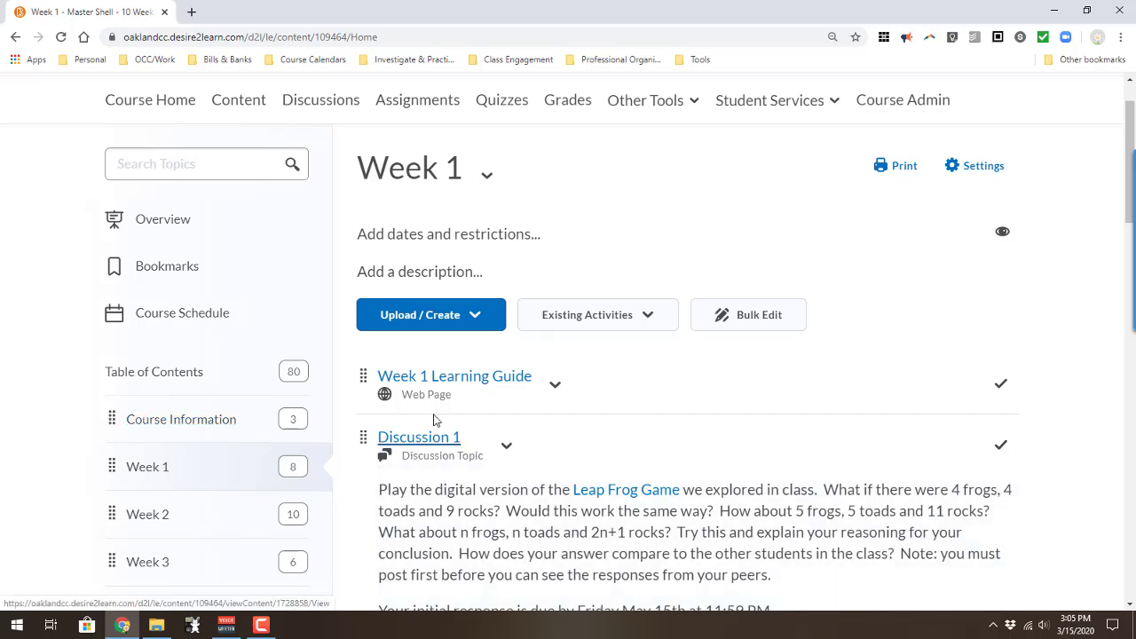
mouse_move(456, 384)
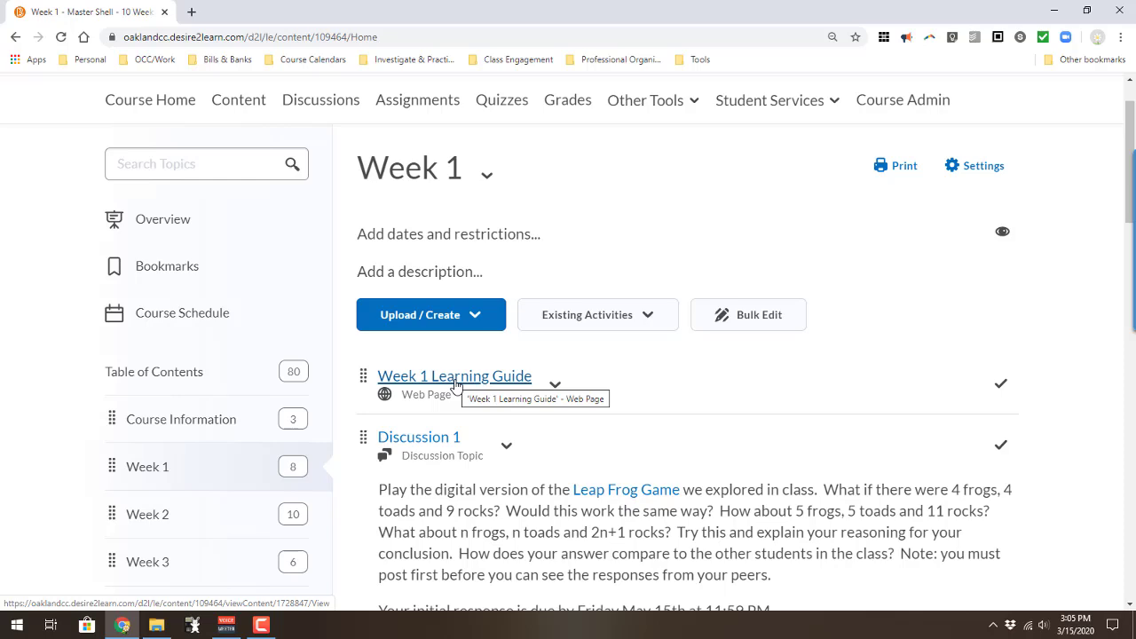
click(455, 376)
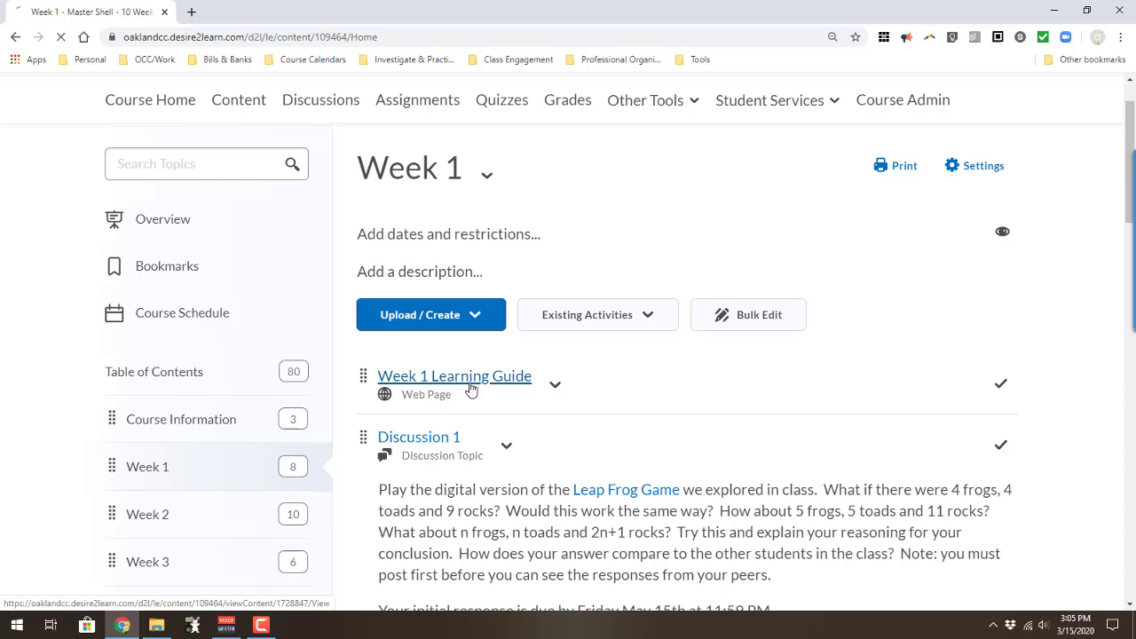
Page through the Week 1 items, then step back to Prep Work Assignment 1.
click(455, 376)
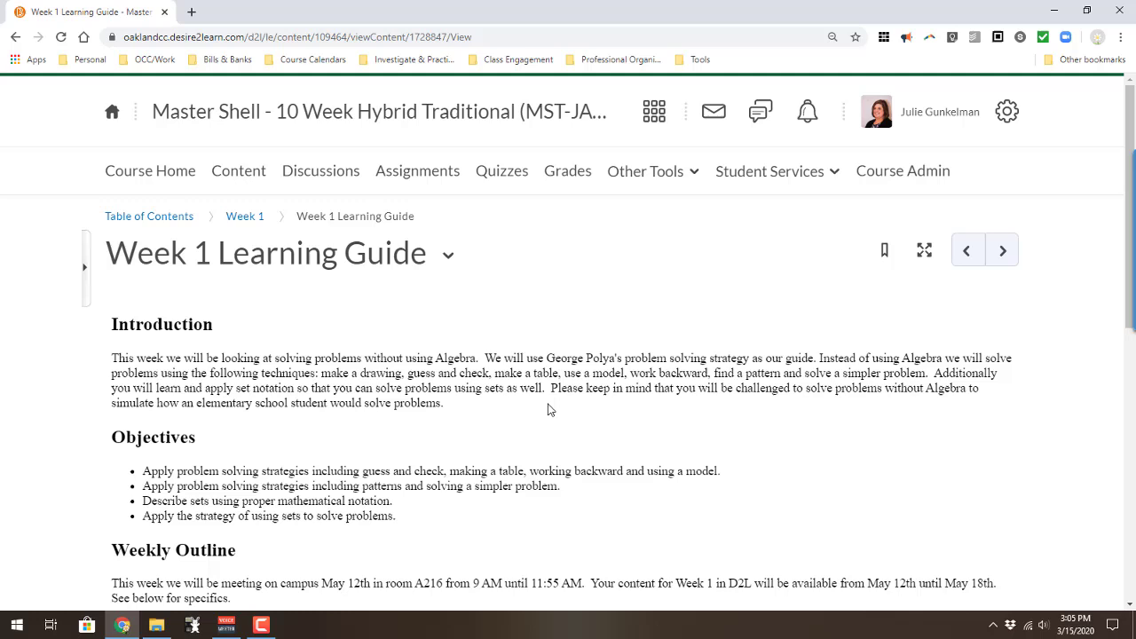
mouse_move(585, 418)
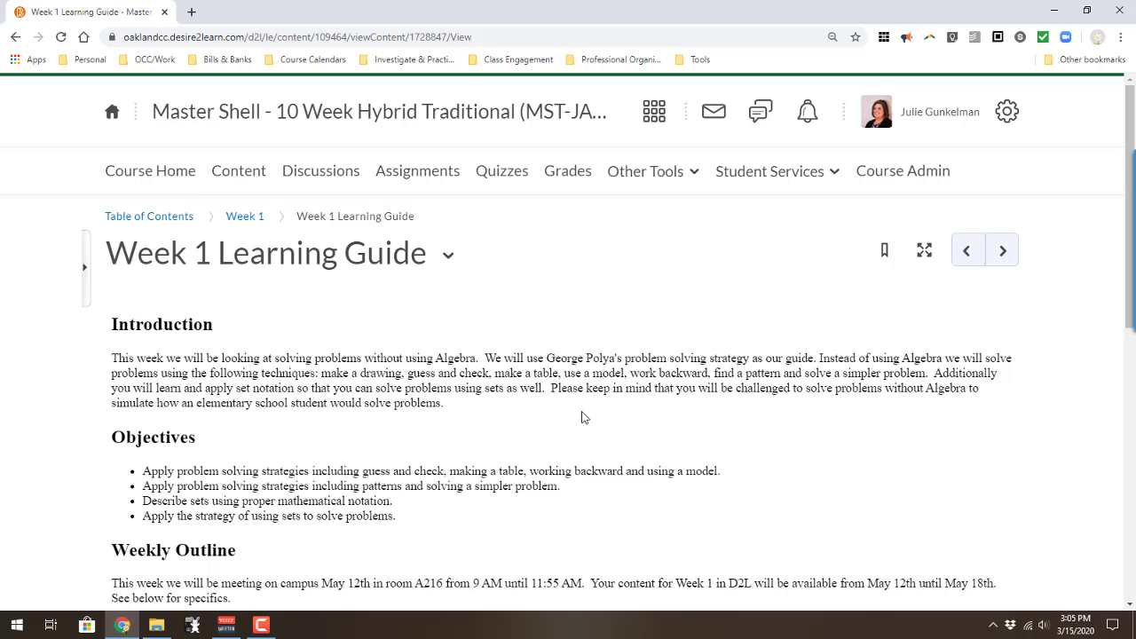
click(1002, 249)
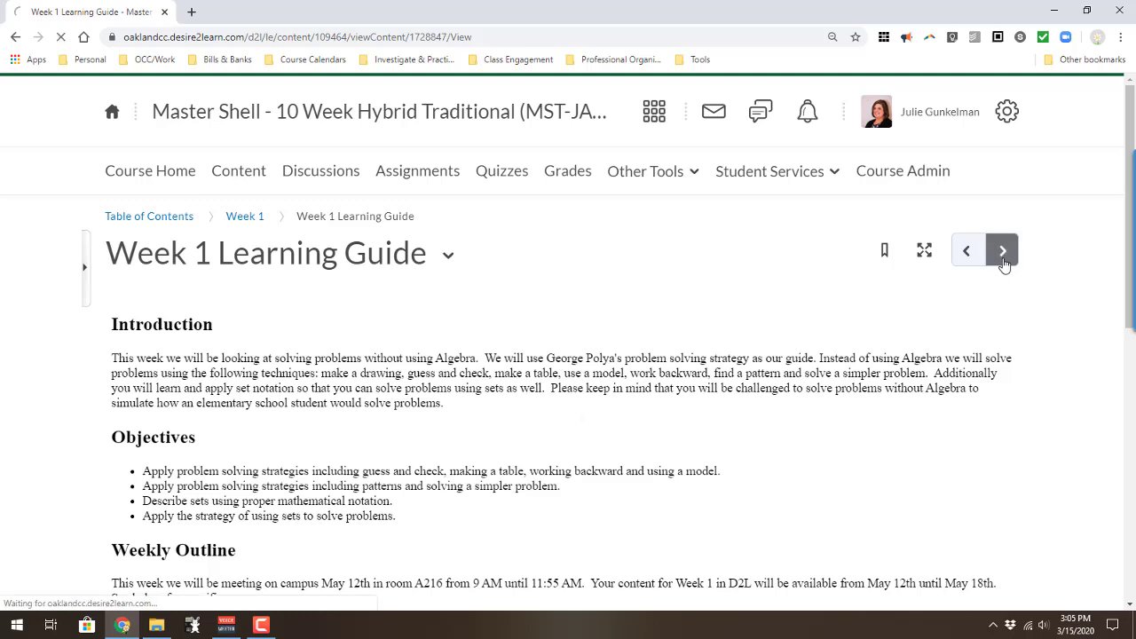
click(1002, 249)
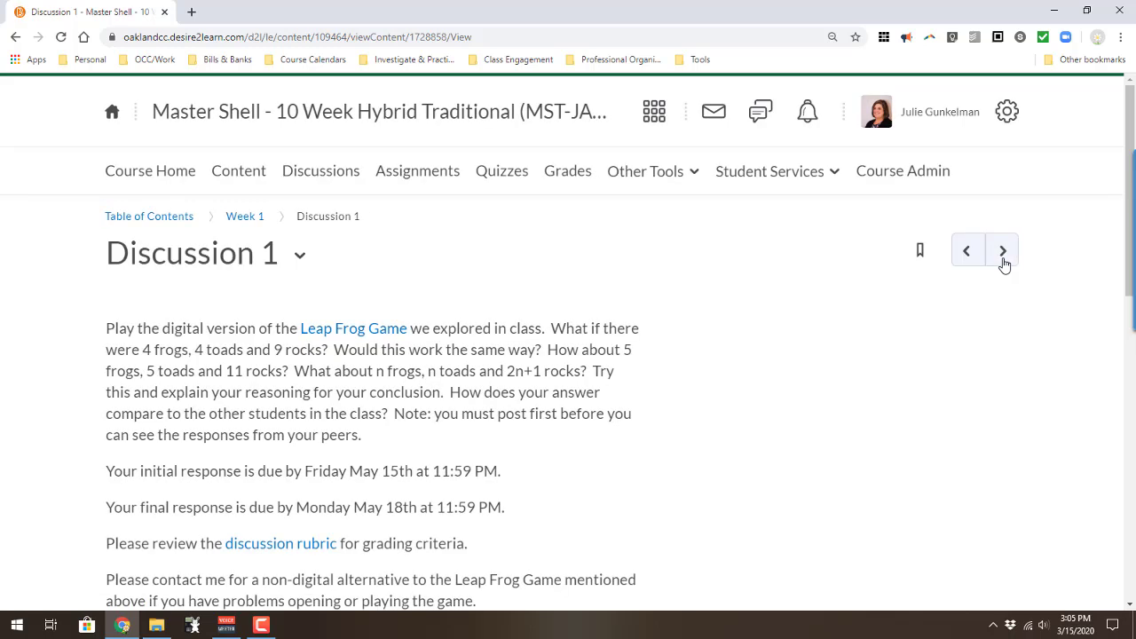
click(1003, 249)
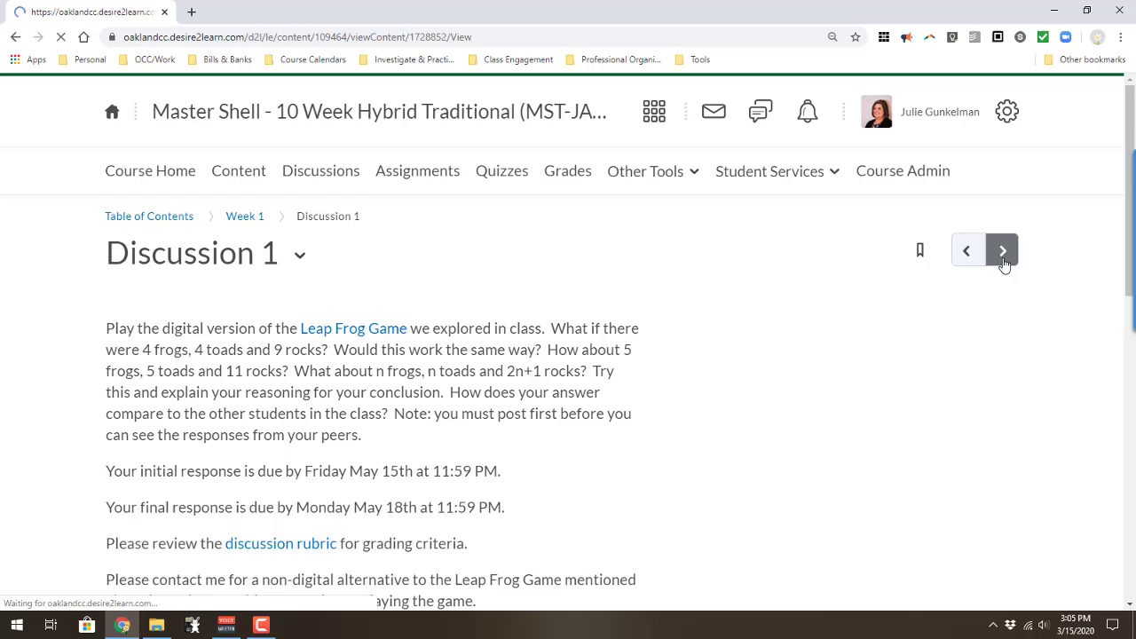
click(1002, 250)
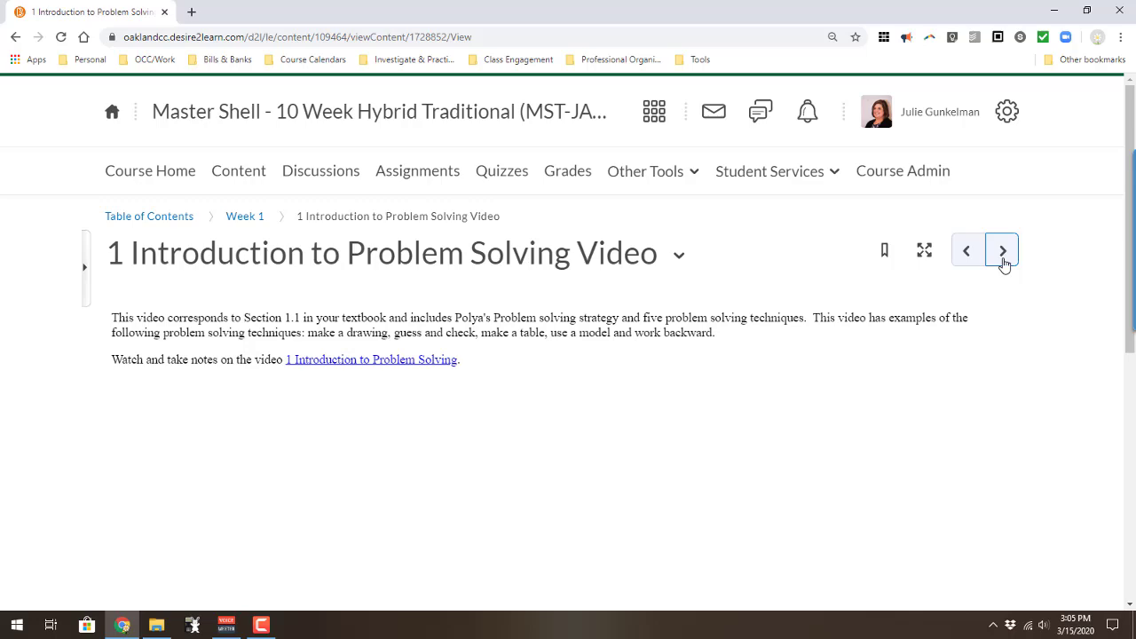
click(1001, 249)
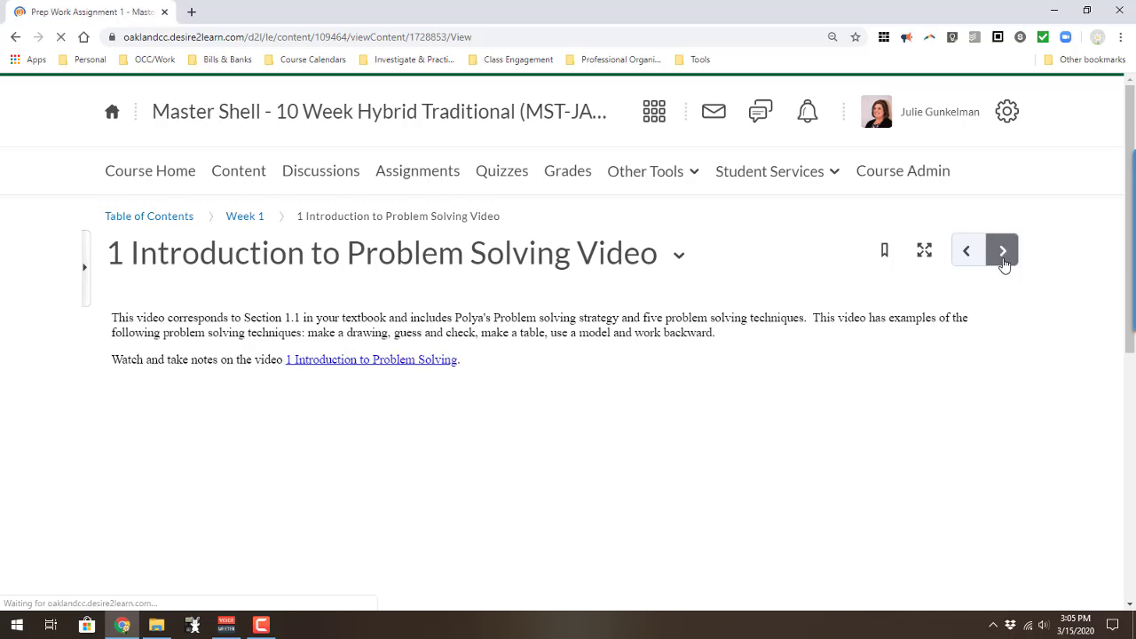
click(1002, 249)
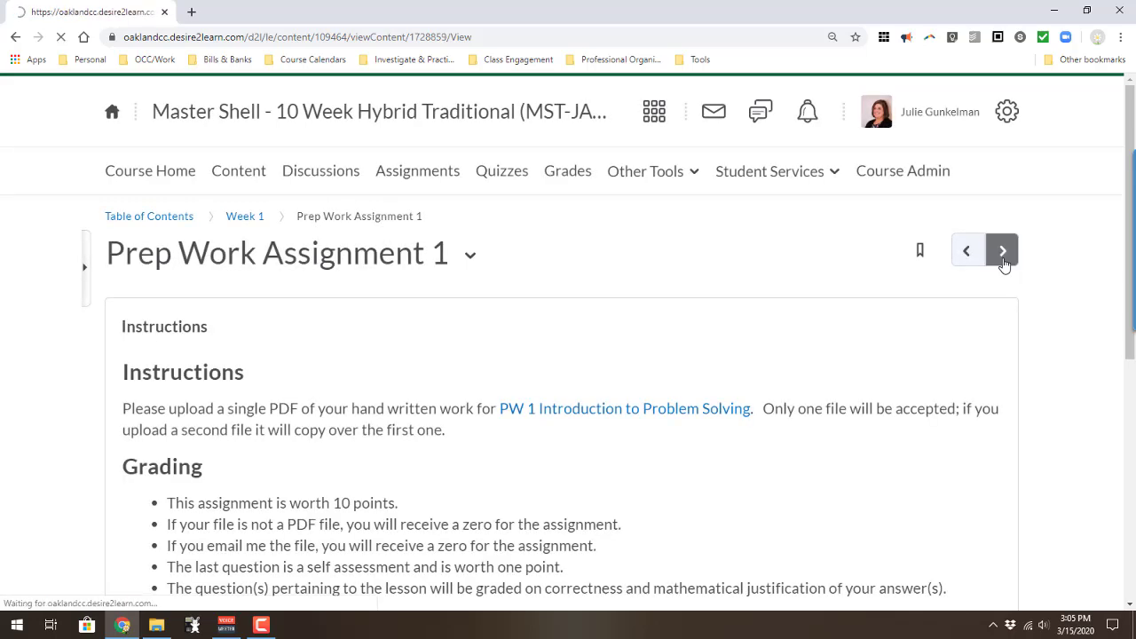
click(1001, 250)
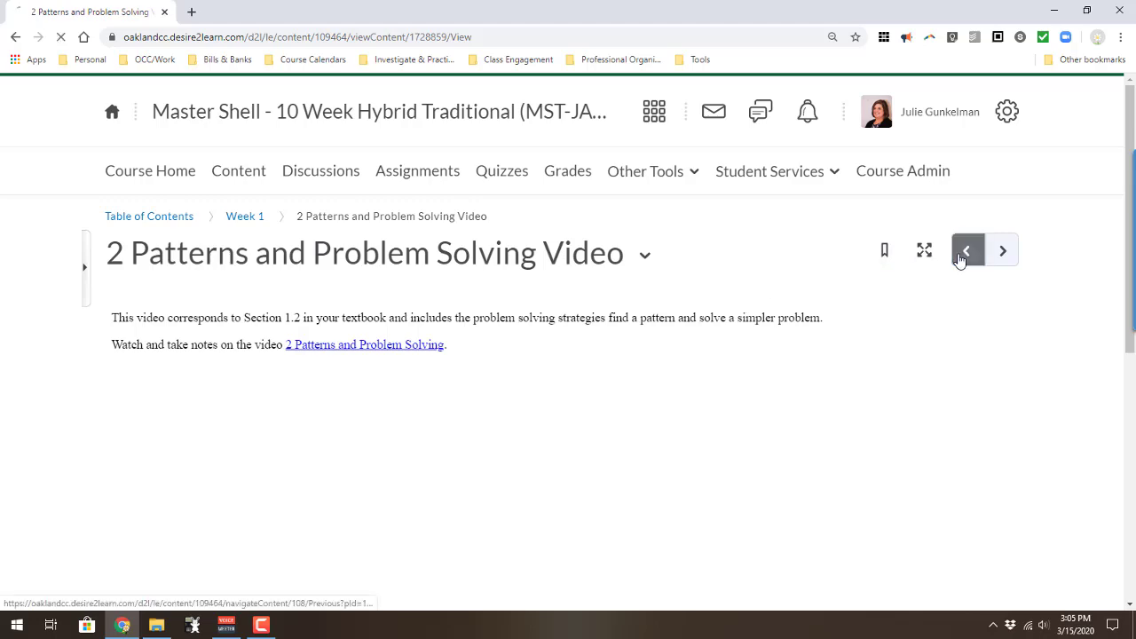
click(967, 250)
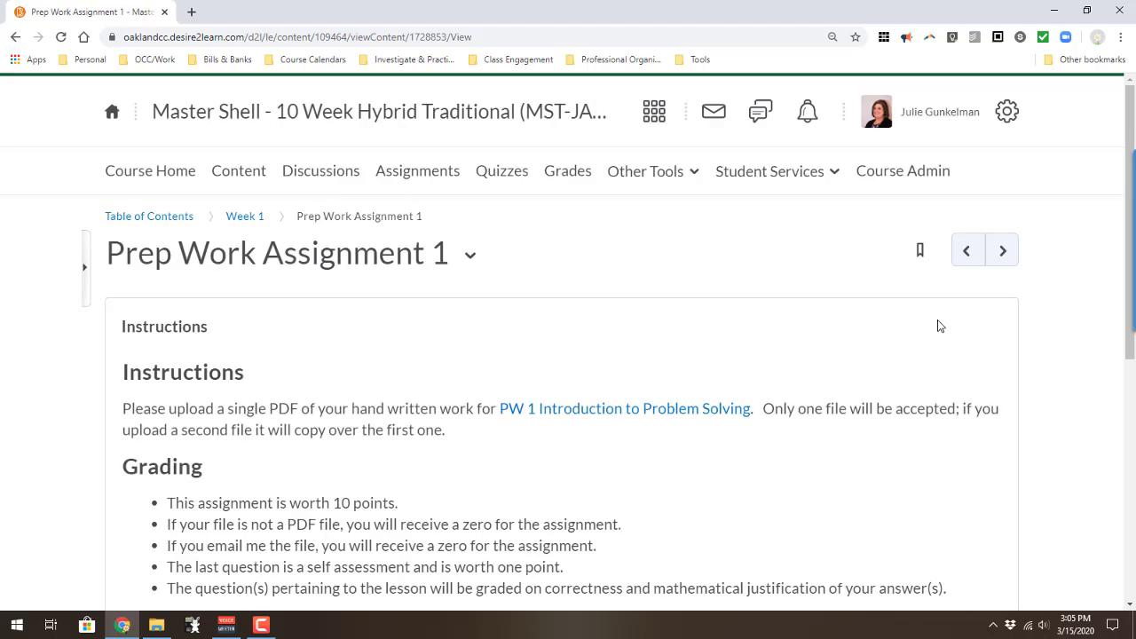
scroll(down, 3)
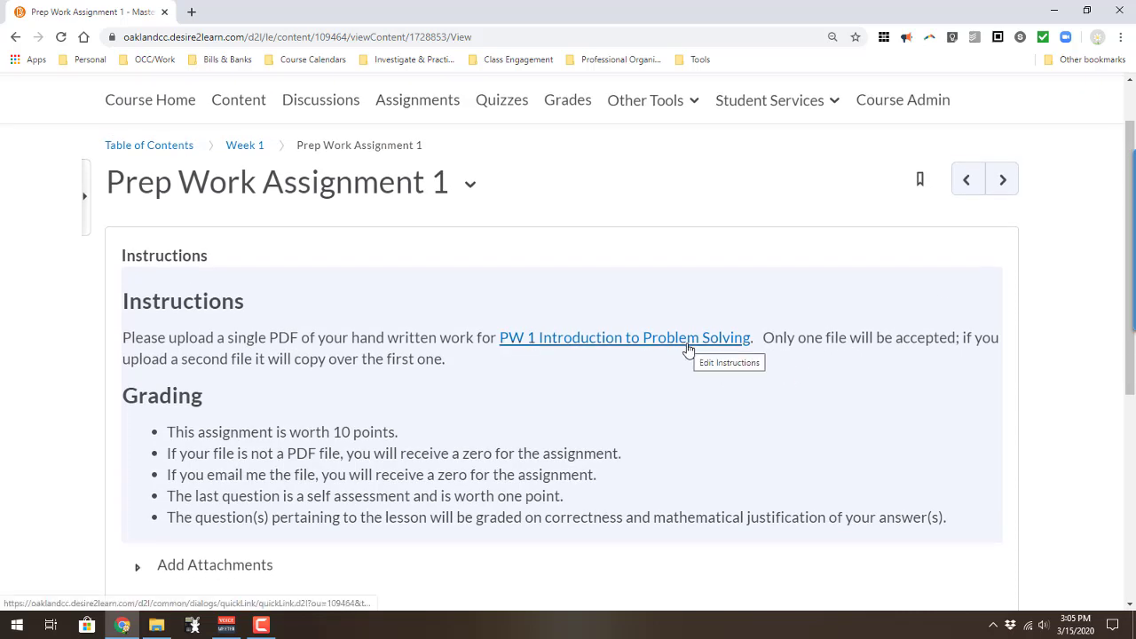
mouse_move(447, 517)
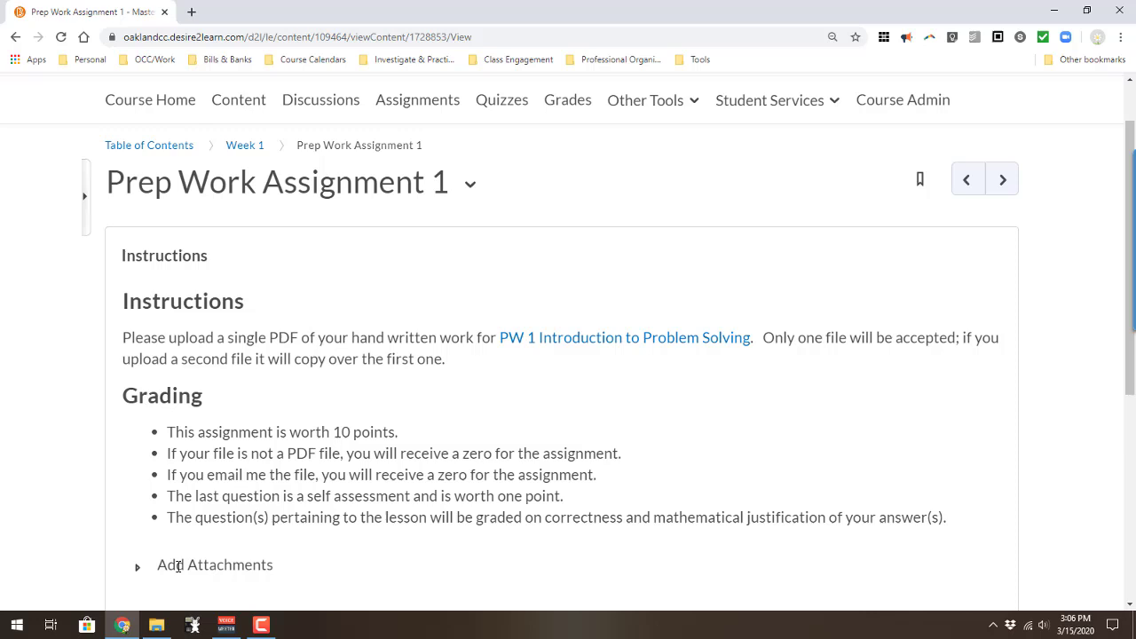
mouse_move(652, 343)
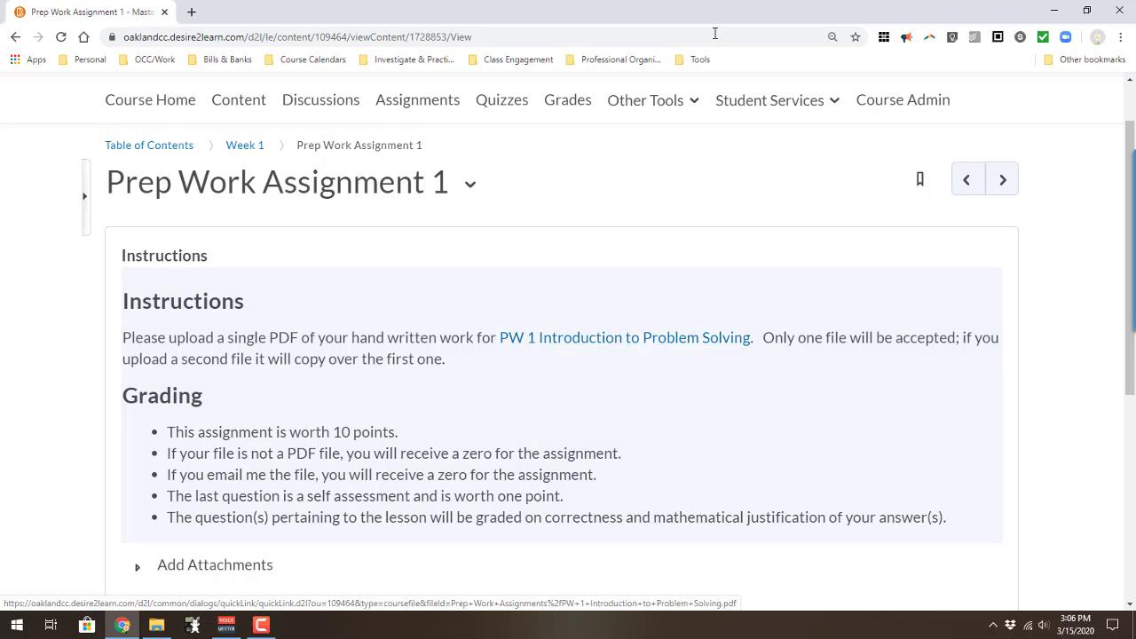
Page past the Patterns and Problem Solving video to Prep Work Assignment 2.
click(1002, 178)
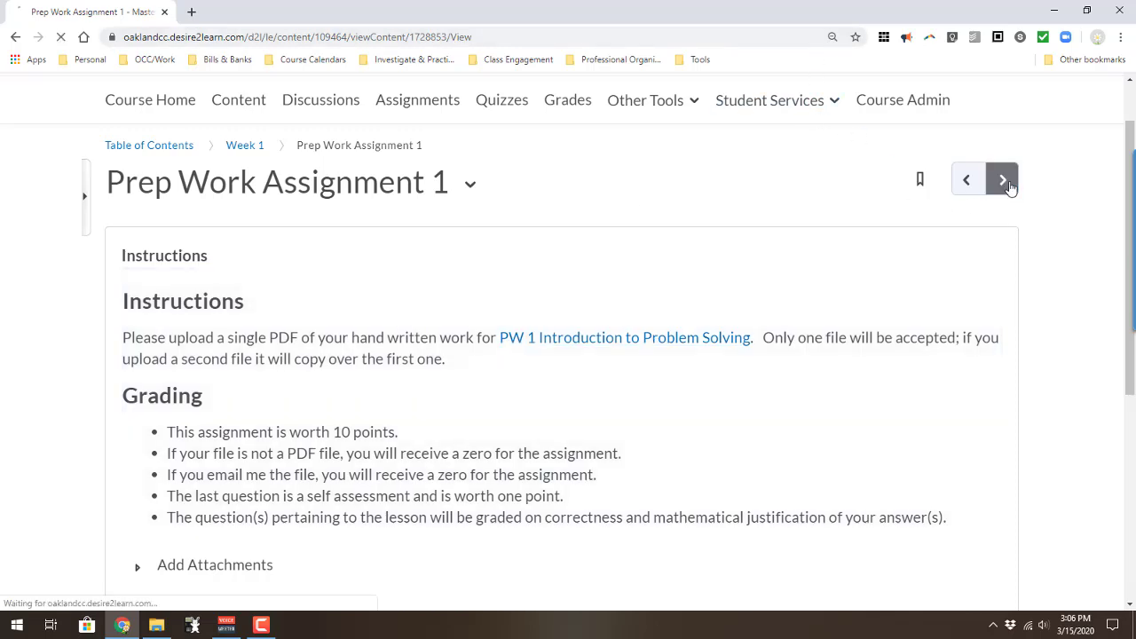
click(1001, 179)
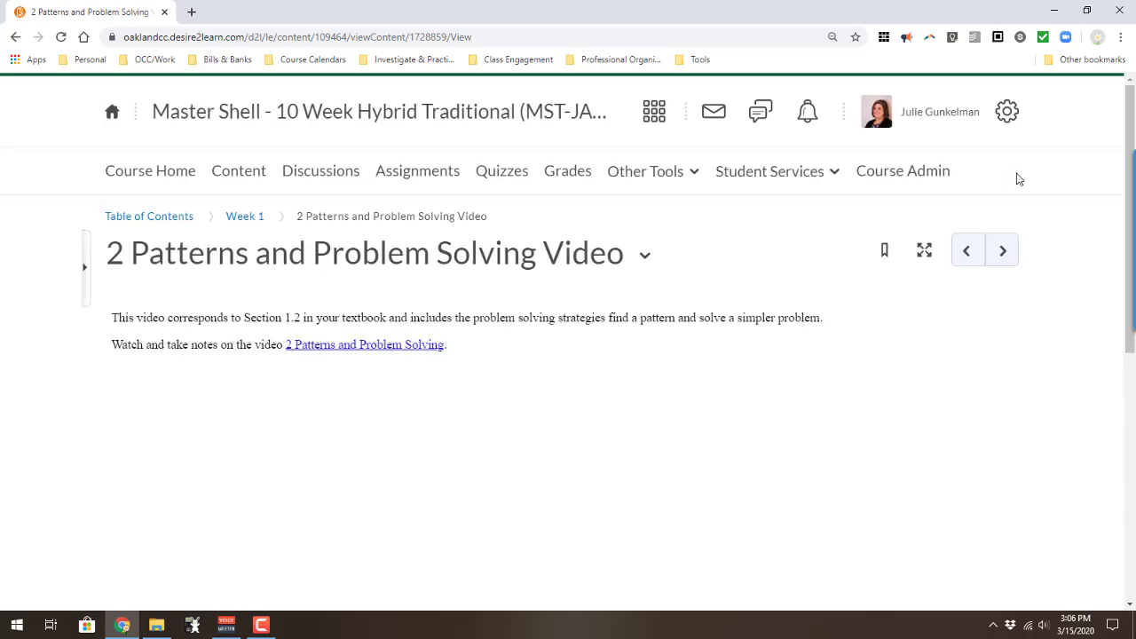
click(1003, 249)
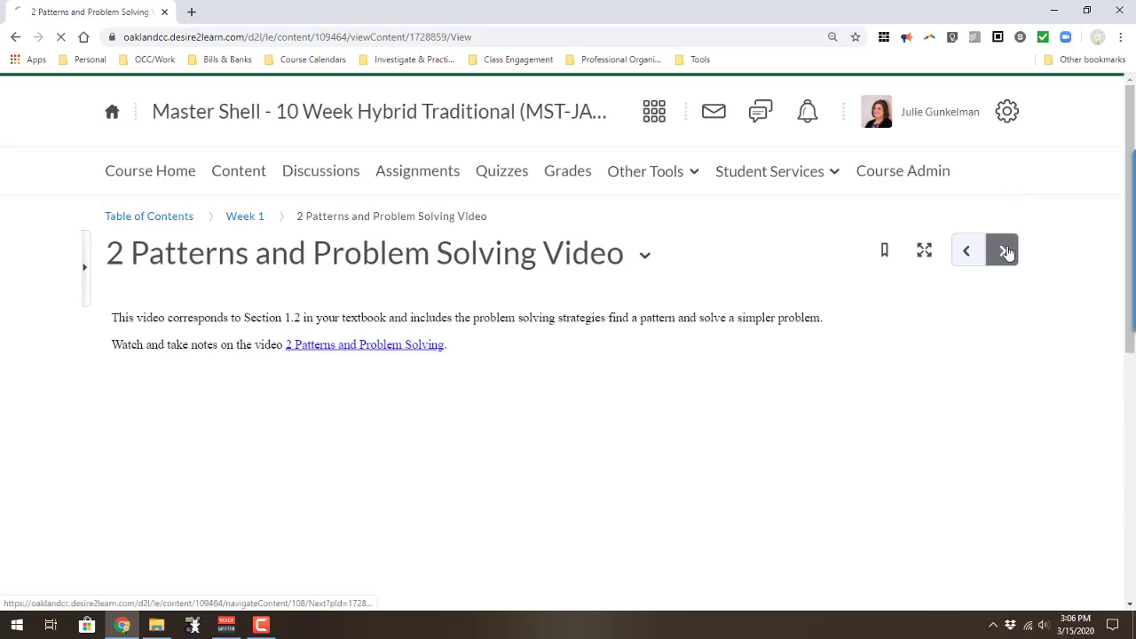
click(1002, 250)
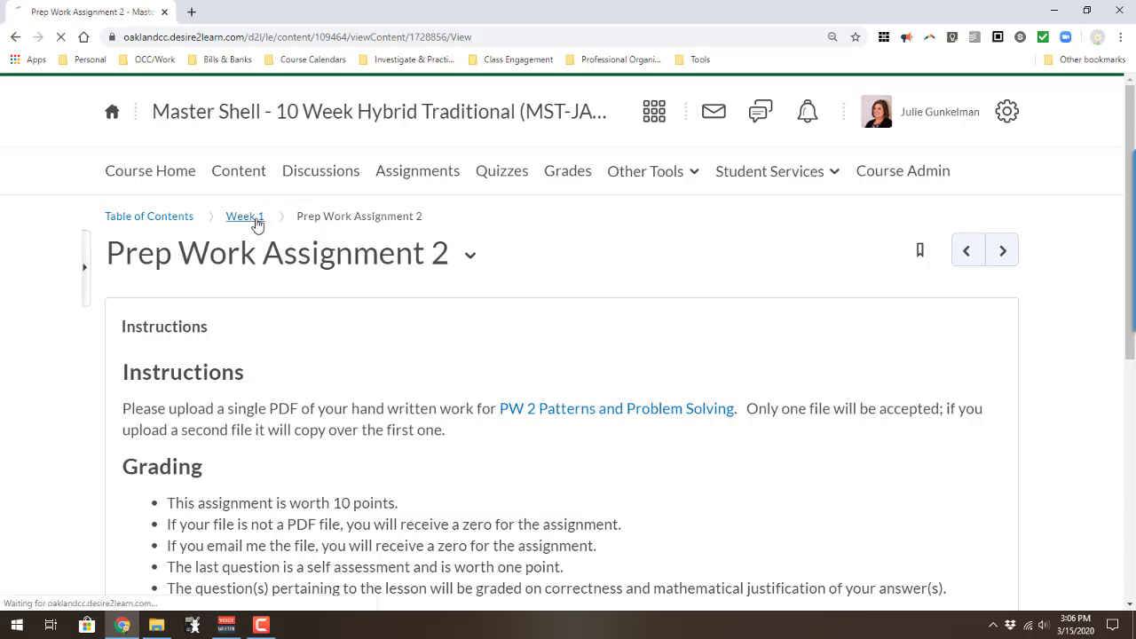
click(244, 216)
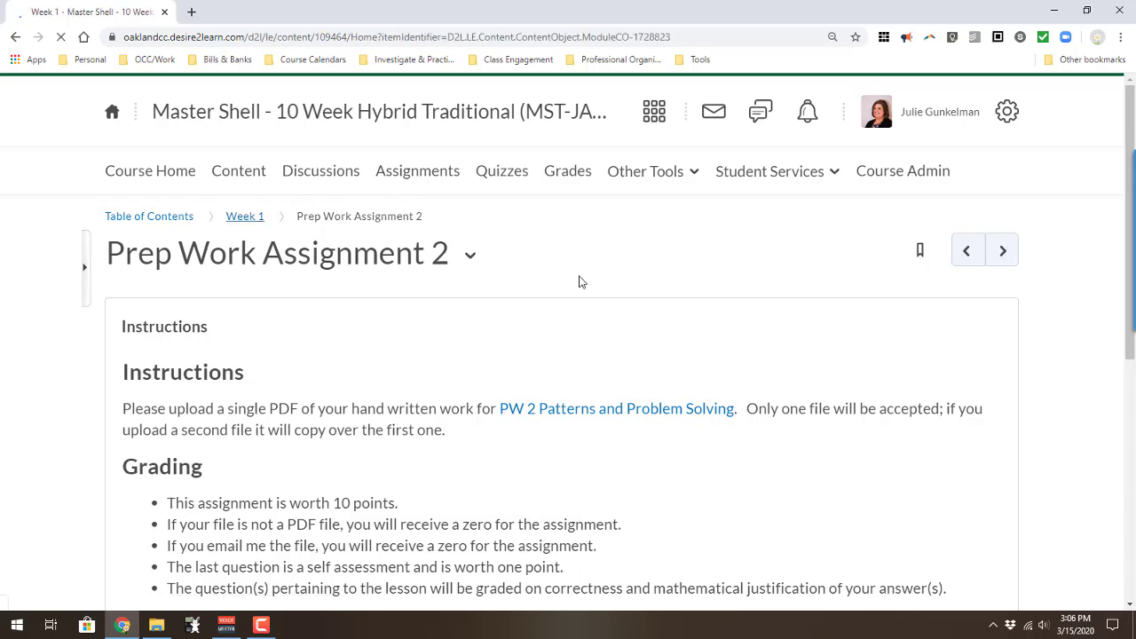
click(245, 216)
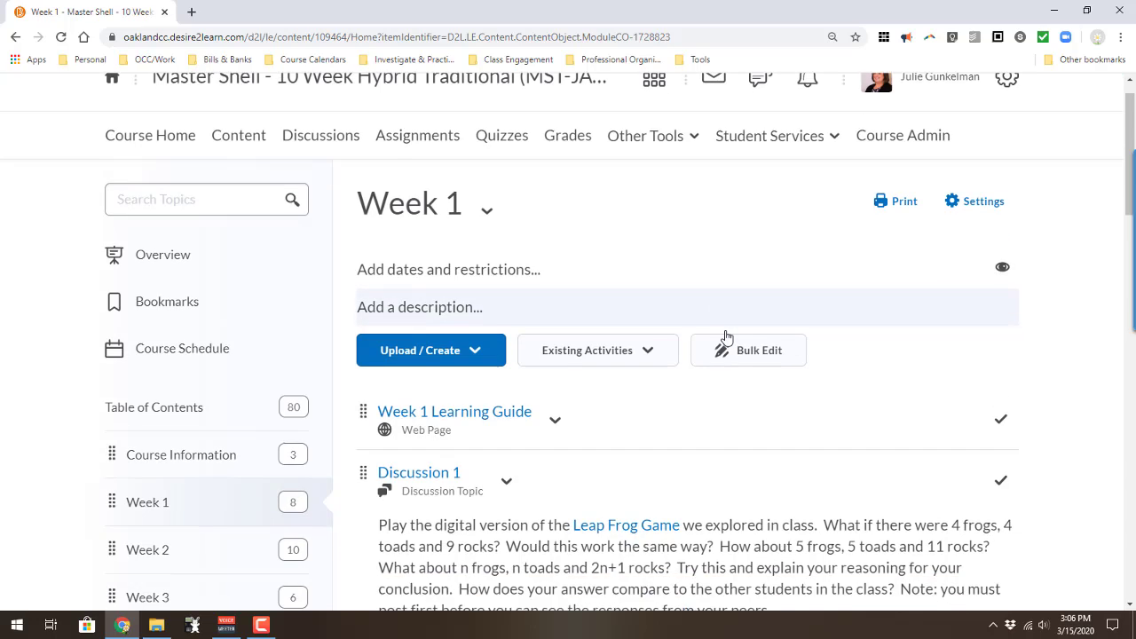
scroll(down, 3)
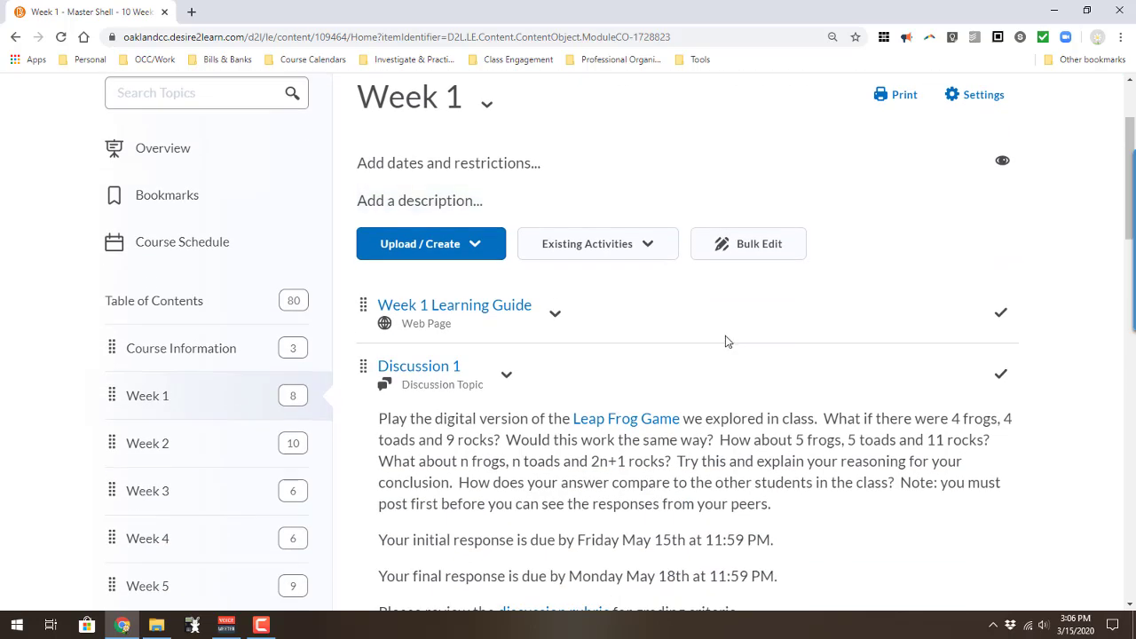
mouse_move(1001, 312)
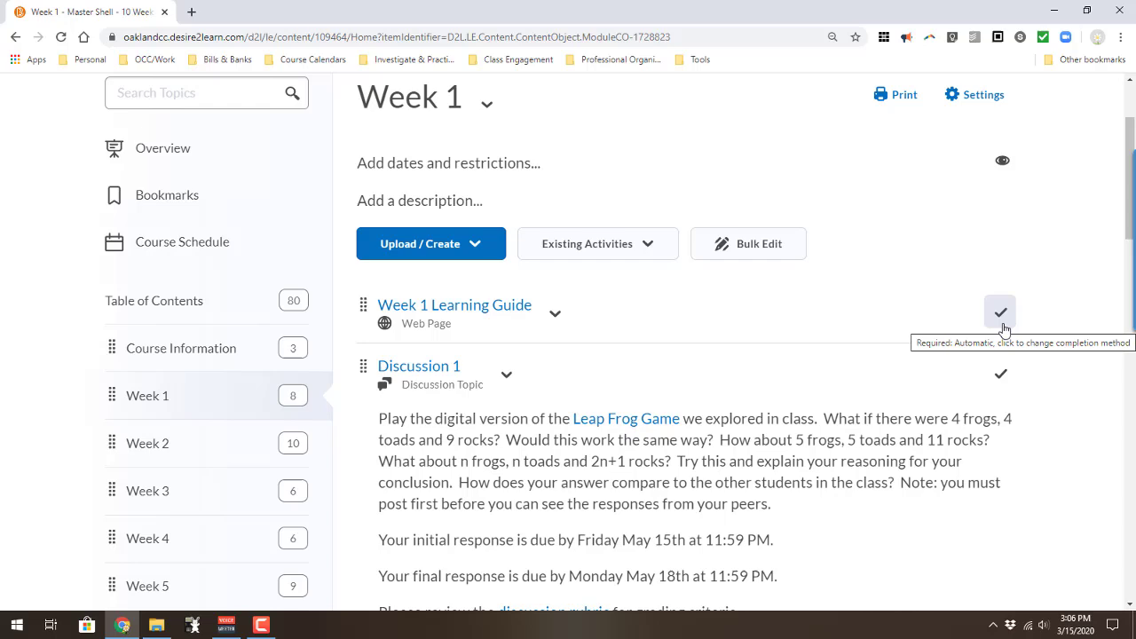
mouse_move(1019, 405)
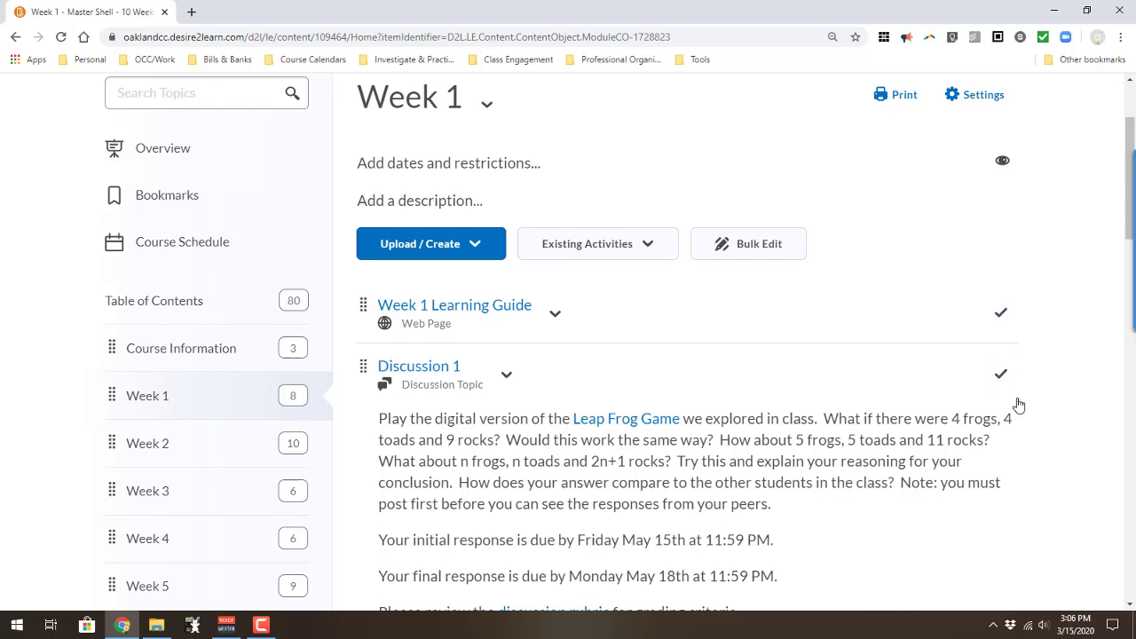
scroll(down, 3)
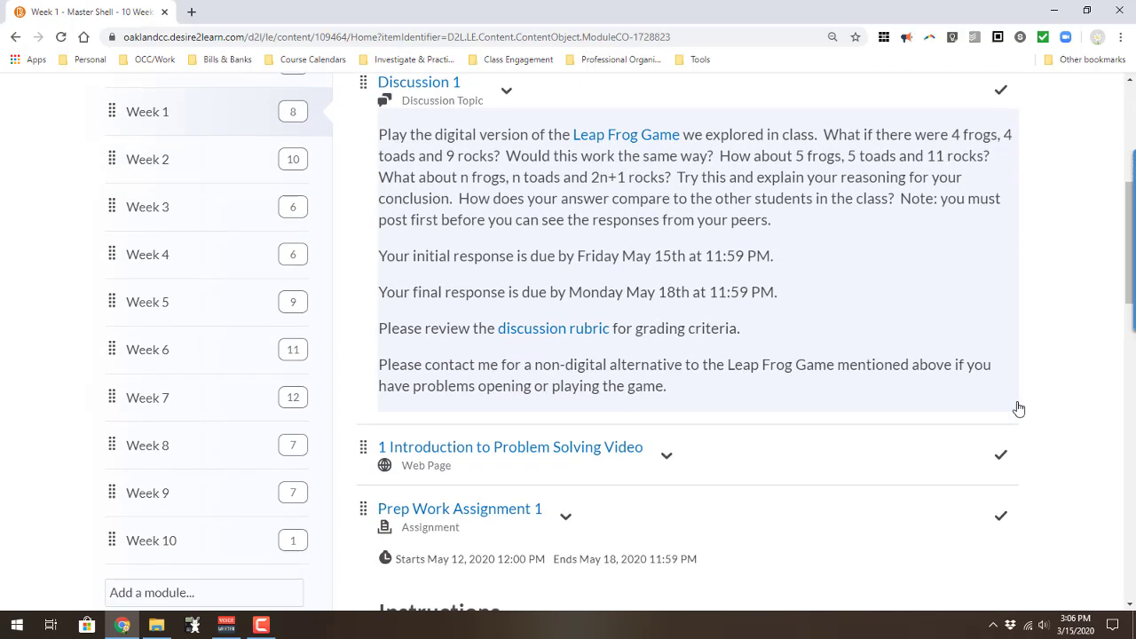
scroll(down, 3)
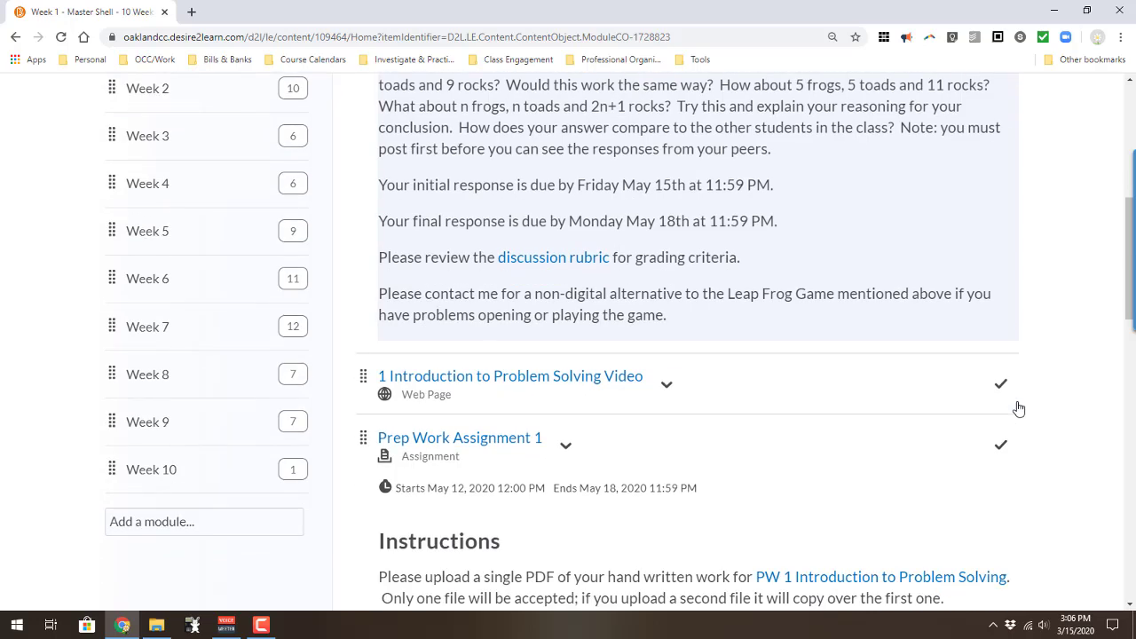
scroll(down, 3)
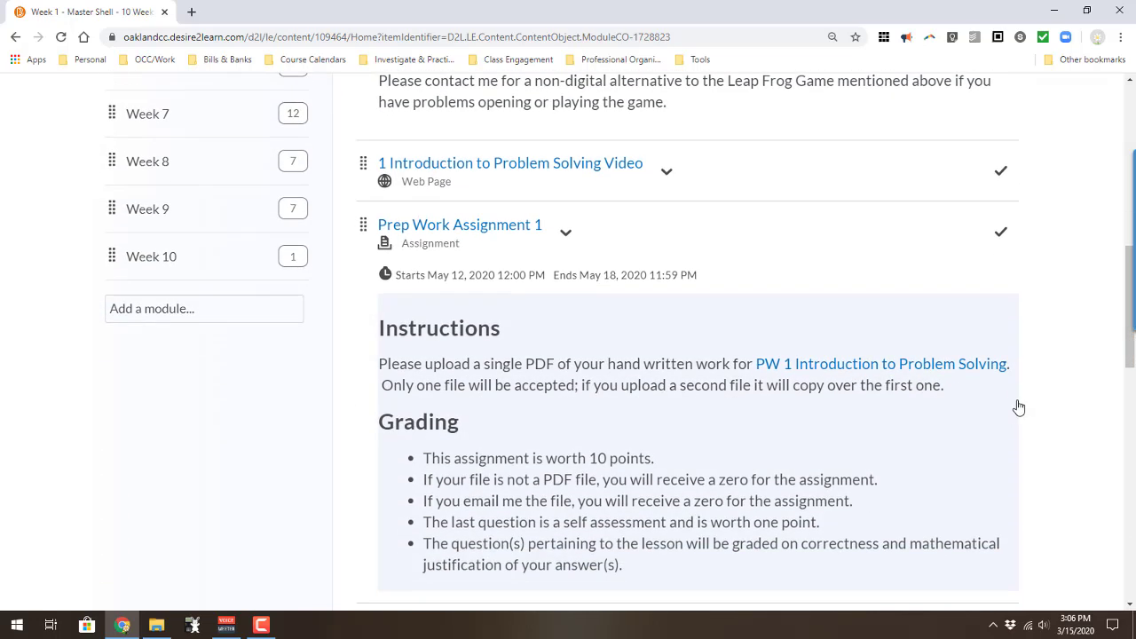
scroll(down, 3)
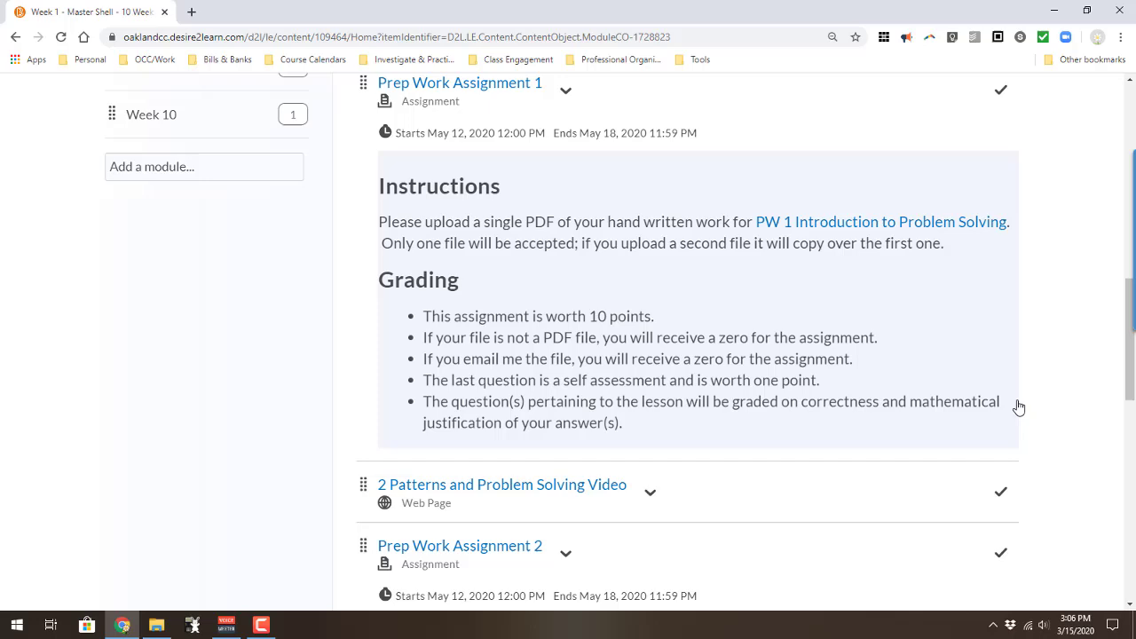
scroll(down, 3)
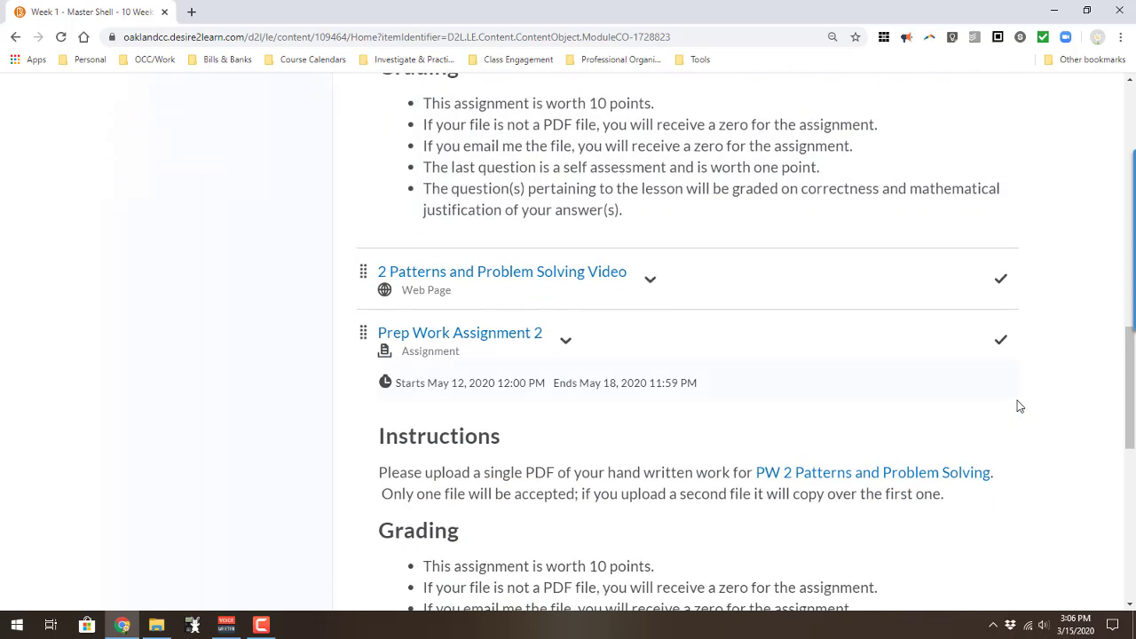
scroll(down, 3)
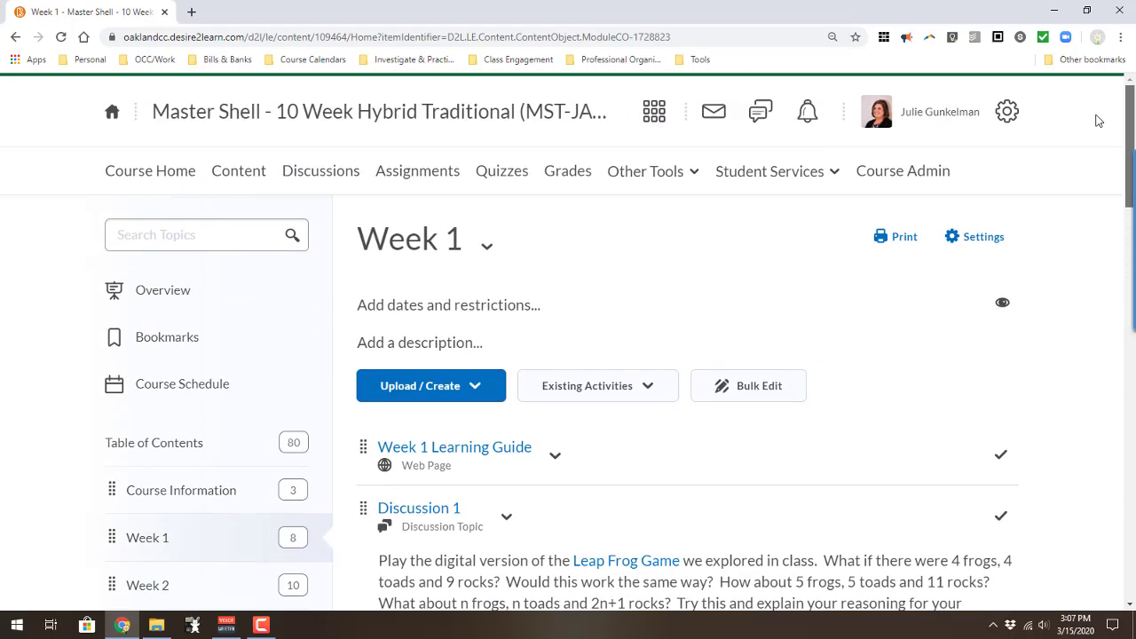
Switch to the College Algebra T/Th 10 AM course and go to its Content area.
click(656, 111)
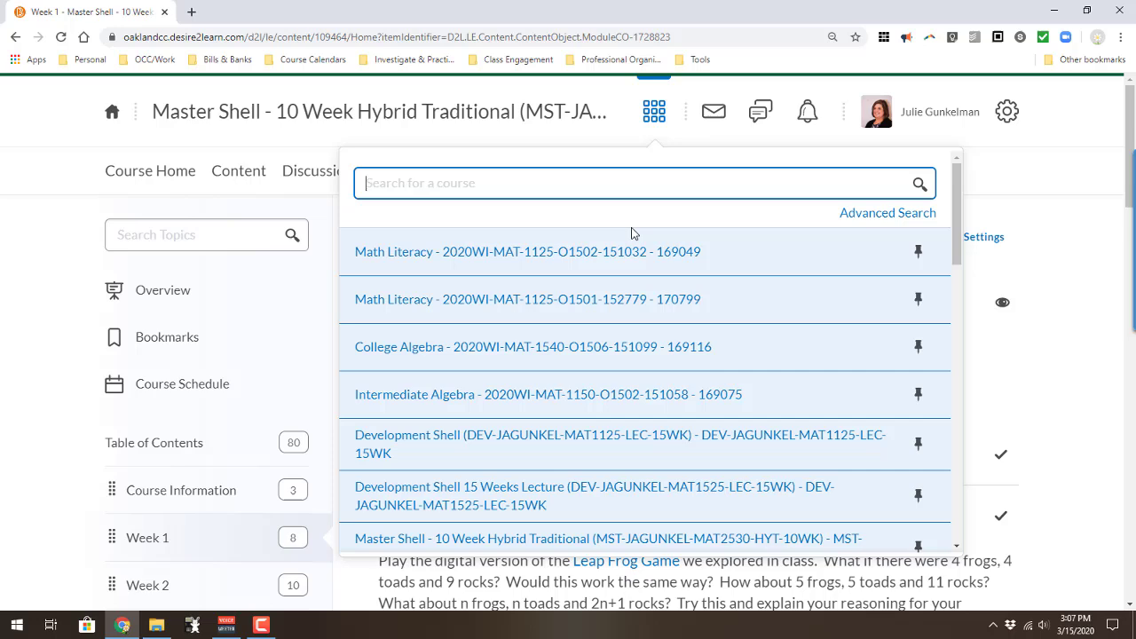
click(531, 346)
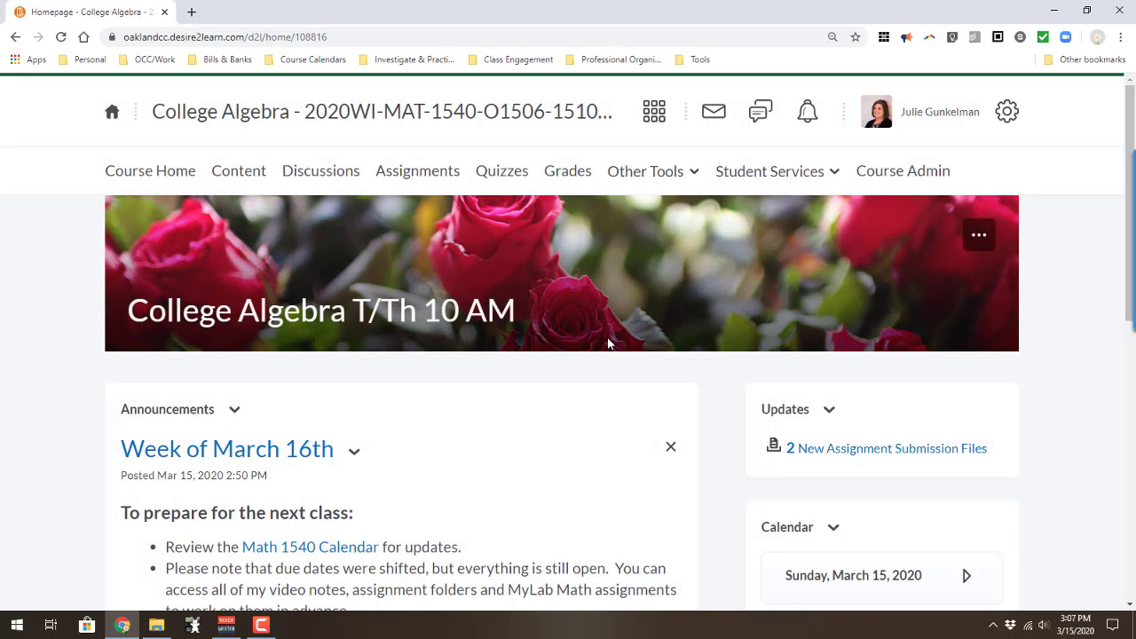
mouse_move(601, 340)
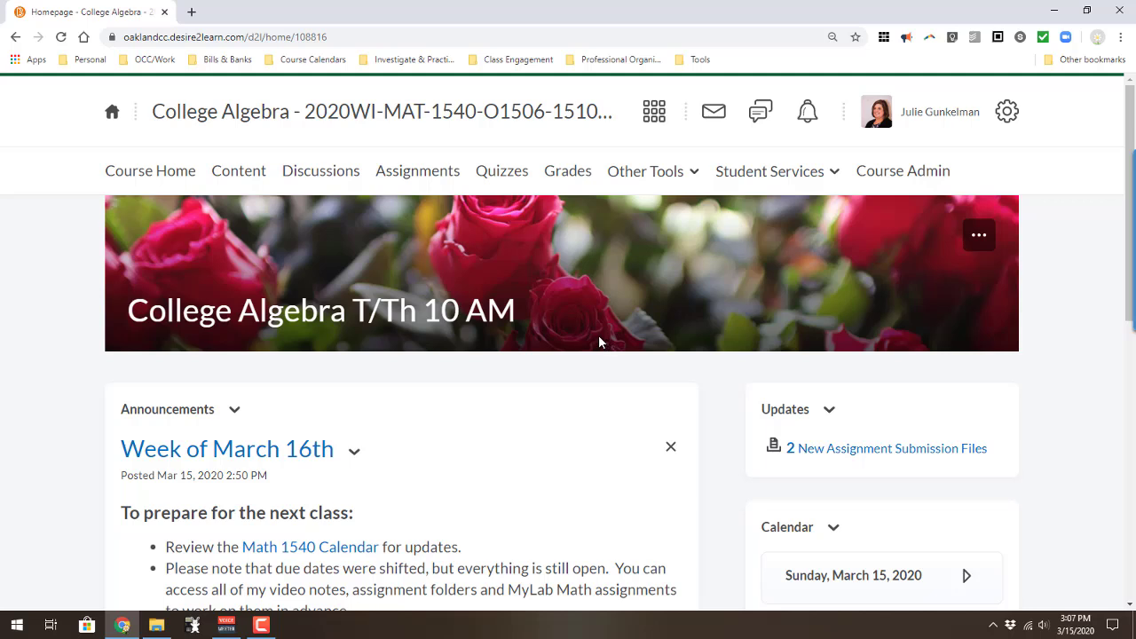
click(239, 170)
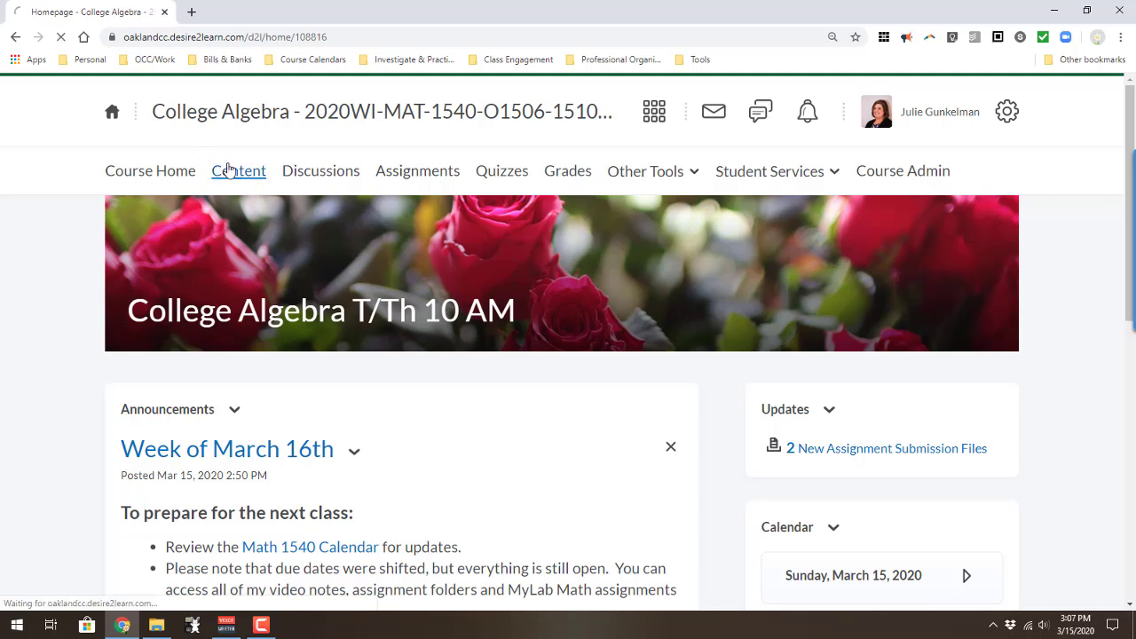
Show the MyLab Math module with Pearson MyLab Math Links collapsed, scrolling to Video Notes.
click(237, 170)
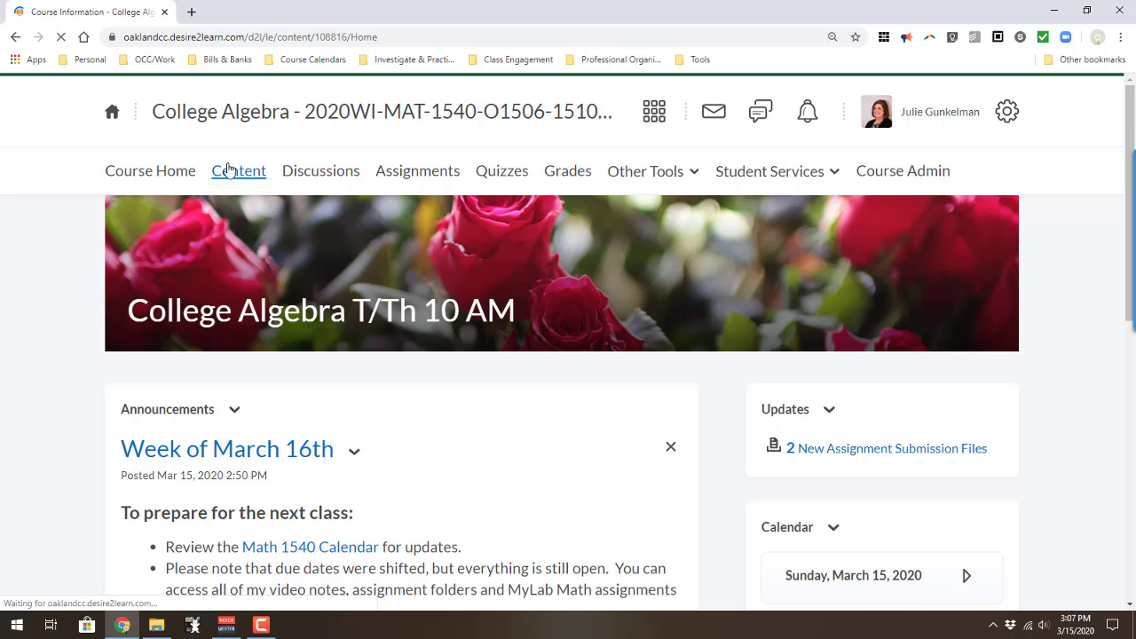
click(238, 170)
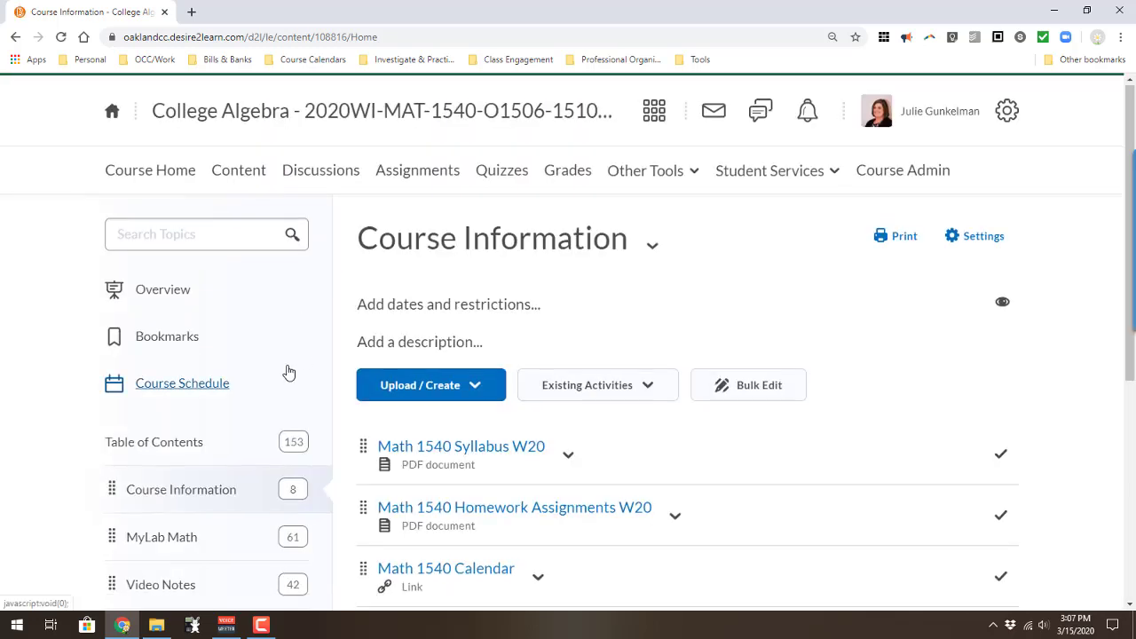
scroll(down, 3)
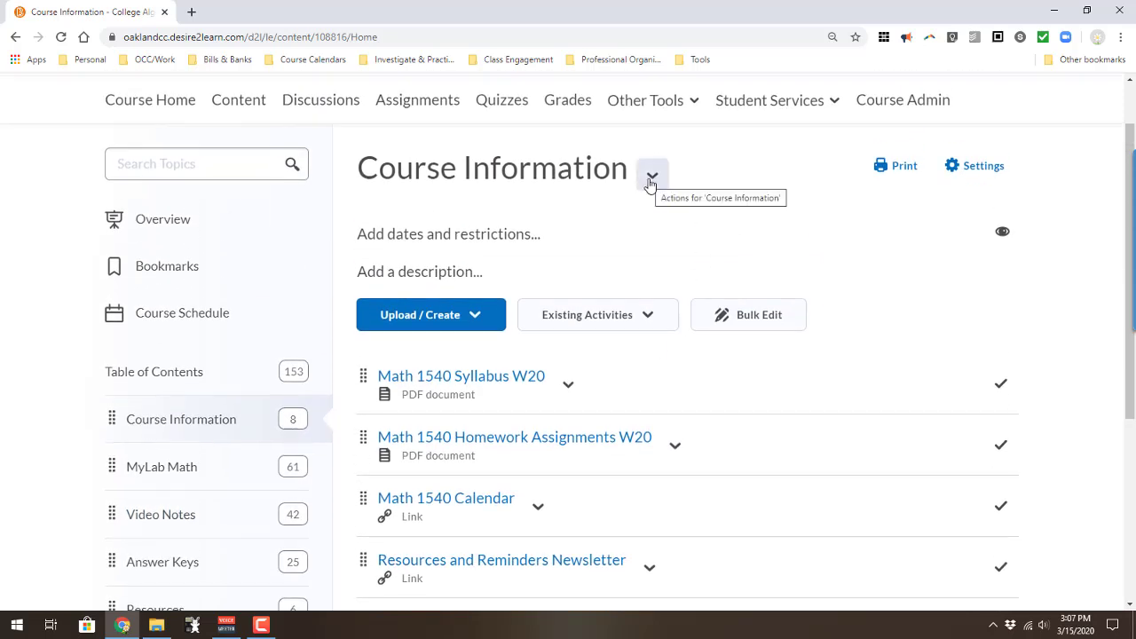
mouse_move(701, 313)
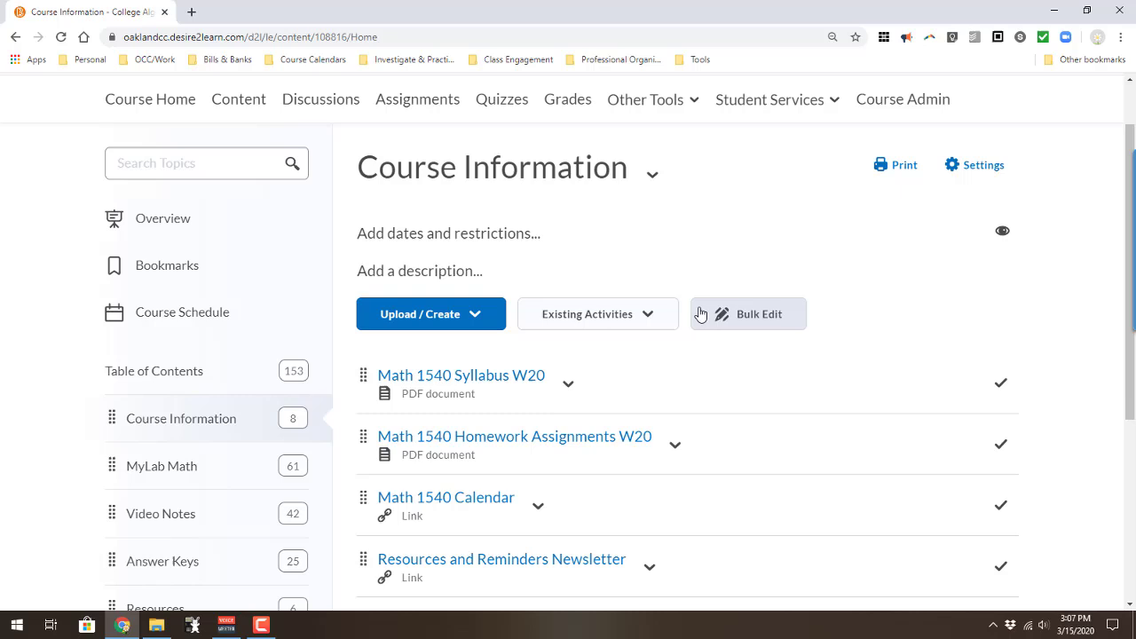
scroll(down, 3)
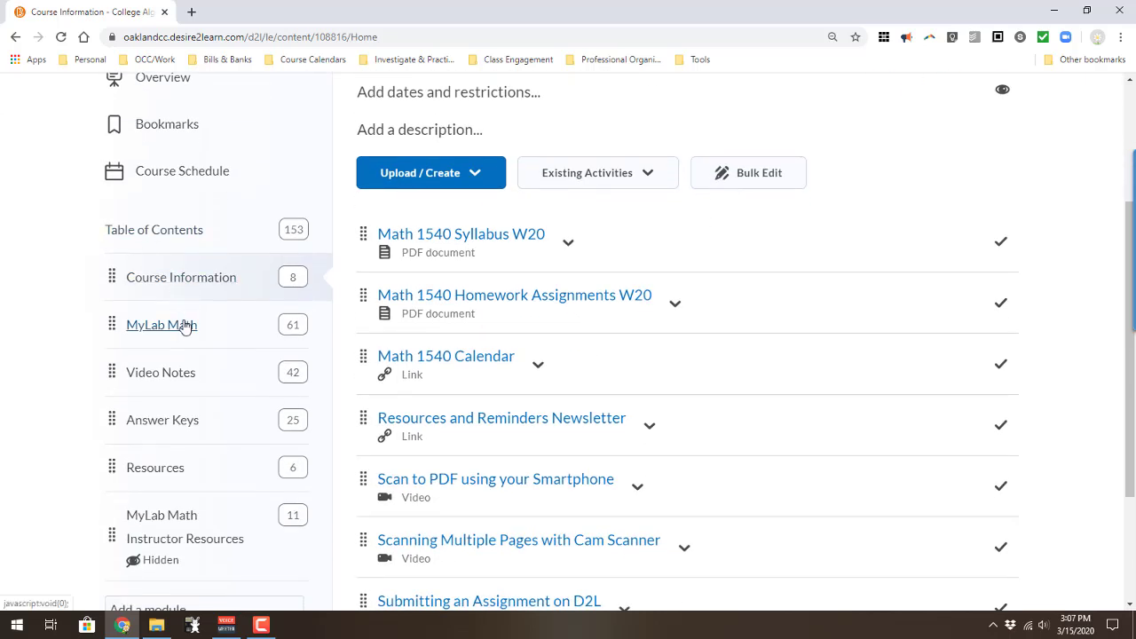
mouse_move(192, 325)
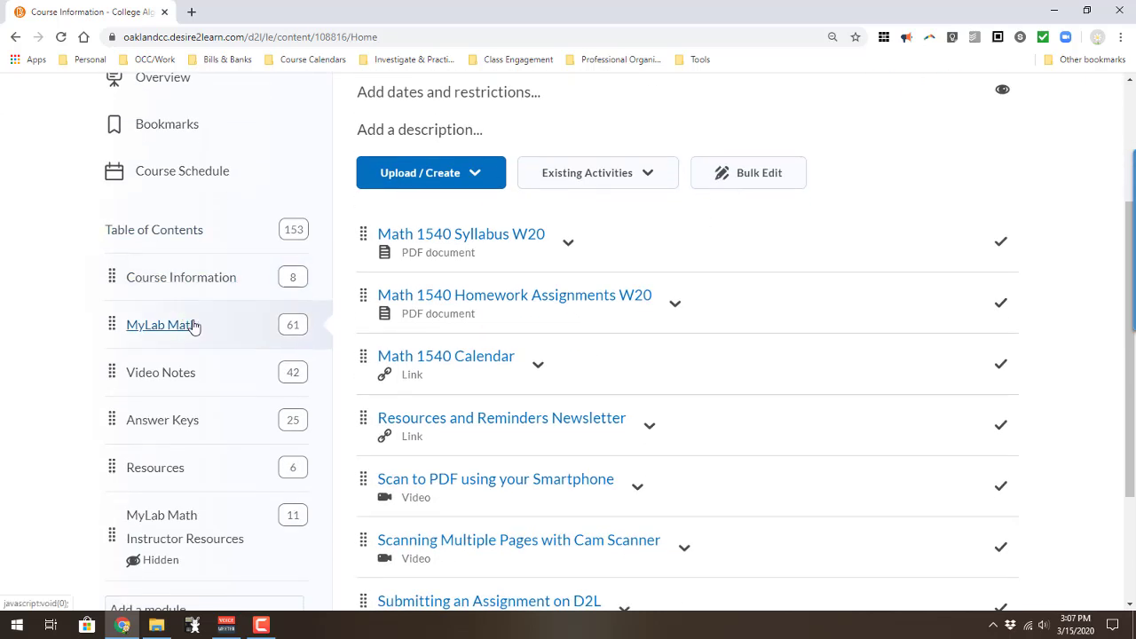
click(161, 325)
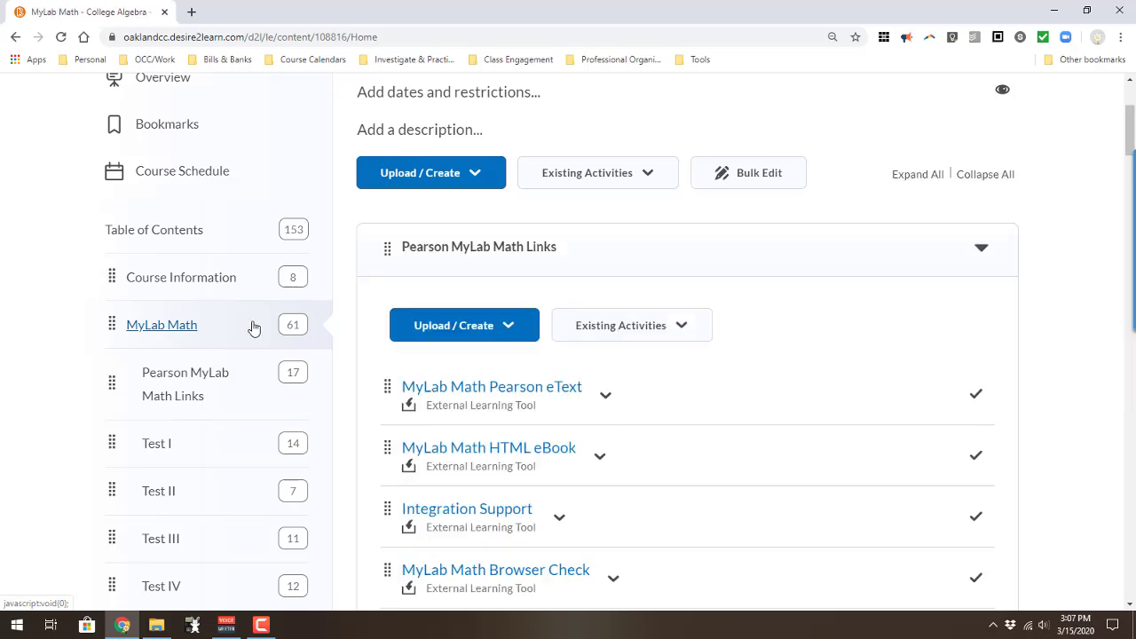
click(981, 248)
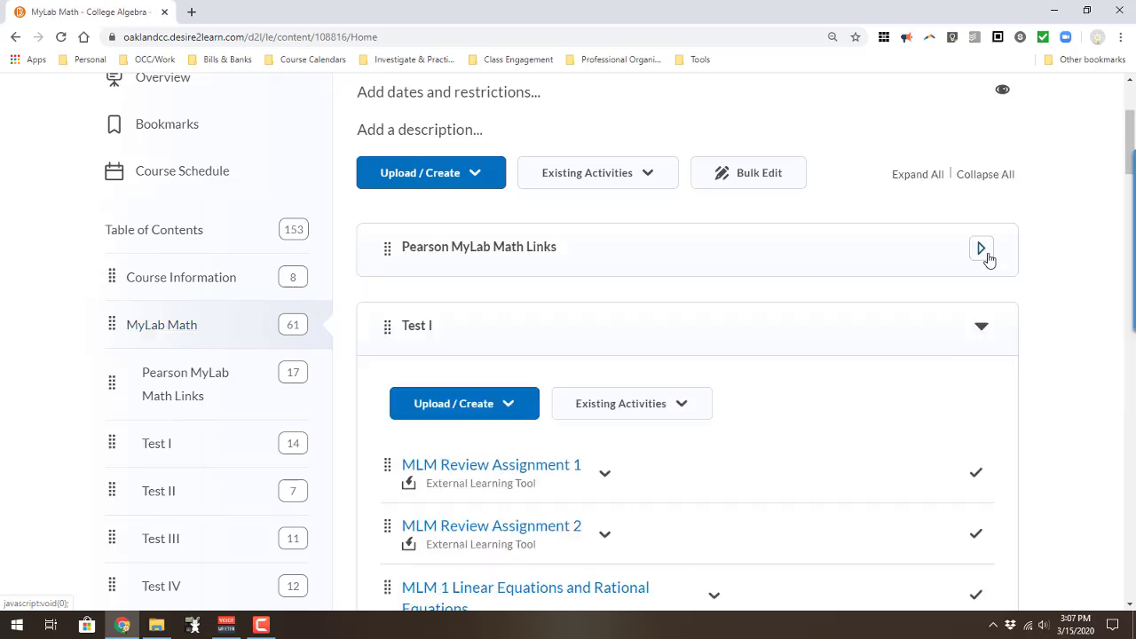
scroll(down, 3)
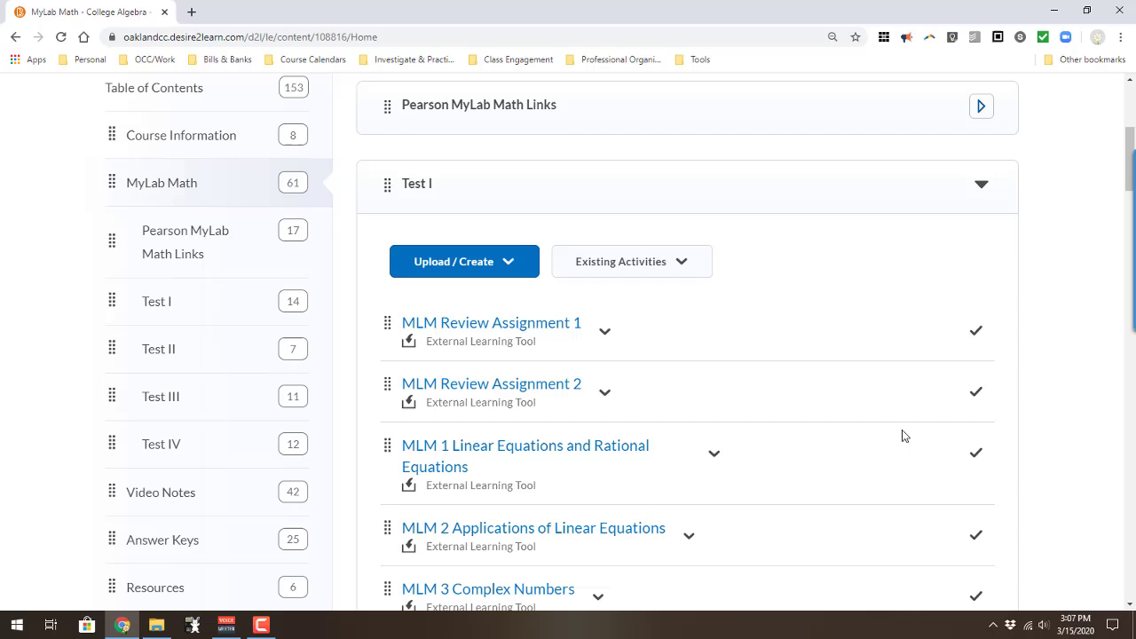
scroll(down, 3)
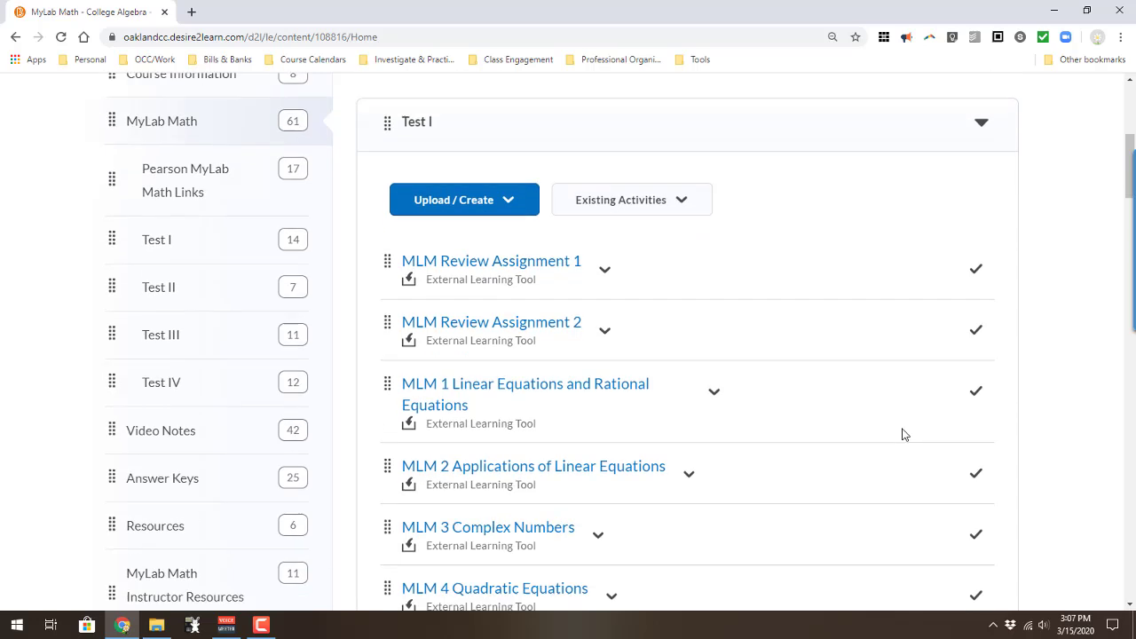
scroll(down, 3)
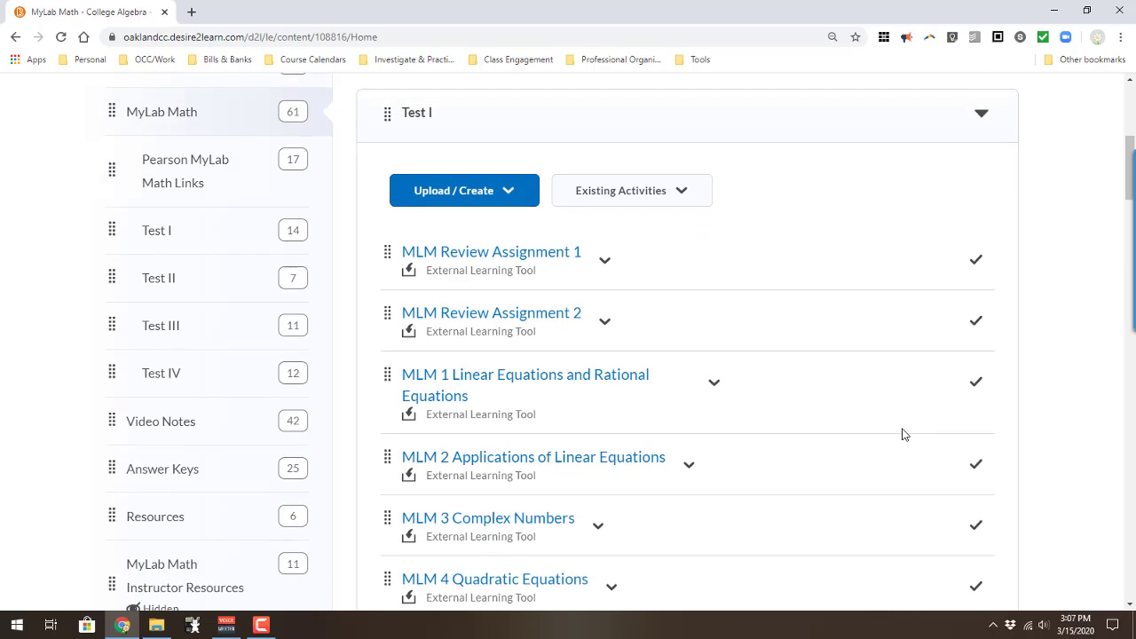
mouse_move(915, 386)
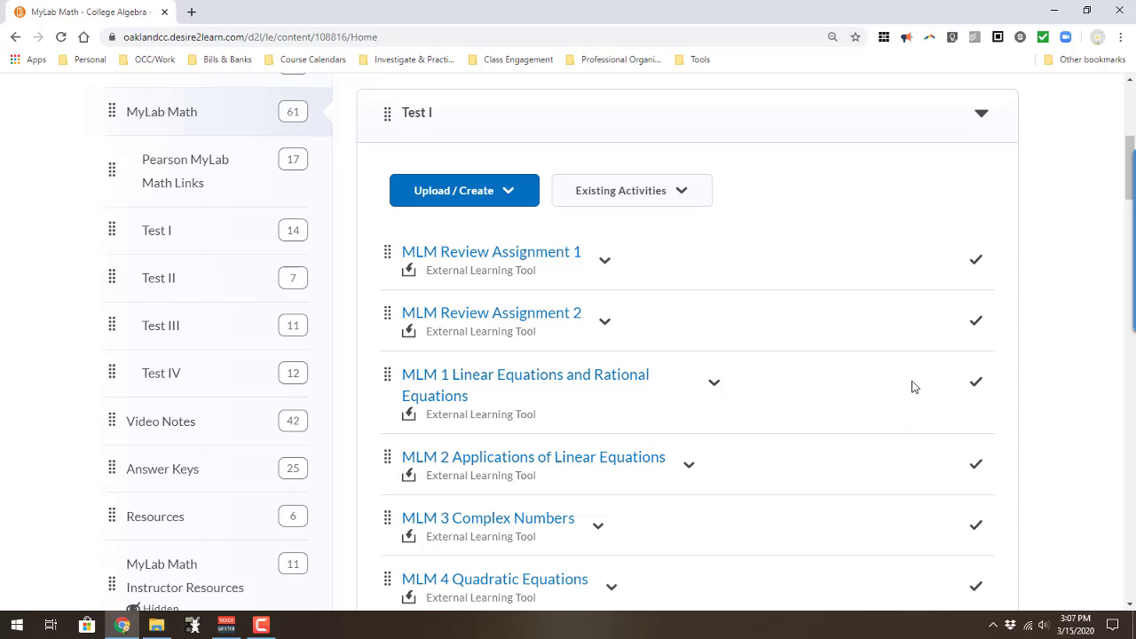
mouse_move(339, 359)
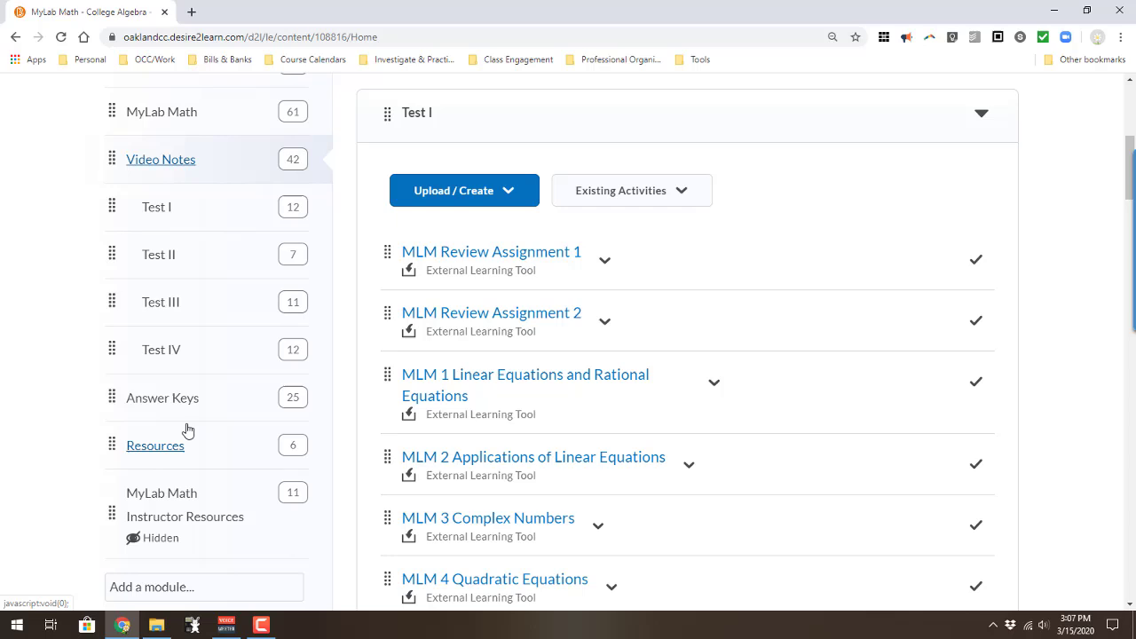
Open Video 1 Linear Equations and Rational Equations from Video Notes.
click(161, 159)
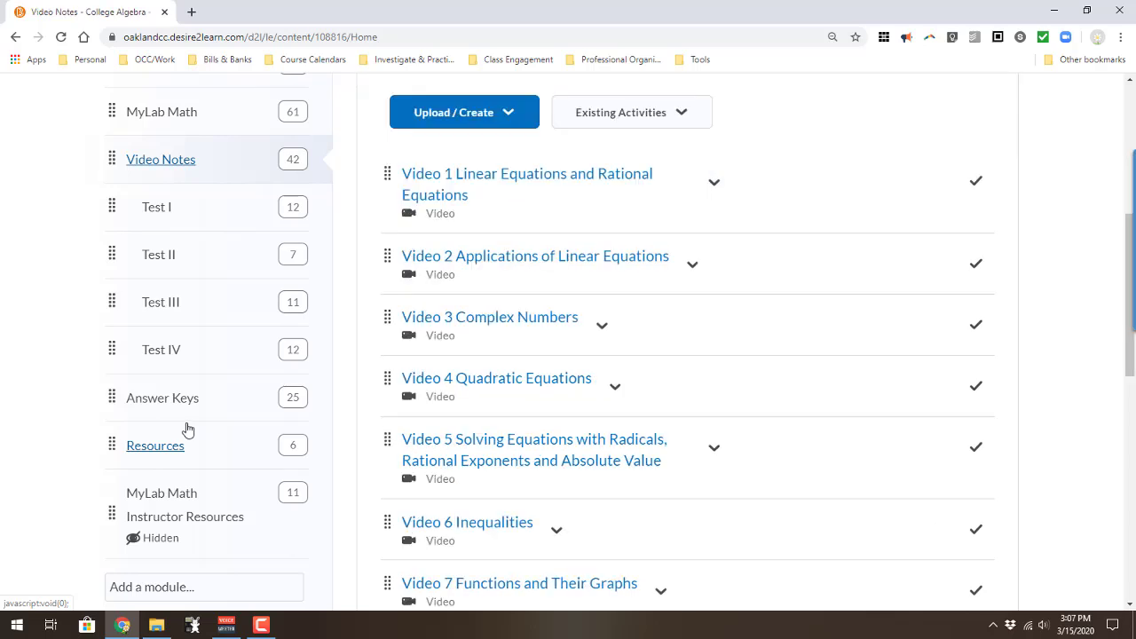
mouse_move(367, 433)
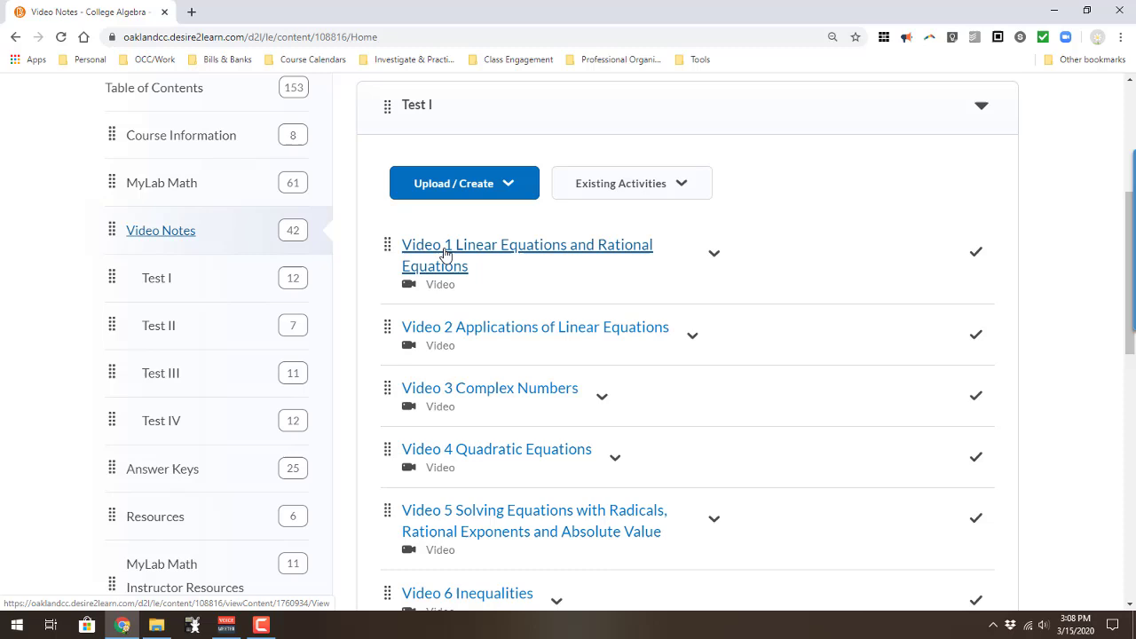
click(527, 244)
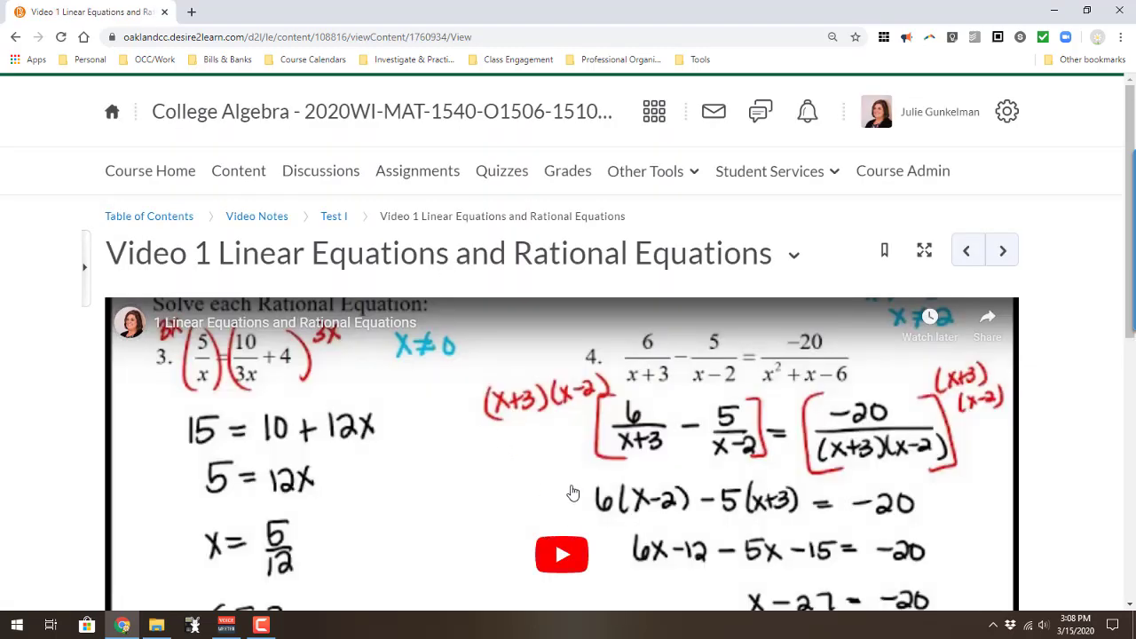
mouse_move(681, 456)
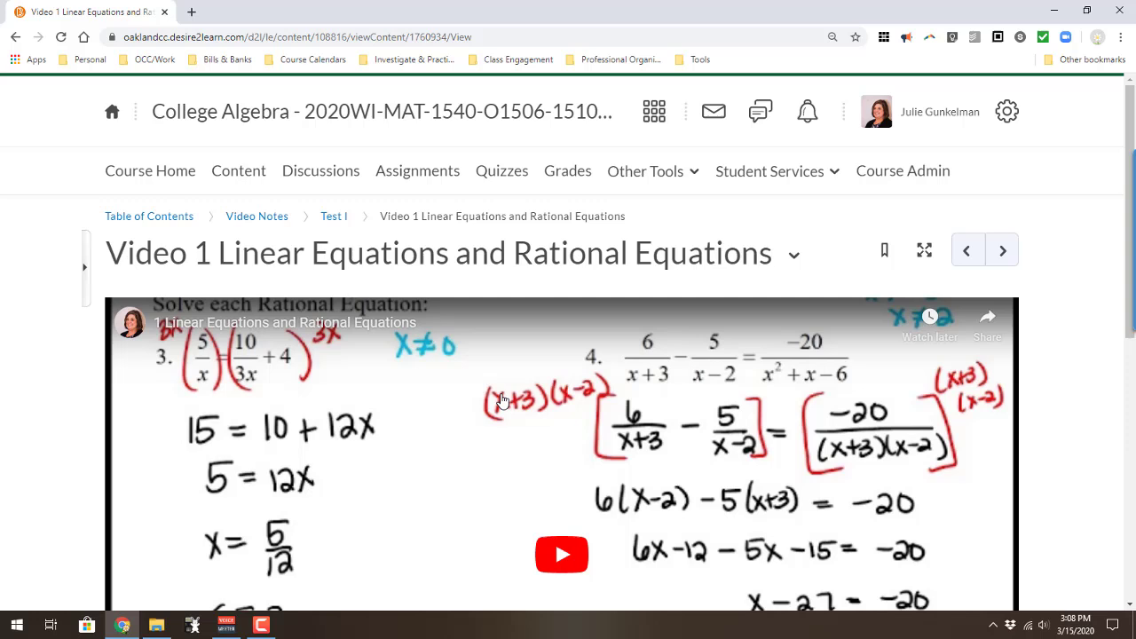
mouse_move(339, 229)
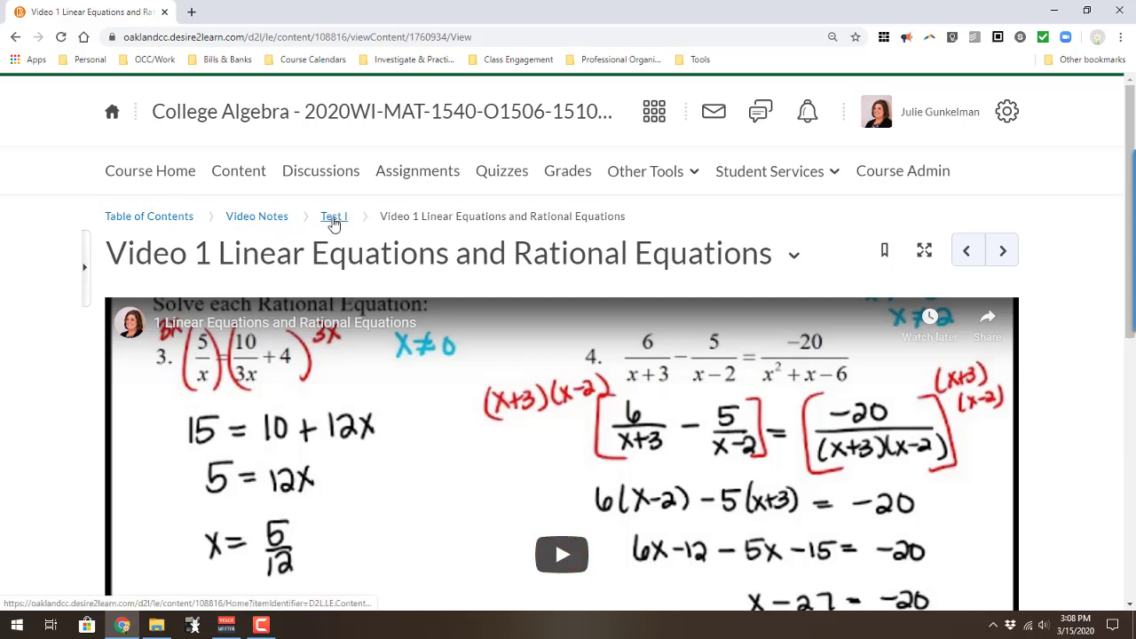
mouse_move(180, 182)
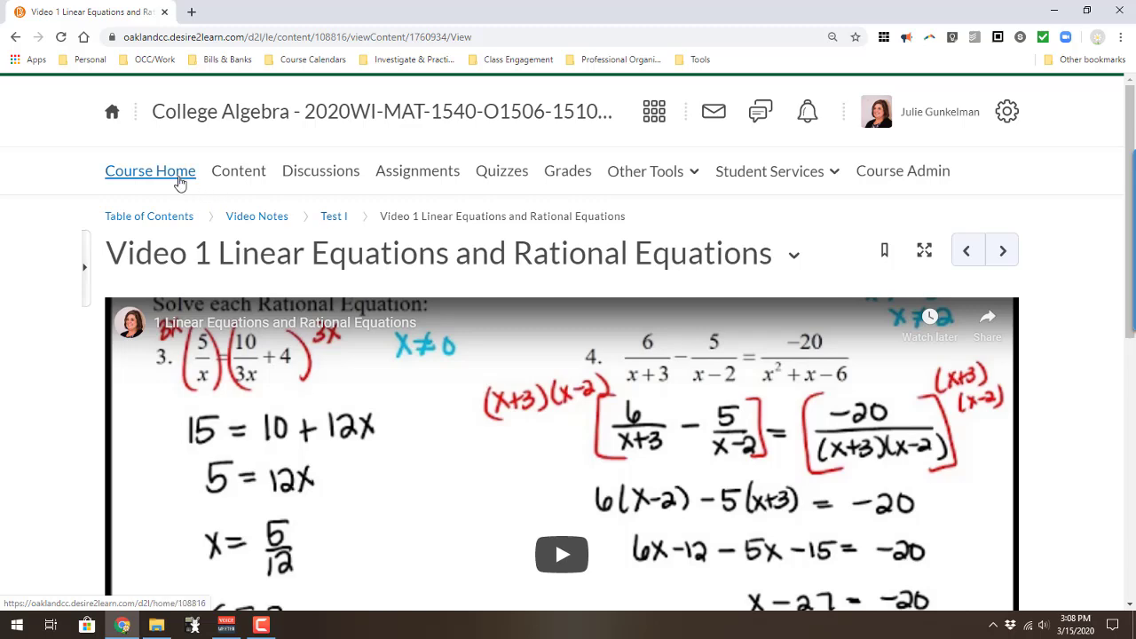
Open the Course Home announcement's Math 1540 Calendar link in a new tab.
click(150, 171)
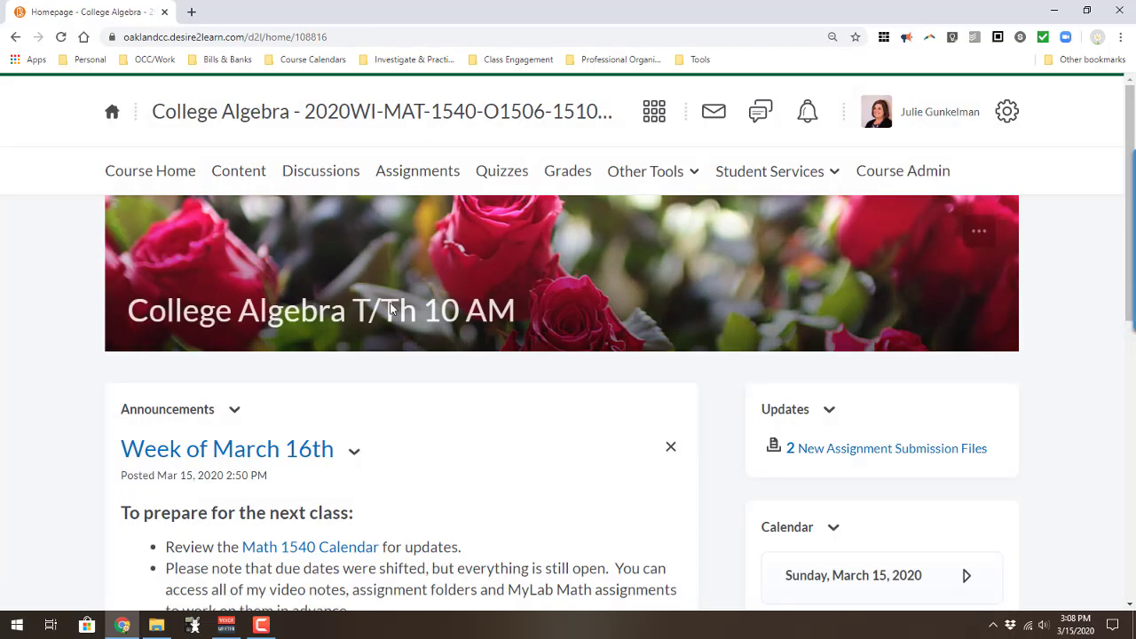
mouse_move(479, 417)
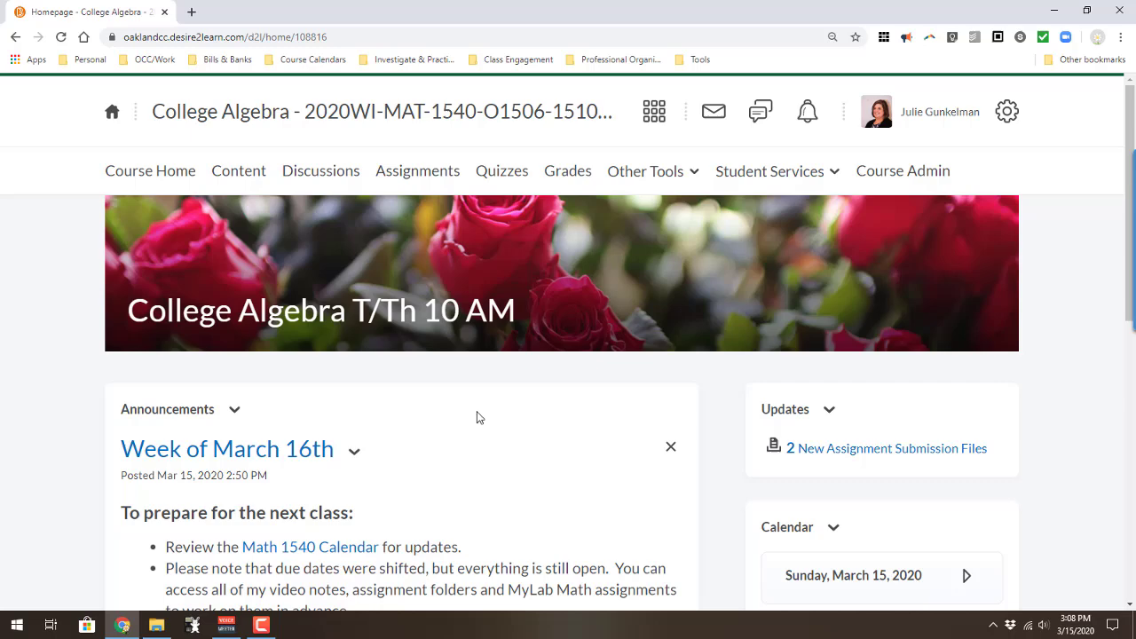
scroll(down, 3)
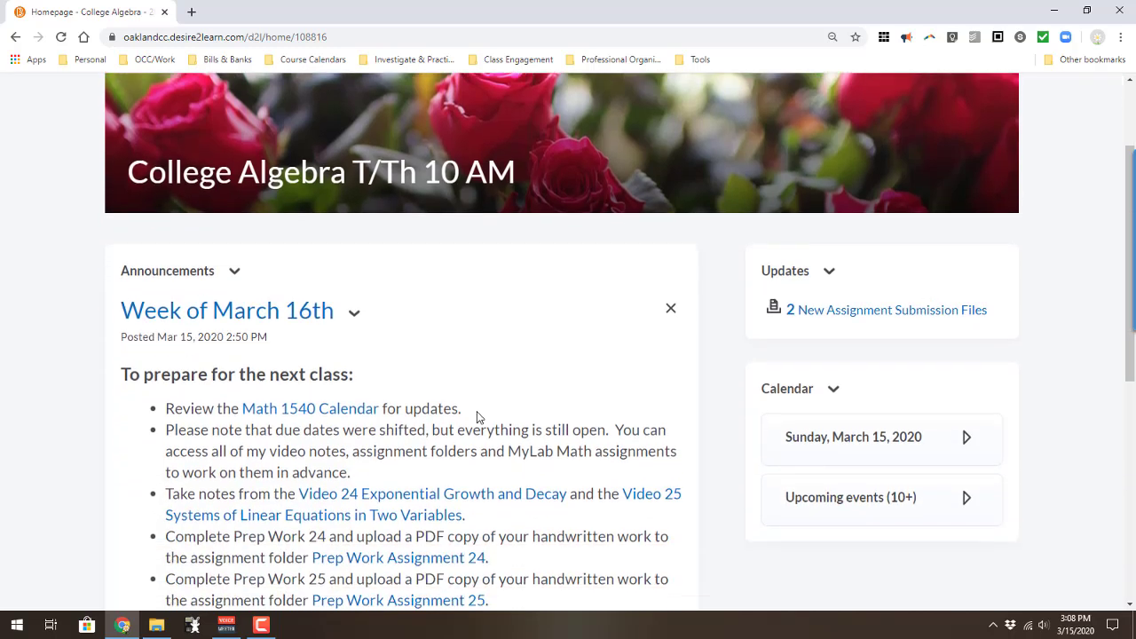
scroll(down, 3)
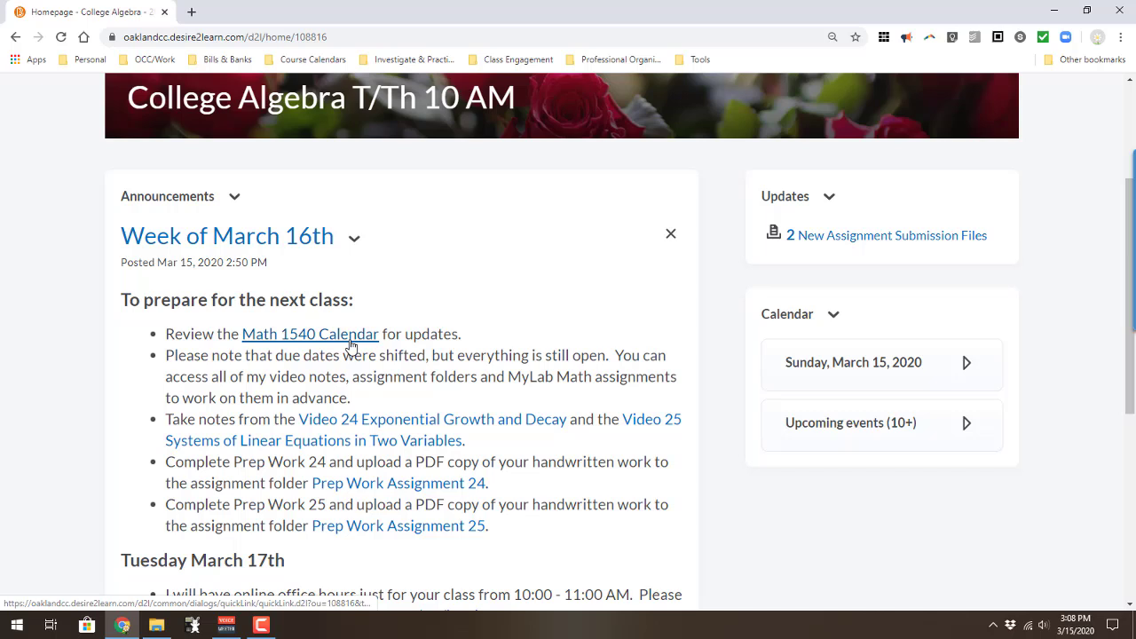
right_click(310, 334)
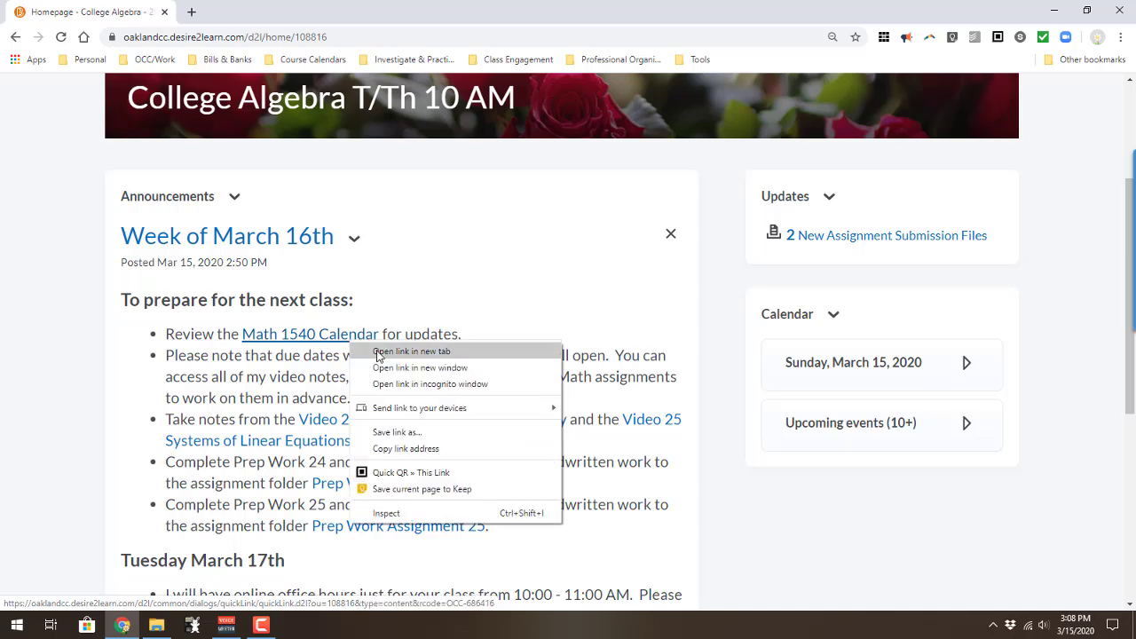
click(413, 351)
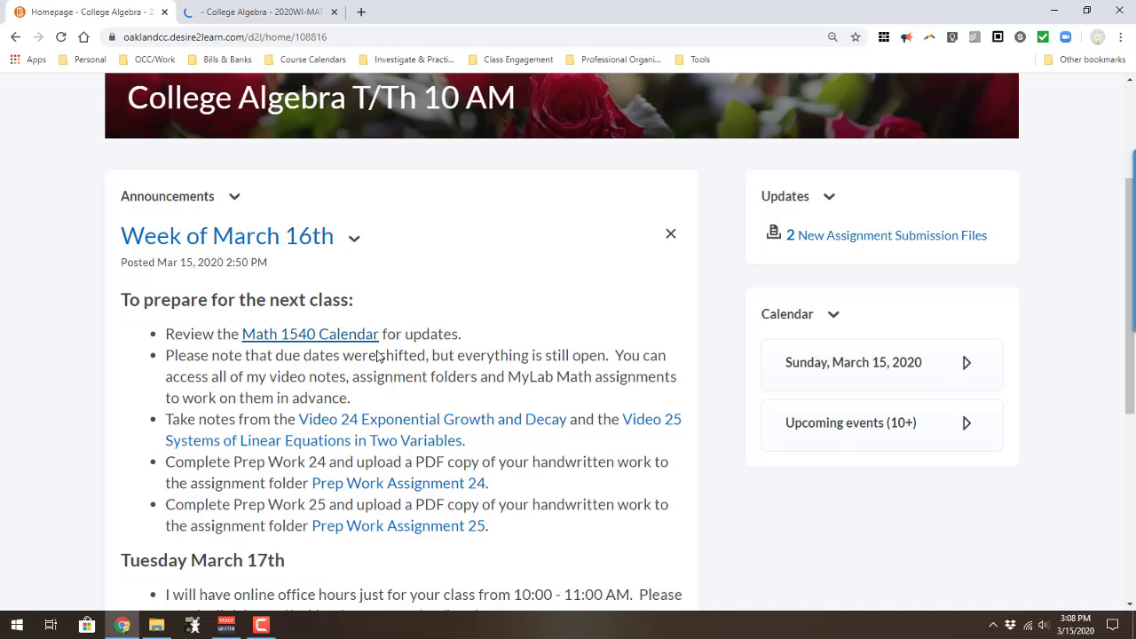
click(310, 333)
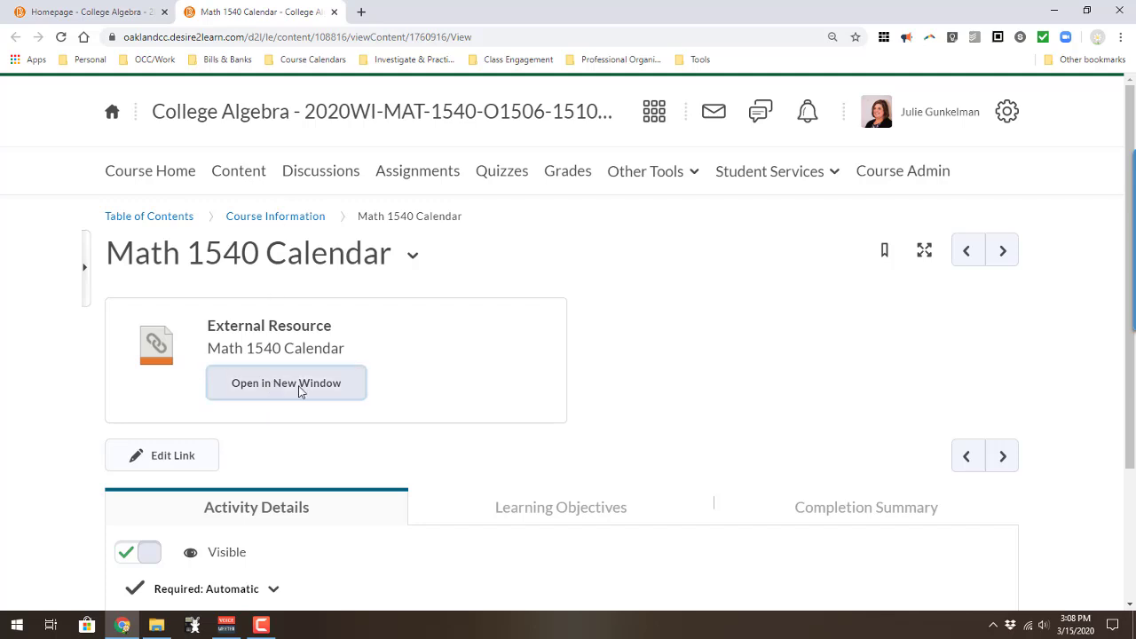
View the Math 1540 Google Calendar, then close its tabs.
click(286, 382)
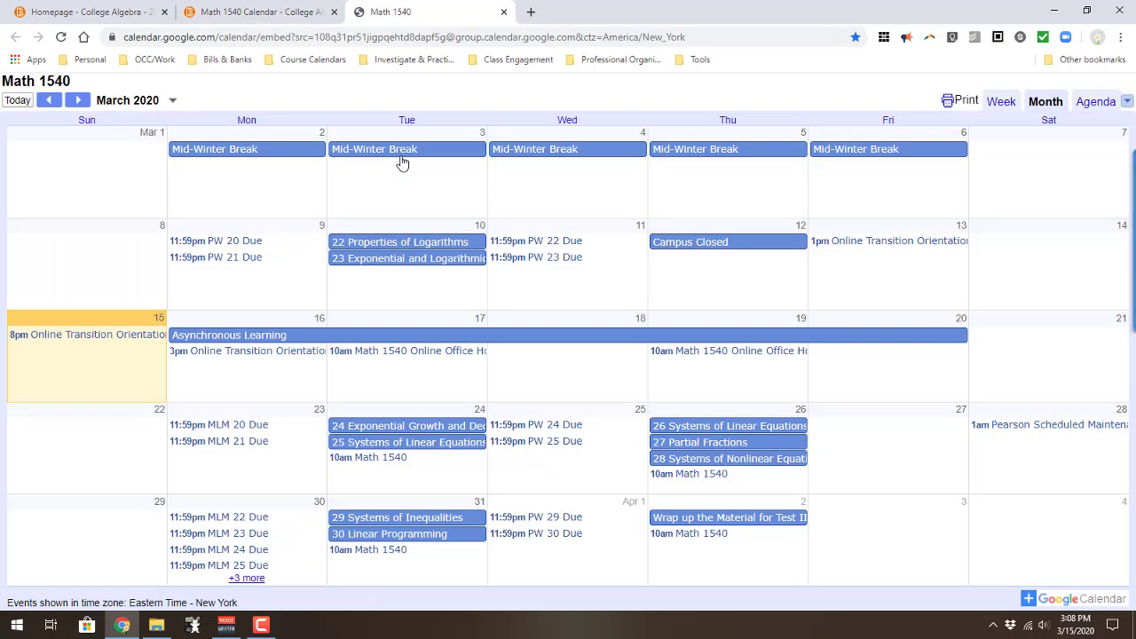
mouse_move(423, 229)
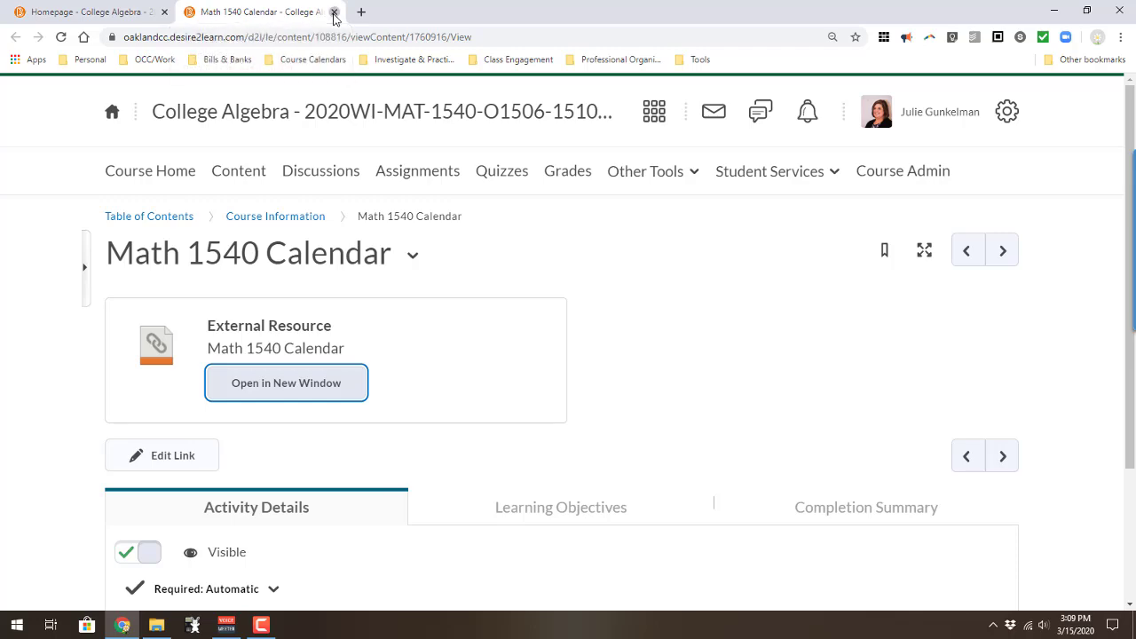
click(332, 11)
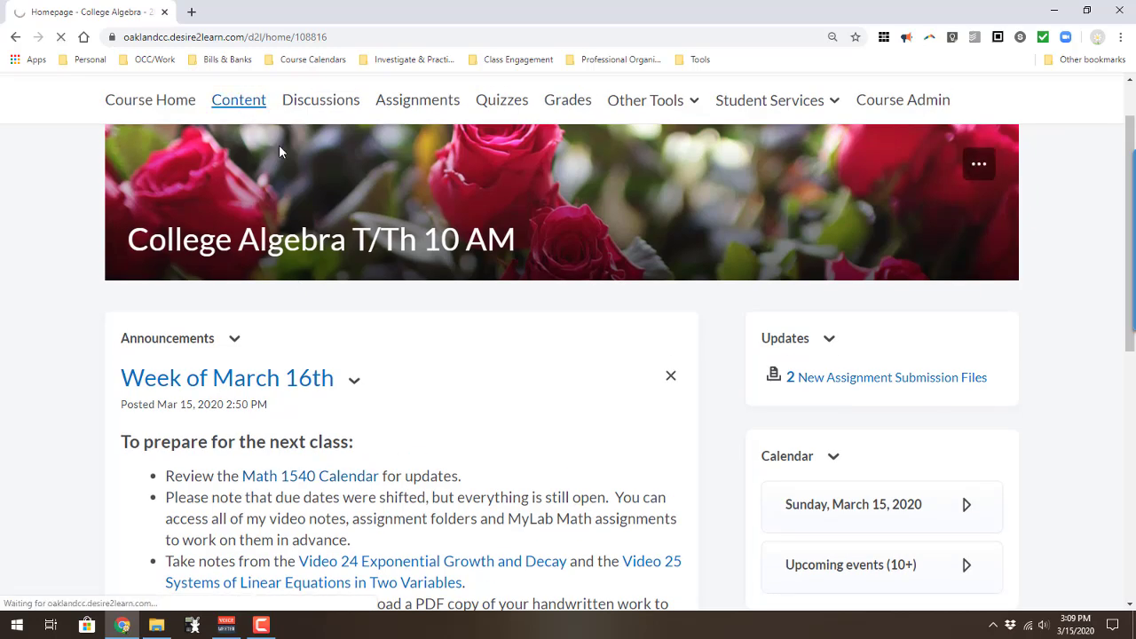
Open College Algebra's Content area and scroll toward Add a module.
click(238, 100)
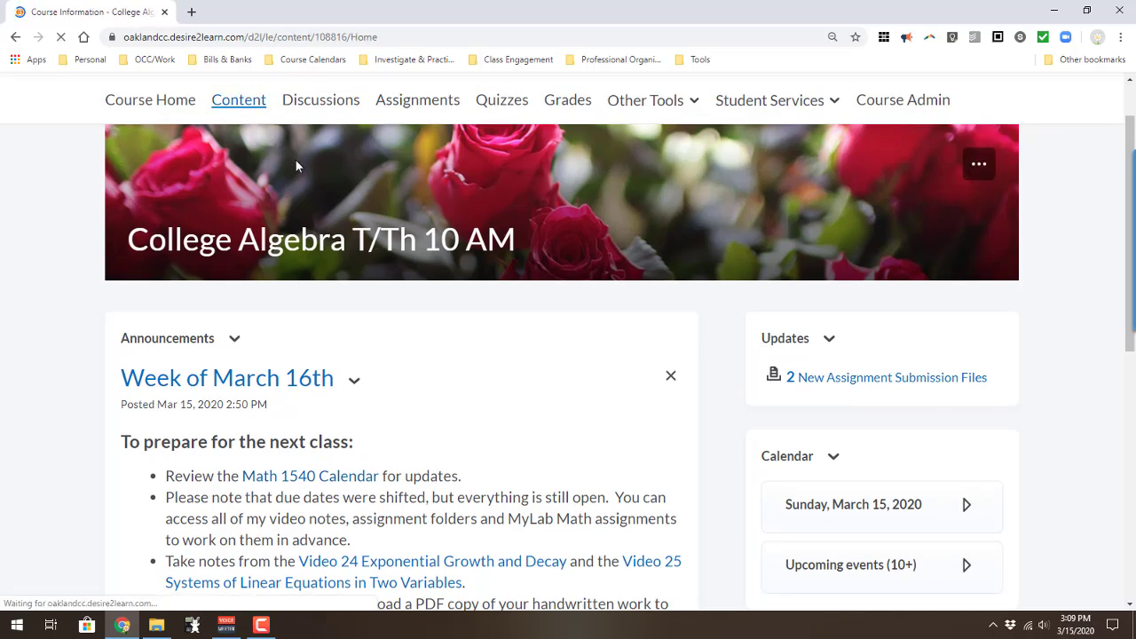
click(238, 100)
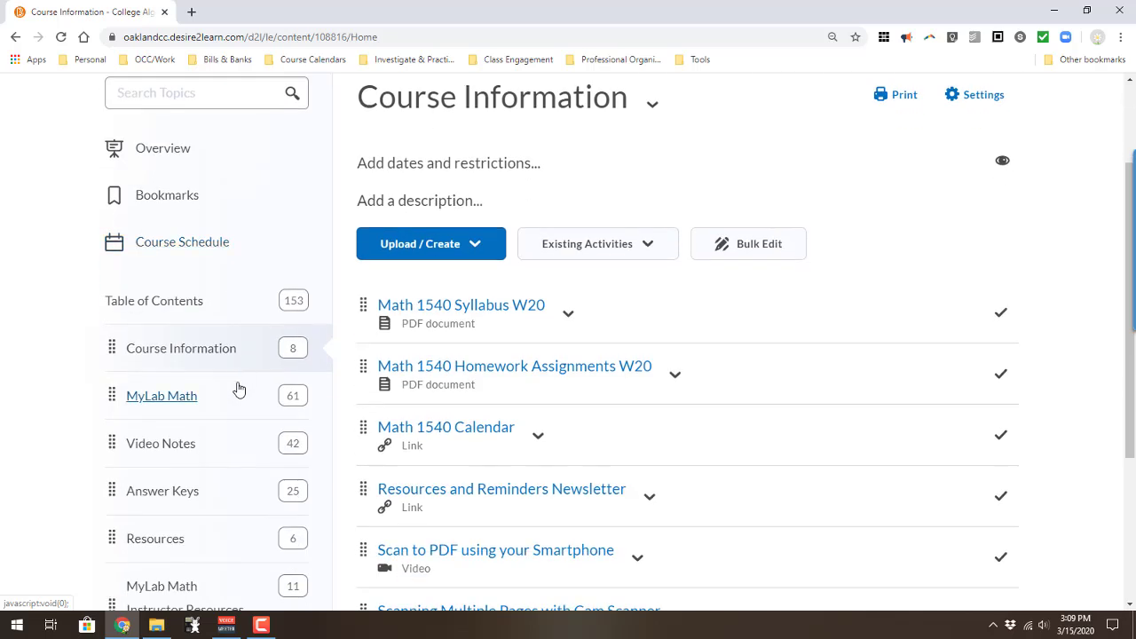
scroll(down, 3)
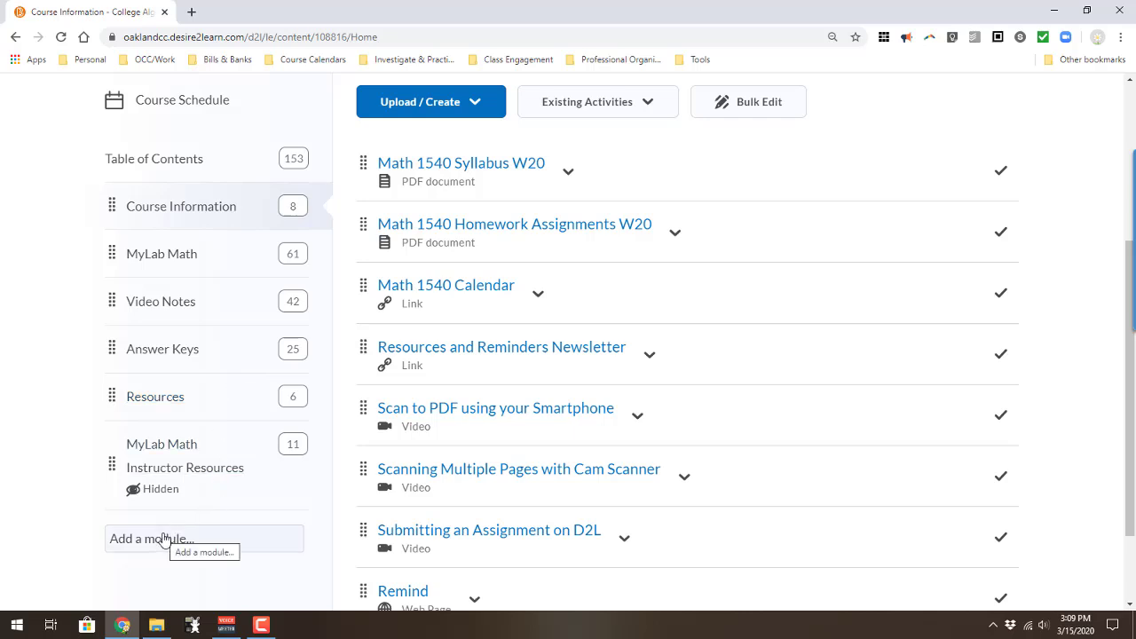
Add a new course module named 'Tests'.
click(204, 539)
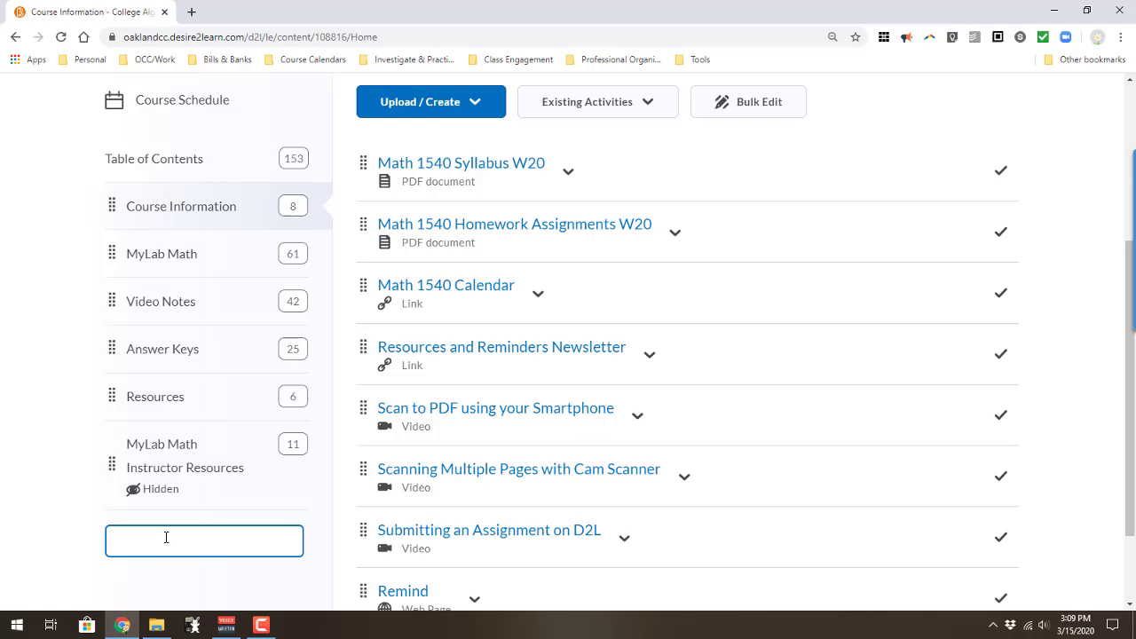
text(T)
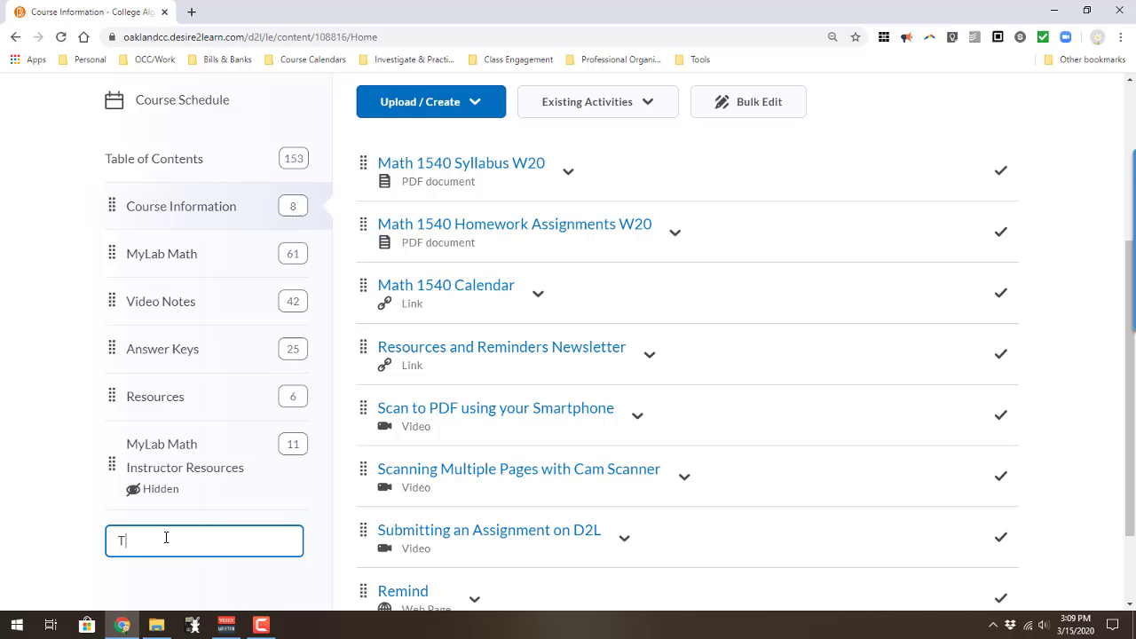
text(ests)
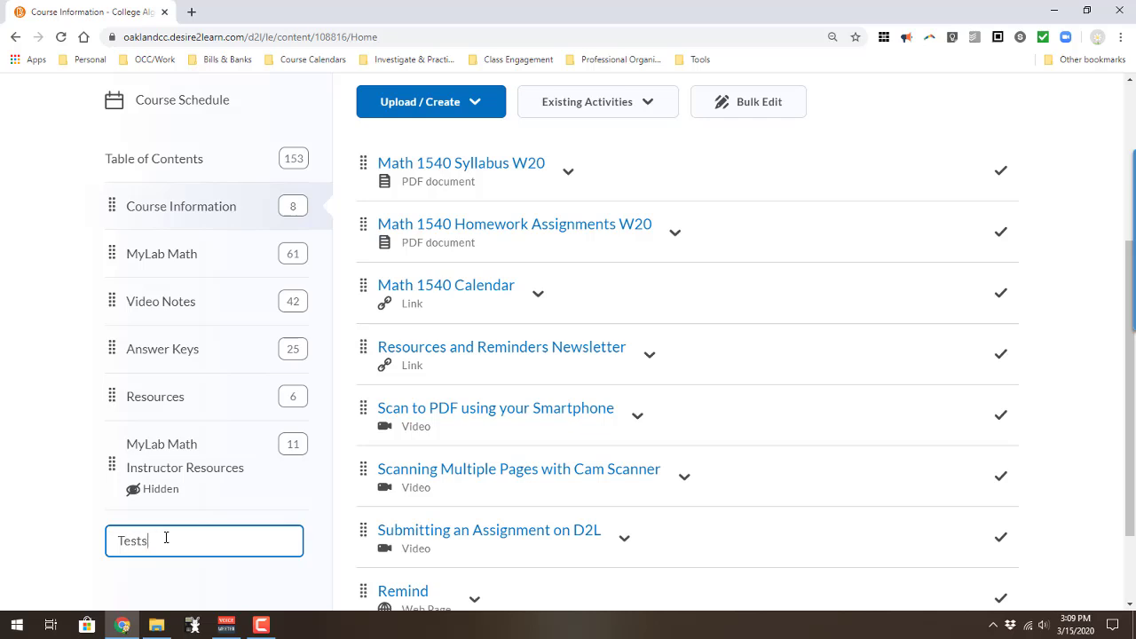
key(Enter)
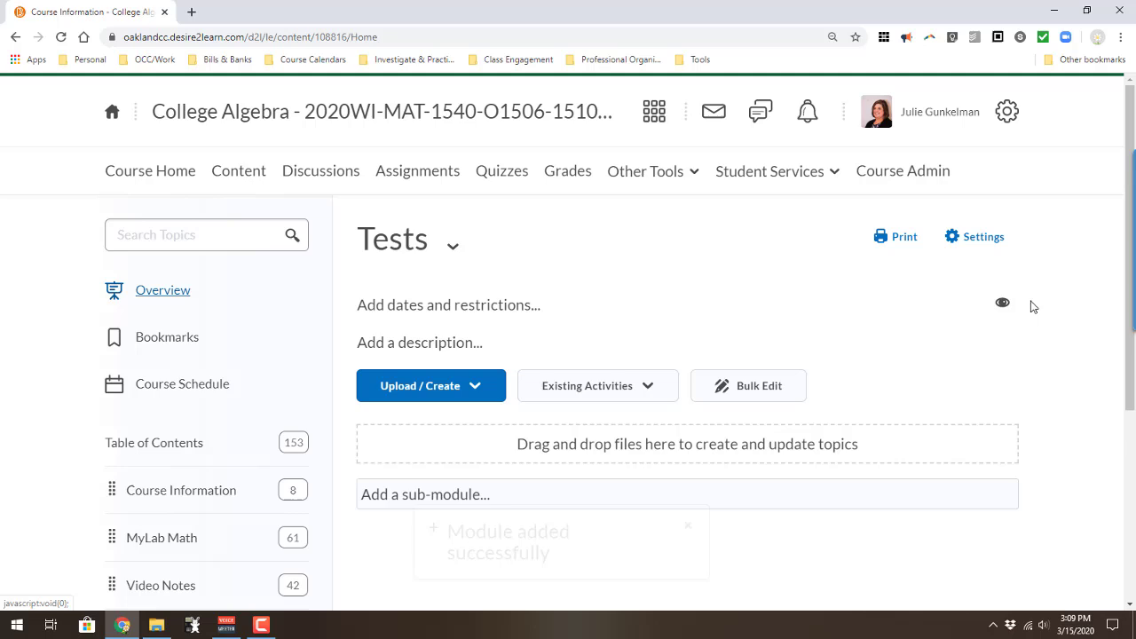
Hide the Tests module from students and go to the course Groups tool.
click(1001, 302)
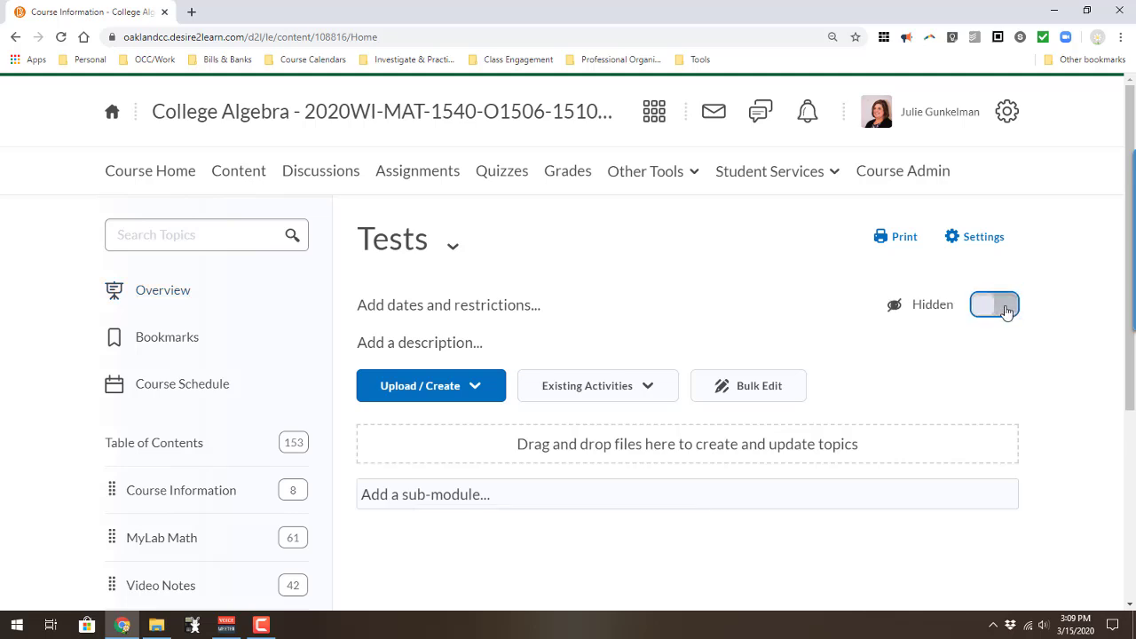
click(995, 304)
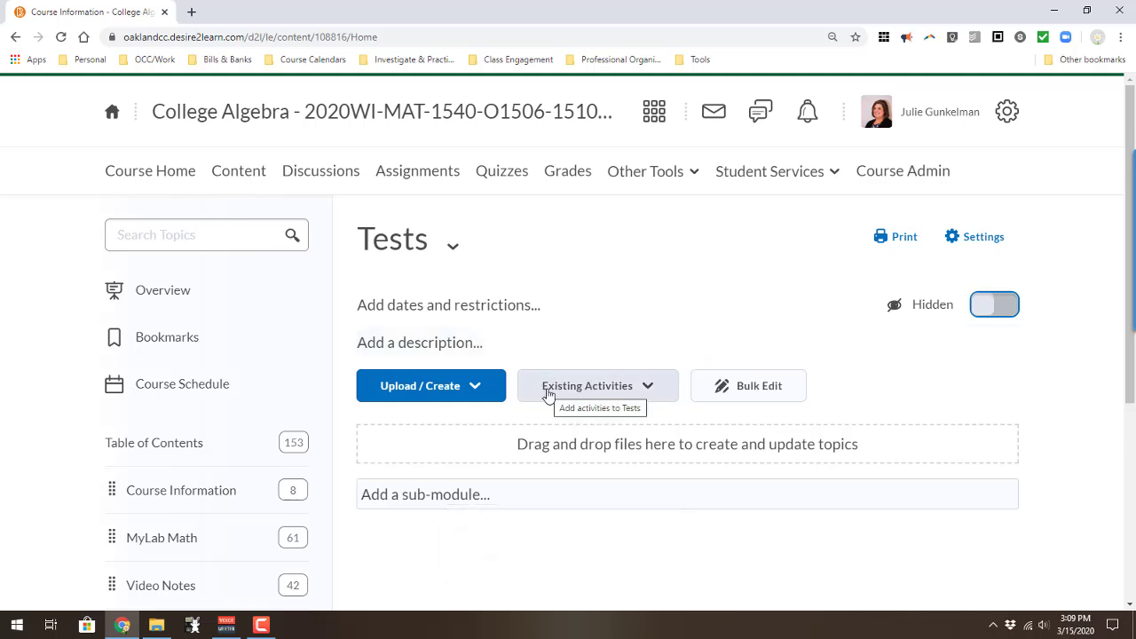
mouse_move(466, 411)
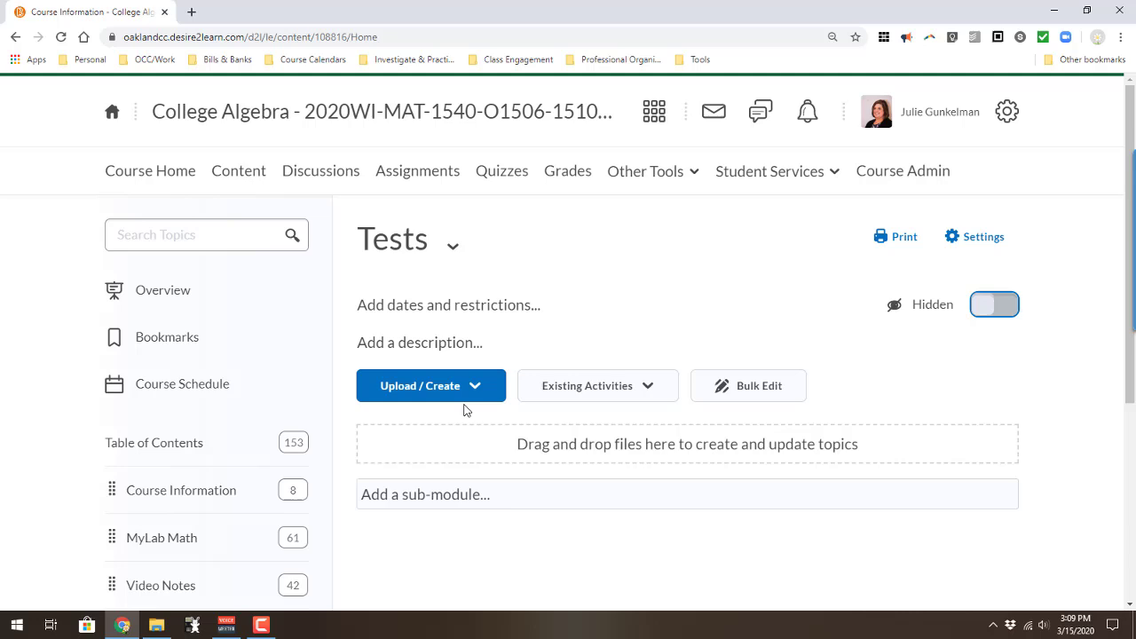
mouse_move(459, 406)
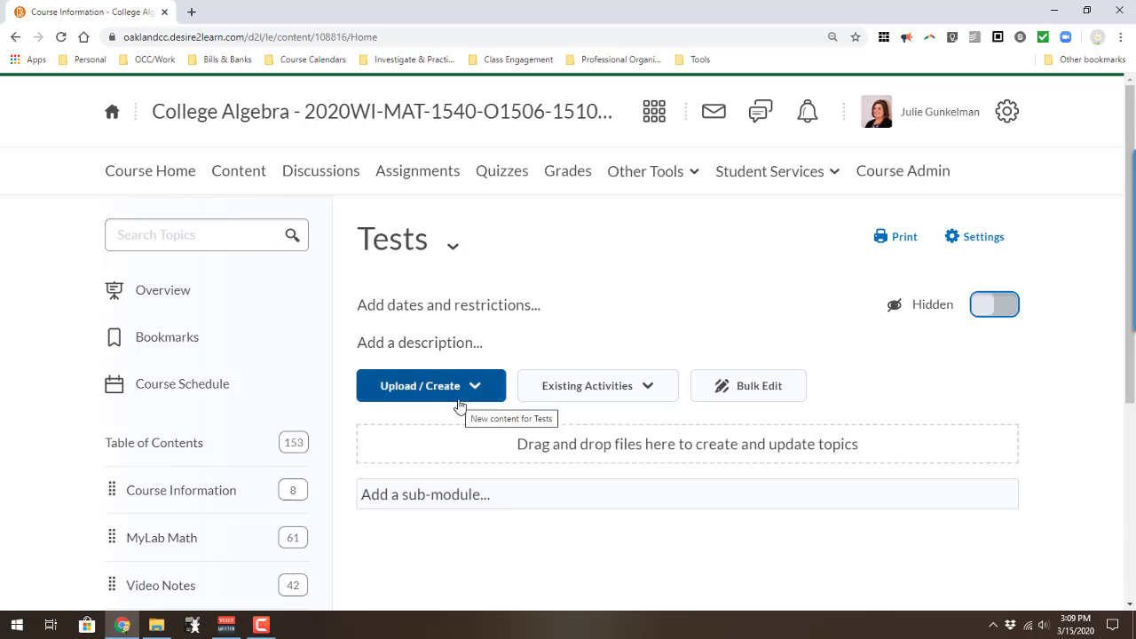
mouse_move(453, 399)
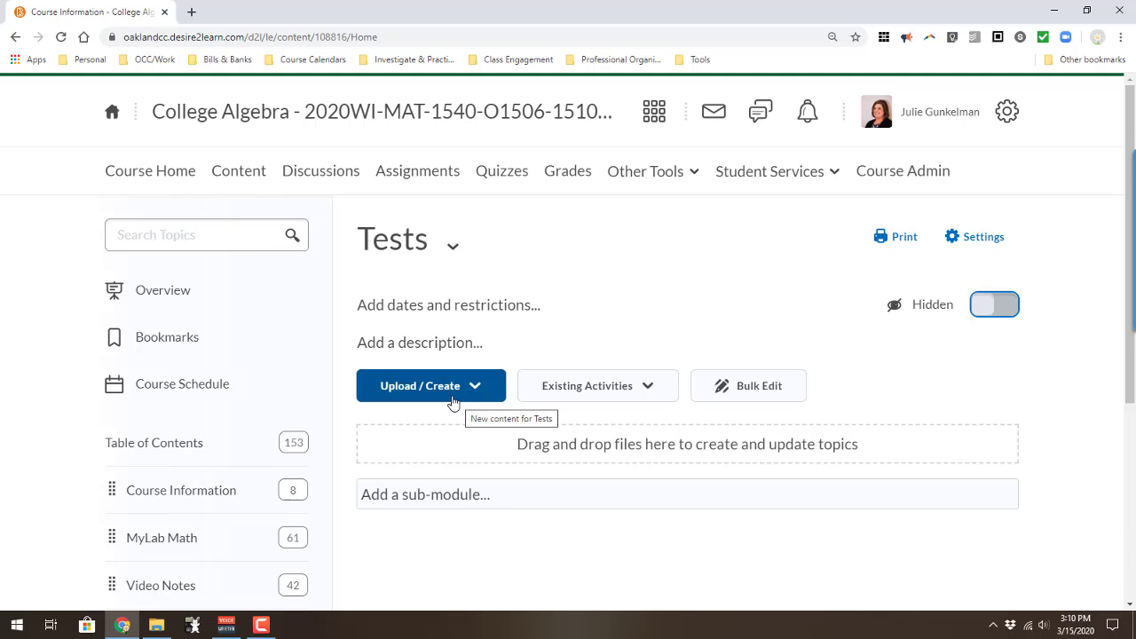
mouse_move(461, 397)
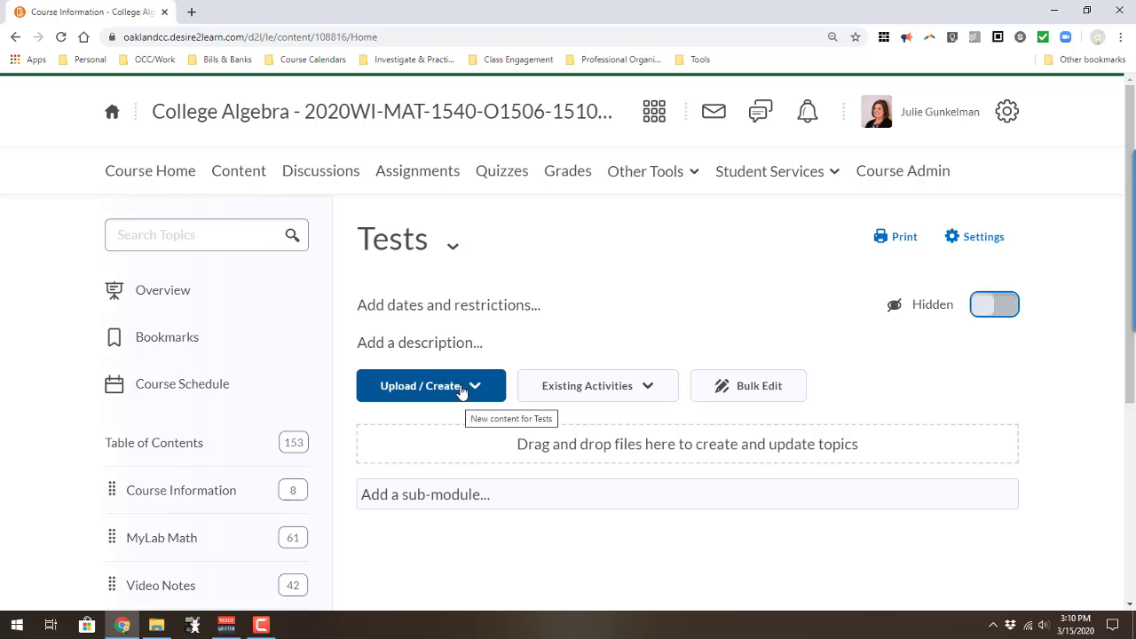
mouse_move(630, 181)
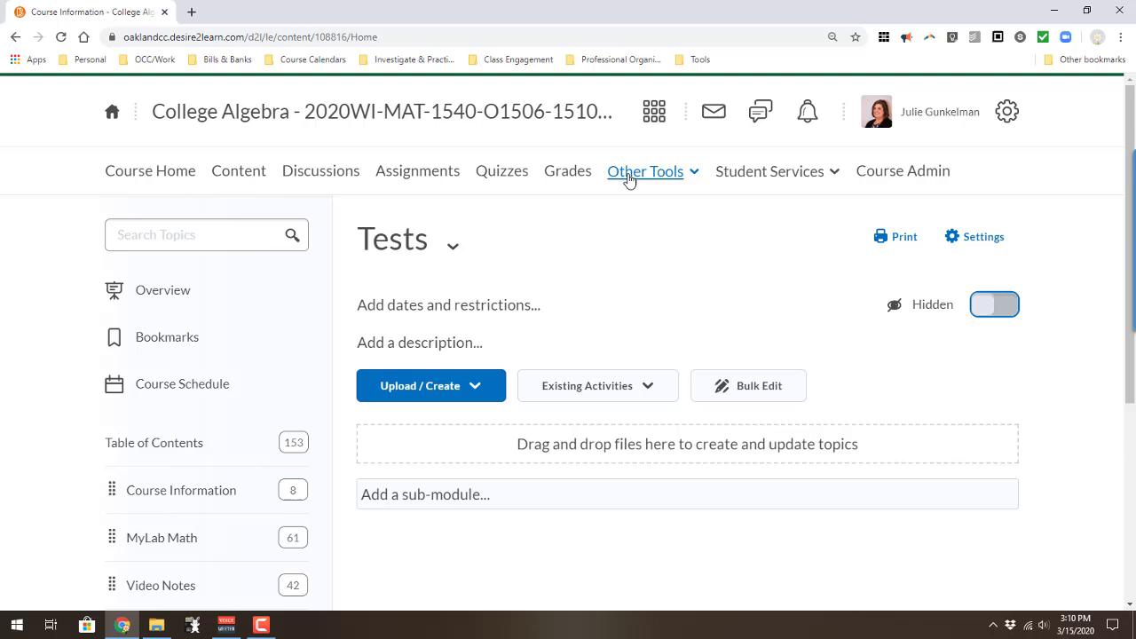
click(646, 170)
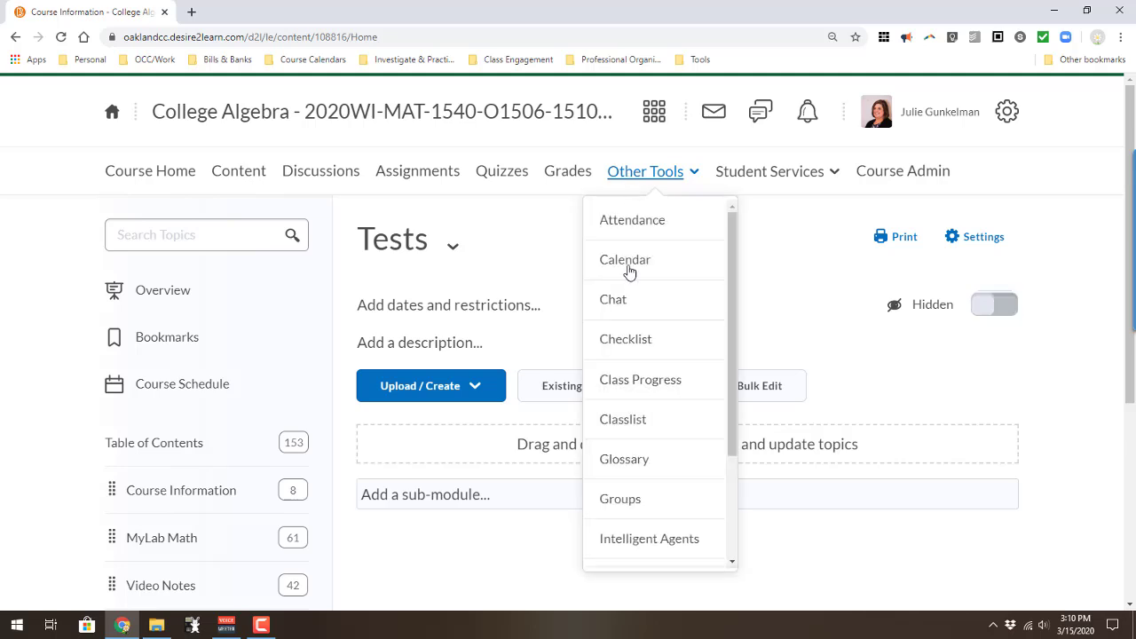
click(619, 499)
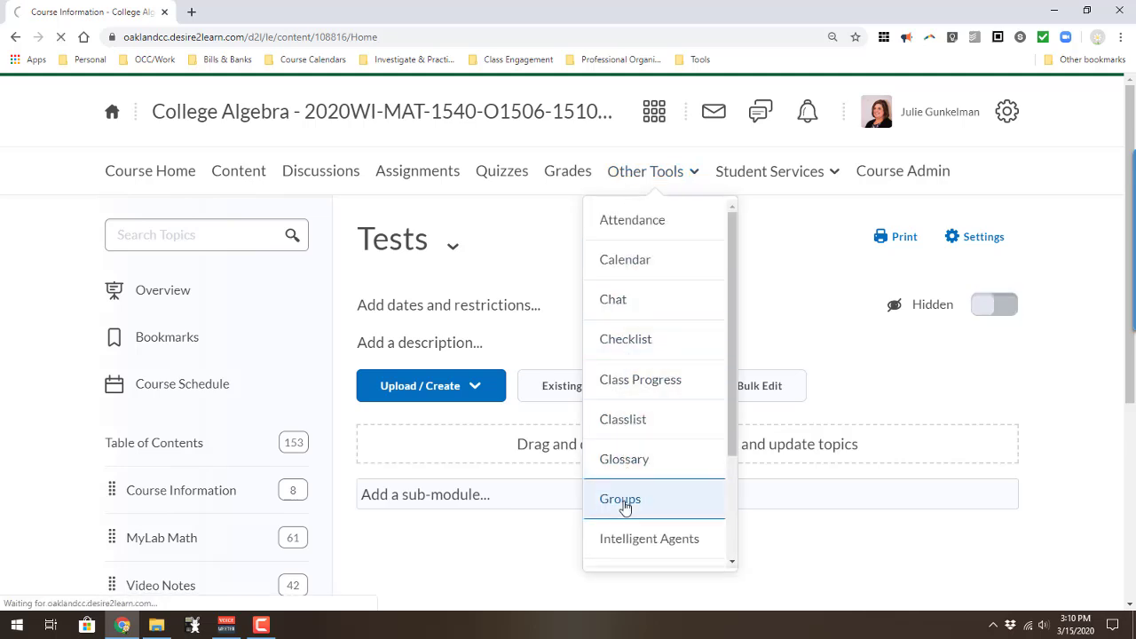
click(619, 499)
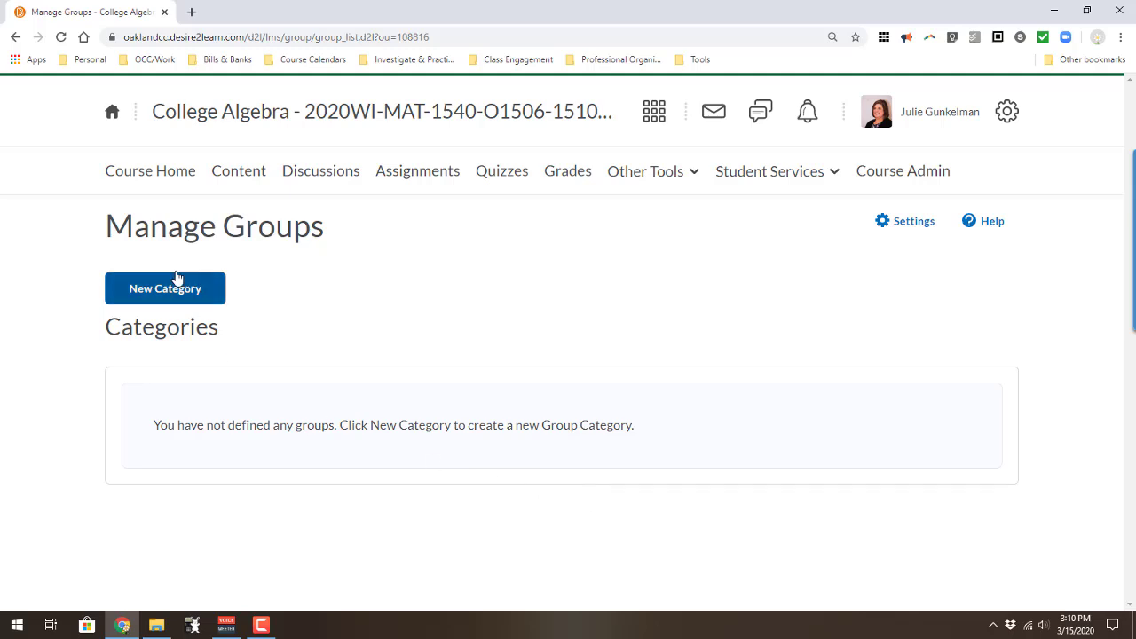
Start a new group category named Test III.
click(164, 287)
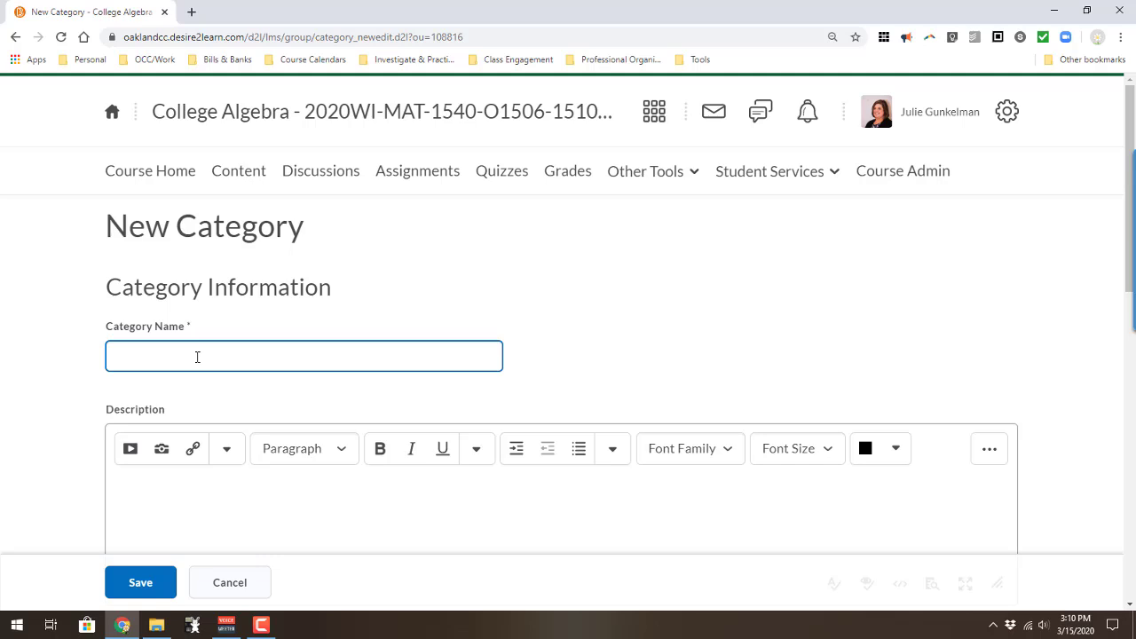
text(Test III)
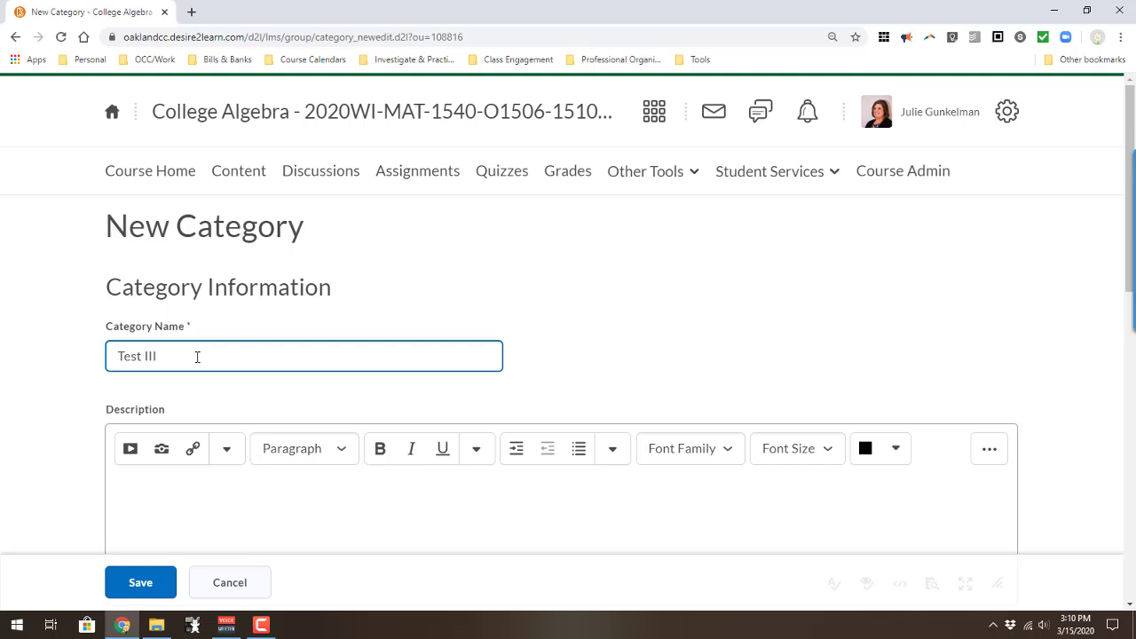
scroll(down, 3)
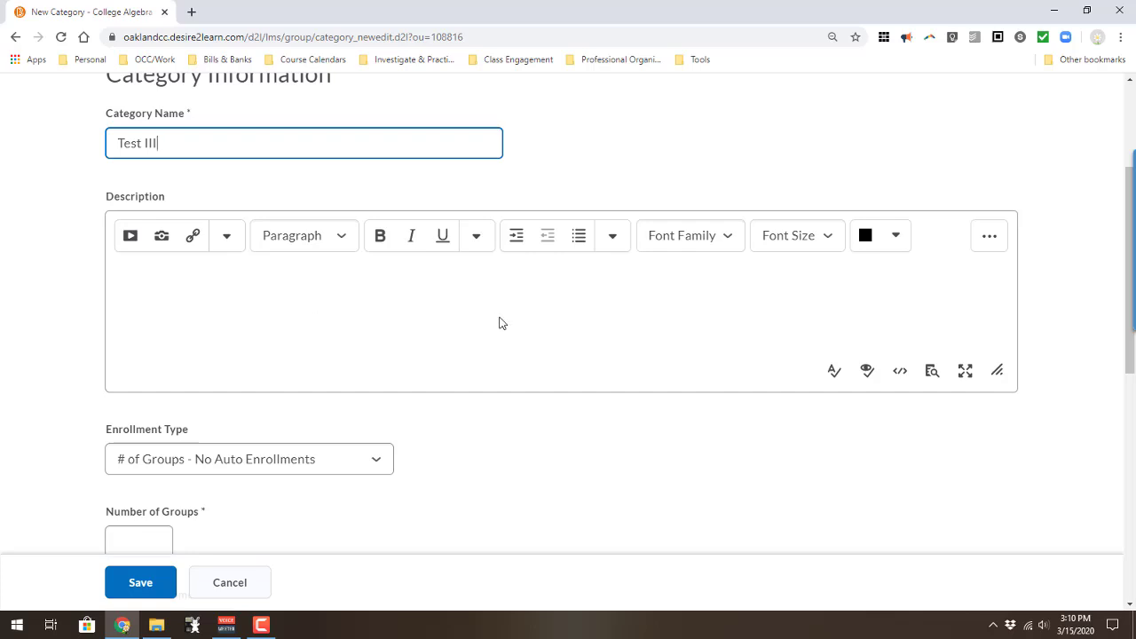
scroll(down, 3)
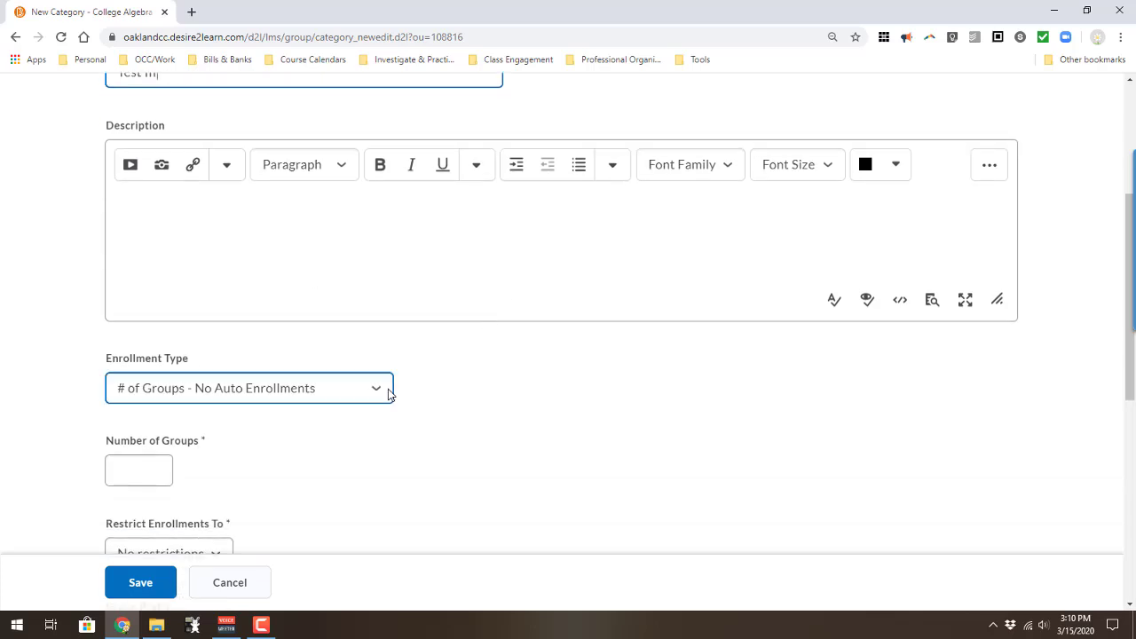
Split enrollment into 3 groups with no restrictions and randomized users, then save.
click(249, 387)
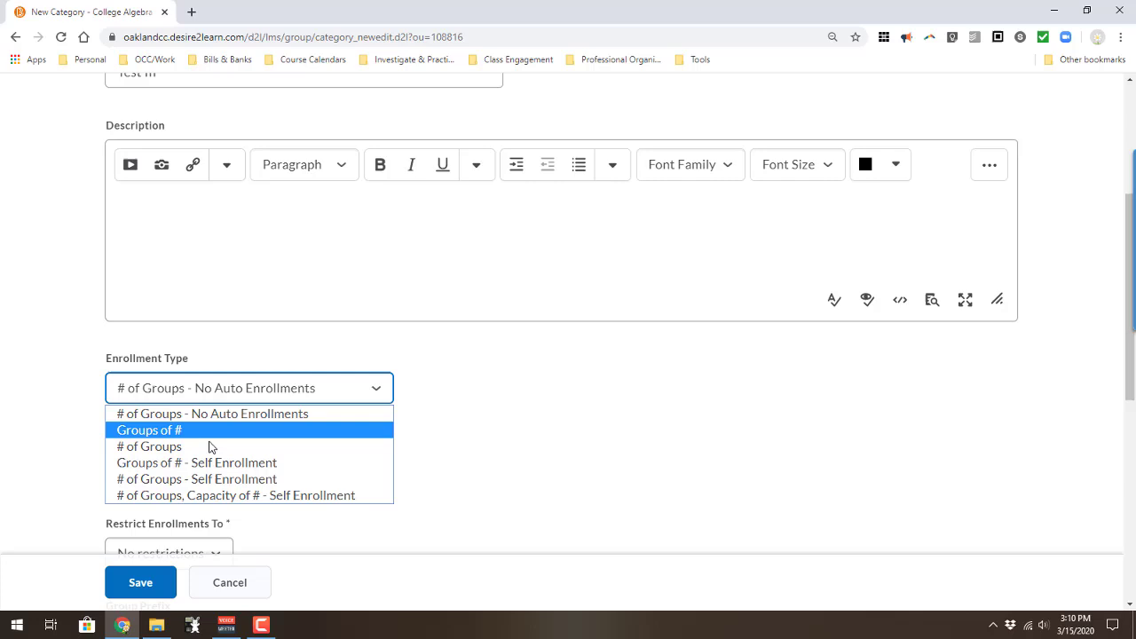
click(149, 445)
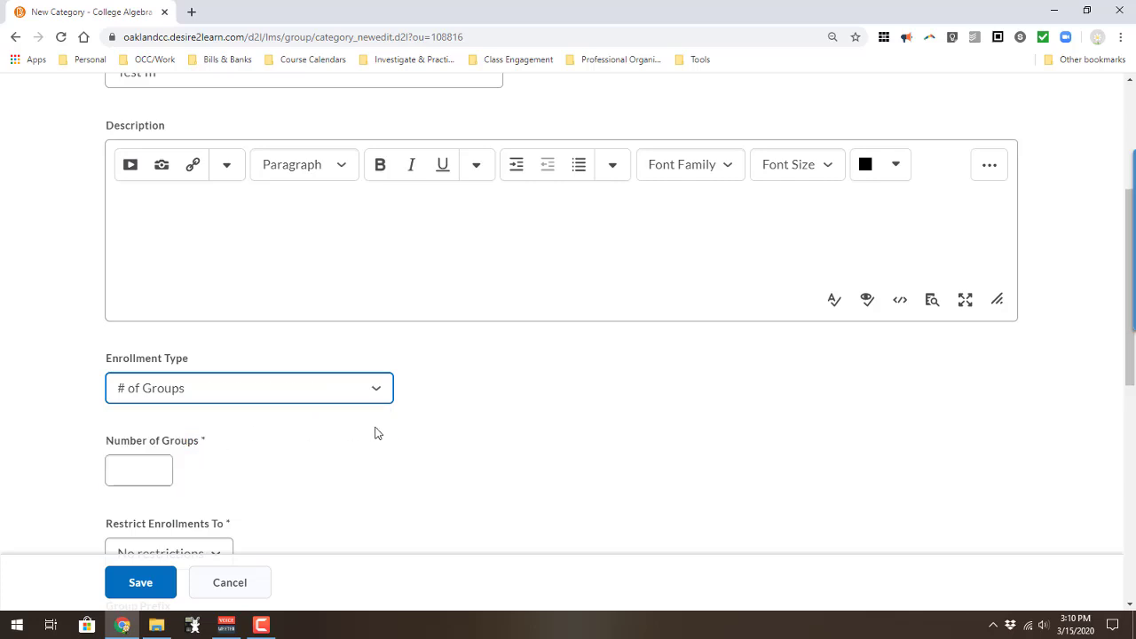
mouse_move(372, 422)
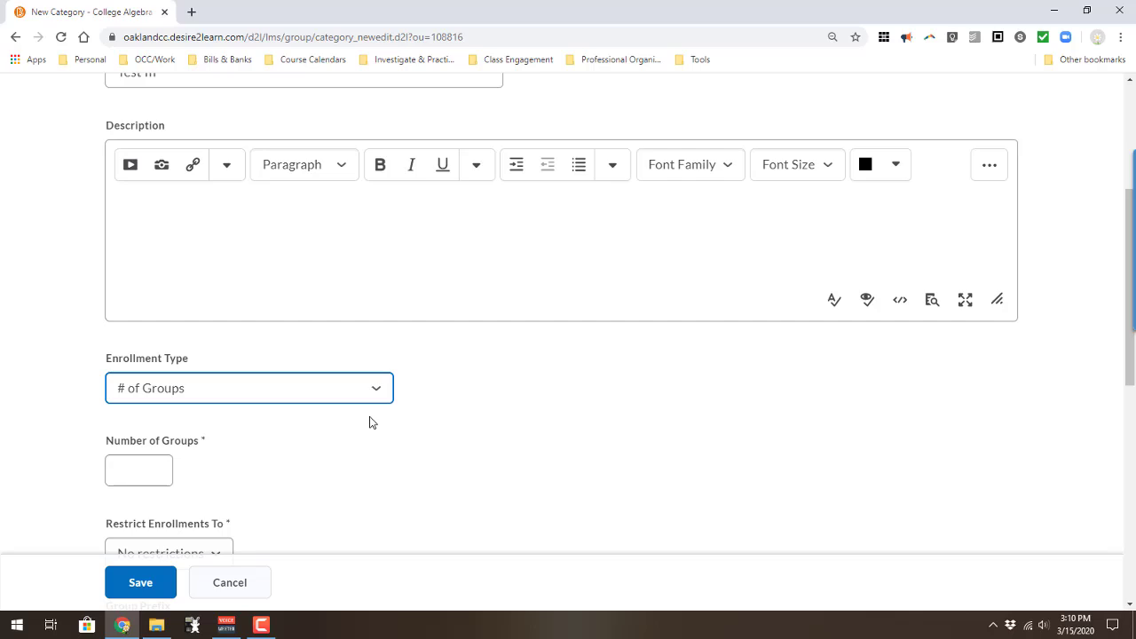
click(139, 470)
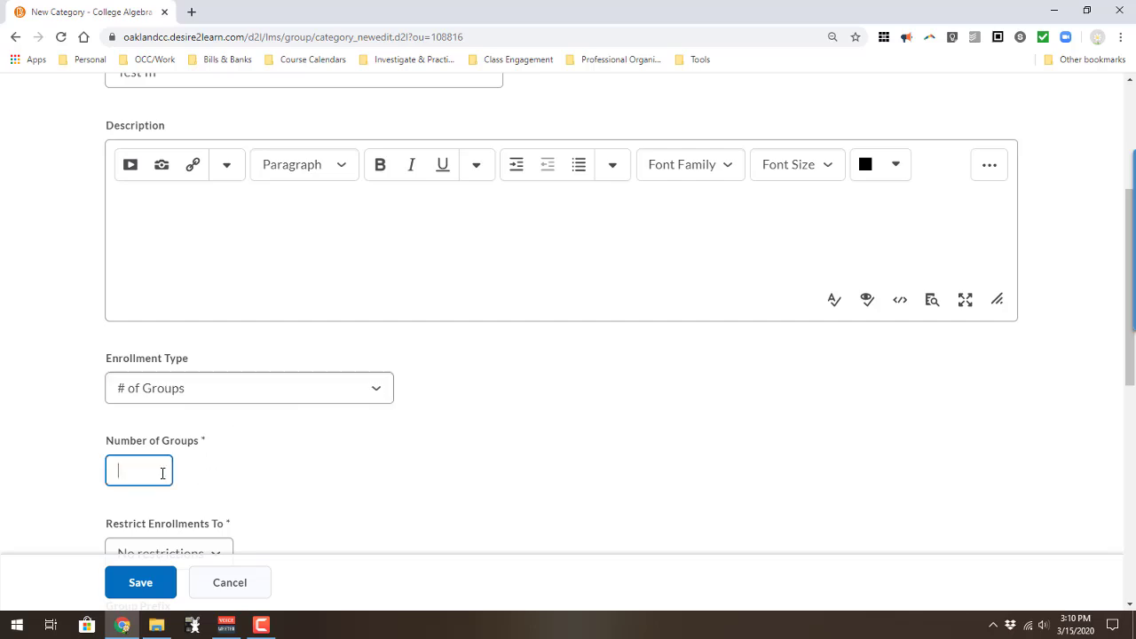
text(3)
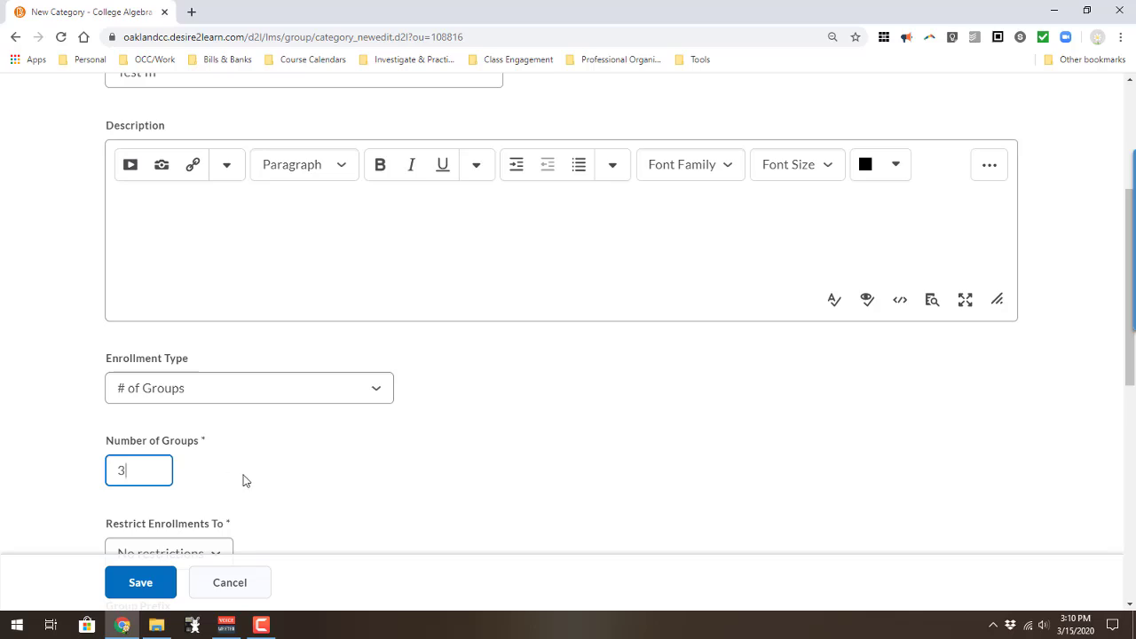
scroll(down, 3)
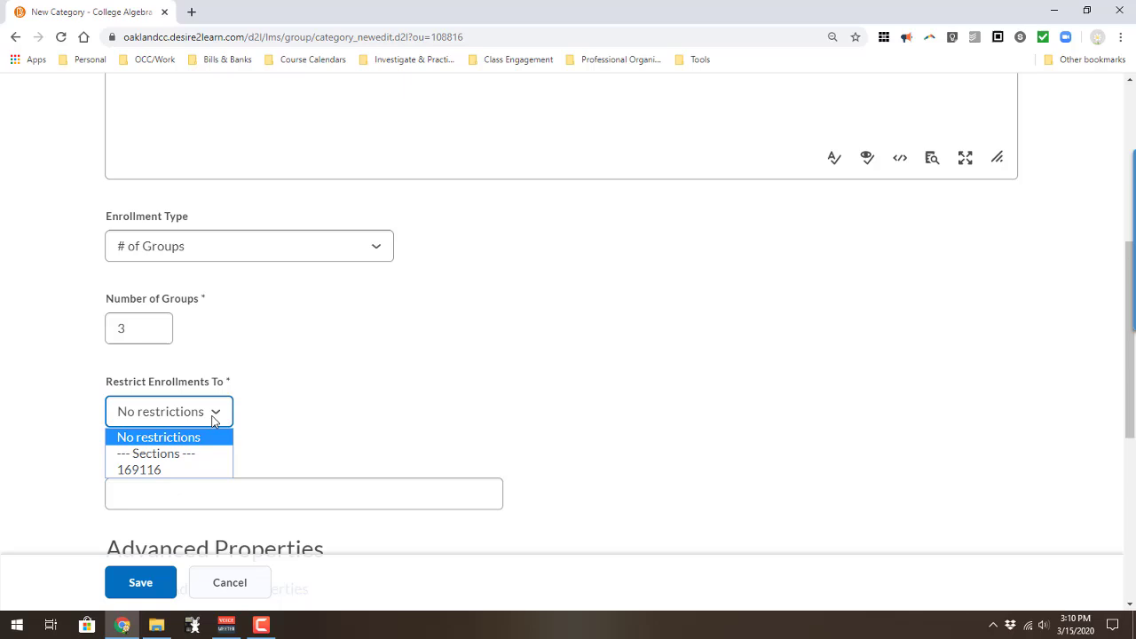
click(158, 437)
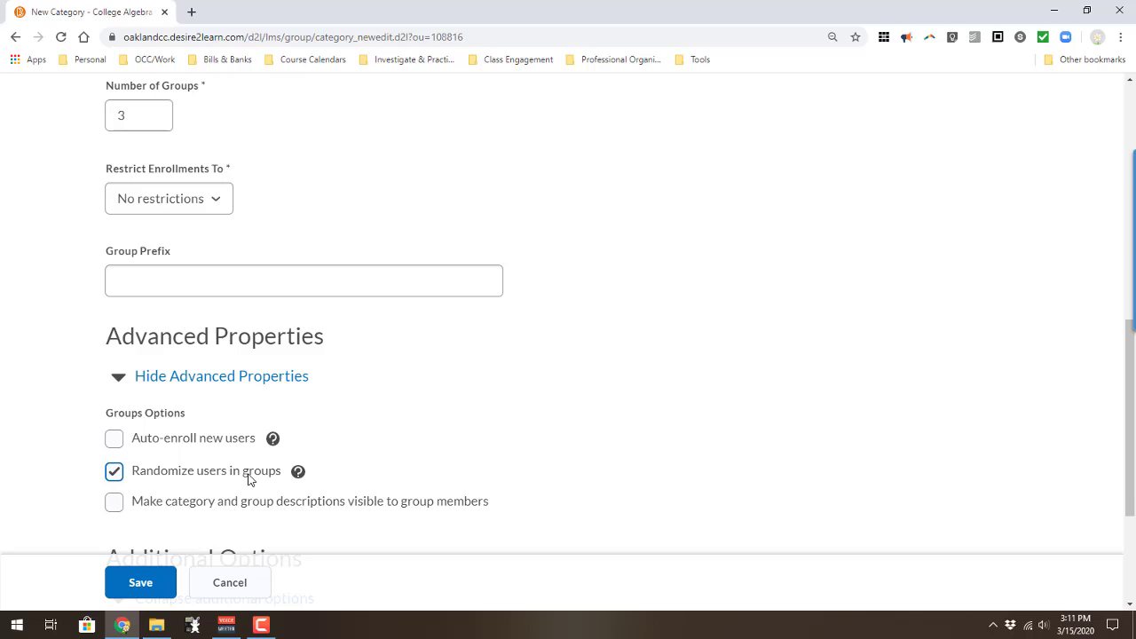
scroll(down, 3)
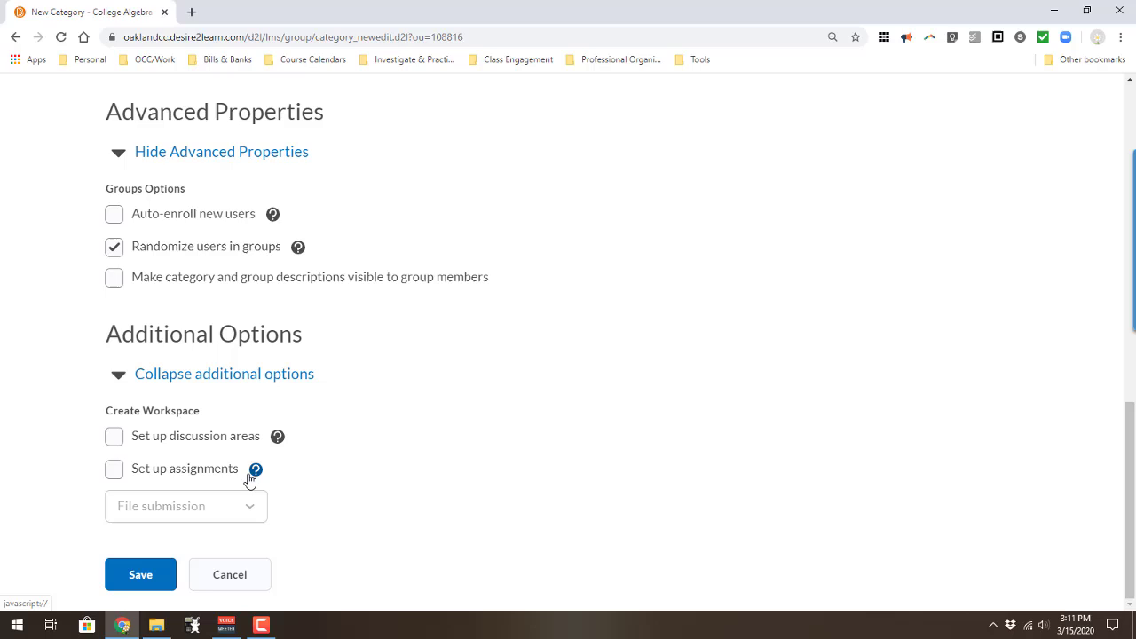
mouse_move(243, 489)
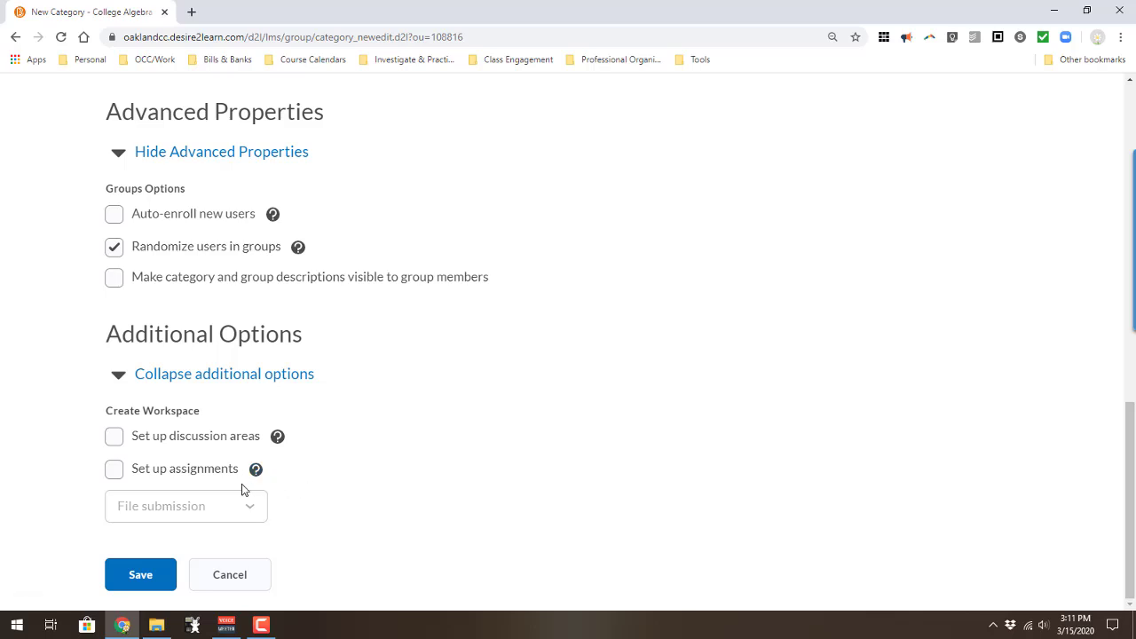
mouse_move(363, 491)
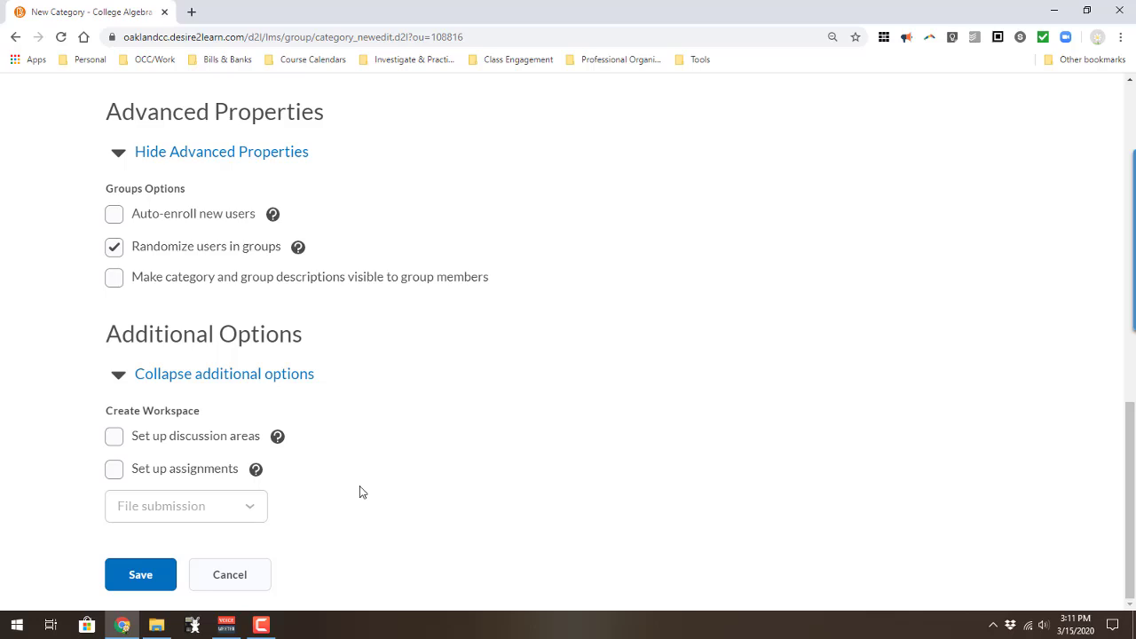
mouse_move(276, 476)
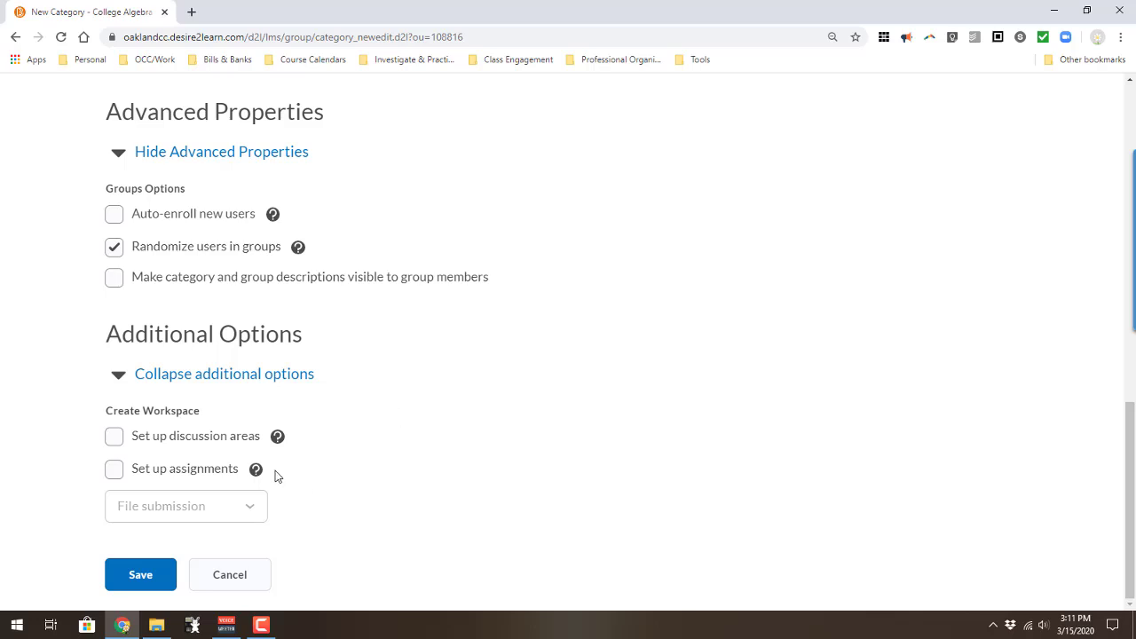
click(140, 574)
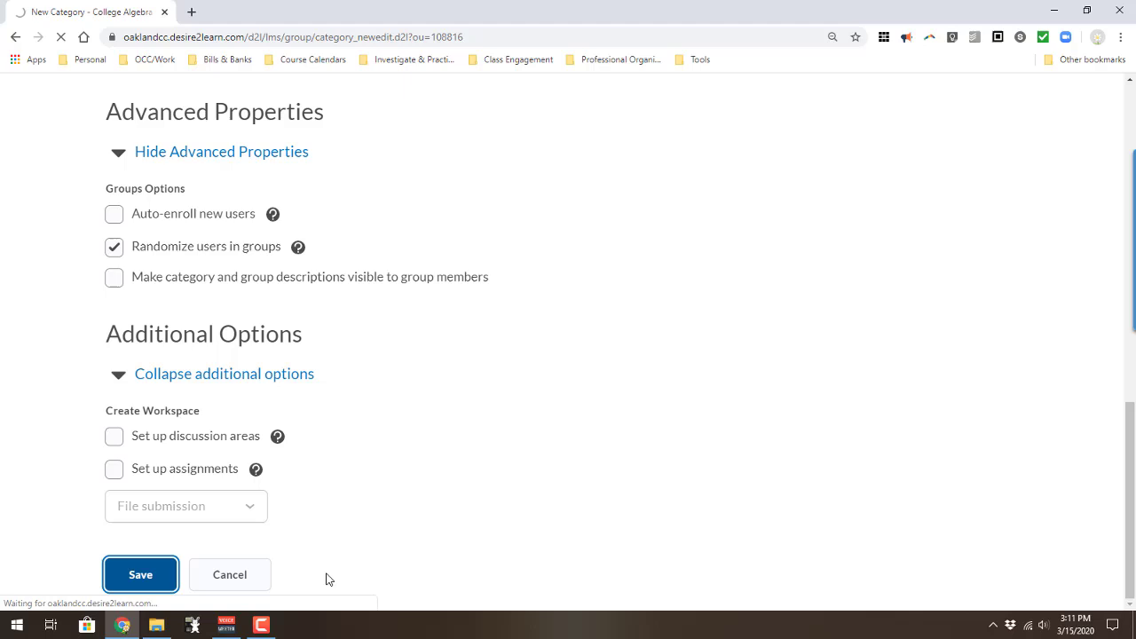
Review Test III's Groups 1–3, dismiss the success message, and go to Content.
click(141, 574)
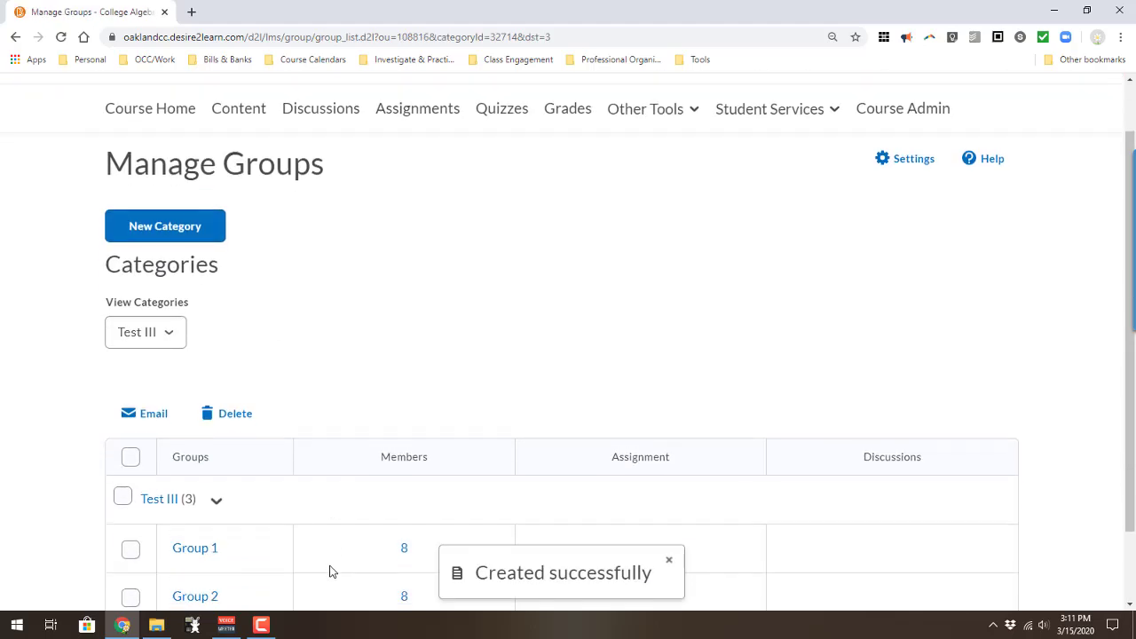
scroll(down, 3)
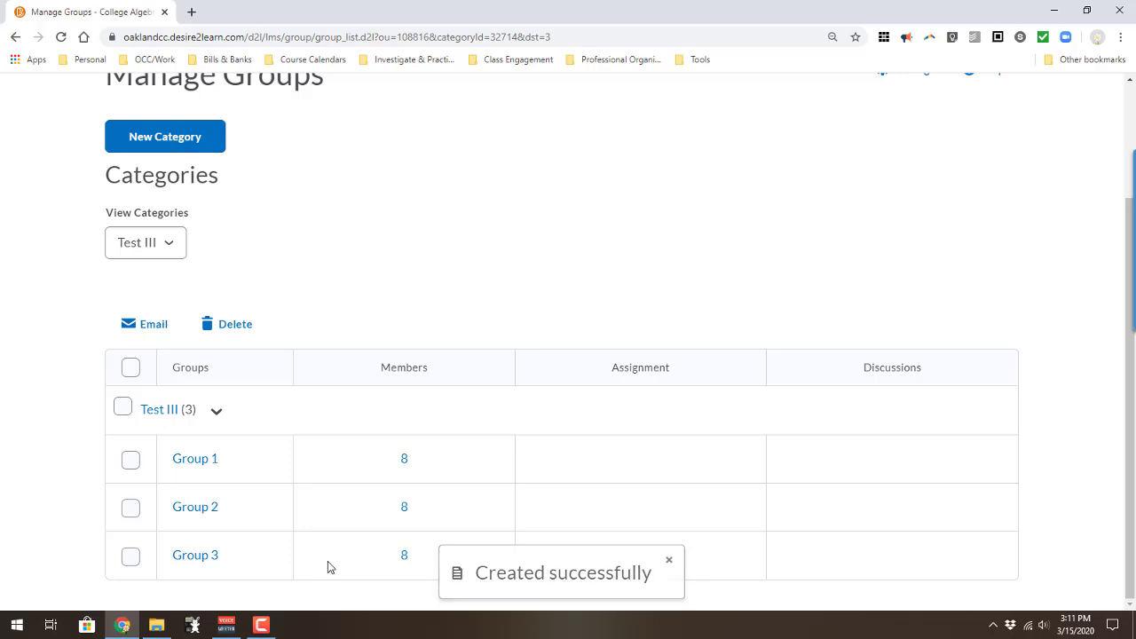
click(668, 560)
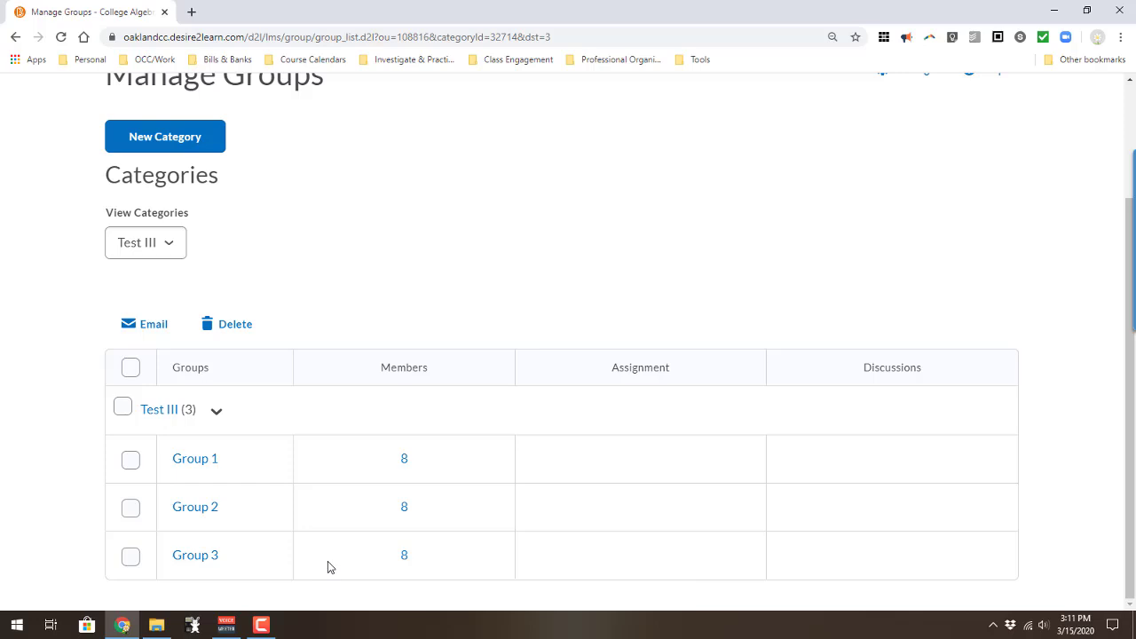
scroll(up, 3)
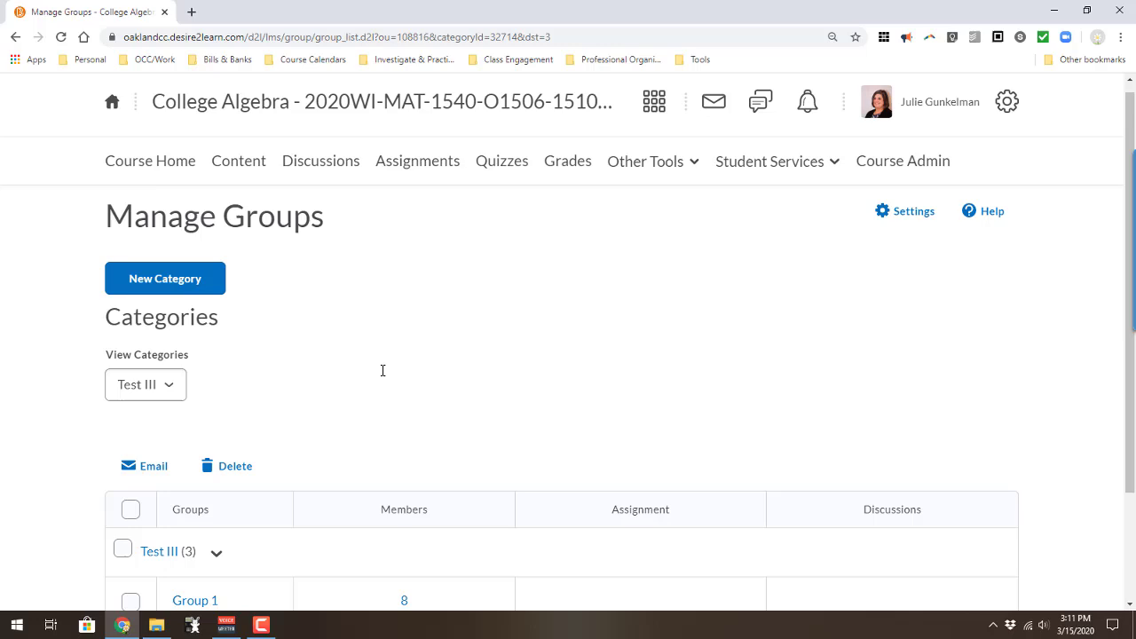
click(238, 170)
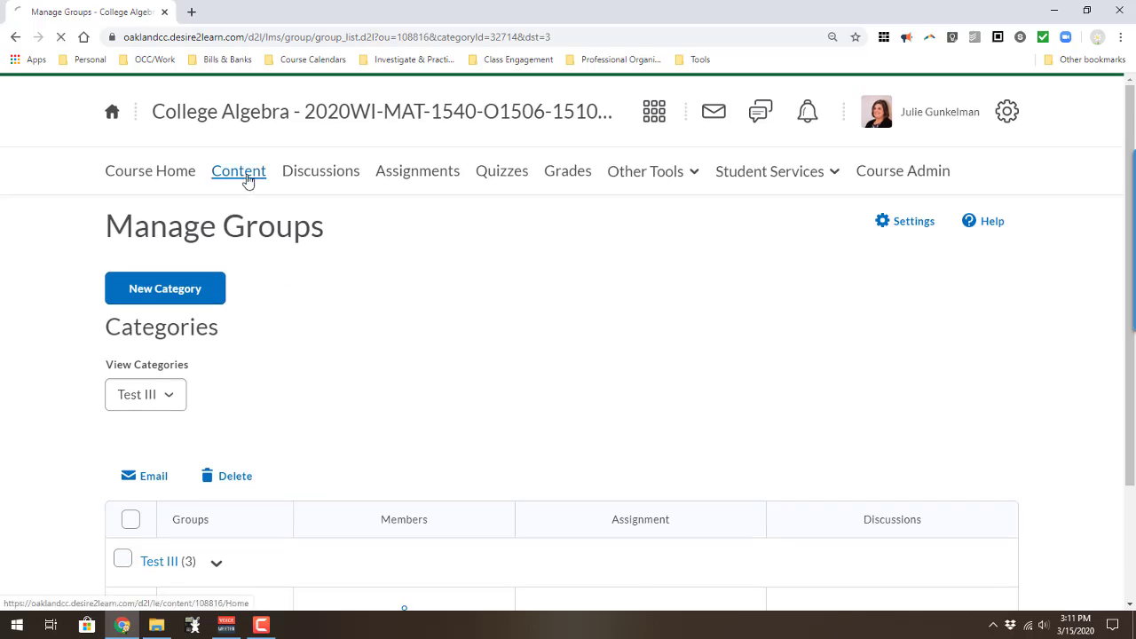
Upload the Math 1540 Test III Cover Sheet F19 document into the Tests module.
click(238, 171)
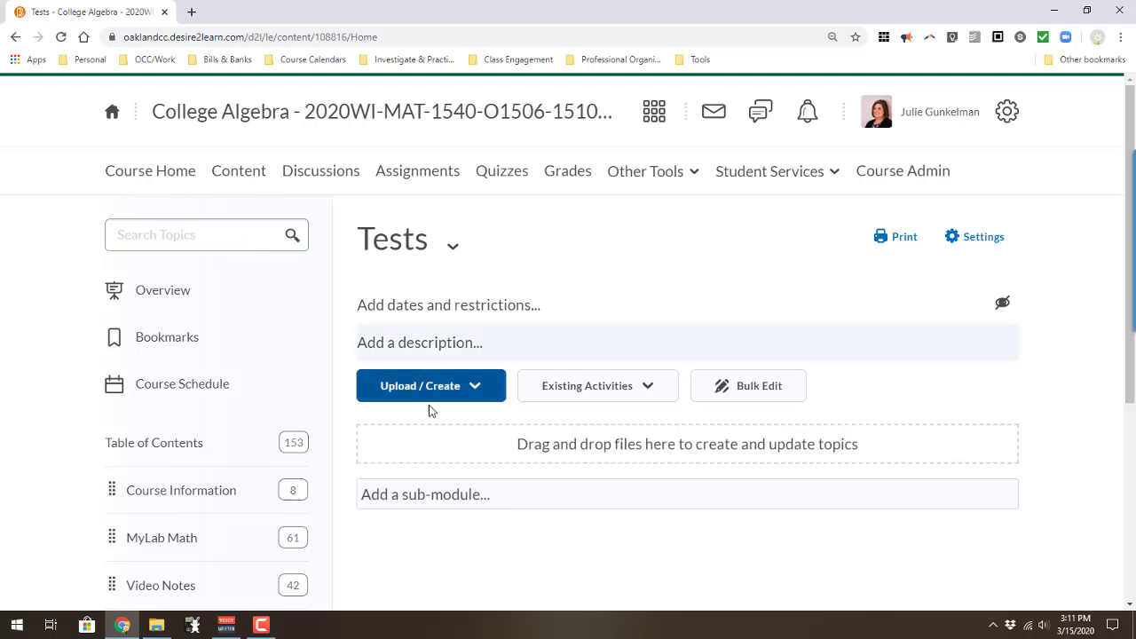
click(431, 385)
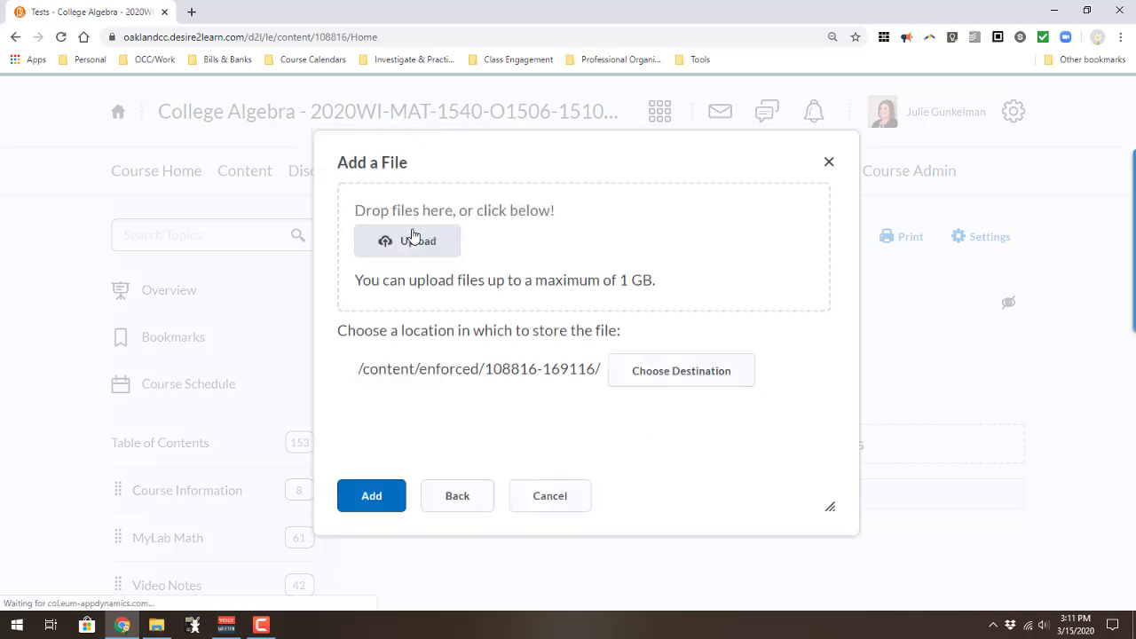
click(408, 241)
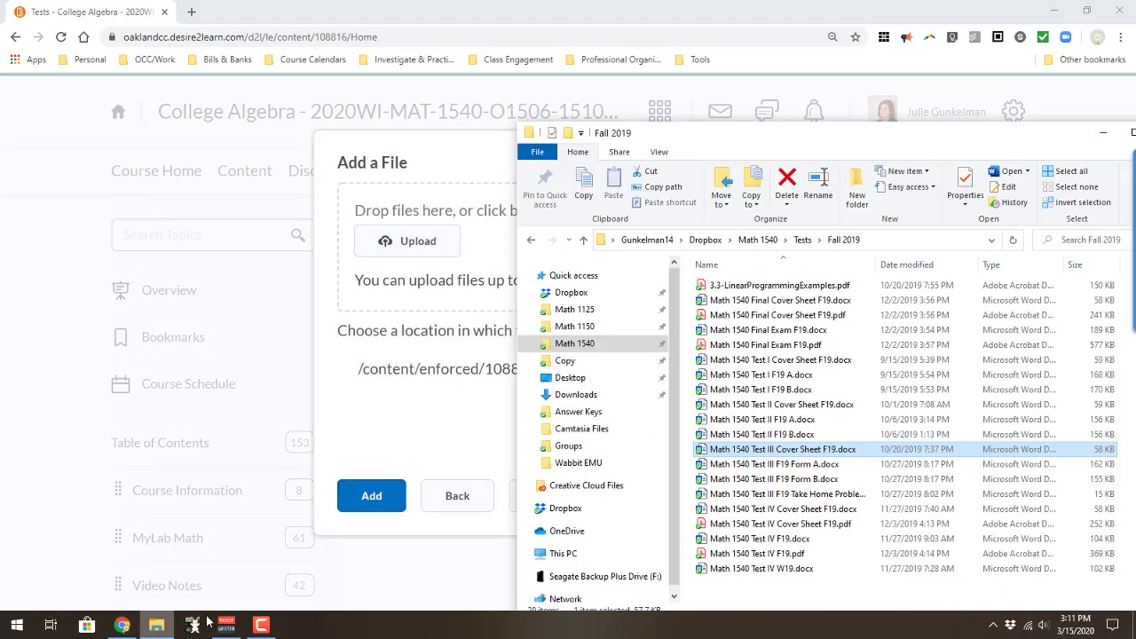
drag(781, 449, 373, 249)
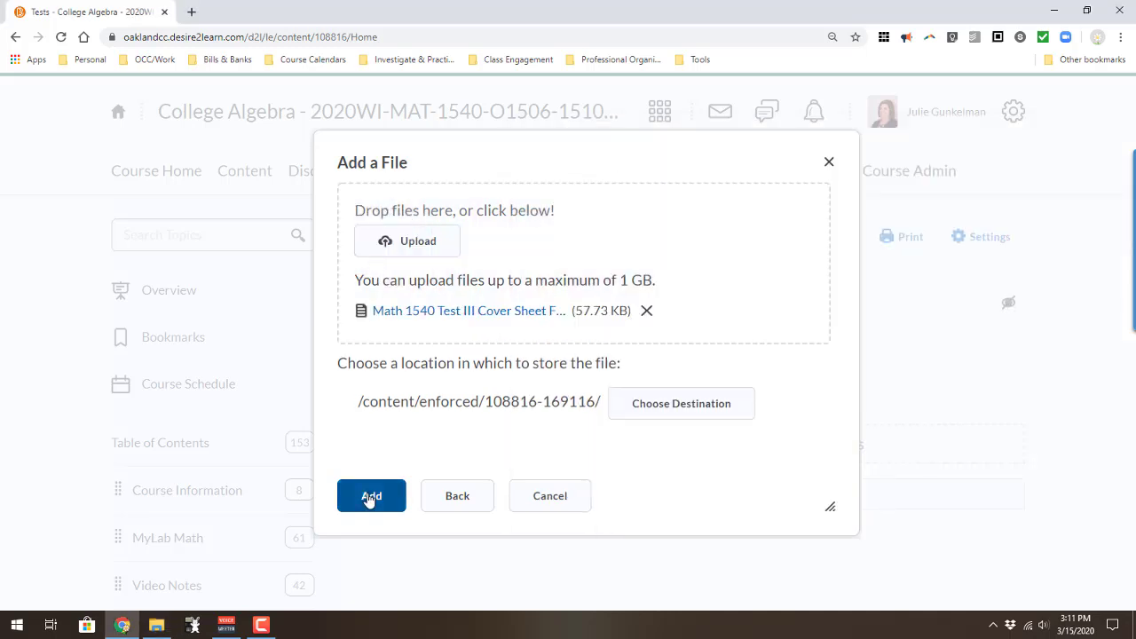
click(371, 496)
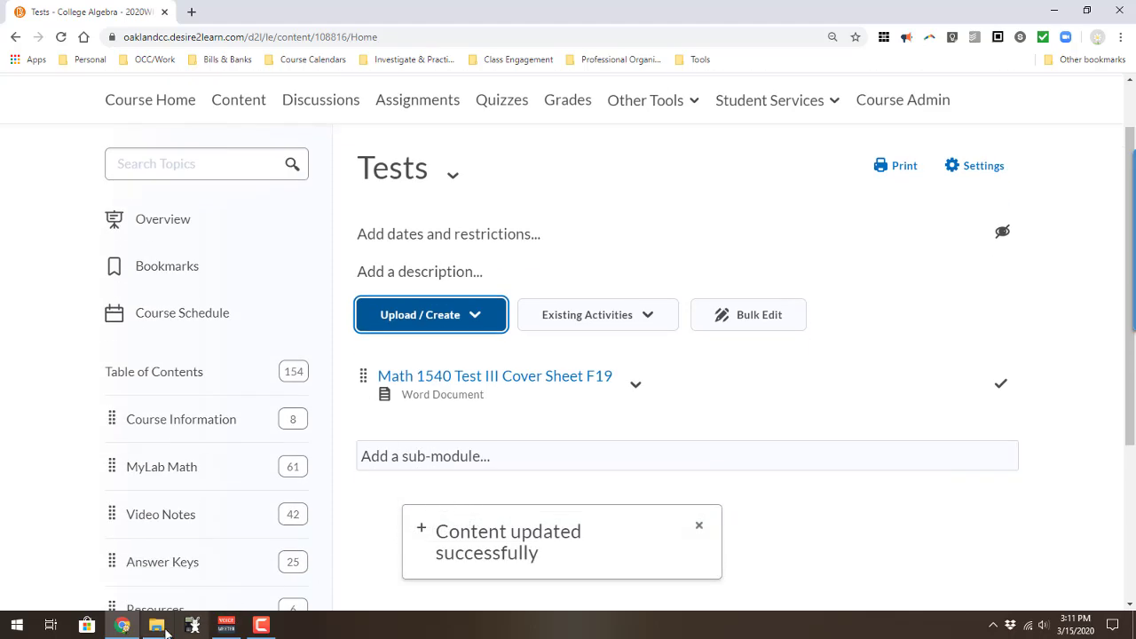
Bring the Fall 2019 Math 1540 Tests folder back up from the taskbar.
click(157, 625)
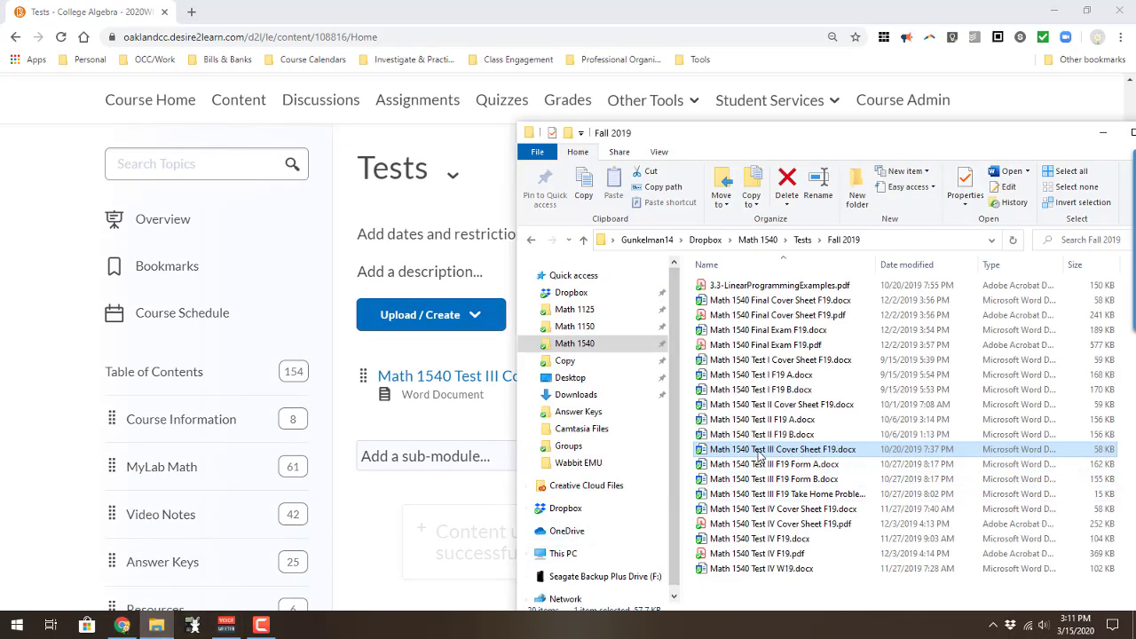
mouse_move(762, 449)
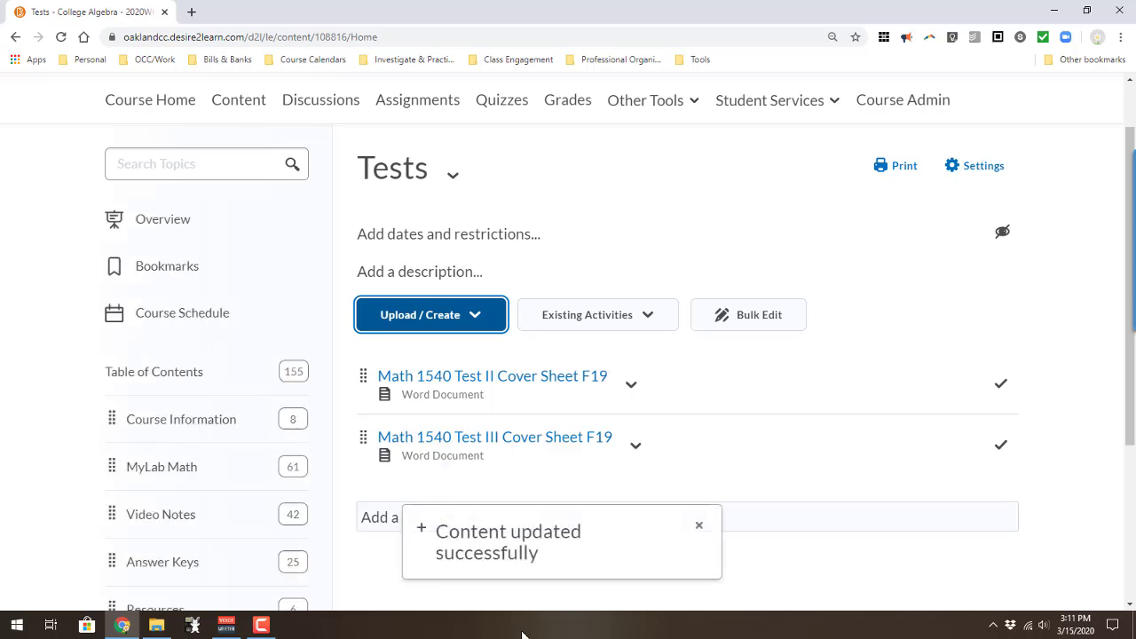
mouse_move(513, 623)
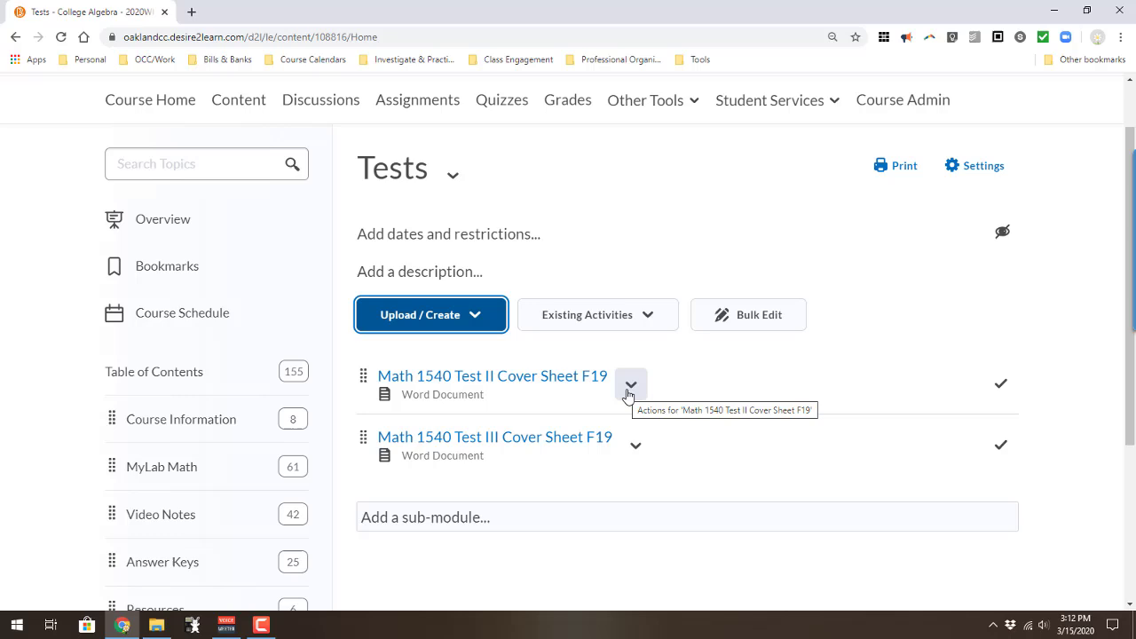
Give the Test II cover sheet a start date of 3/25/2020 at 3:00 PM.
click(630, 384)
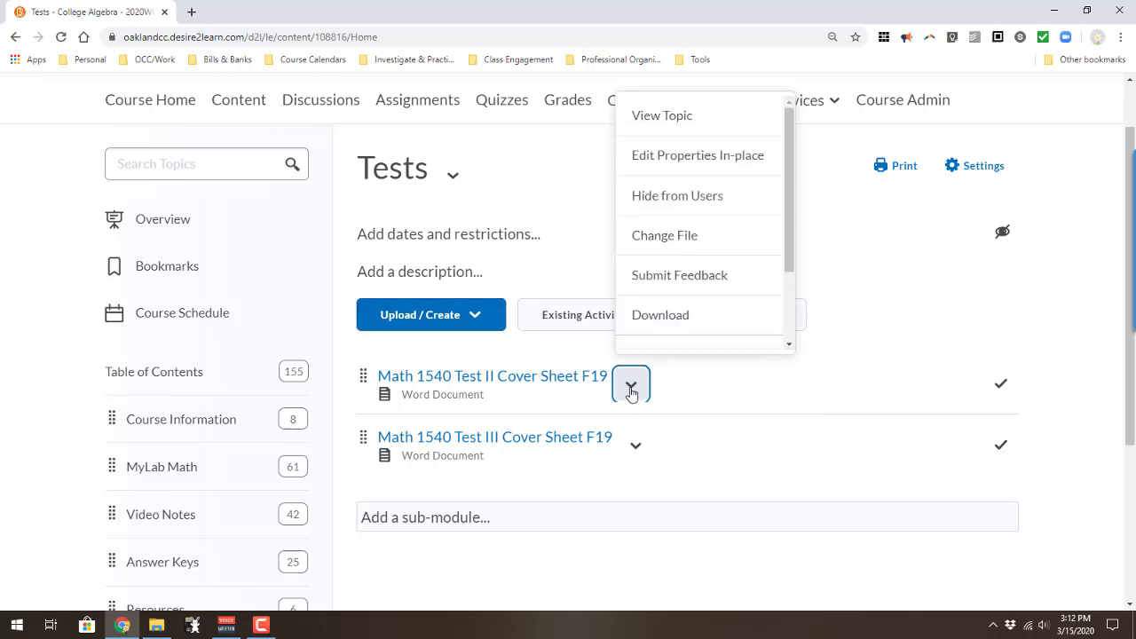
mouse_move(706, 156)
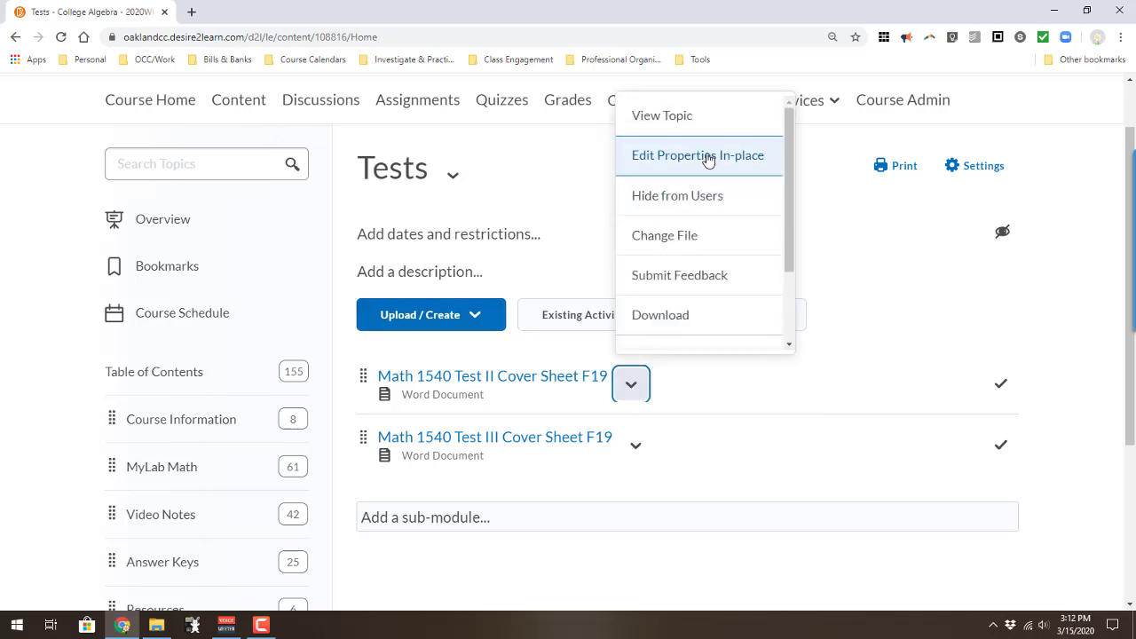
click(698, 156)
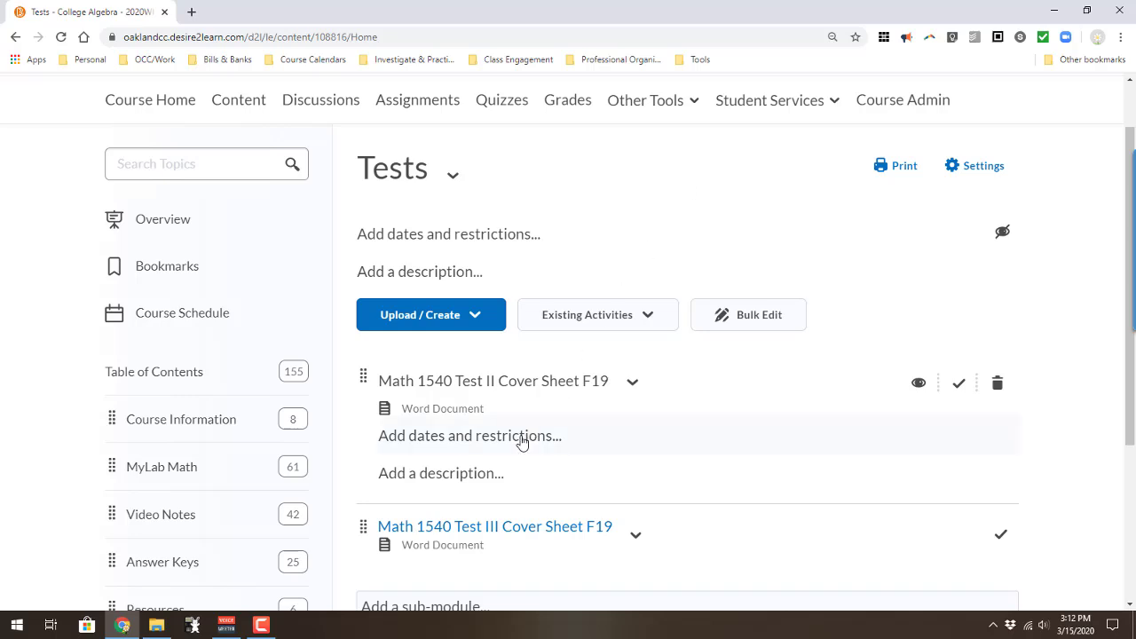
click(471, 436)
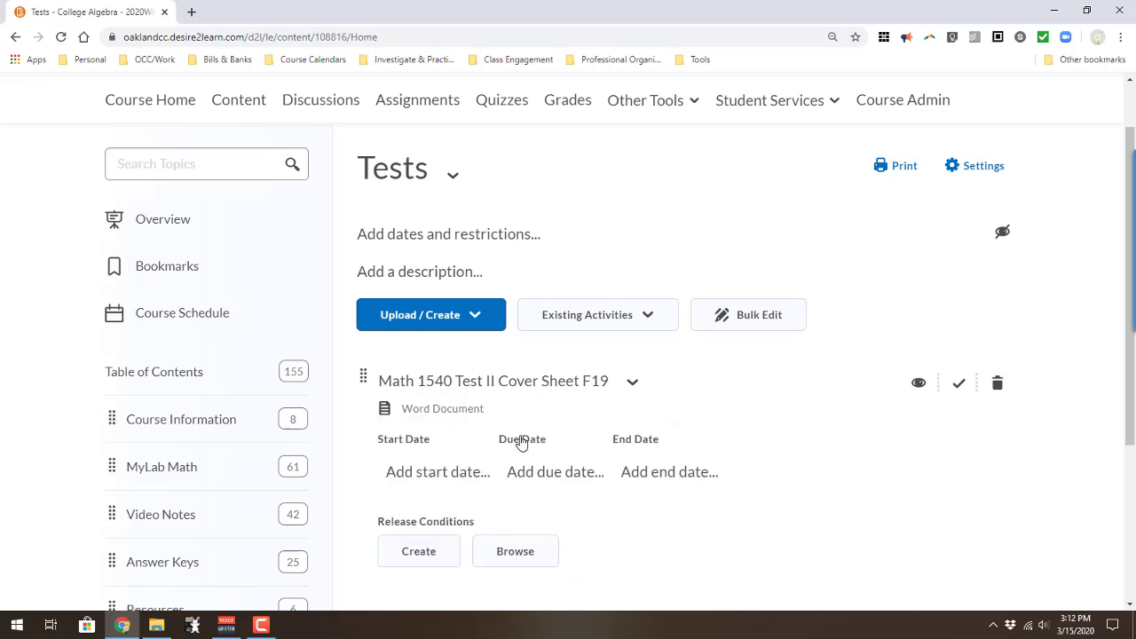
click(436, 473)
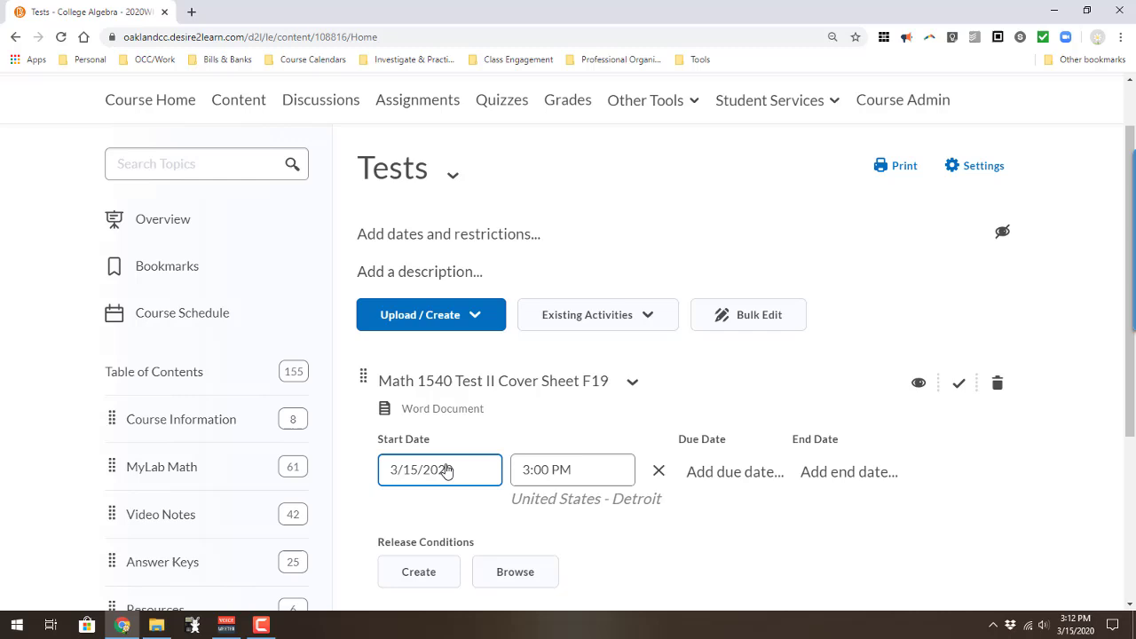
click(439, 469)
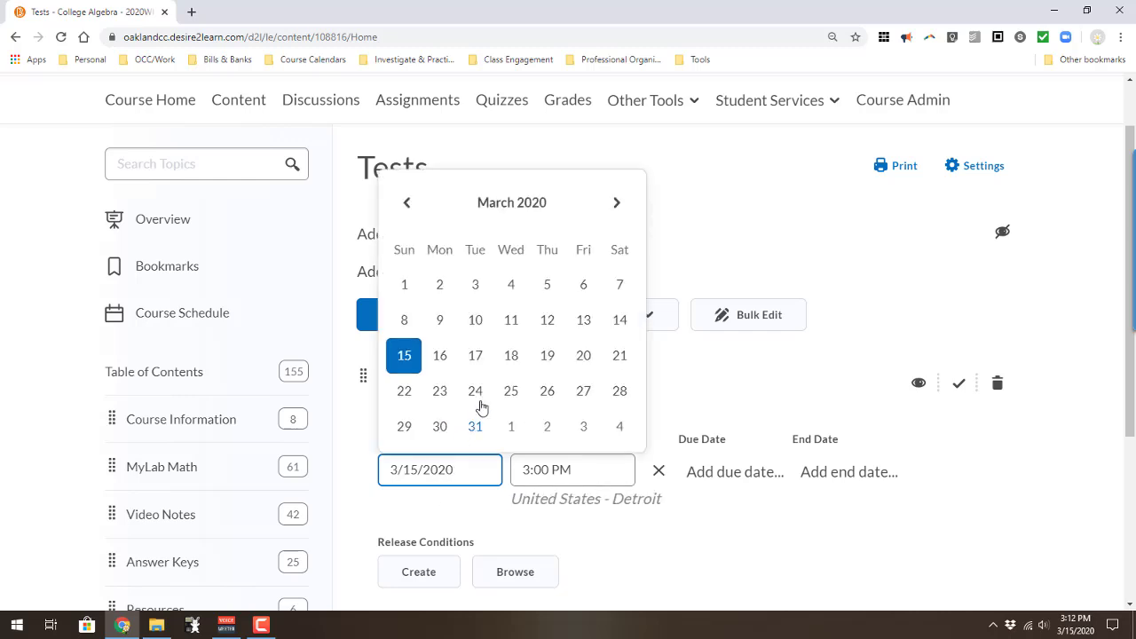
click(511, 390)
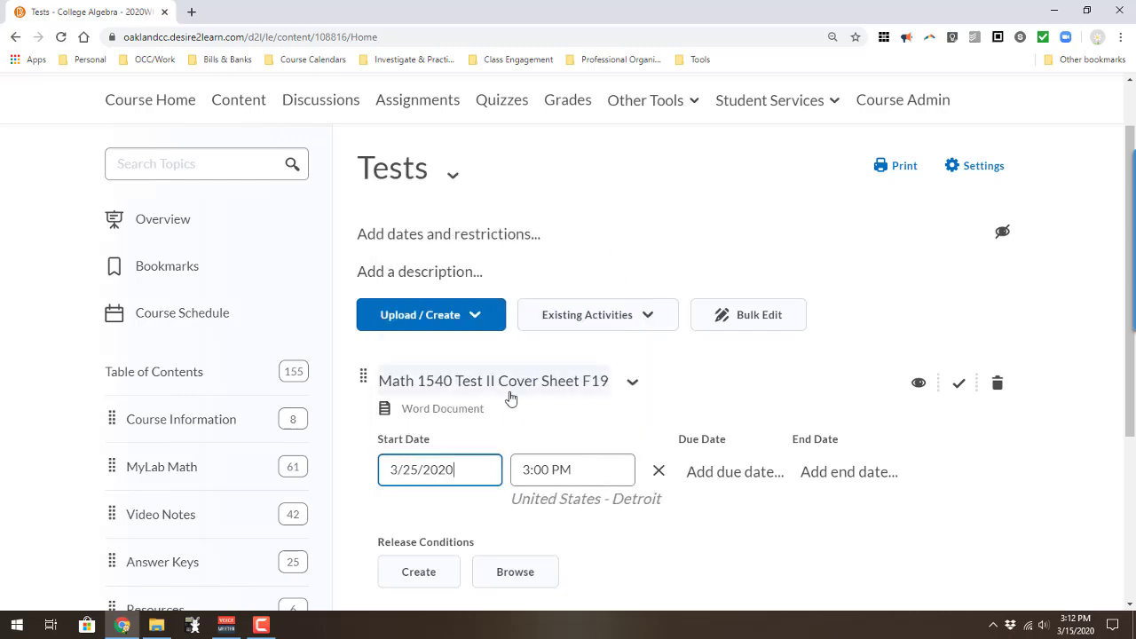
mouse_move(647, 575)
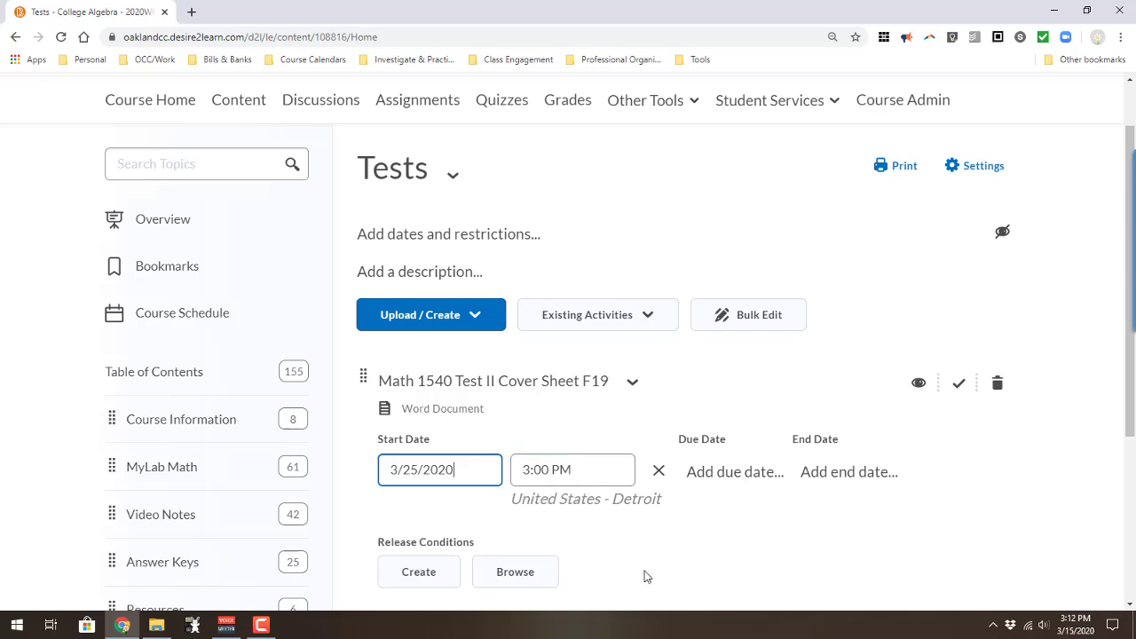
Set the Test II cover sheet's end date to 3/25/2020 at 5:00 PM.
scroll(down, 3)
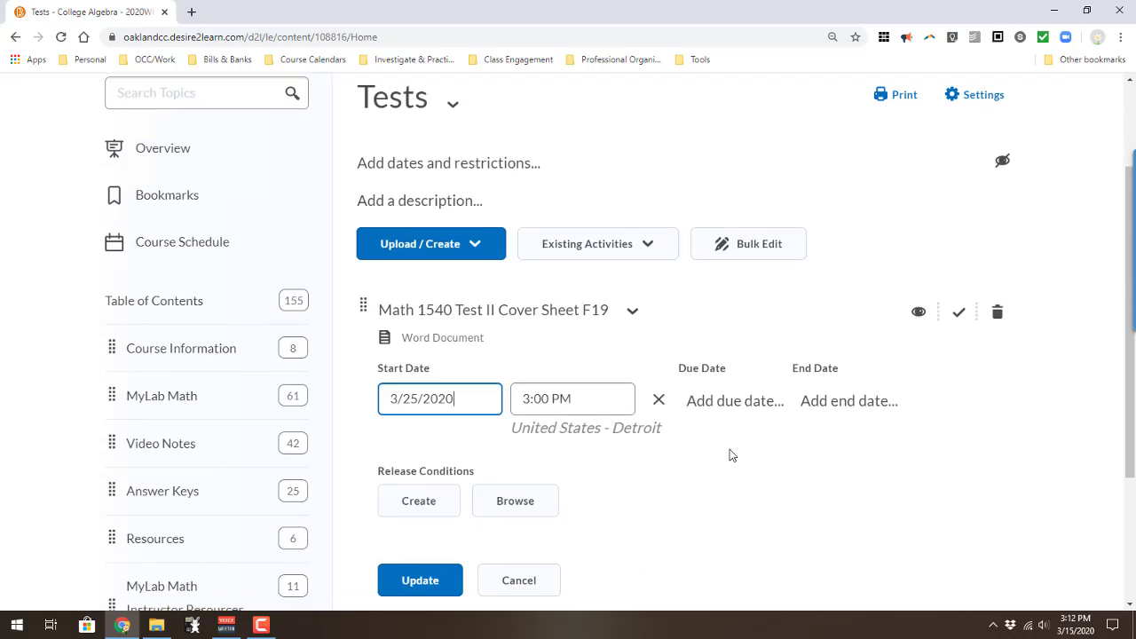
click(849, 400)
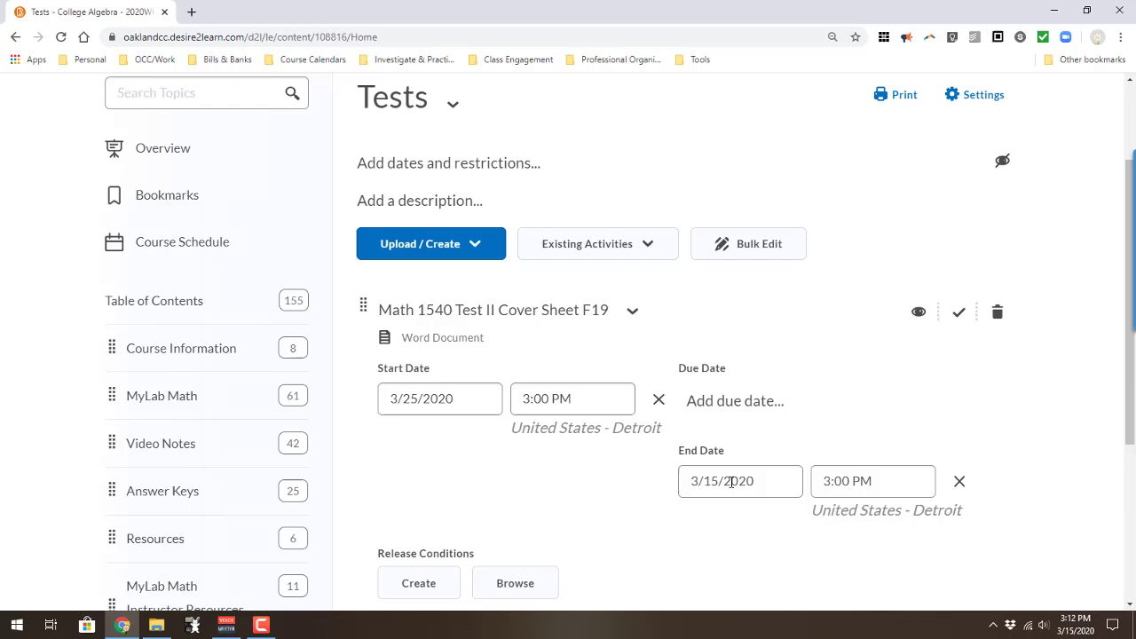
text(3/25/2020)
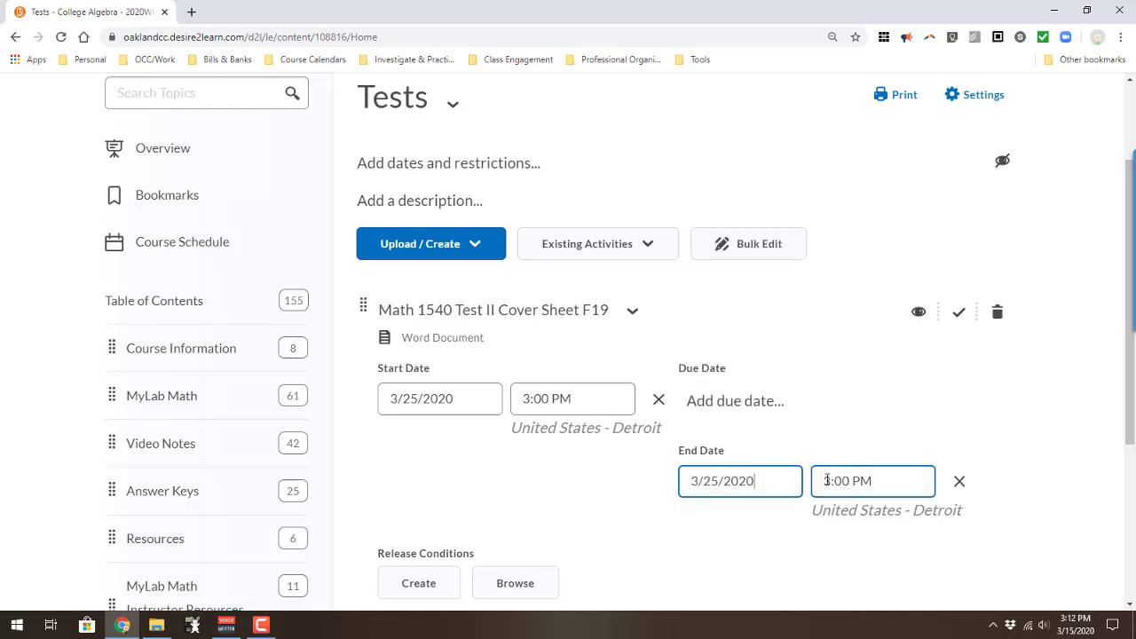
click(872, 481)
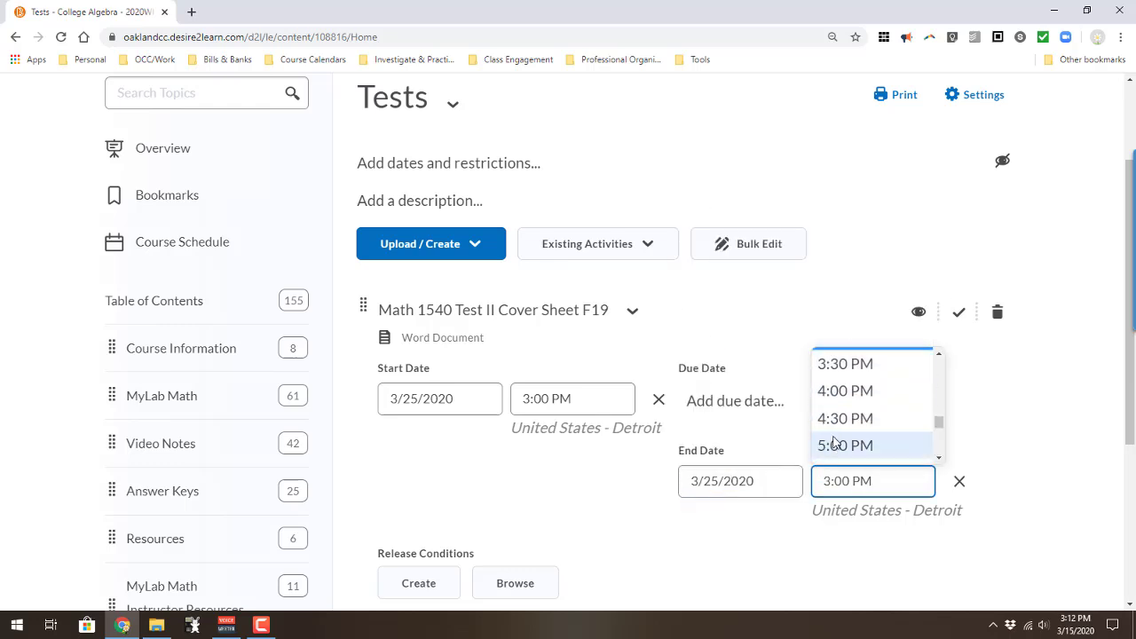
click(844, 445)
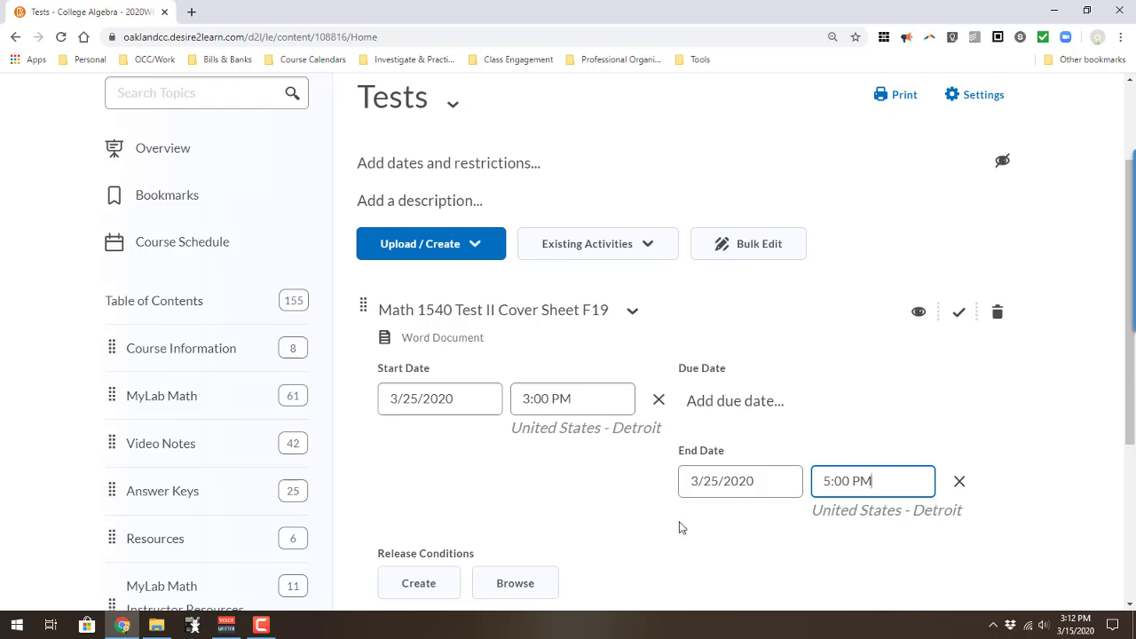
scroll(down, 3)
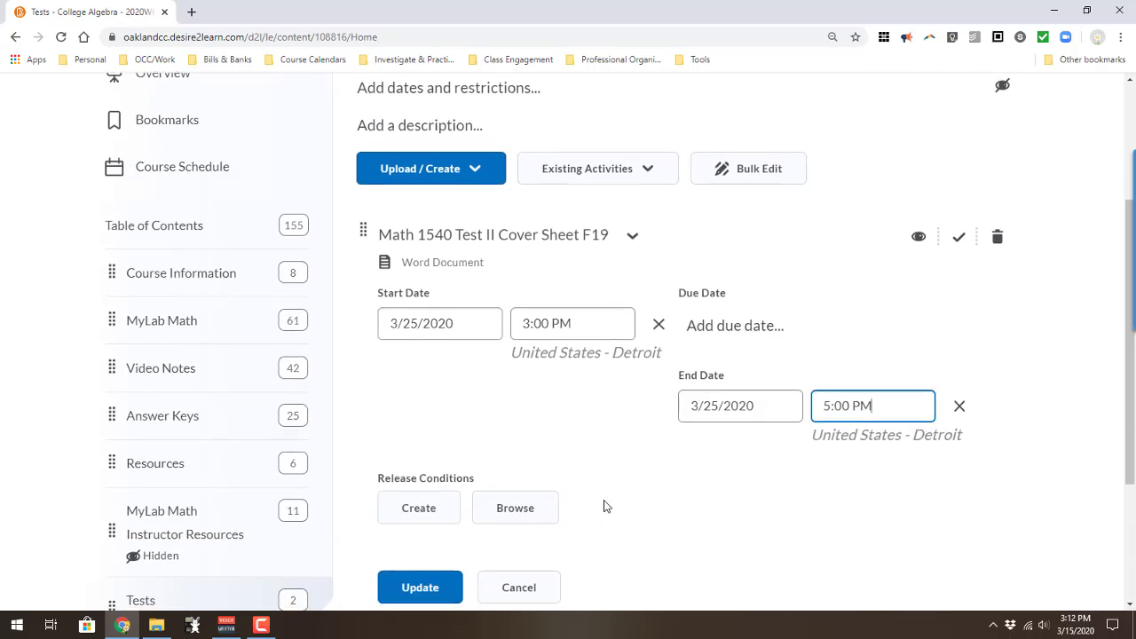
Restrict the Test II cover sheet to Test III > Group 1 members and save.
scroll(down, 3)
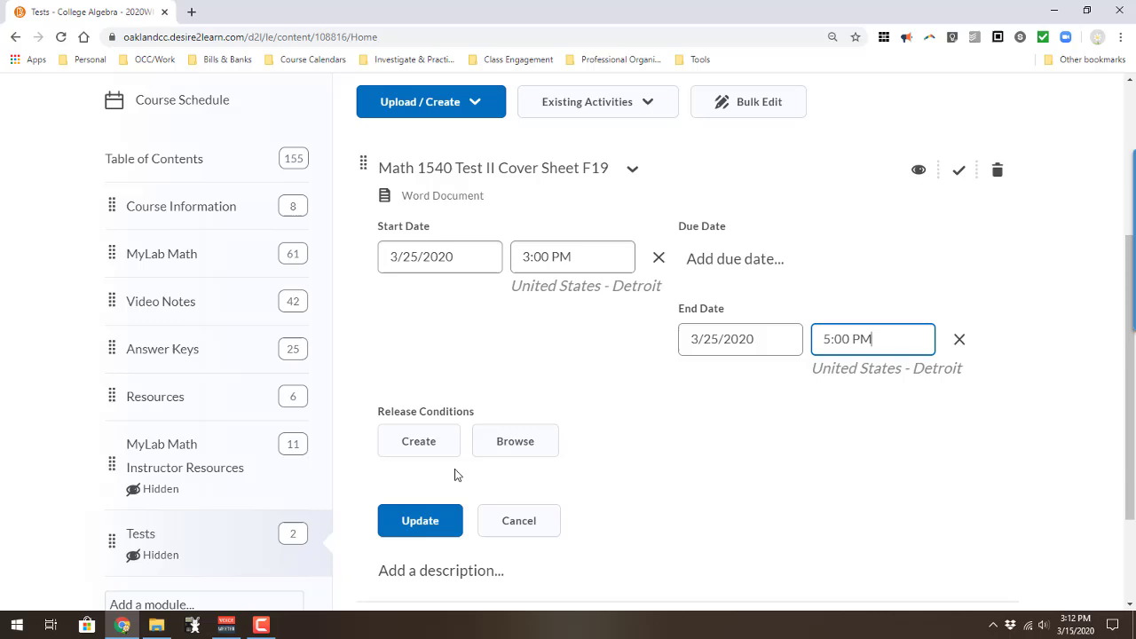
click(419, 440)
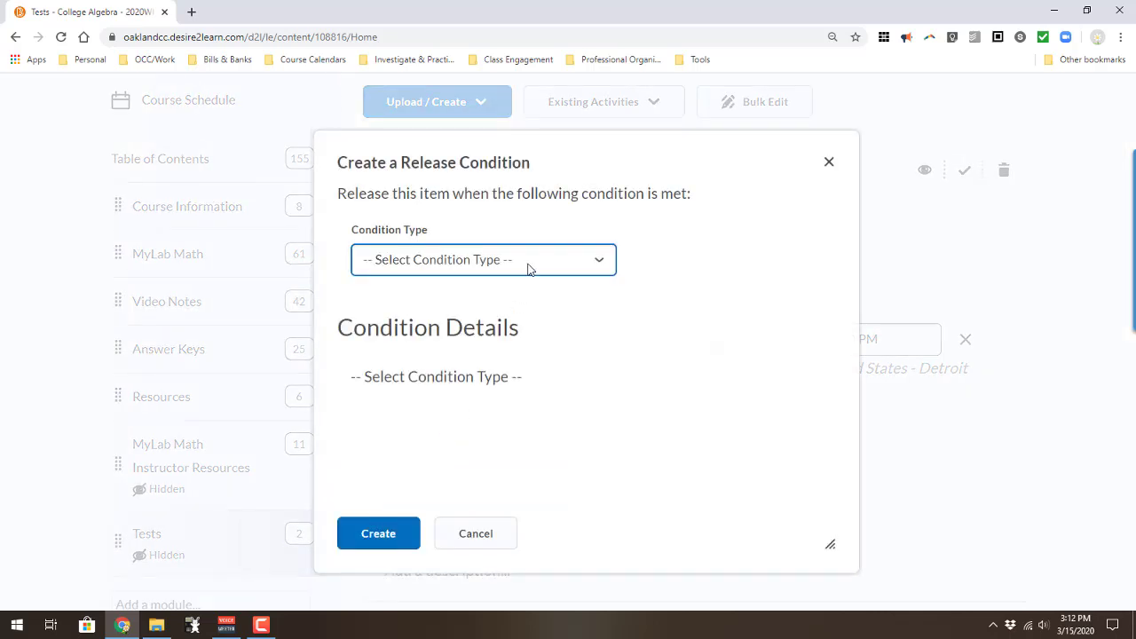
click(482, 259)
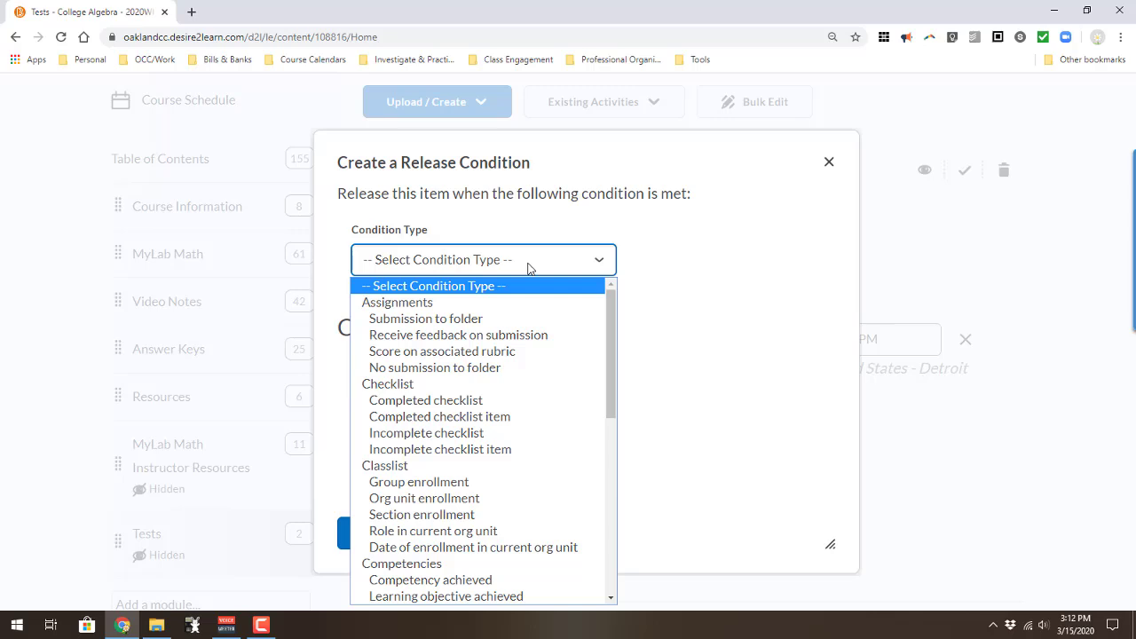
mouse_move(466, 466)
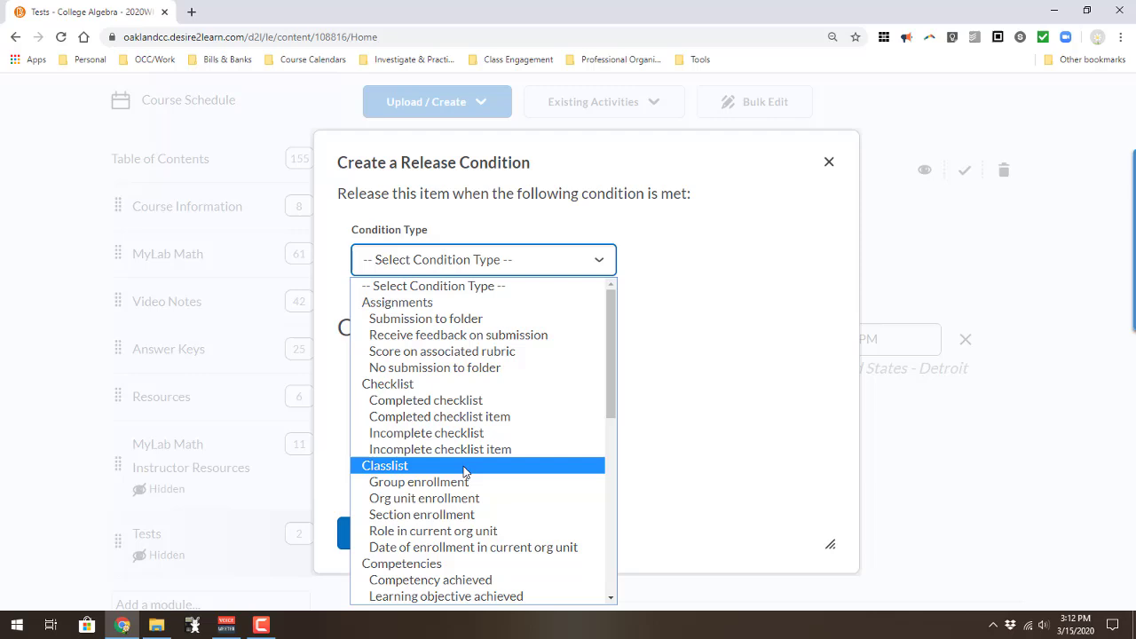
mouse_move(461, 482)
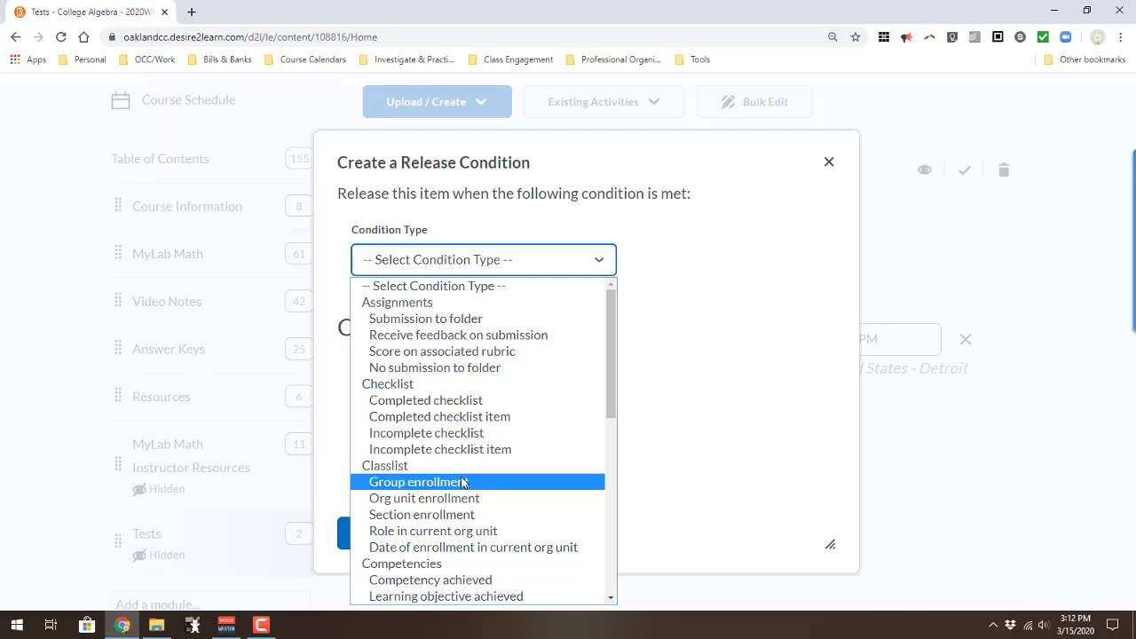
click(419, 482)
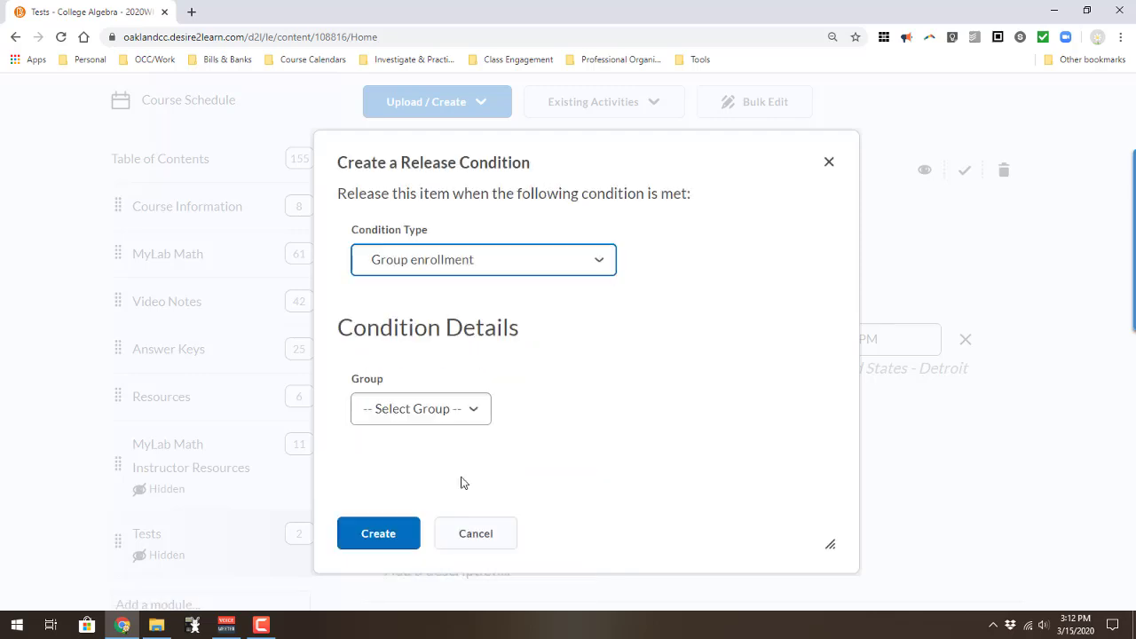
click(421, 408)
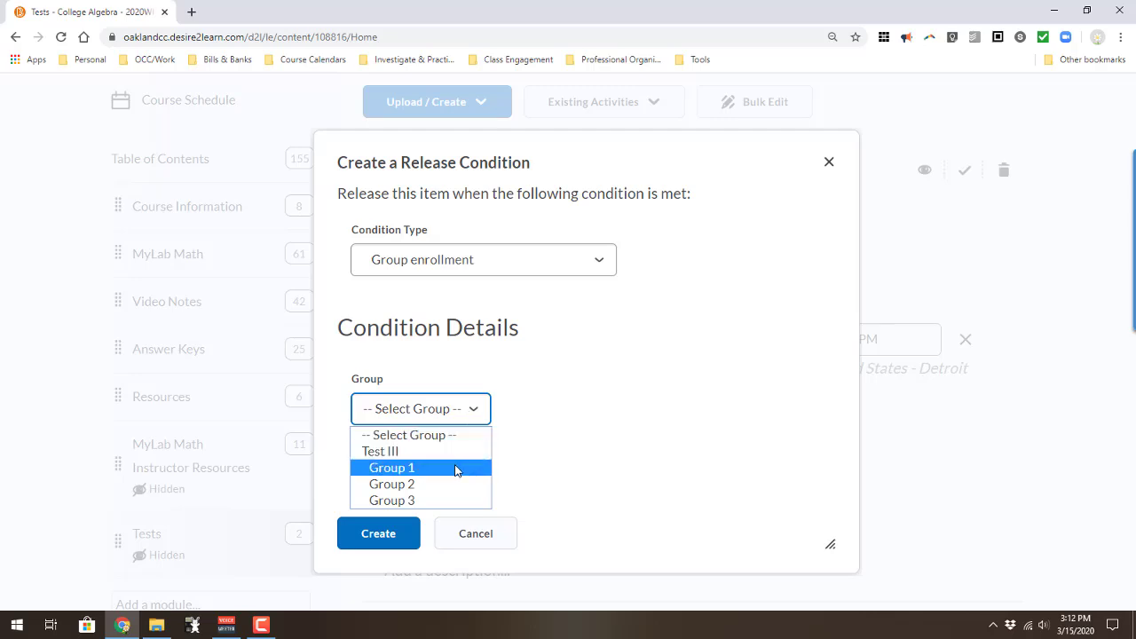
click(392, 468)
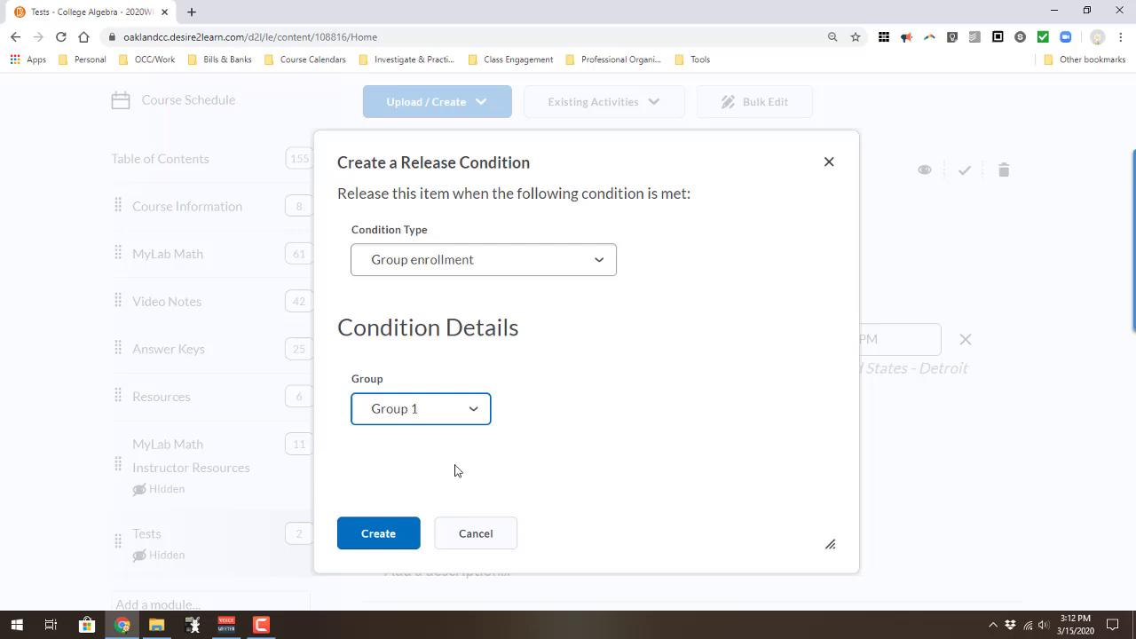
click(378, 534)
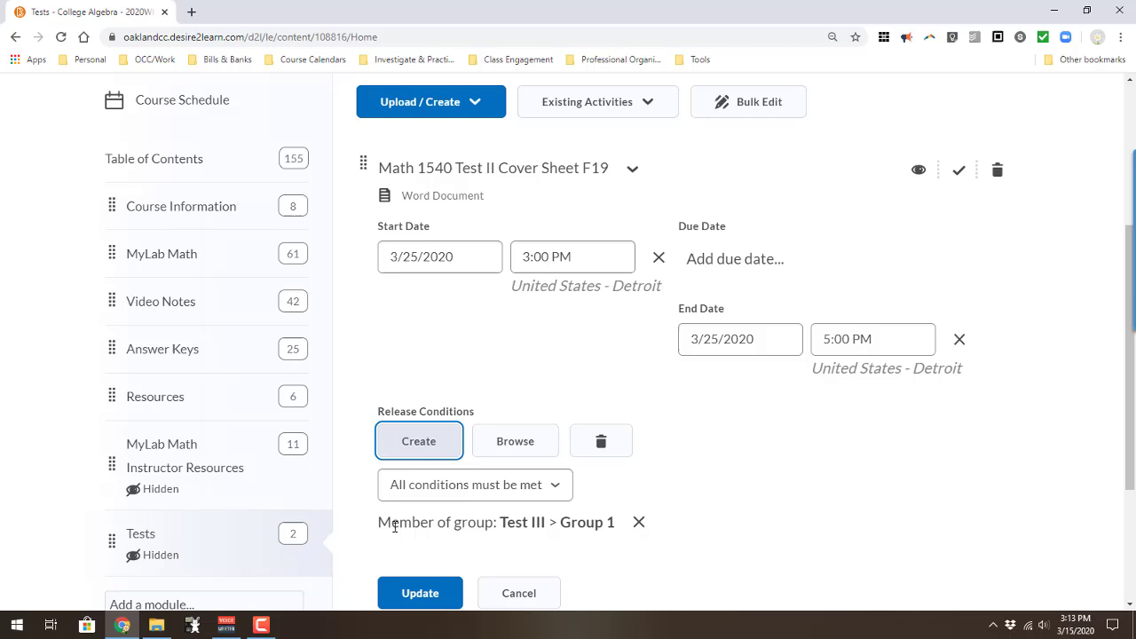
click(419, 593)
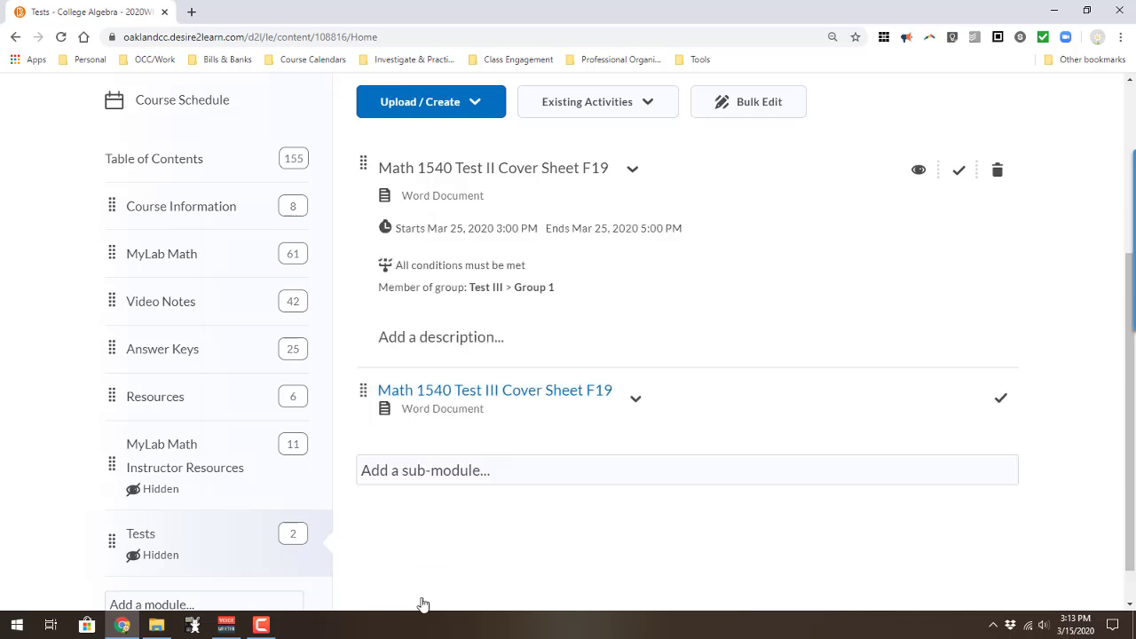
mouse_move(441, 555)
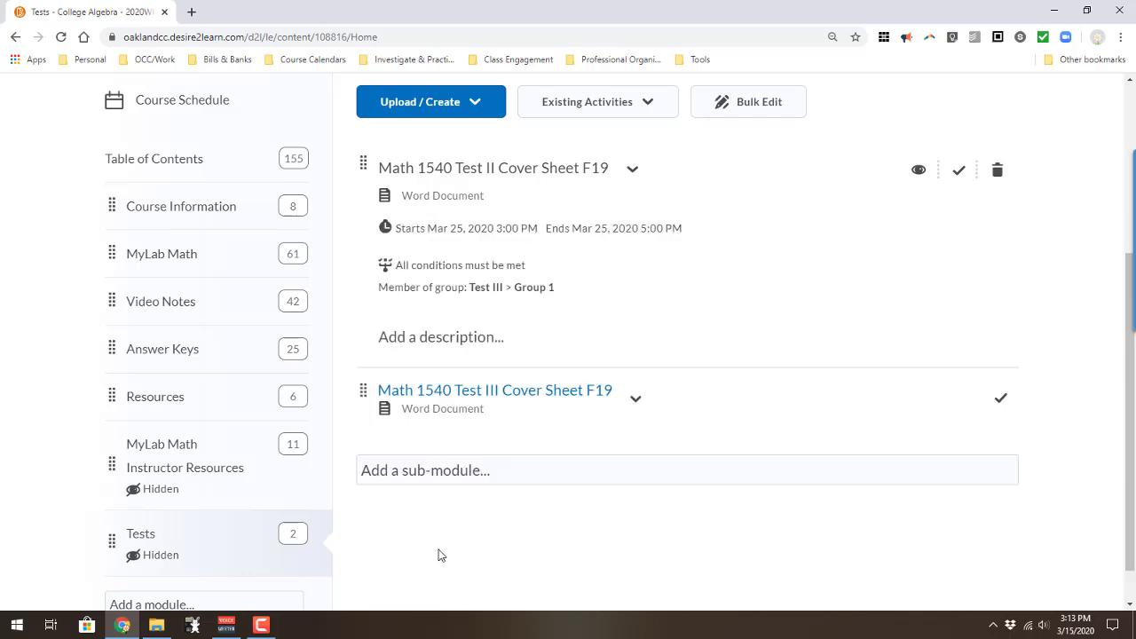
mouse_move(635, 394)
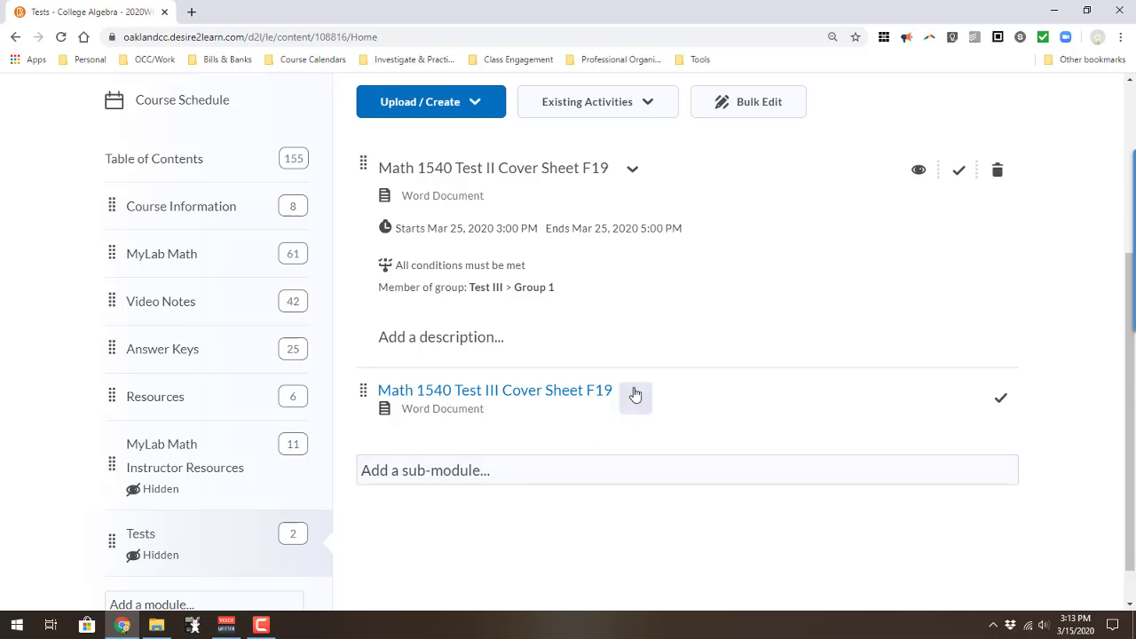
Make the Test III cover sheet available 3/25/2020 from 3:00 to 5:00 PM.
click(636, 397)
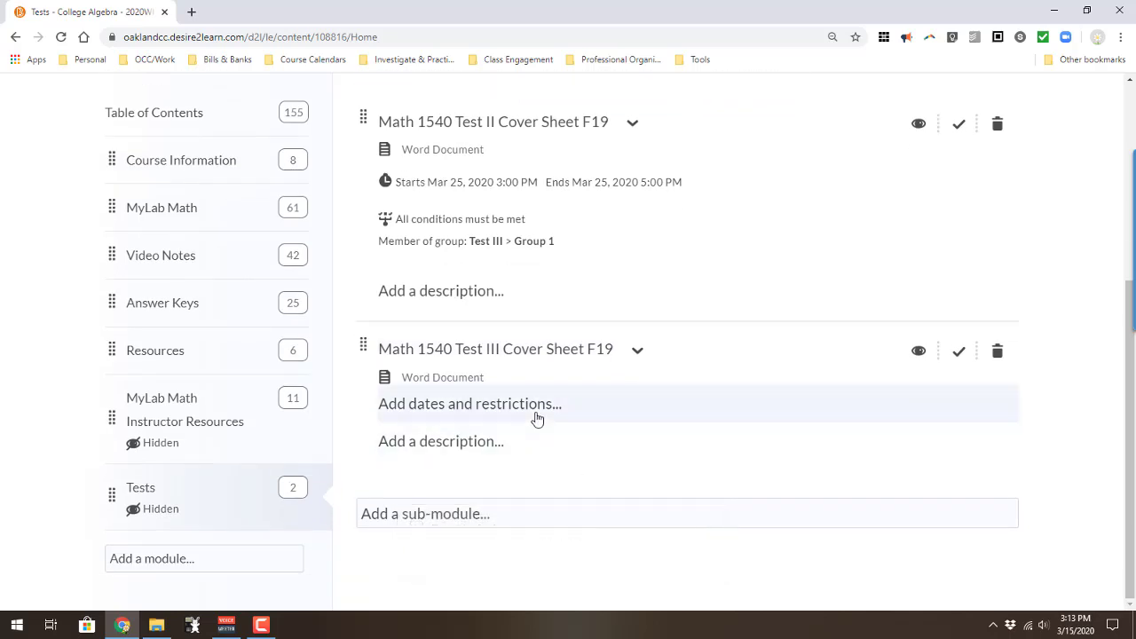
click(470, 404)
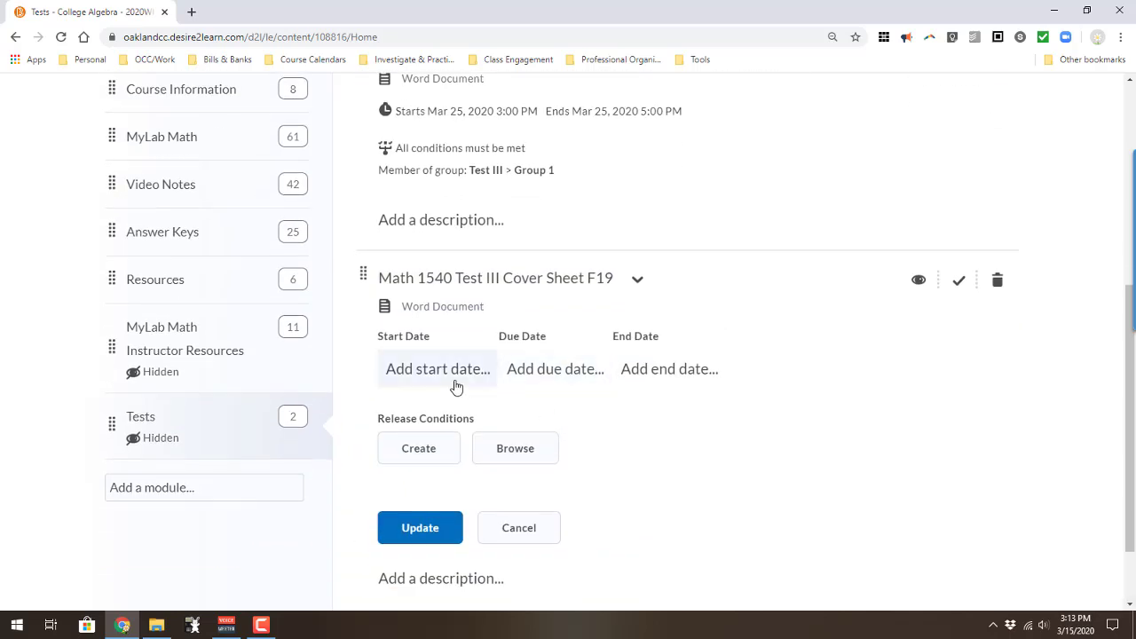
click(437, 368)
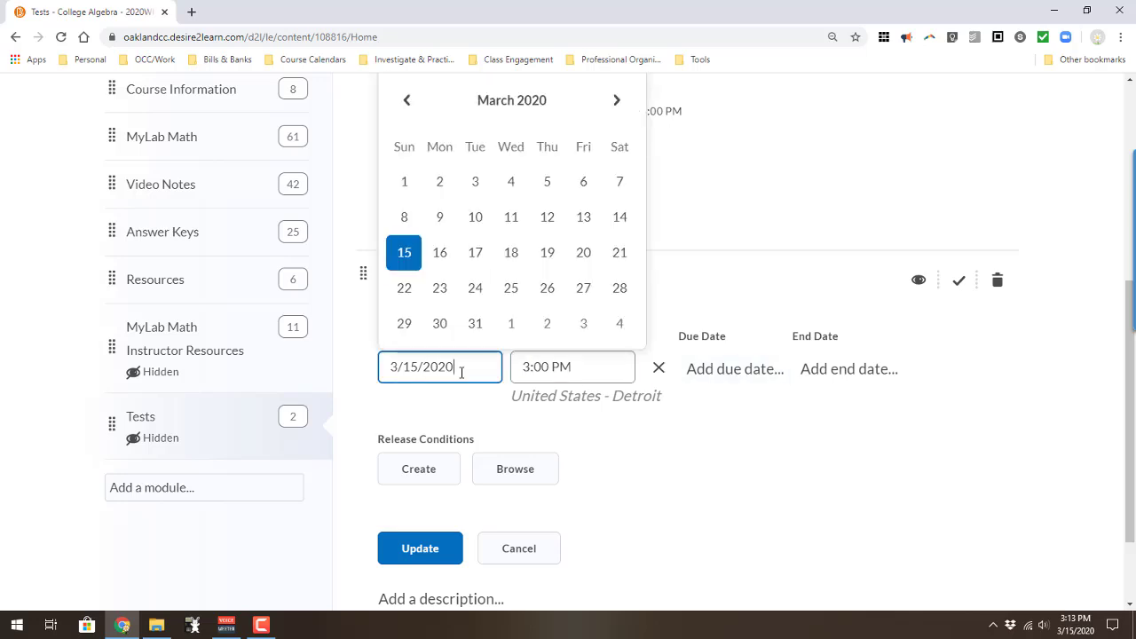
click(511, 288)
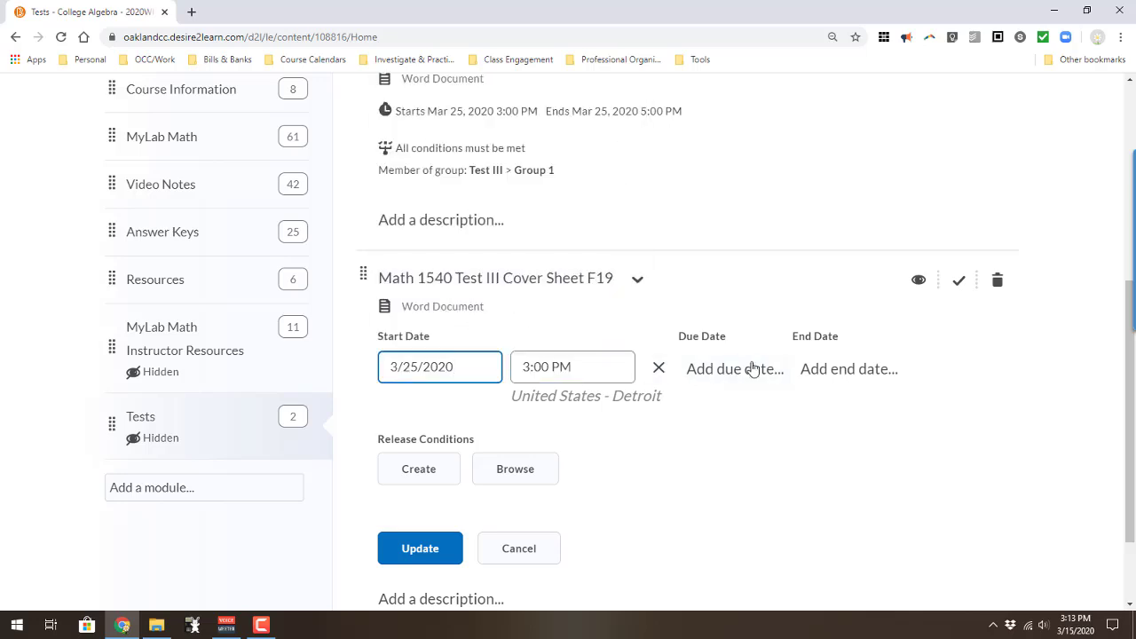
click(848, 368)
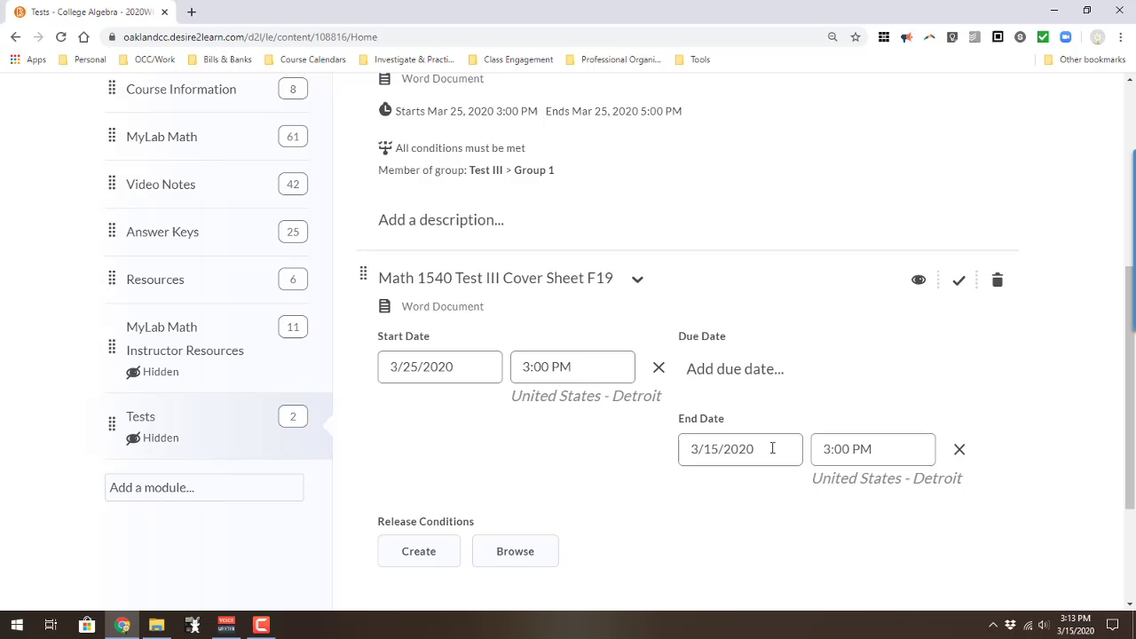
click(741, 450)
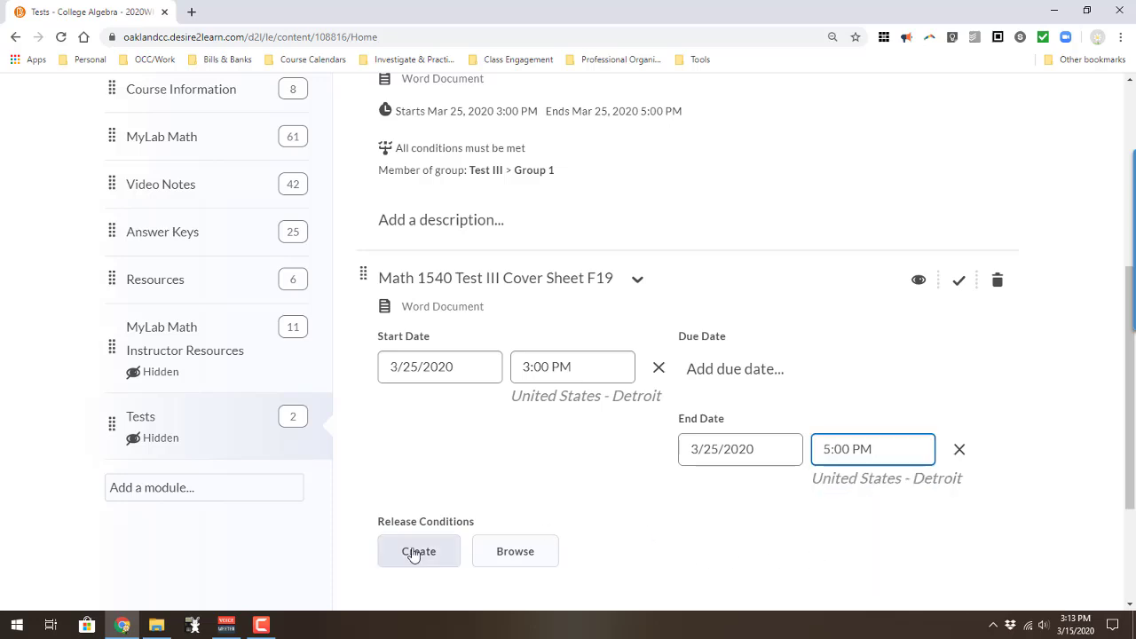
click(418, 550)
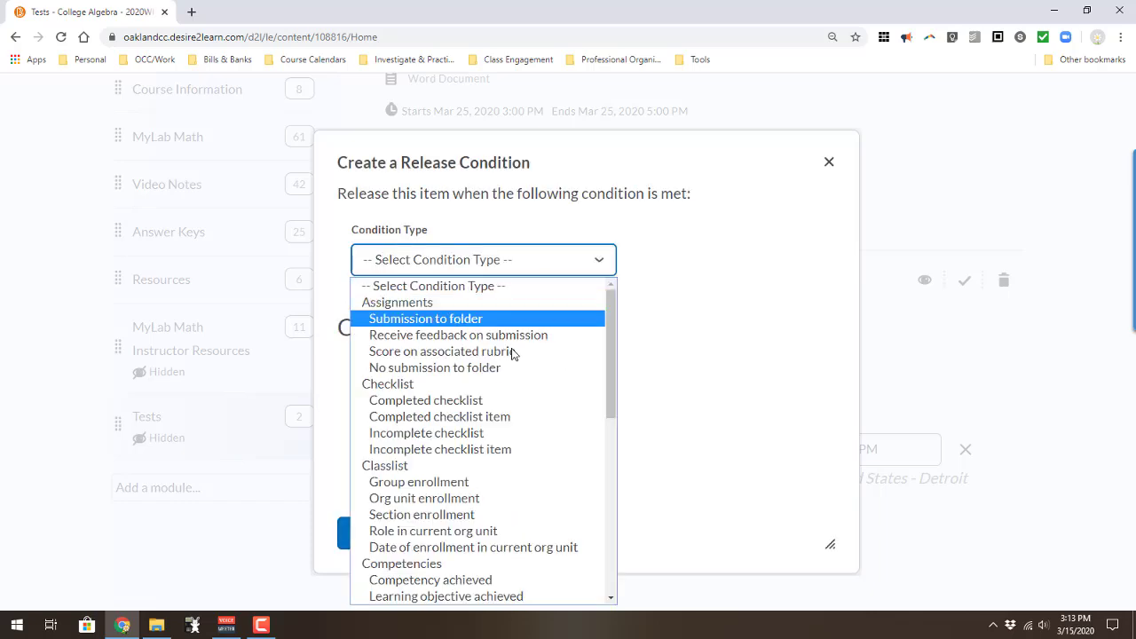
mouse_move(419, 481)
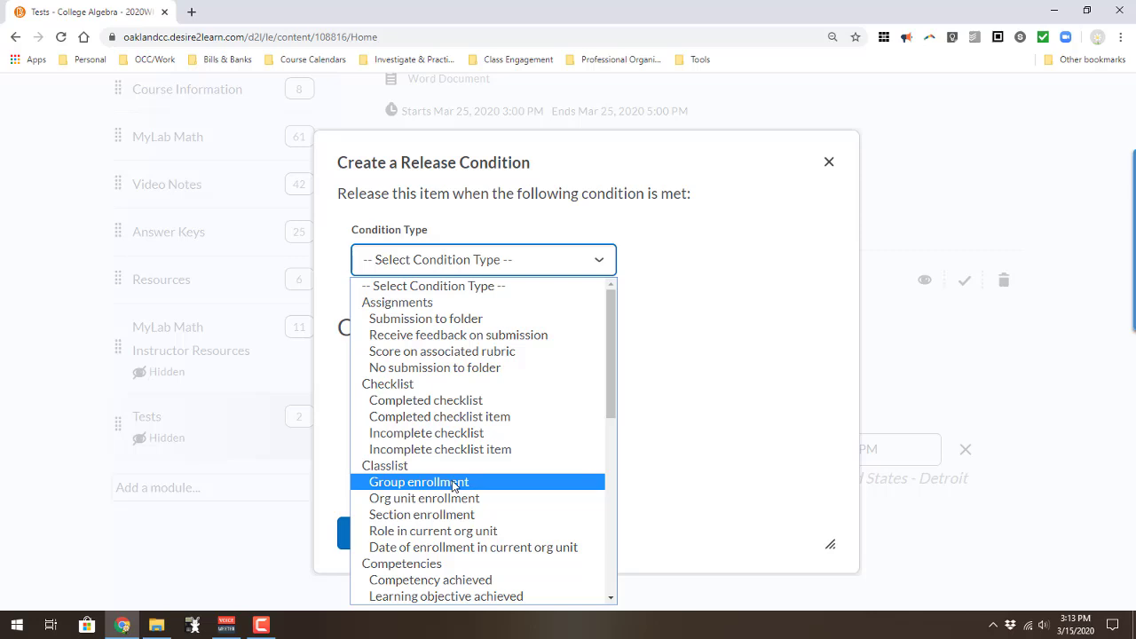
Limit the Test III cover sheet to Test III > Group 2 members.
click(420, 481)
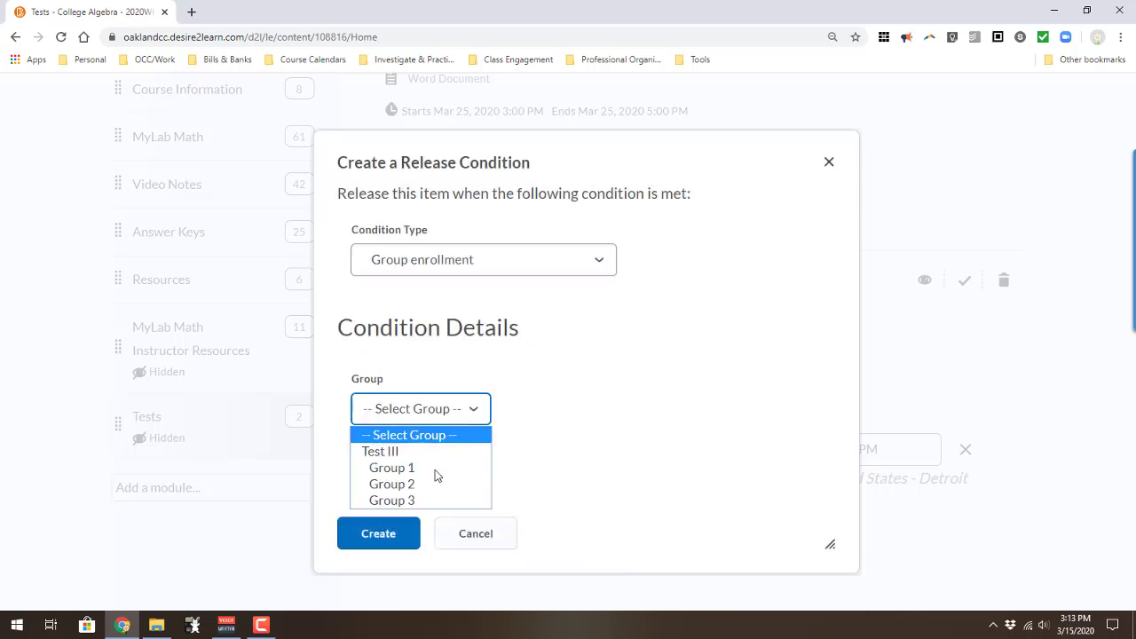
click(392, 484)
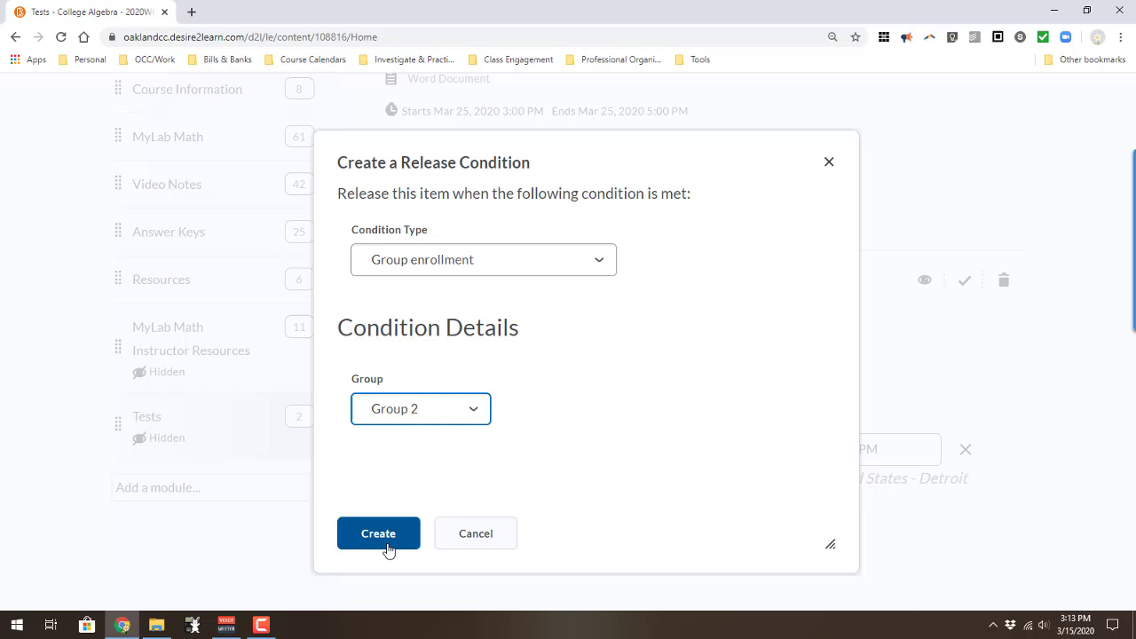
click(379, 533)
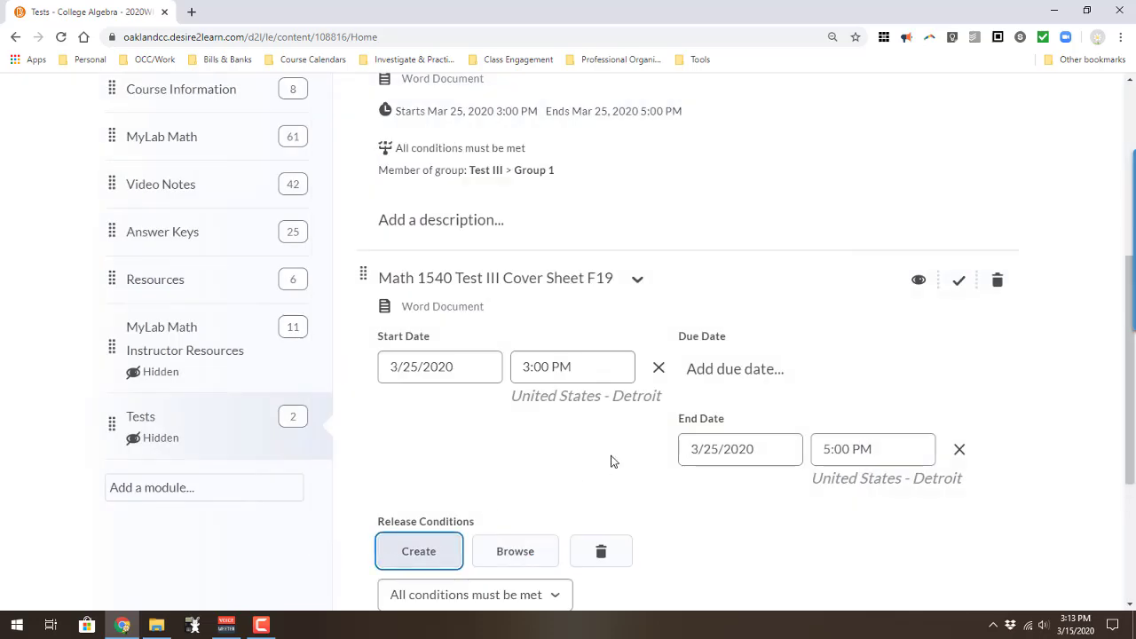
click(418, 551)
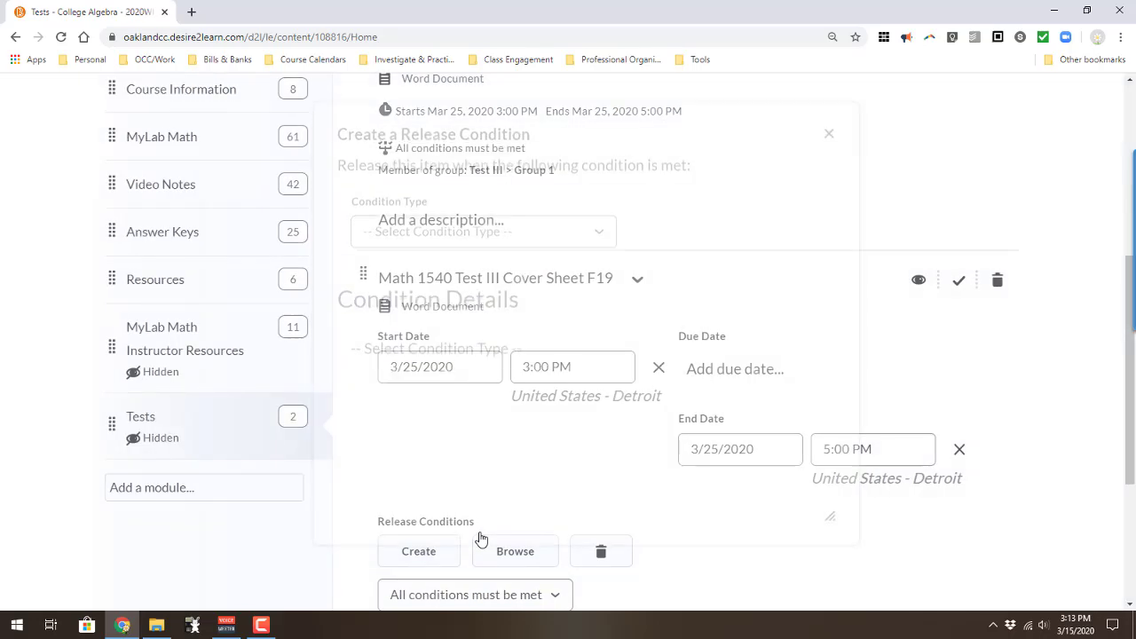
click(418, 551)
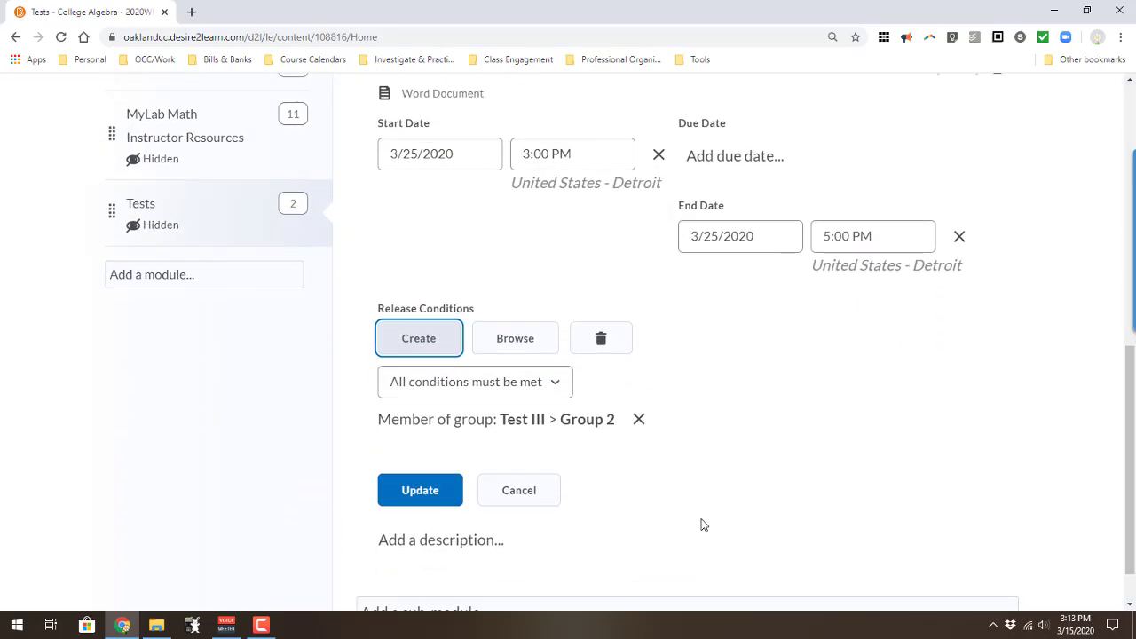
click(420, 490)
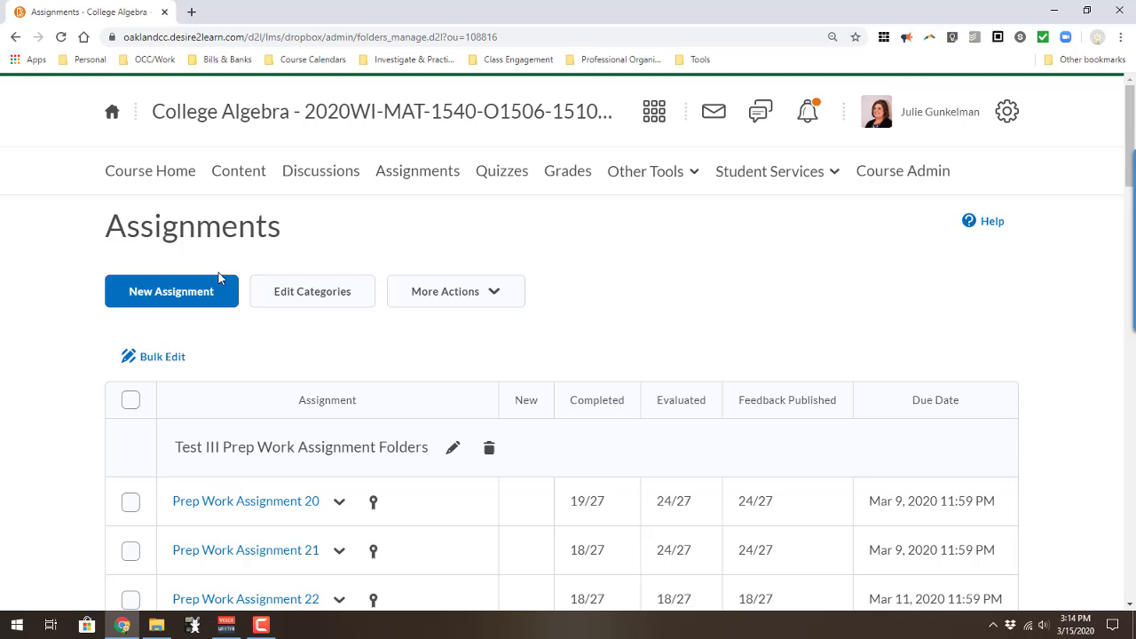
Create an assignment named Test III with instructions 'Give students some directions.'.
click(171, 291)
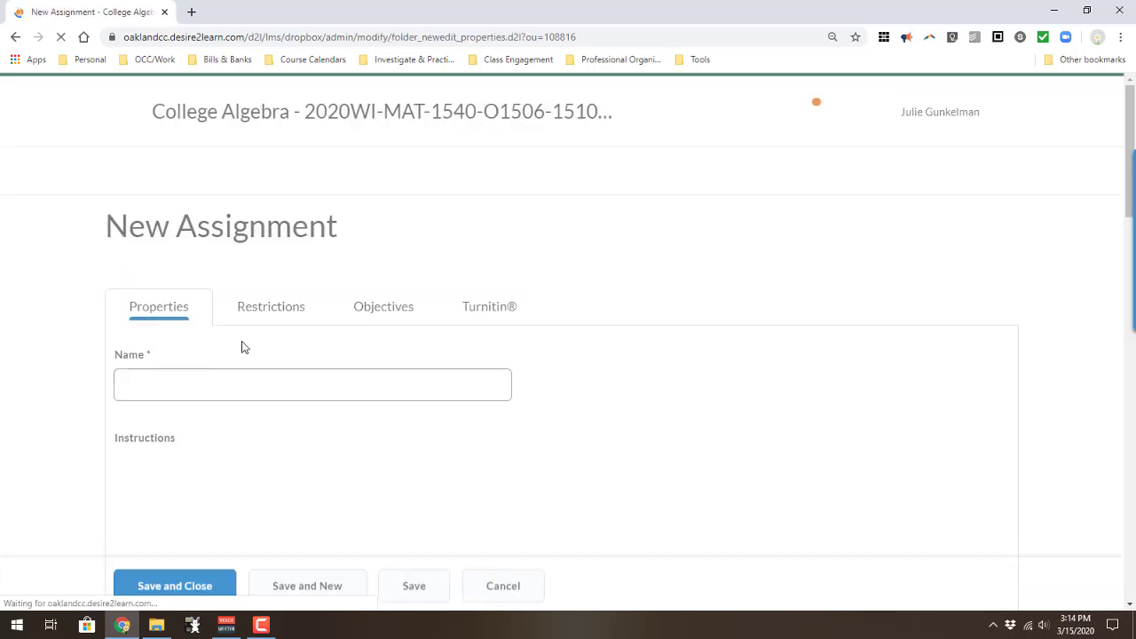
click(312, 385)
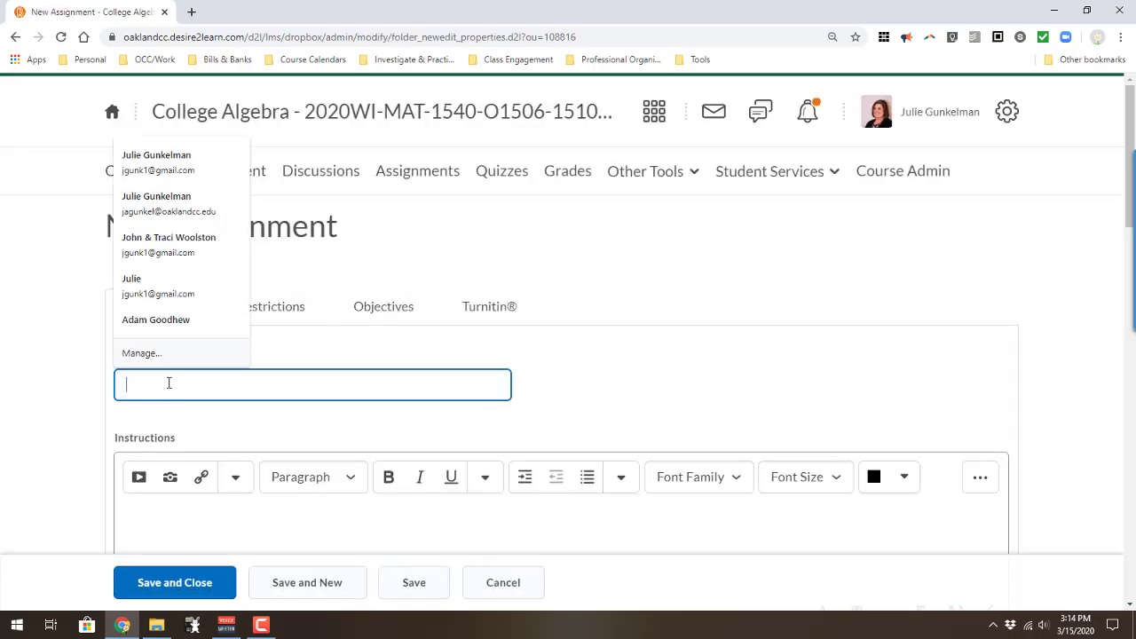
text(Test III)
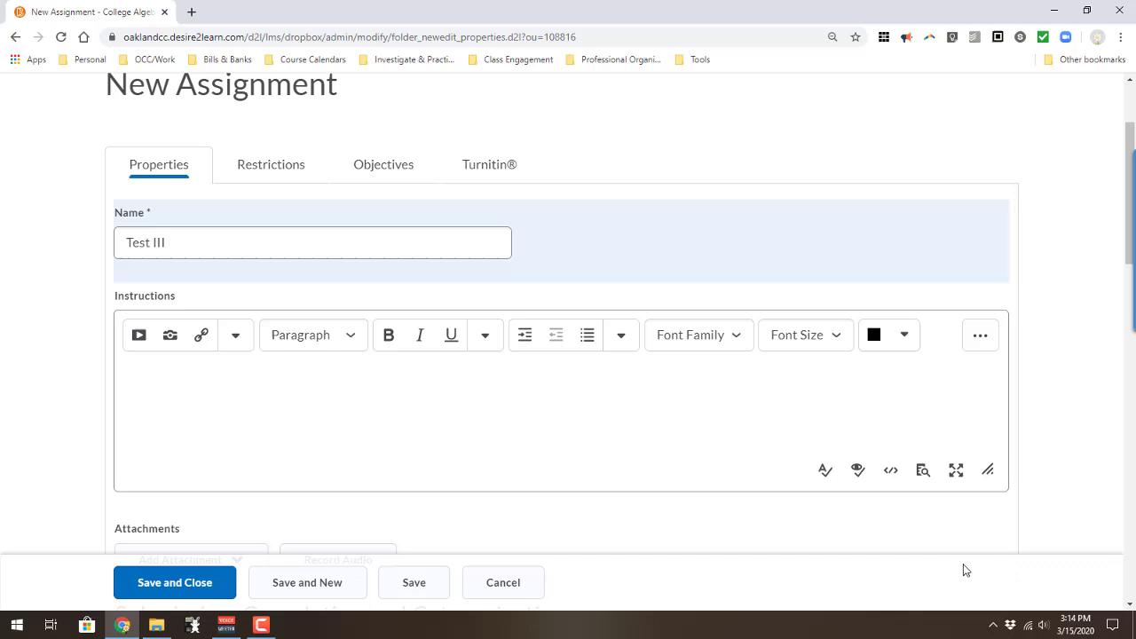
text(i)
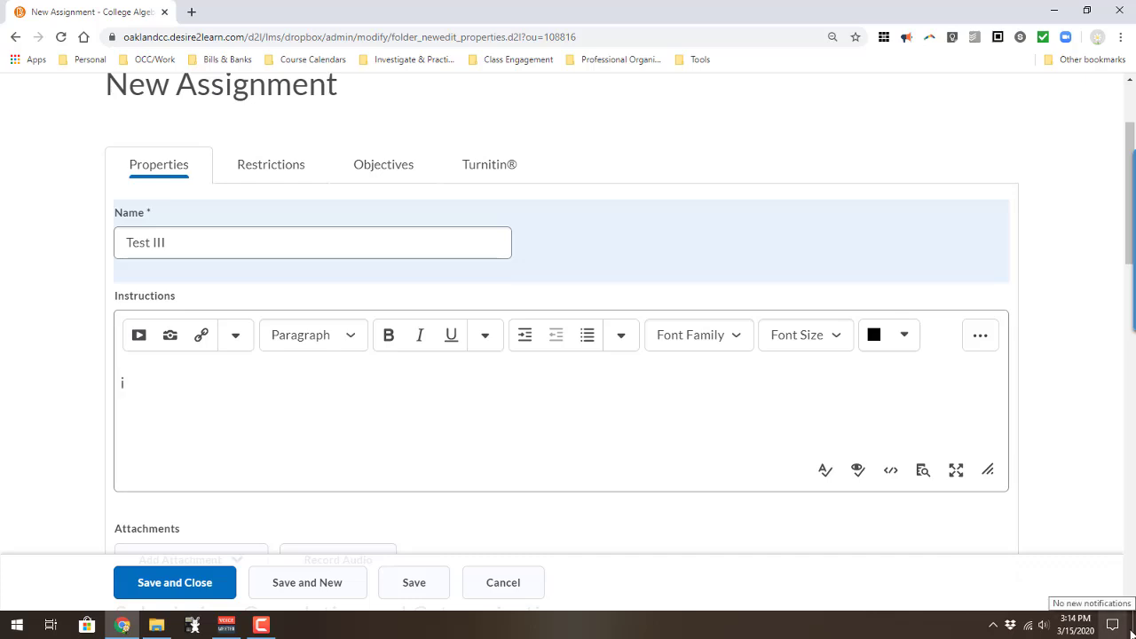
text(Give s)
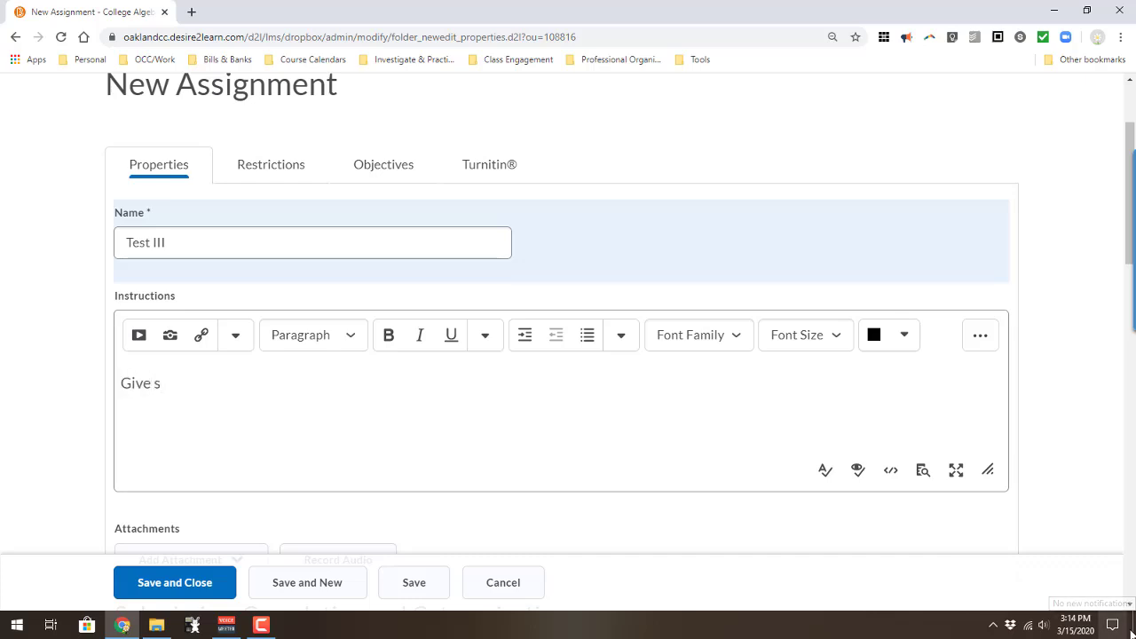
text(tudents some)
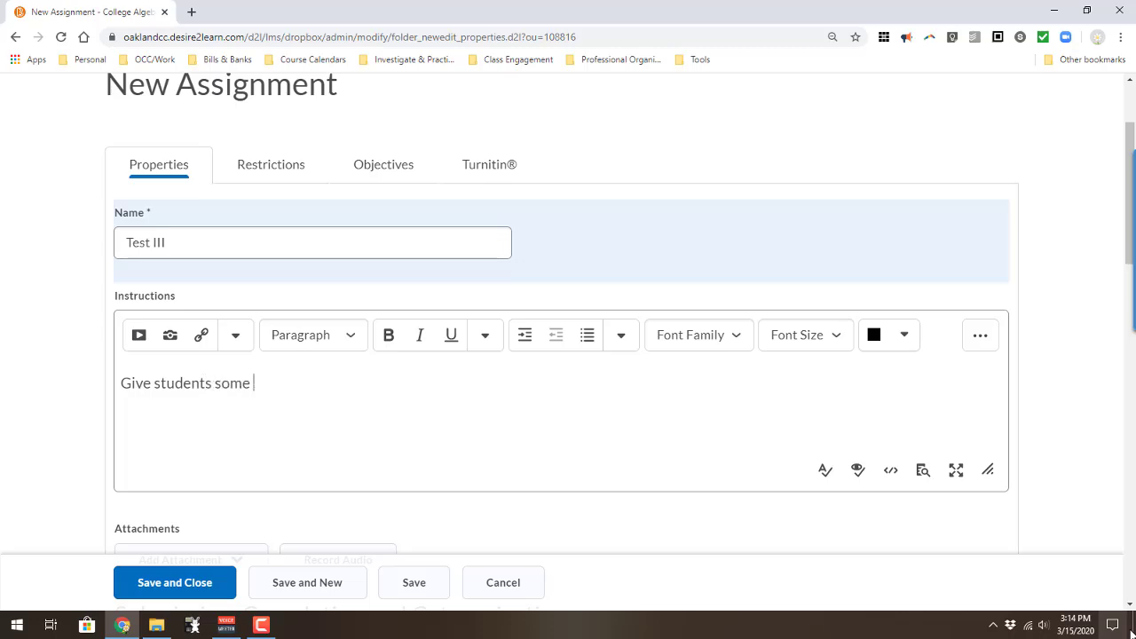
text(directions.)
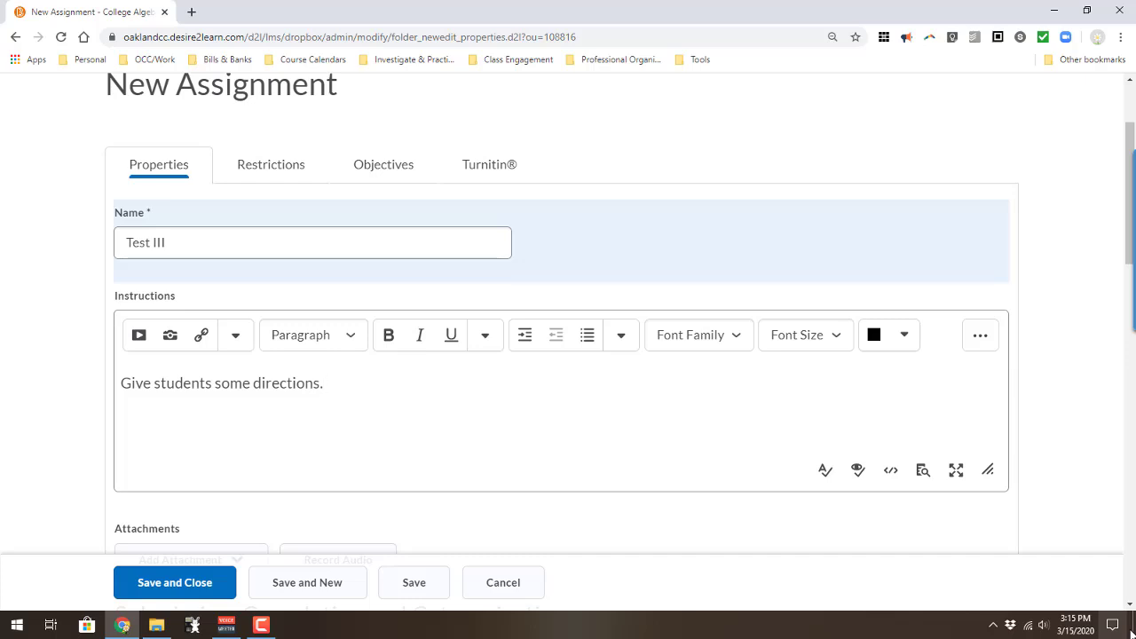
click(323, 384)
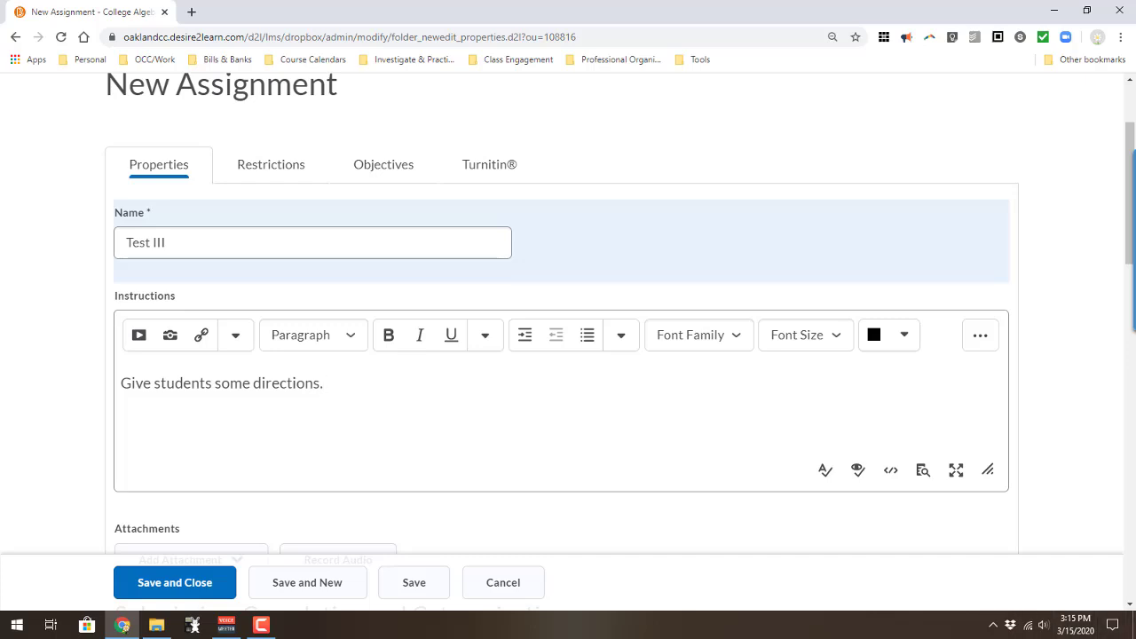
mouse_move(709, 521)
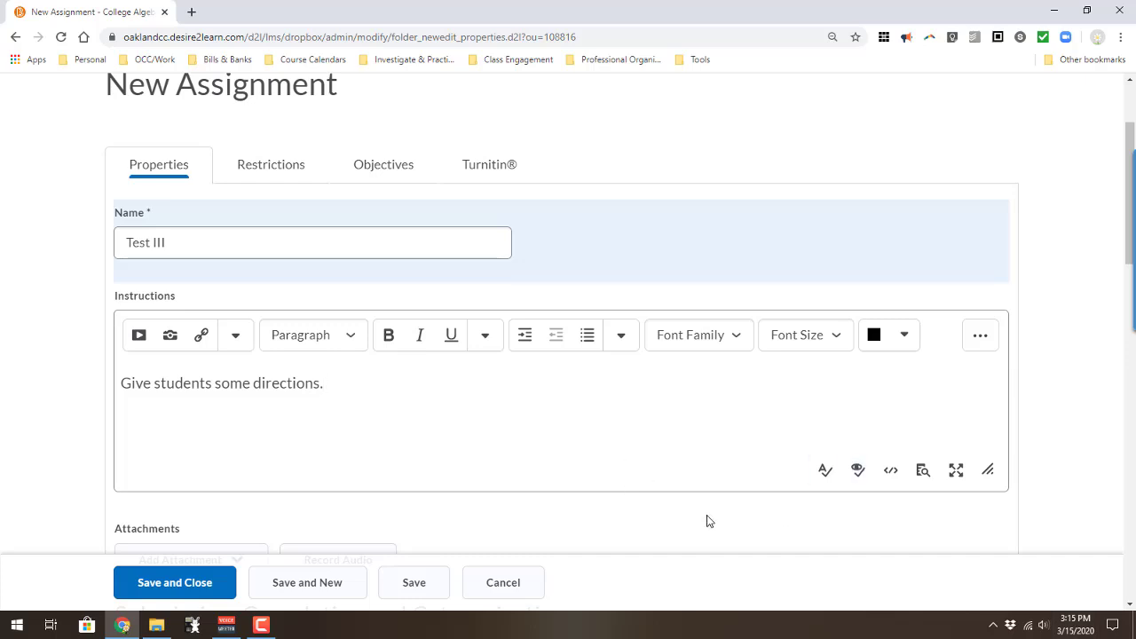
scroll(down, 3)
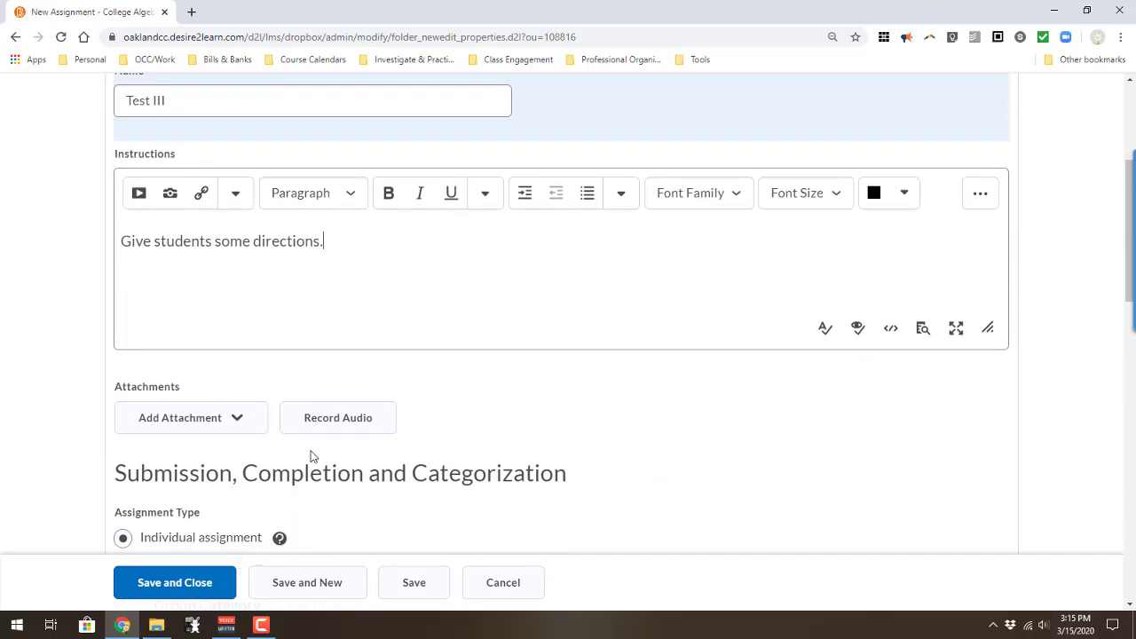
click(190, 417)
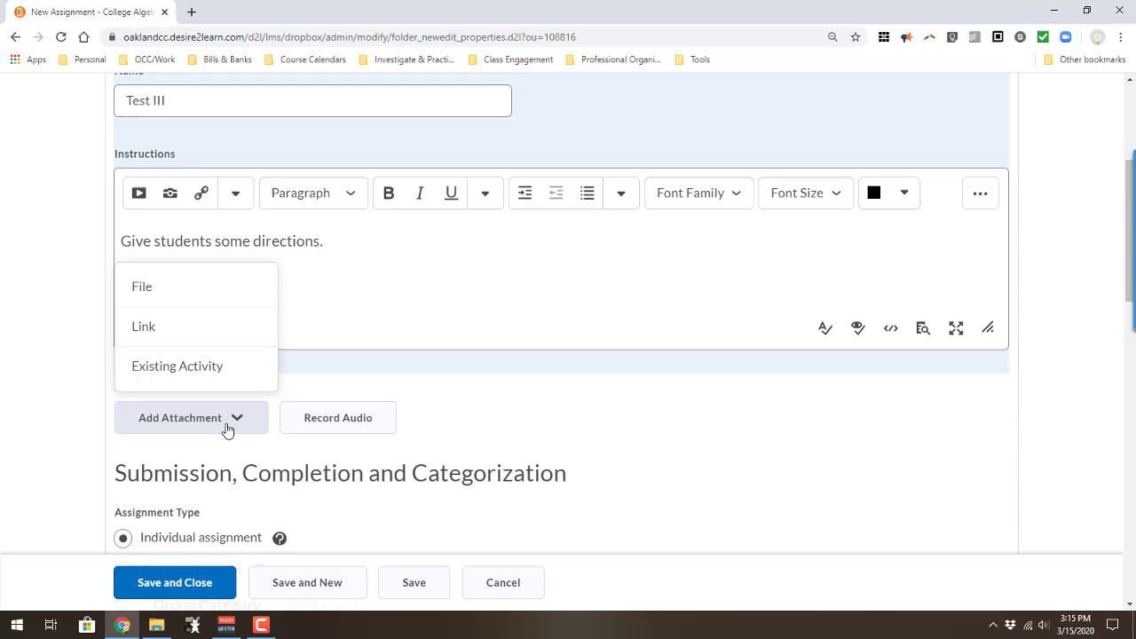
mouse_move(177, 376)
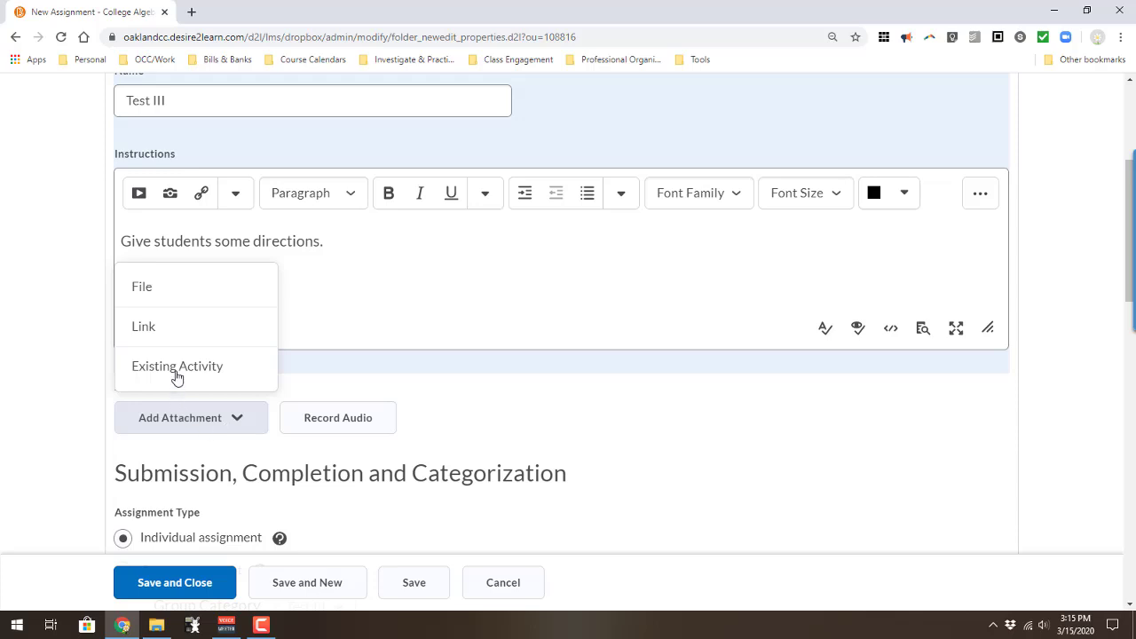
mouse_move(187, 363)
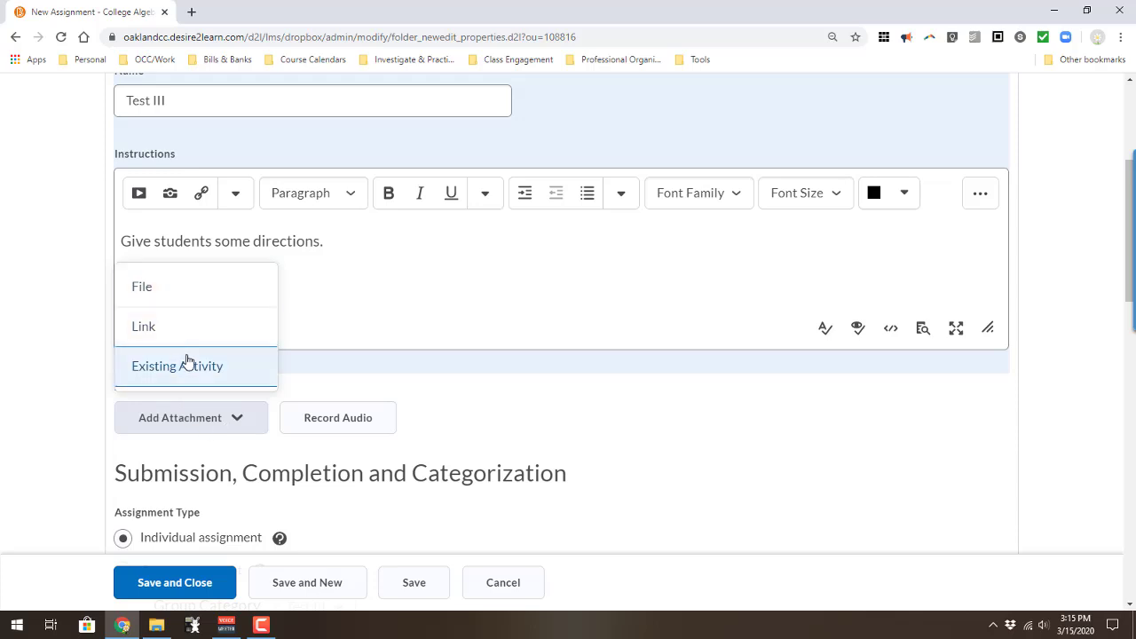
mouse_move(177, 340)
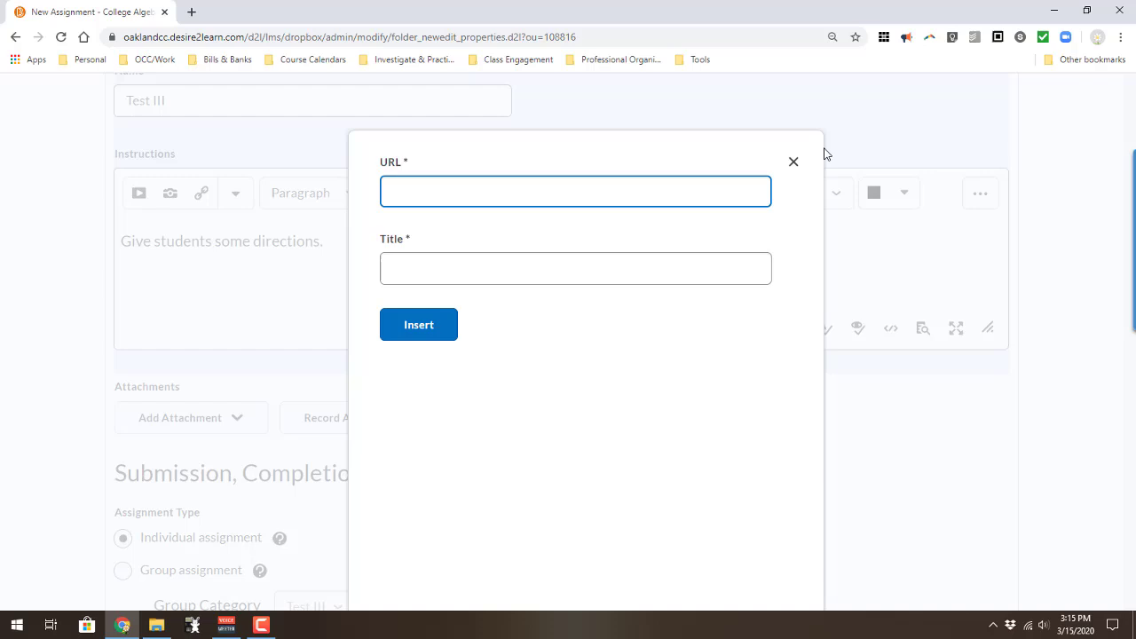
click(191, 417)
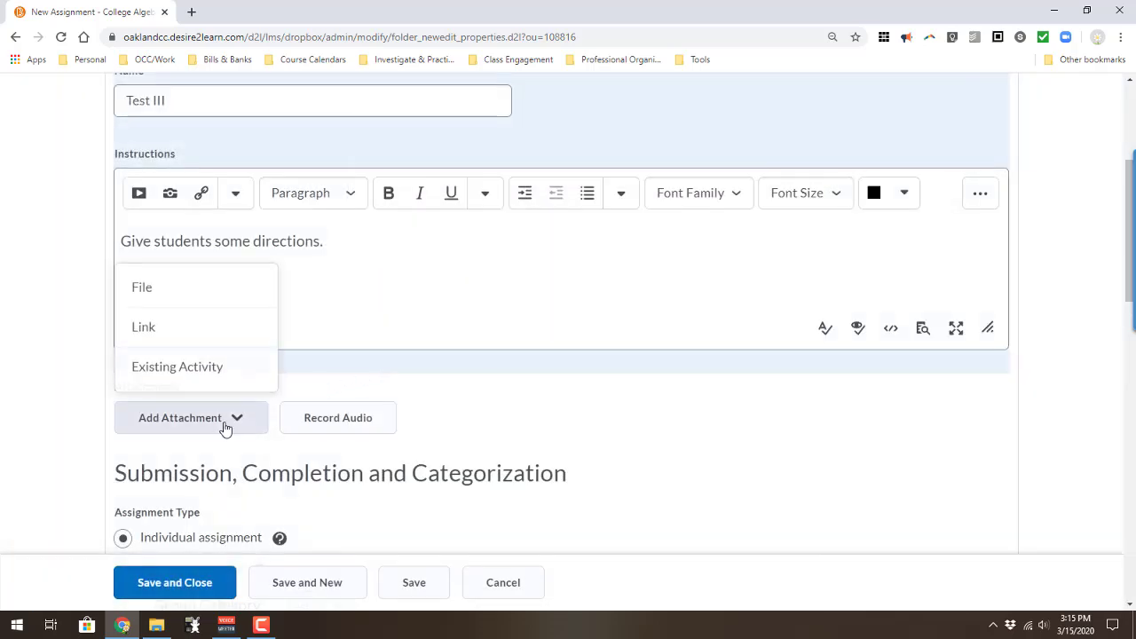
click(143, 326)
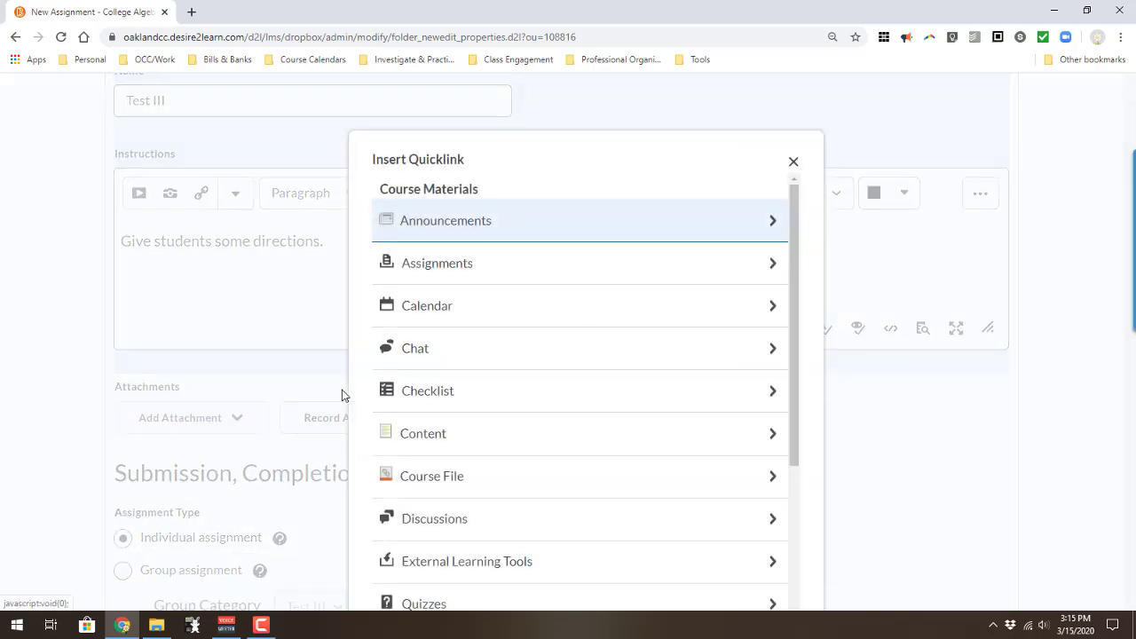
mouse_move(401, 437)
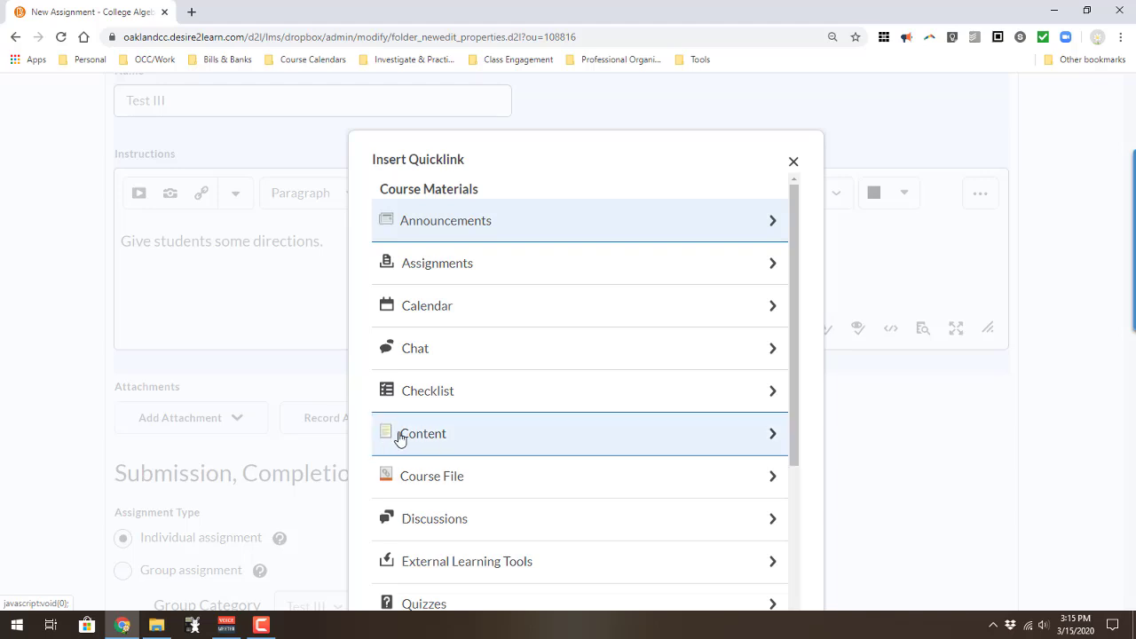
mouse_move(401, 438)
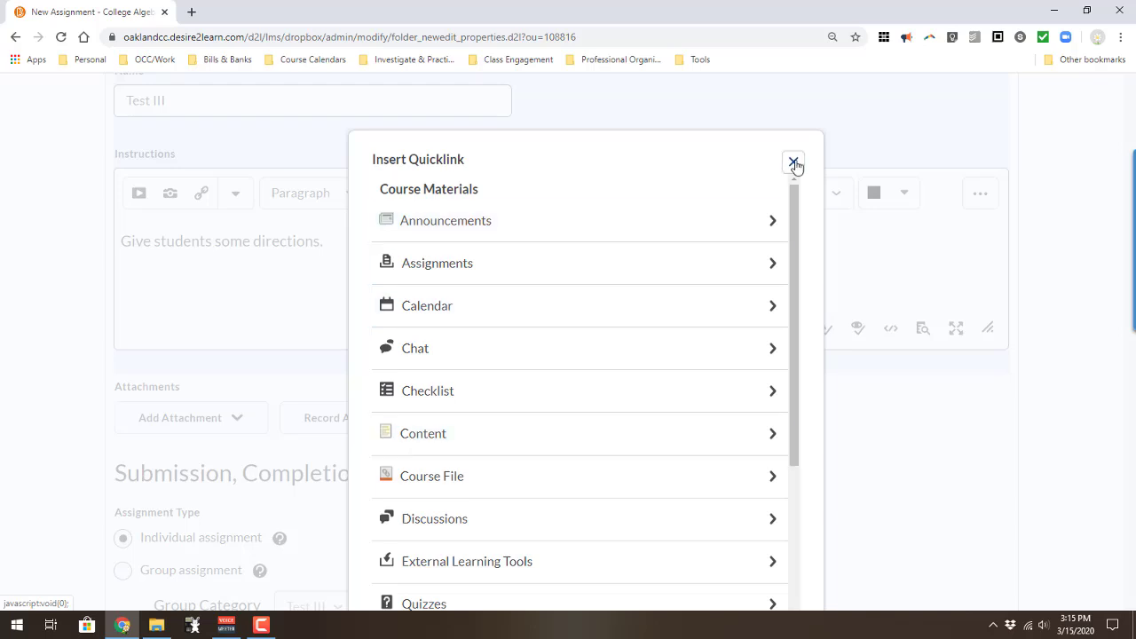
click(793, 163)
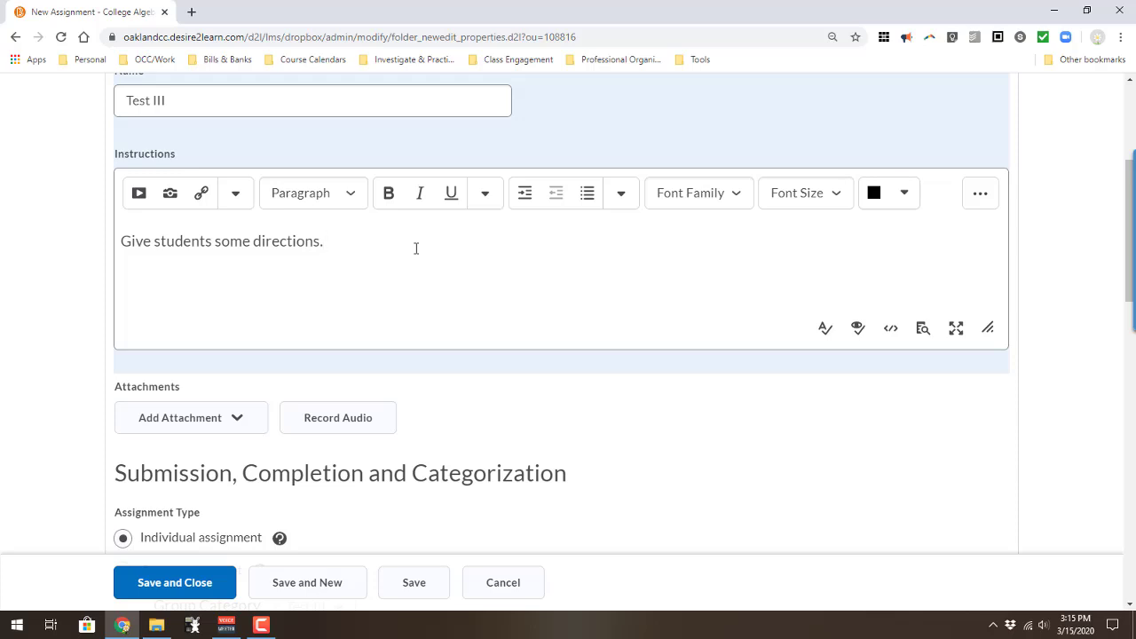
click(325, 241)
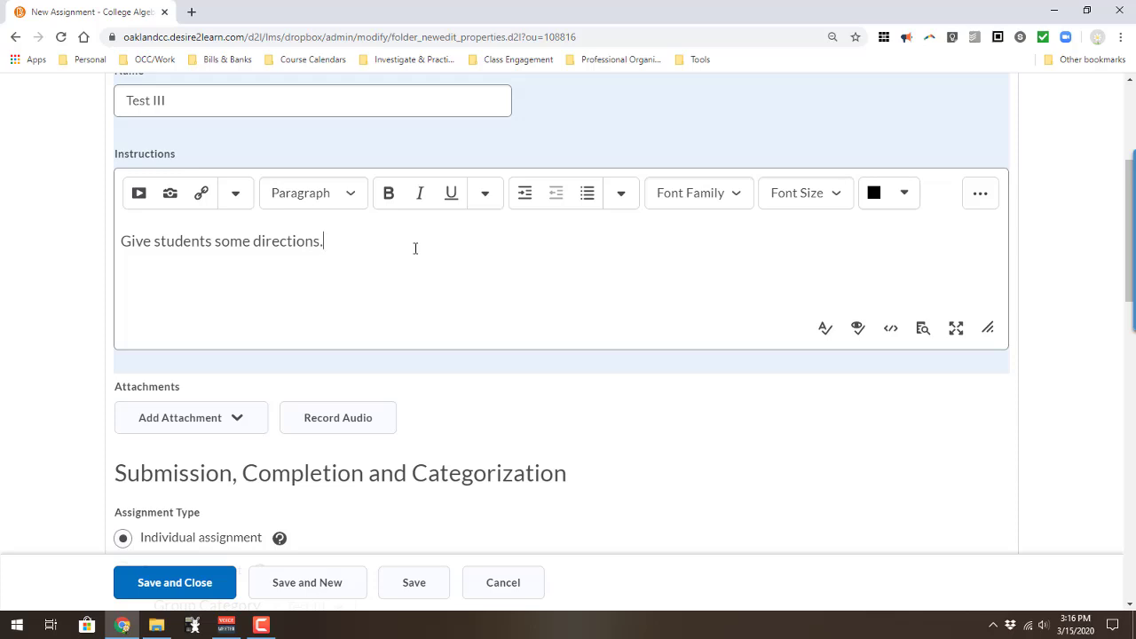
mouse_move(410, 250)
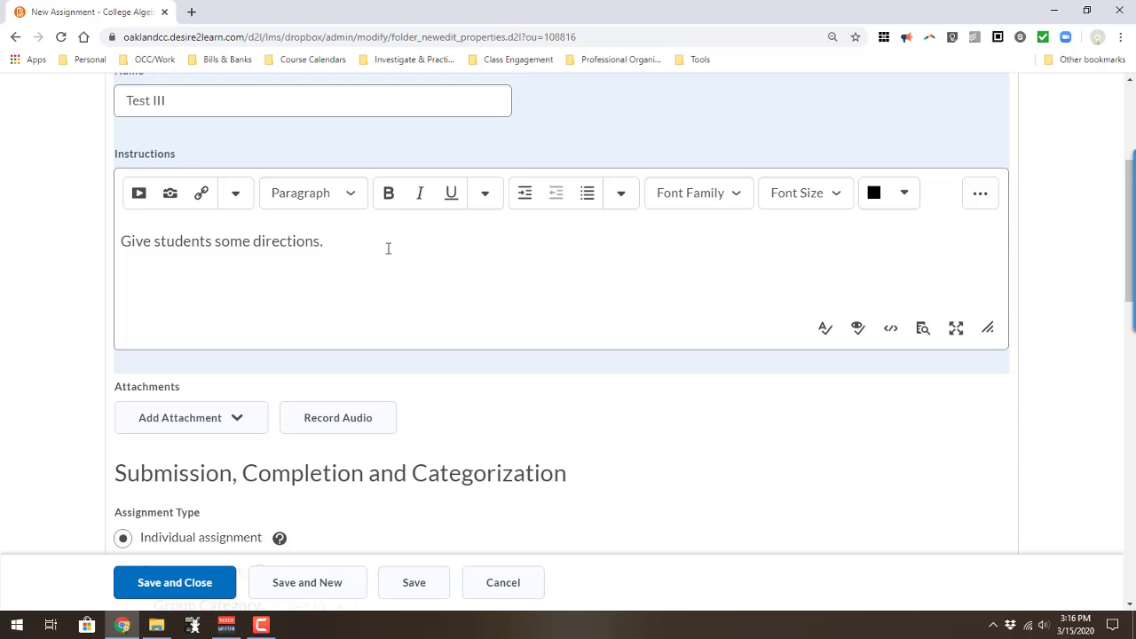
click(324, 241)
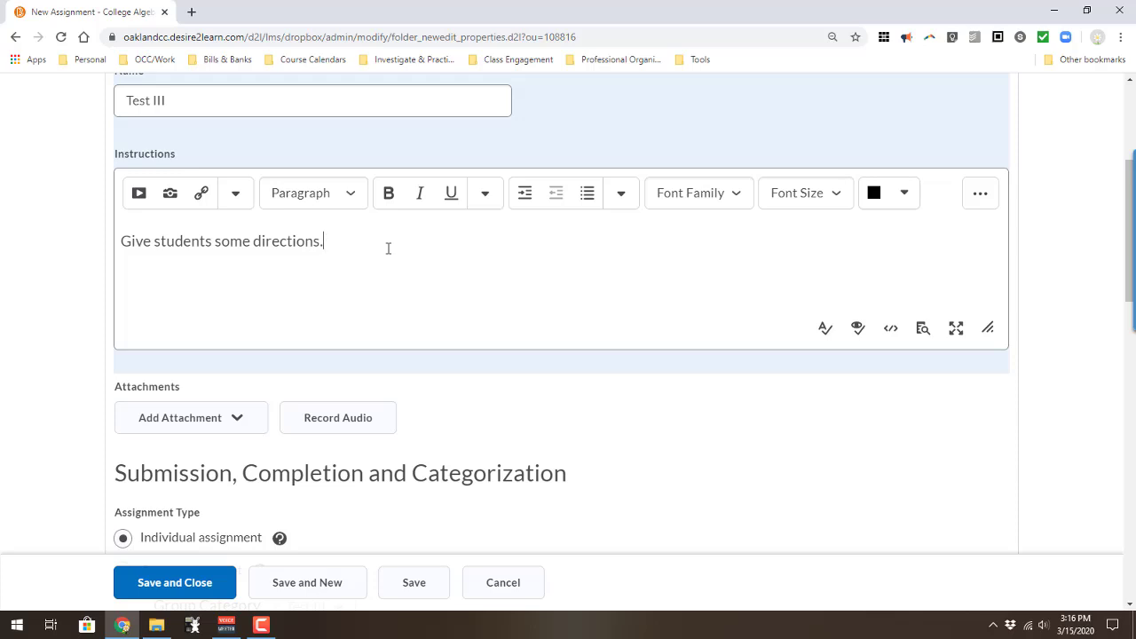
Save and close the new Test III assignment from the bottom of the form.
scroll(down, 3)
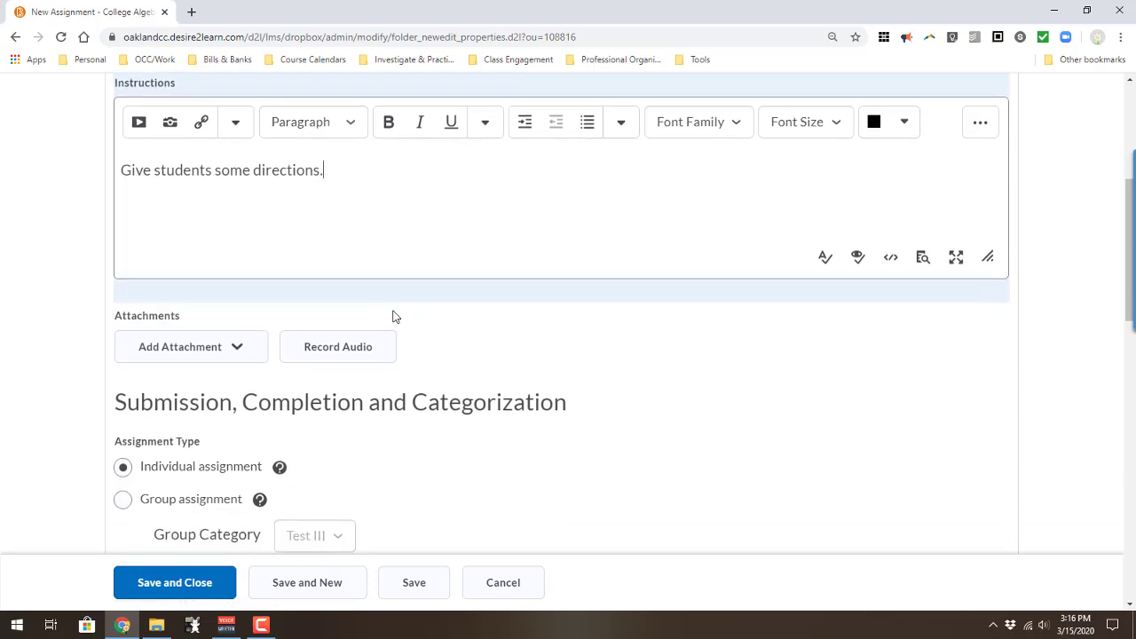
scroll(down, 3)
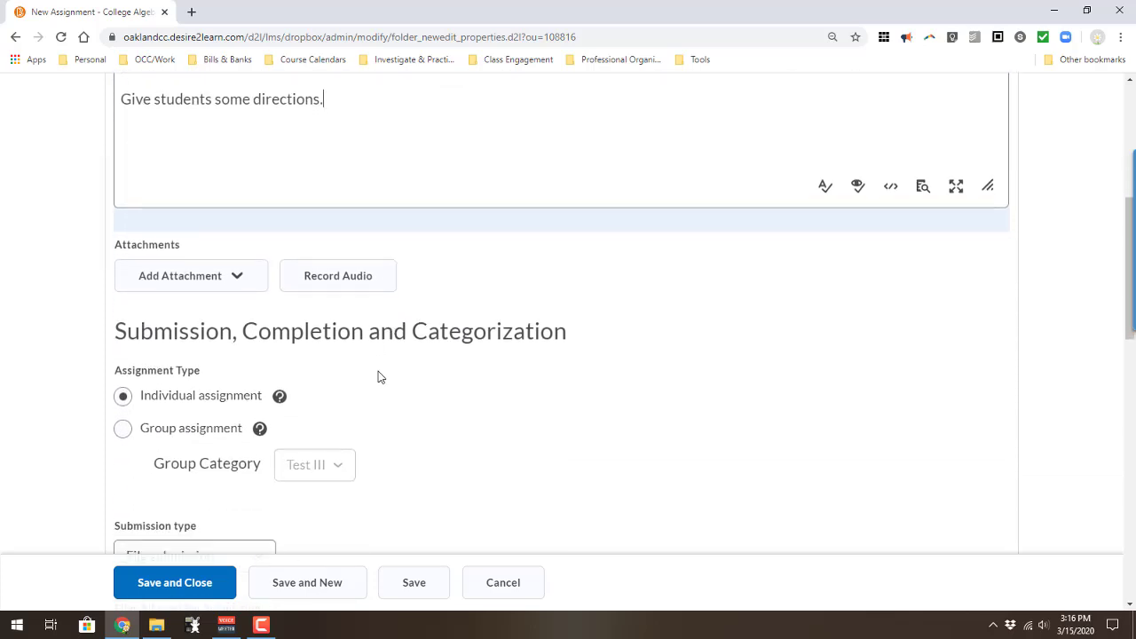
scroll(down, 3)
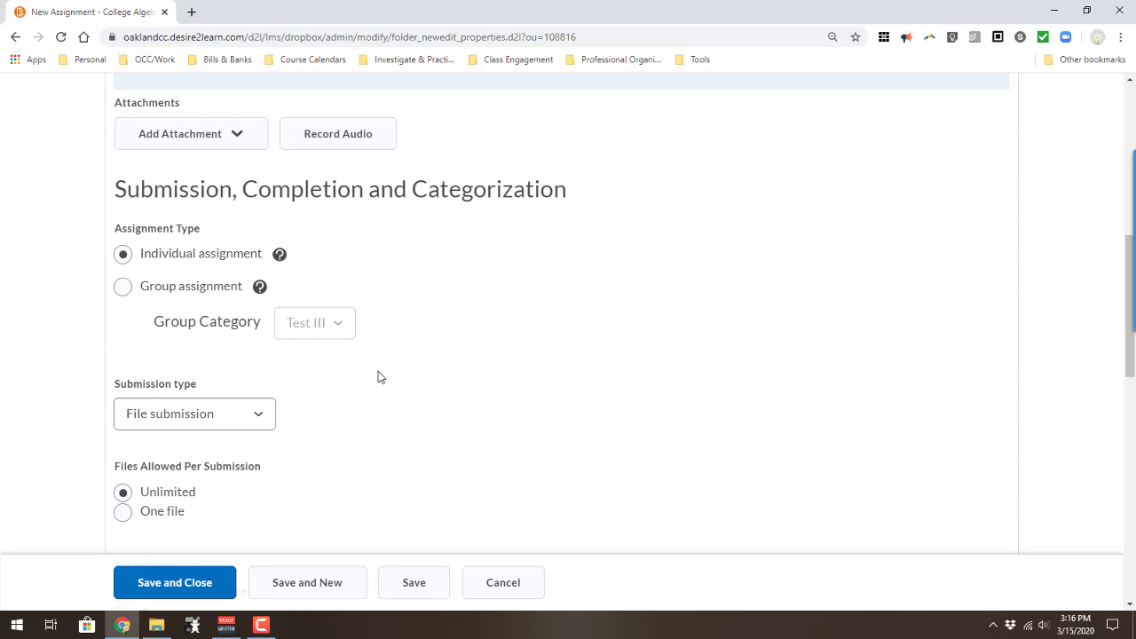
scroll(down, 3)
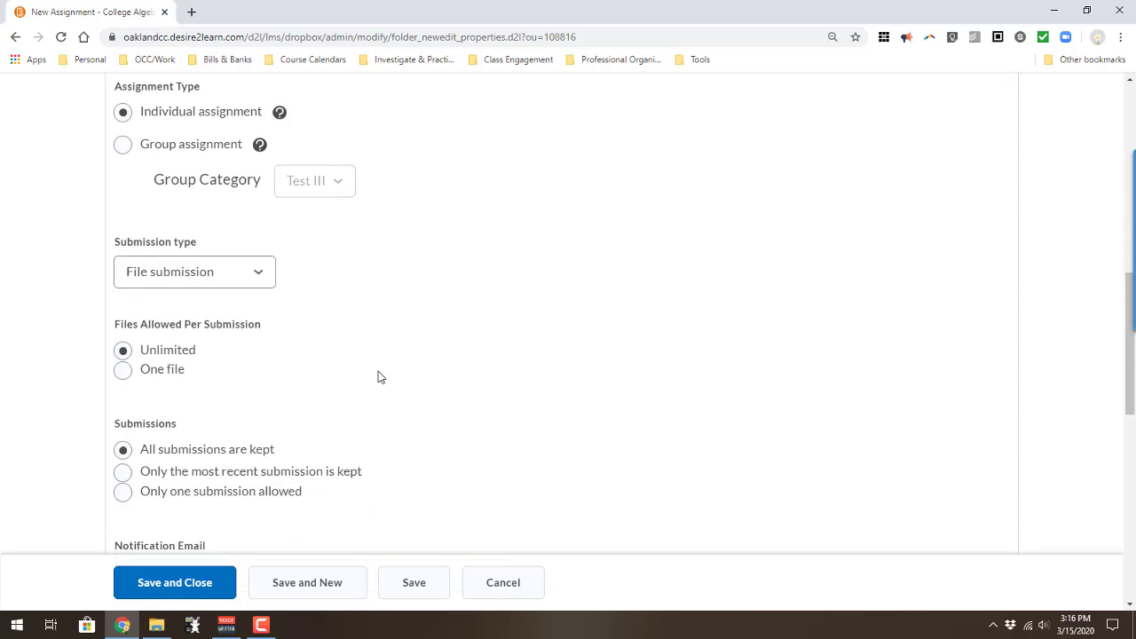
scroll(down, 3)
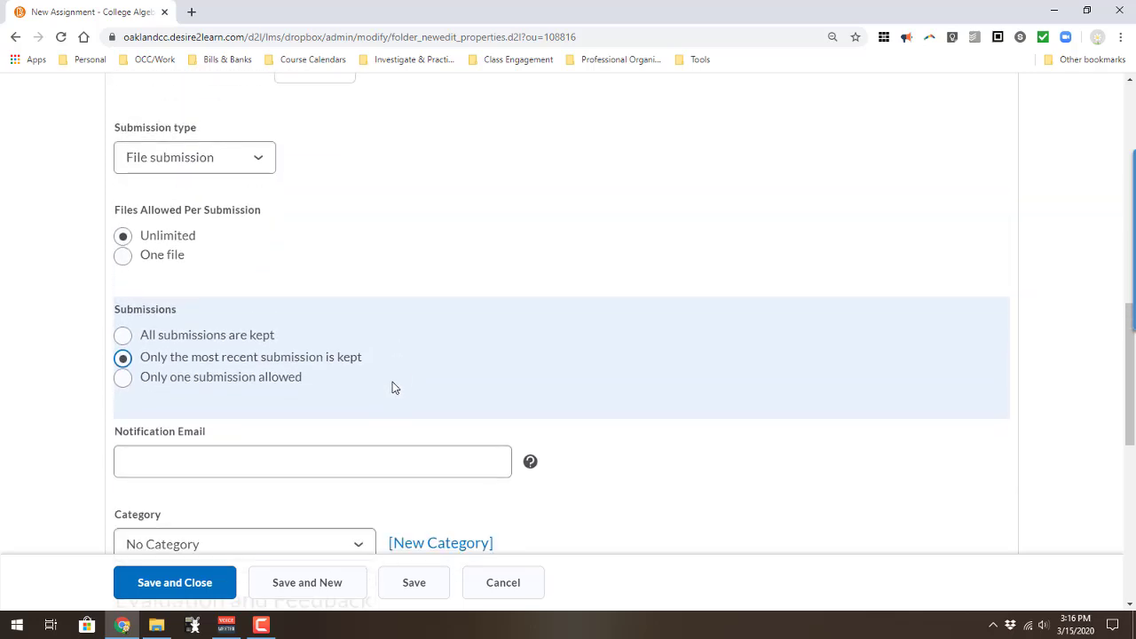
scroll(down, 3)
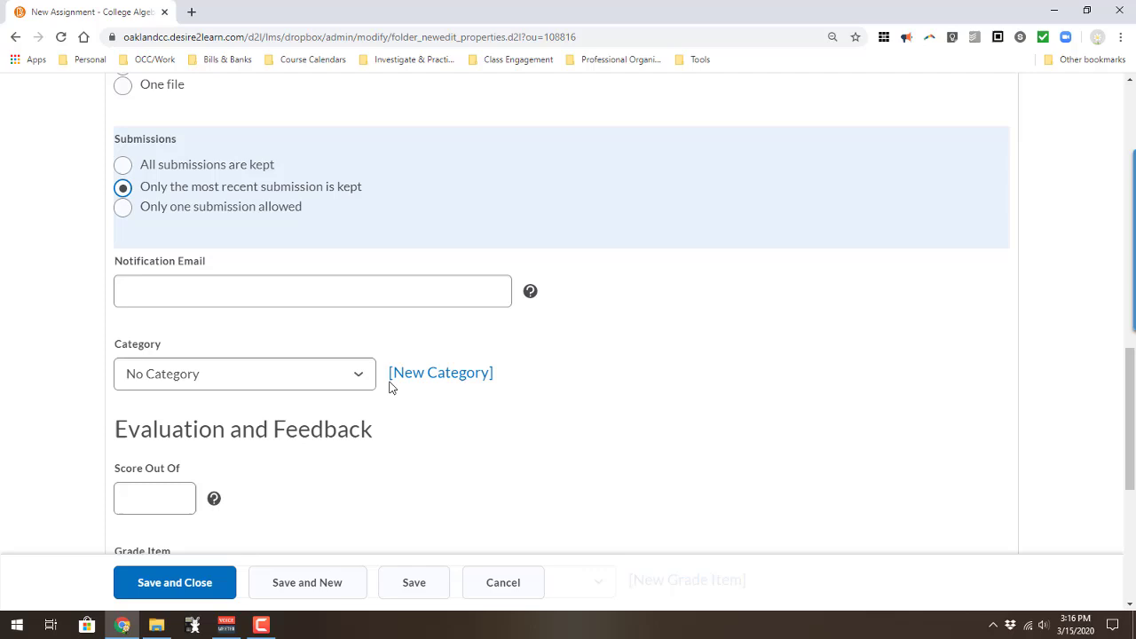
scroll(down, 3)
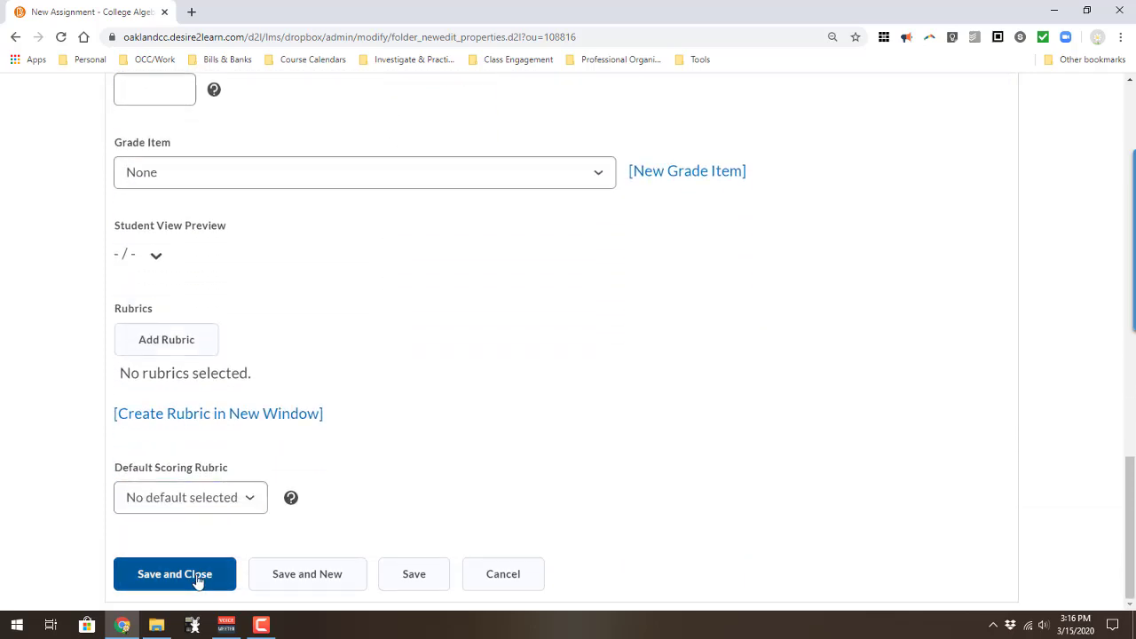
click(175, 574)
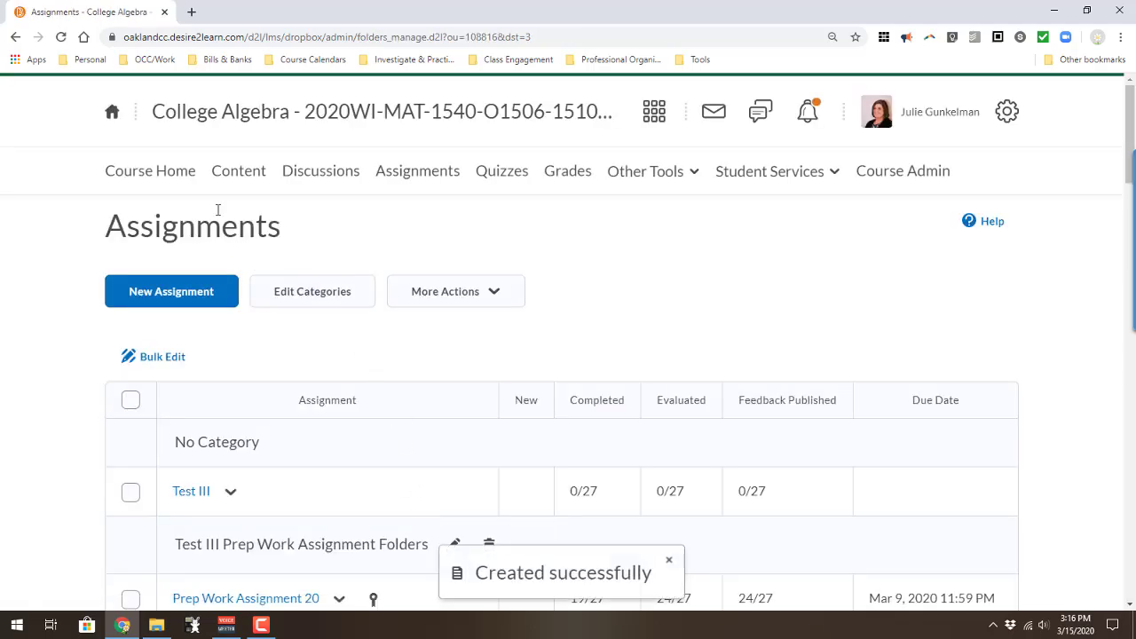
From Course Home, edit the Week of March 16th announcement via its options menu.
click(150, 171)
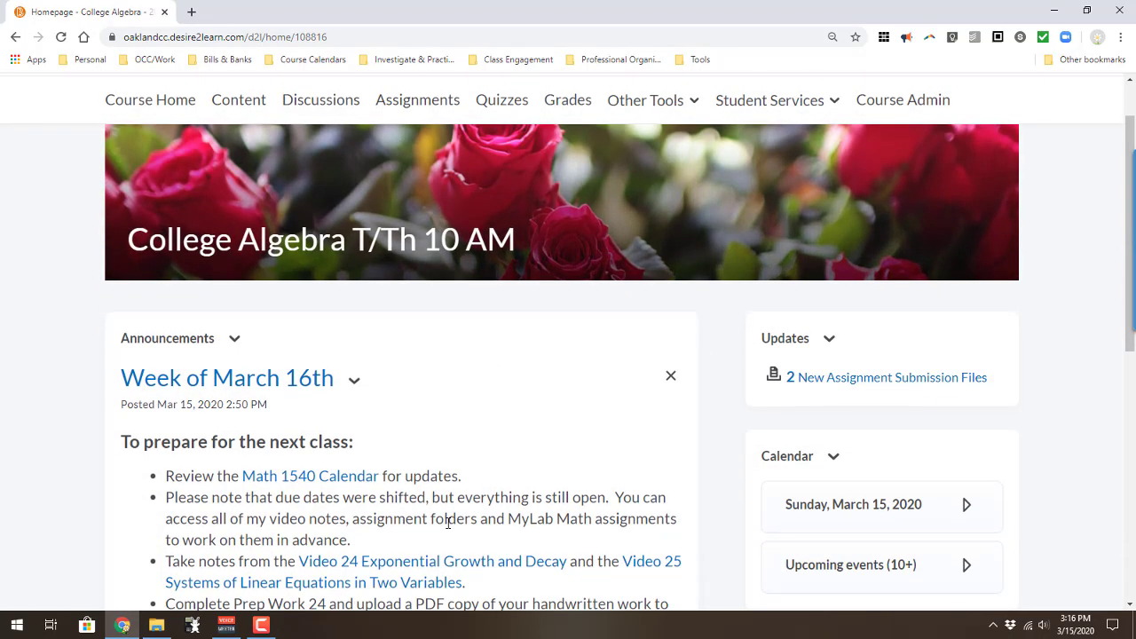
scroll(down, 3)
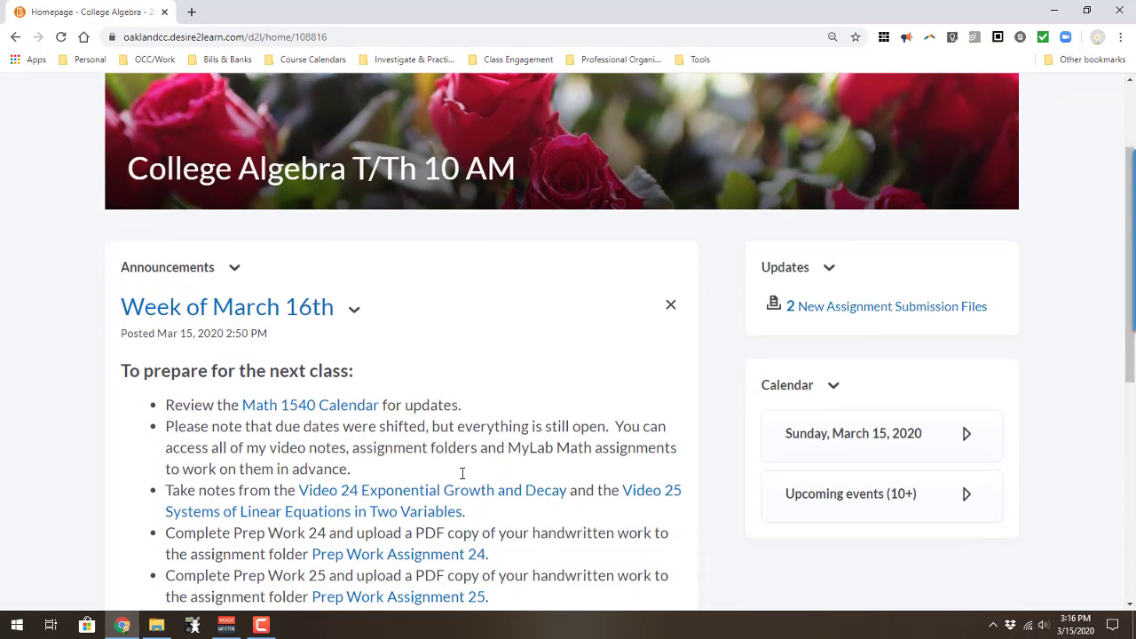
mouse_move(455, 481)
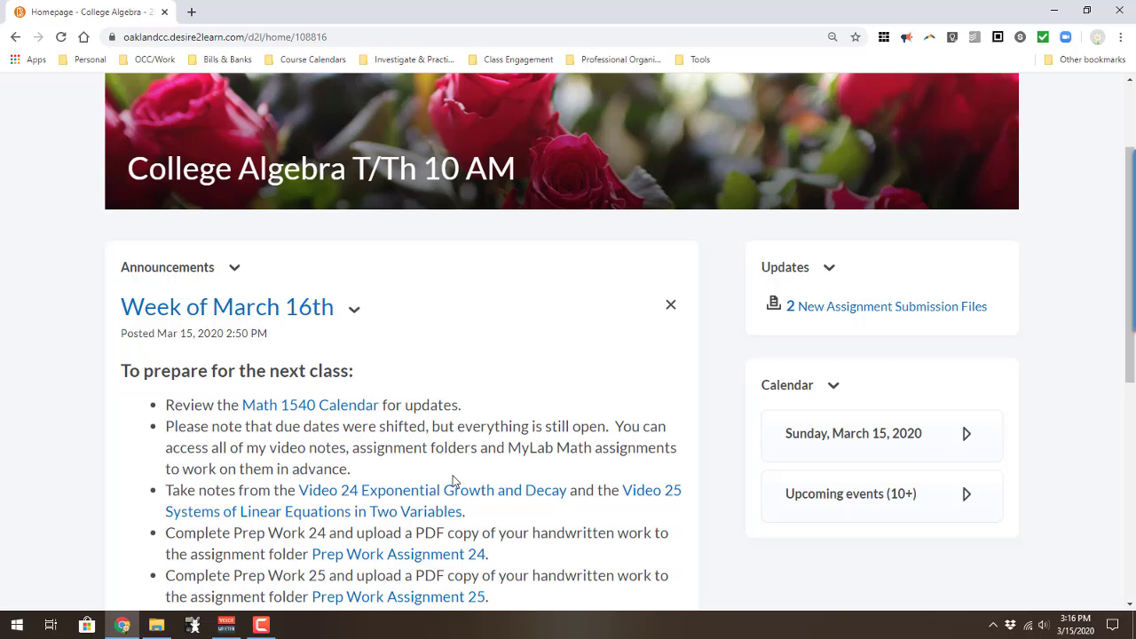
scroll(down, 3)
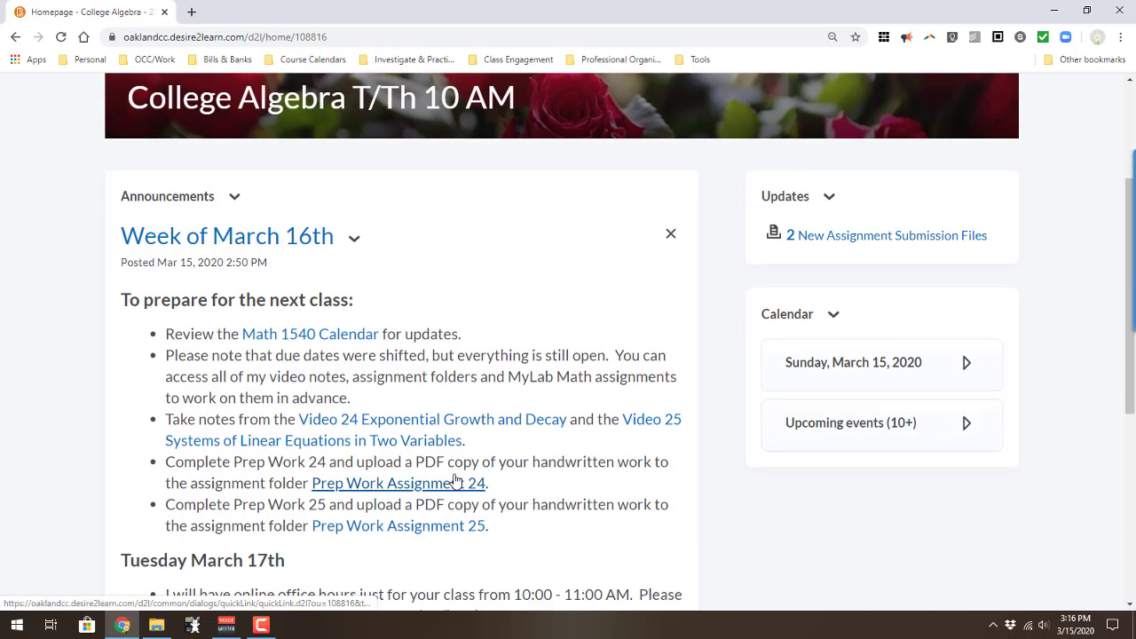
click(353, 236)
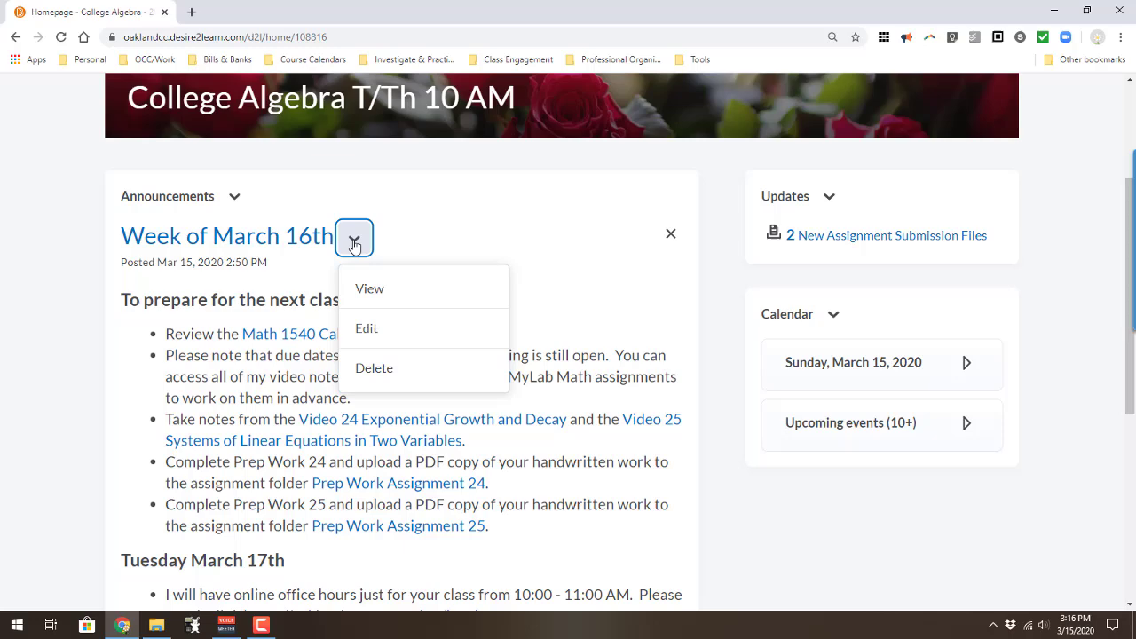
click(366, 329)
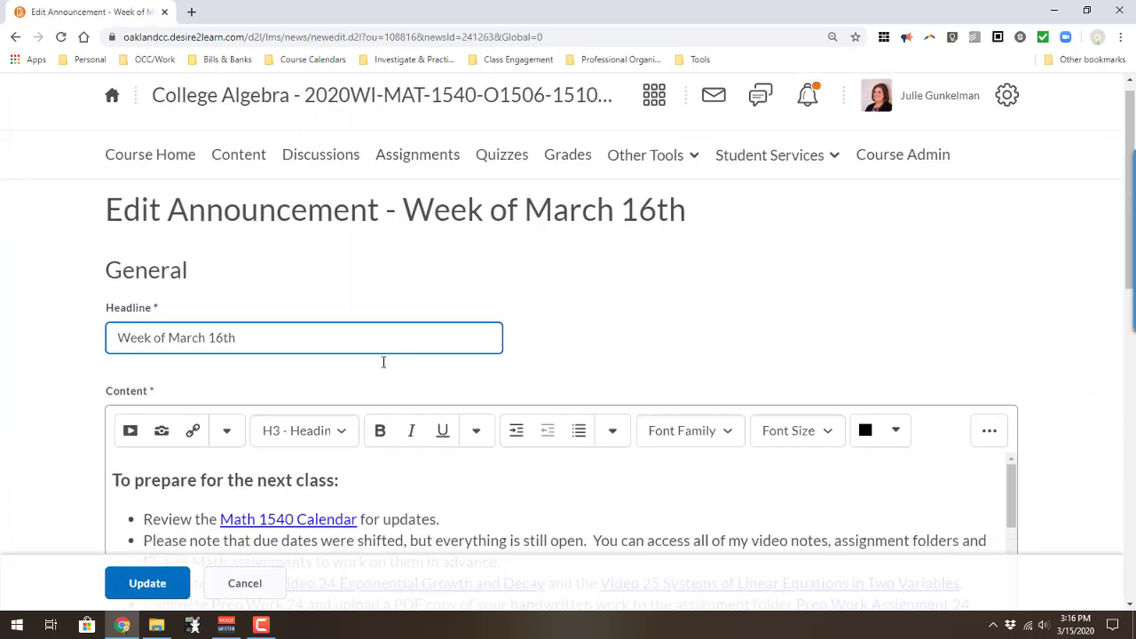
Start a course quicklink after the first bullet's text, browsing Content.
scroll(down, 3)
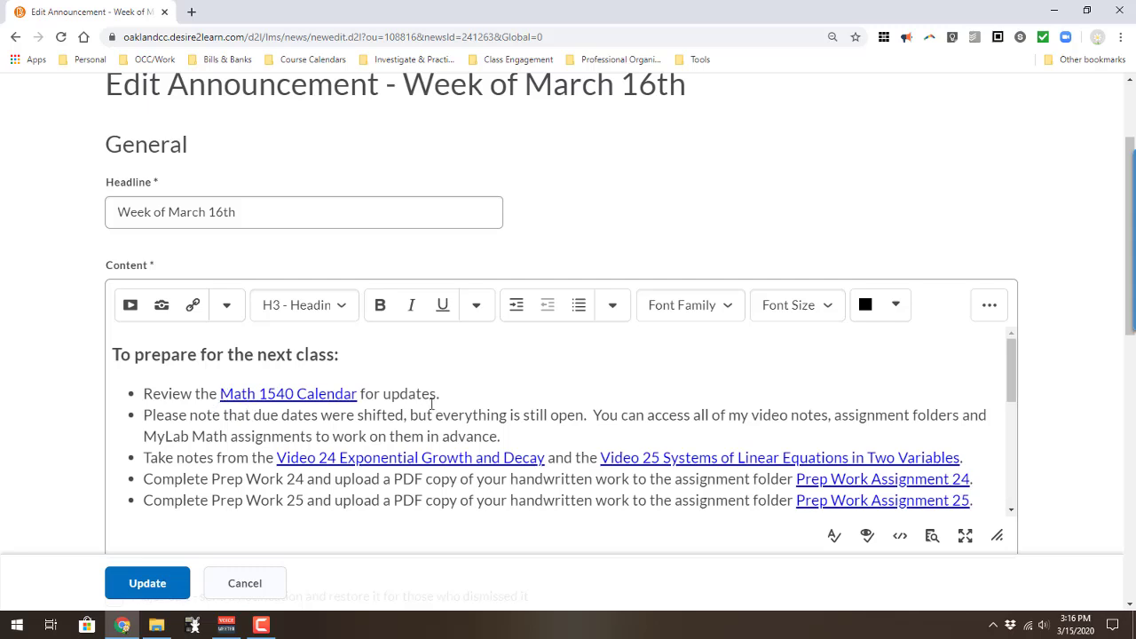
click(451, 393)
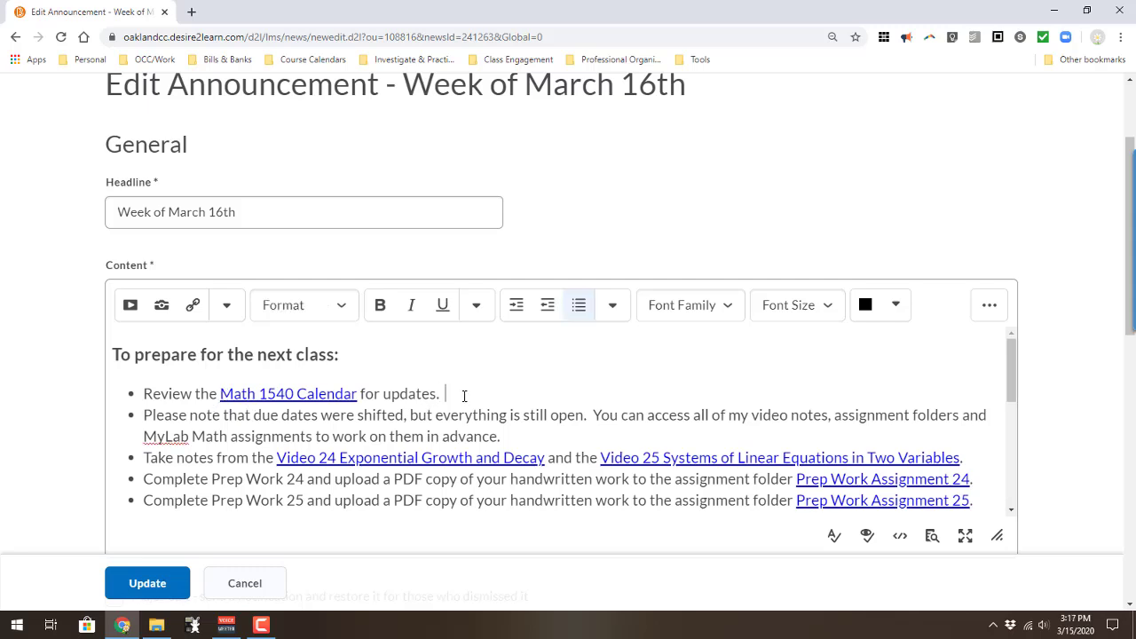
mouse_move(194, 305)
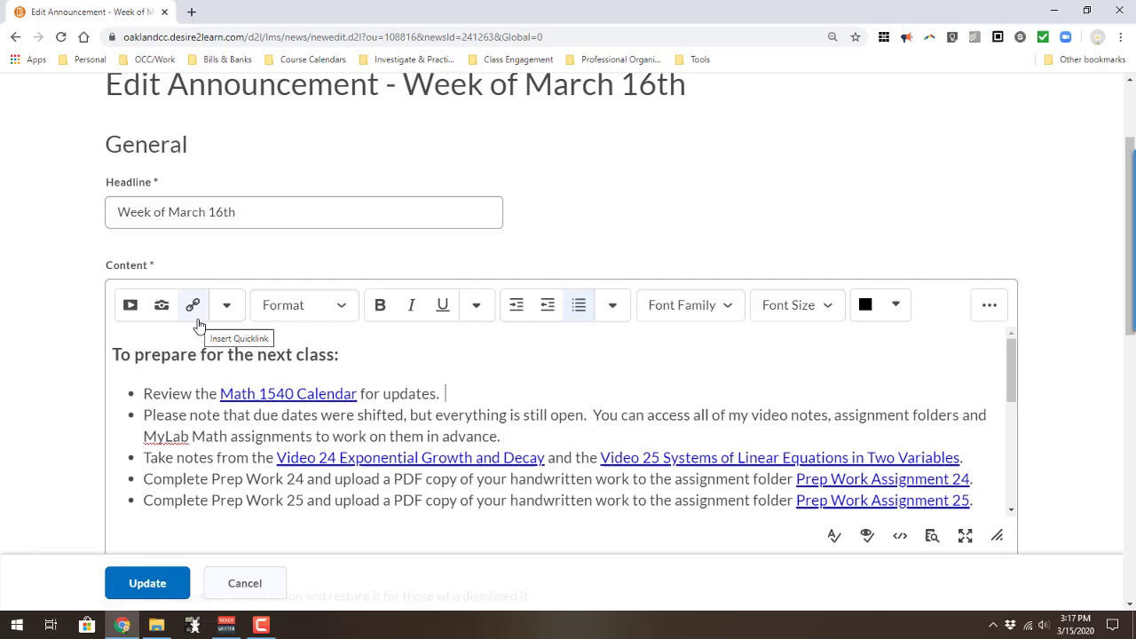
mouse_move(130, 304)
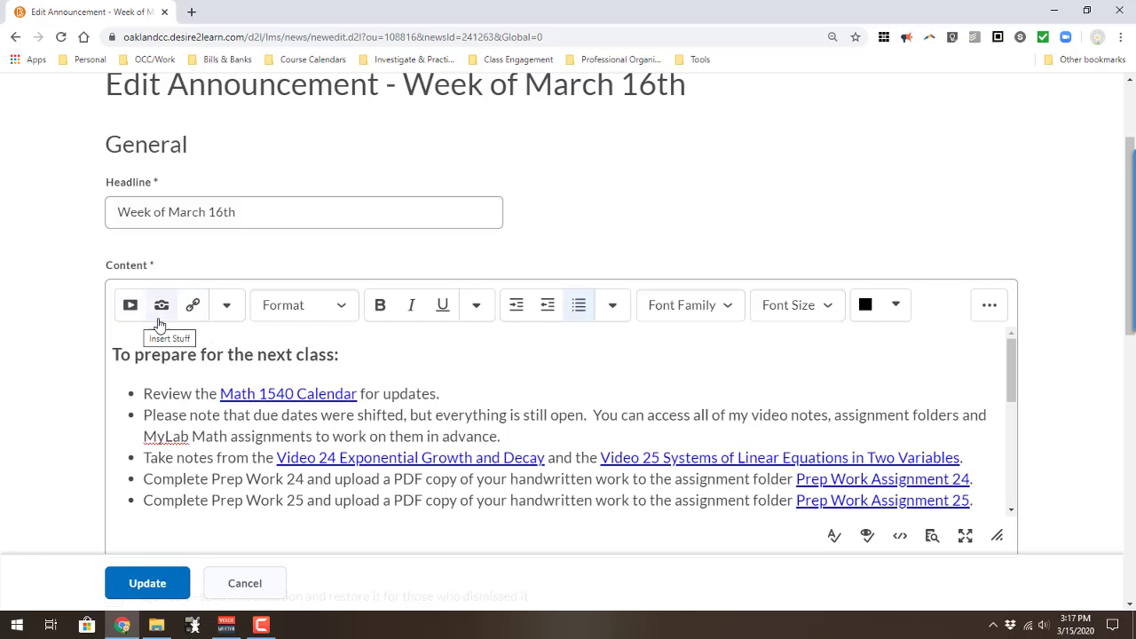
click(193, 304)
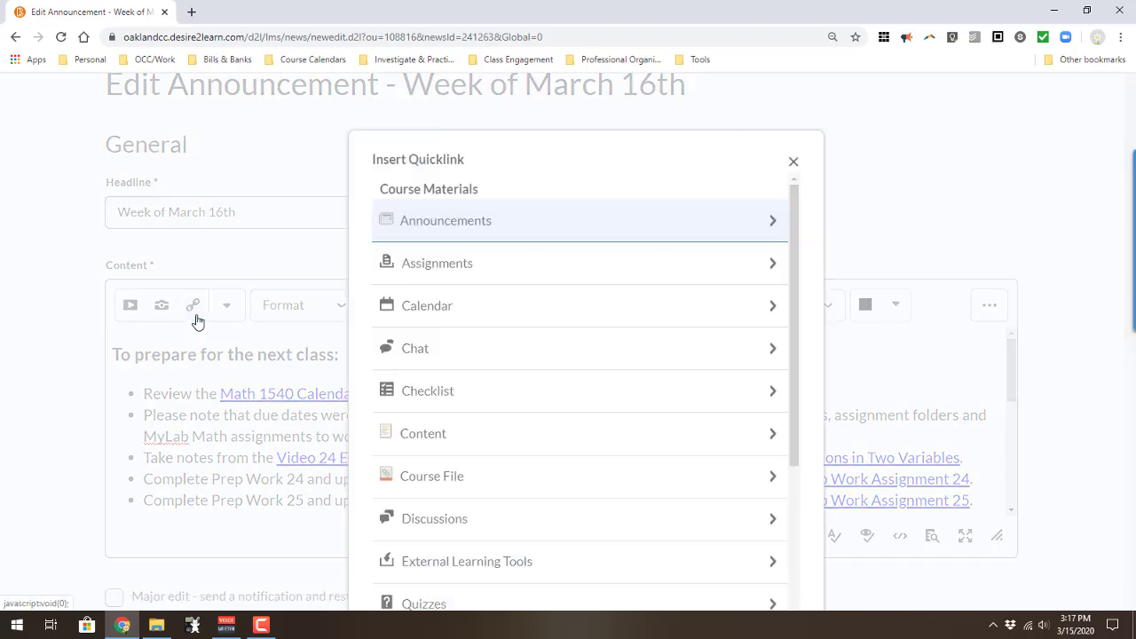
mouse_move(534, 453)
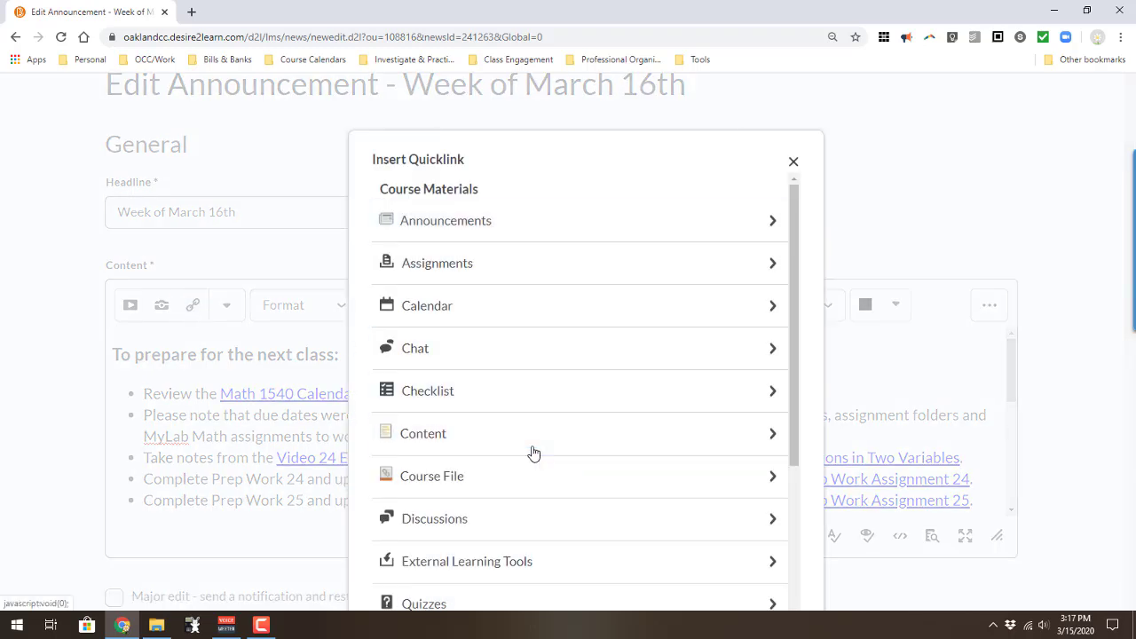
click(423, 434)
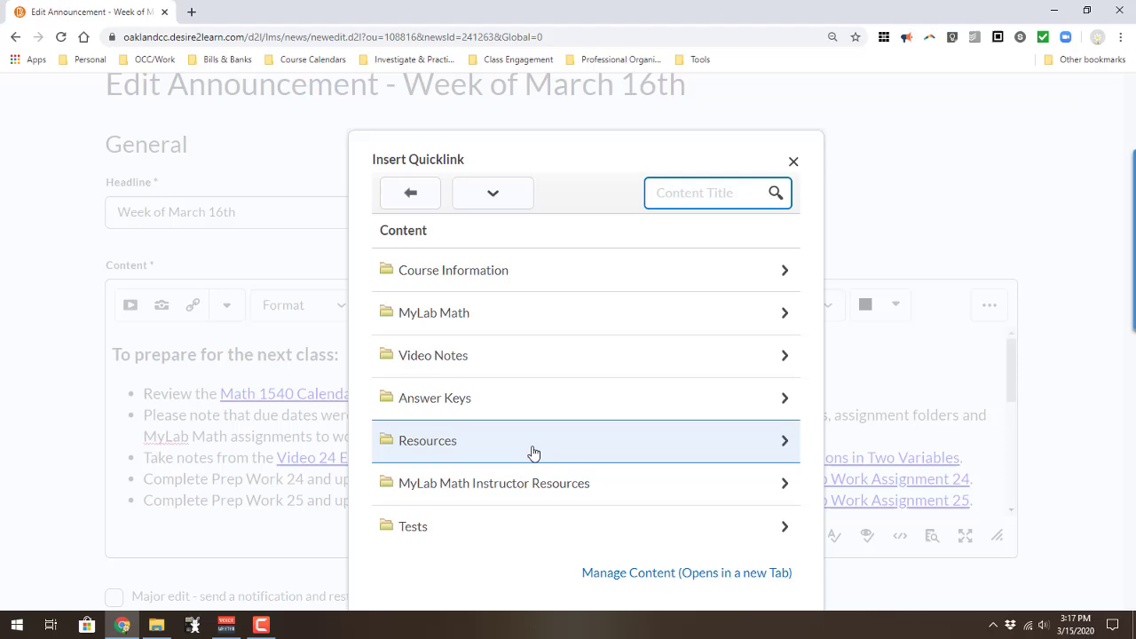
Link Video Notes > Test III > Video 25 Systems of Linear Equations, then update the announcement.
click(431, 355)
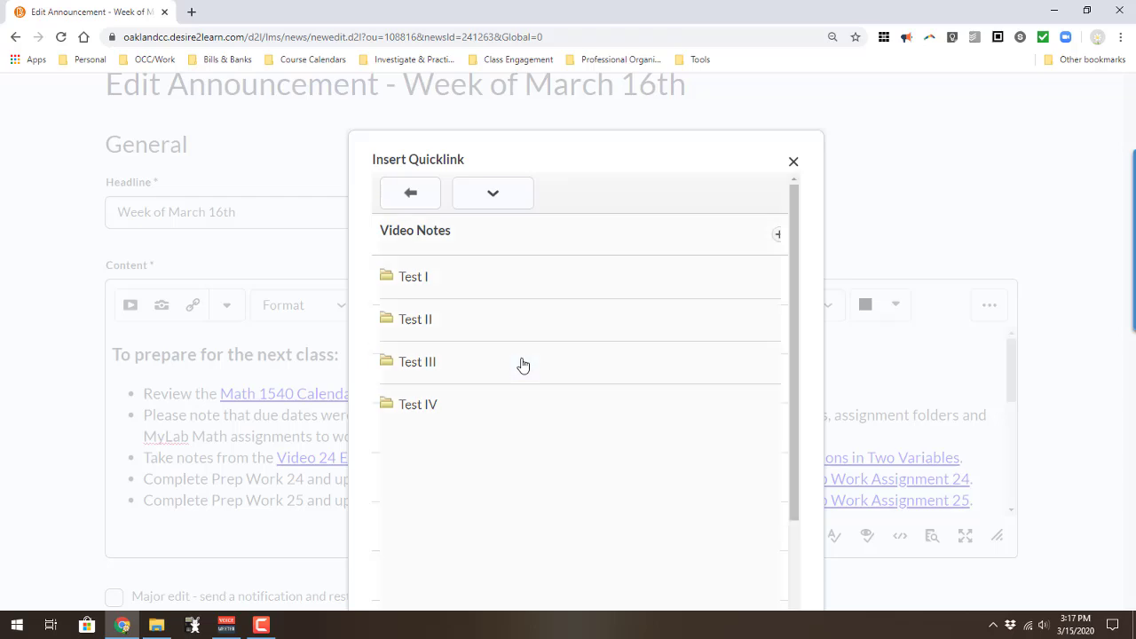
click(418, 362)
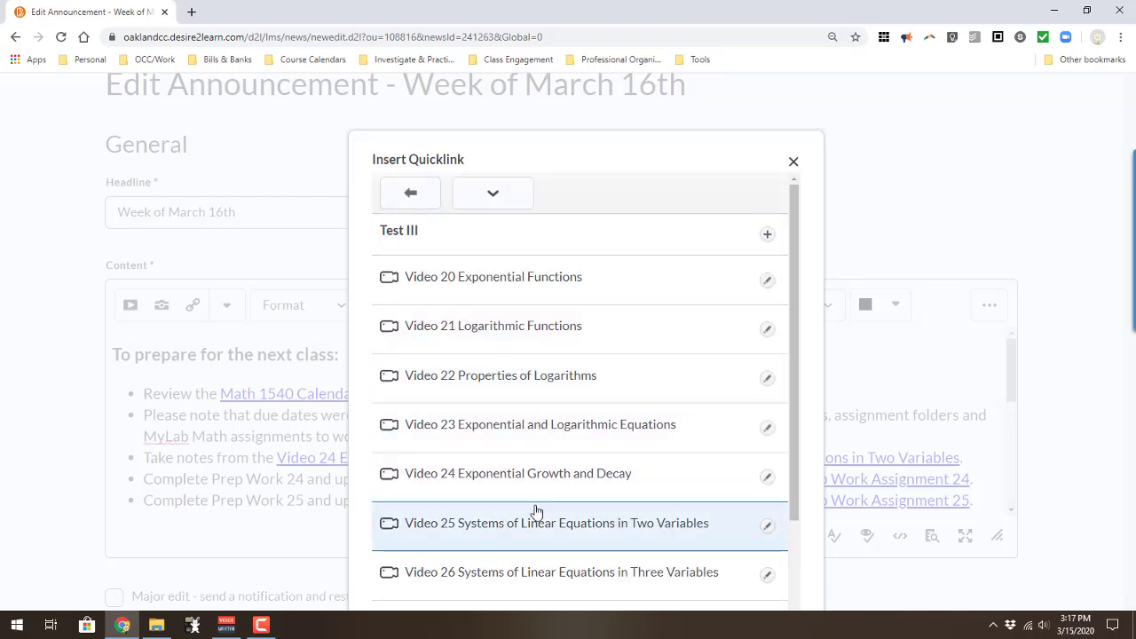
mouse_move(538, 512)
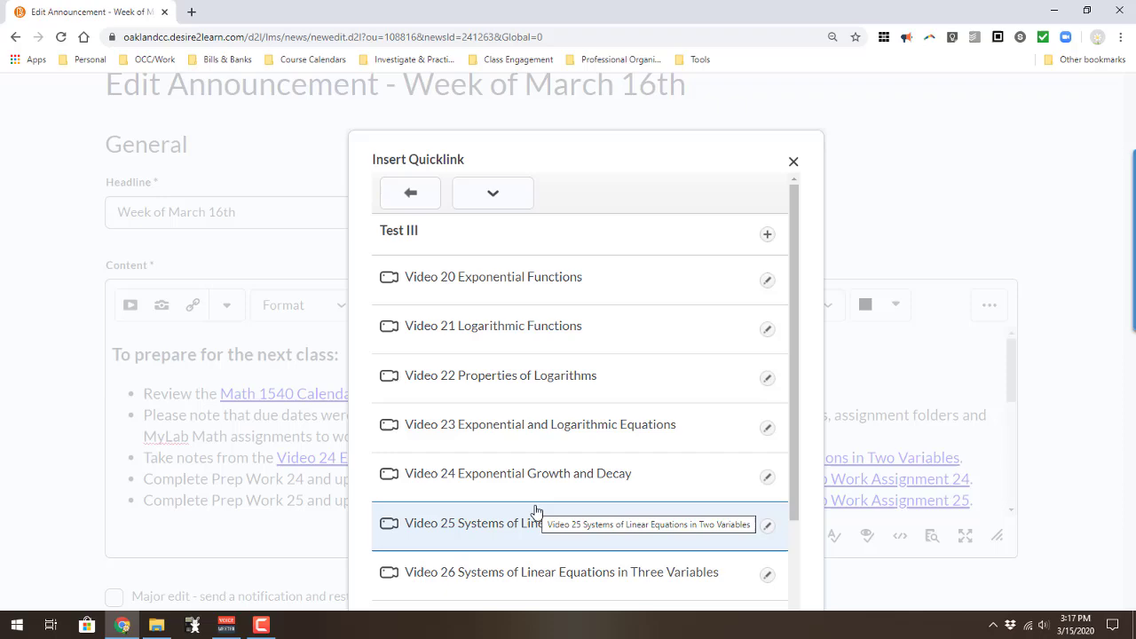
mouse_move(524, 534)
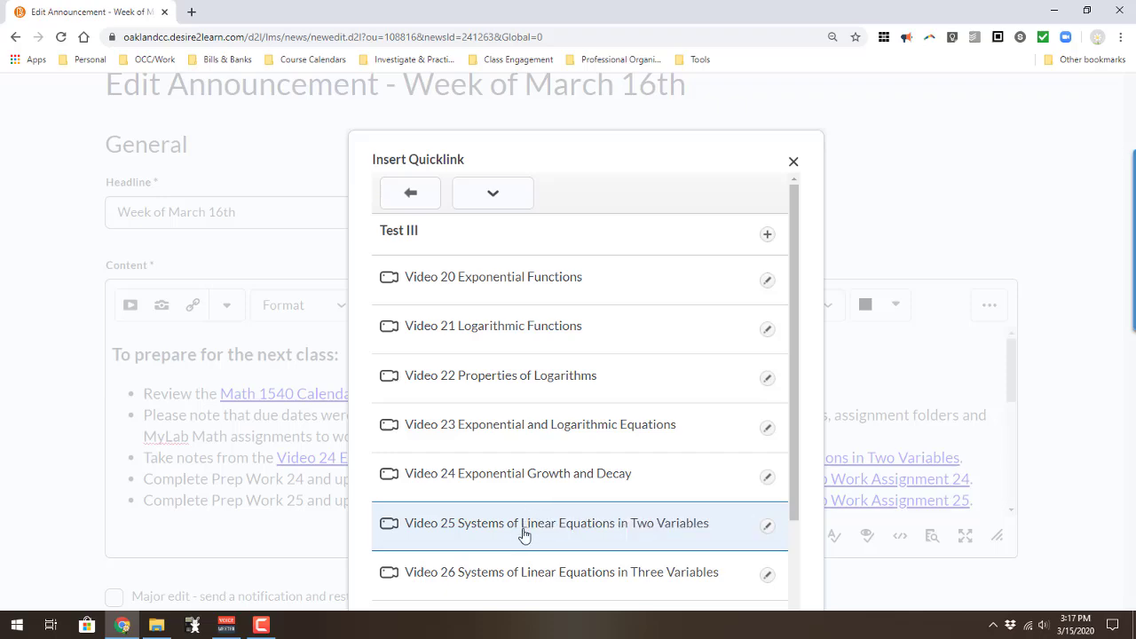
click(557, 523)
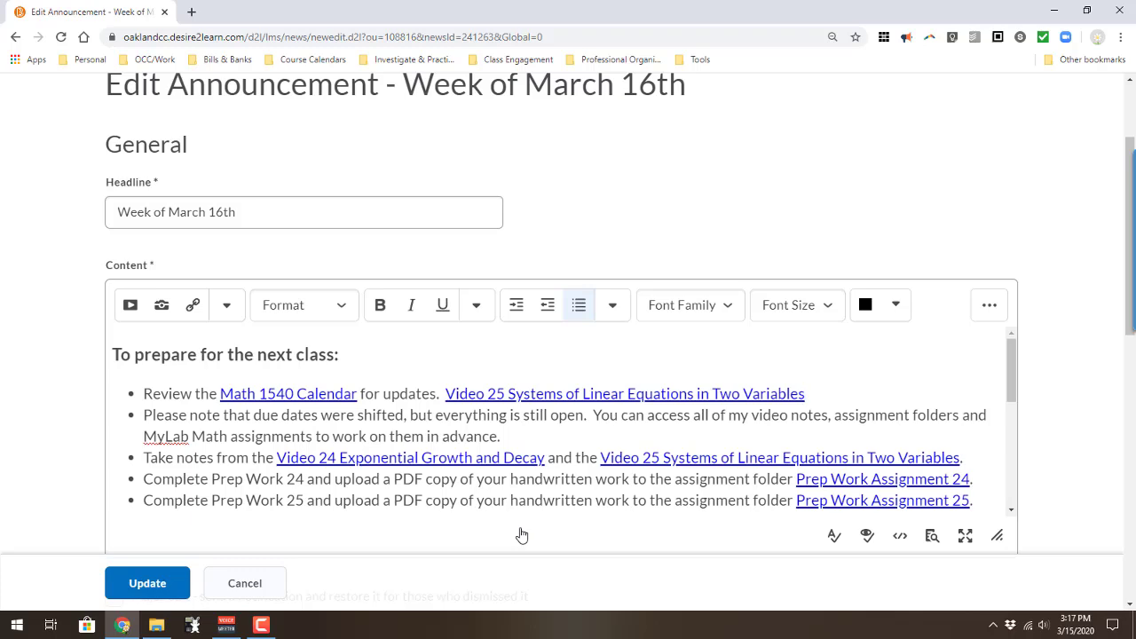
click(147, 583)
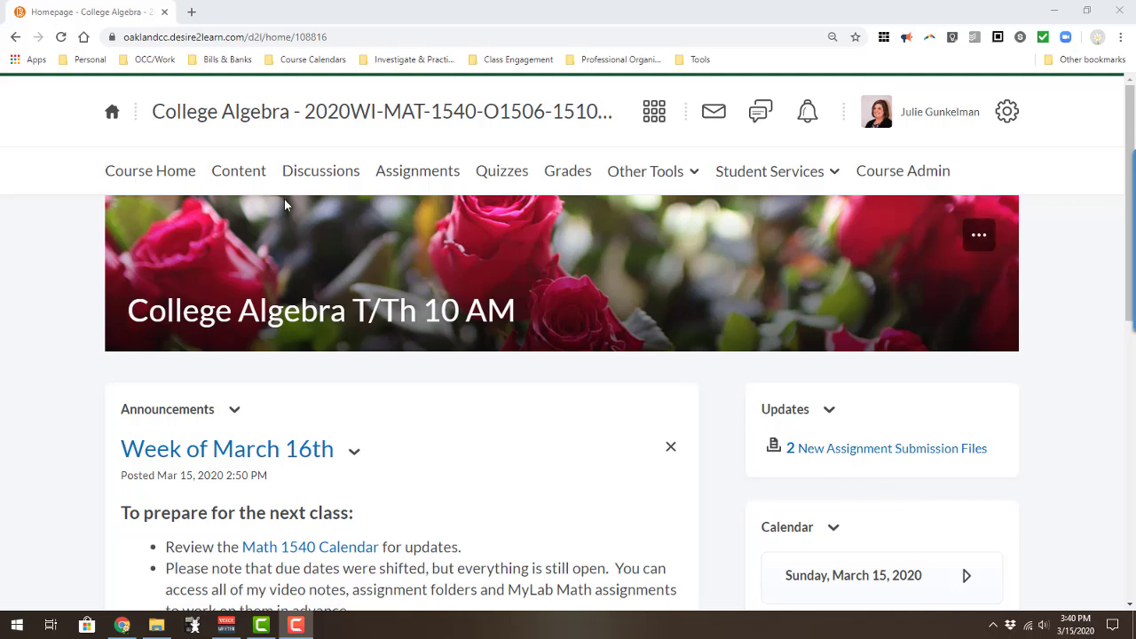
In Content, switch the Tests module from Hidden to Visible and review its group-restricted cover sheets.
click(238, 171)
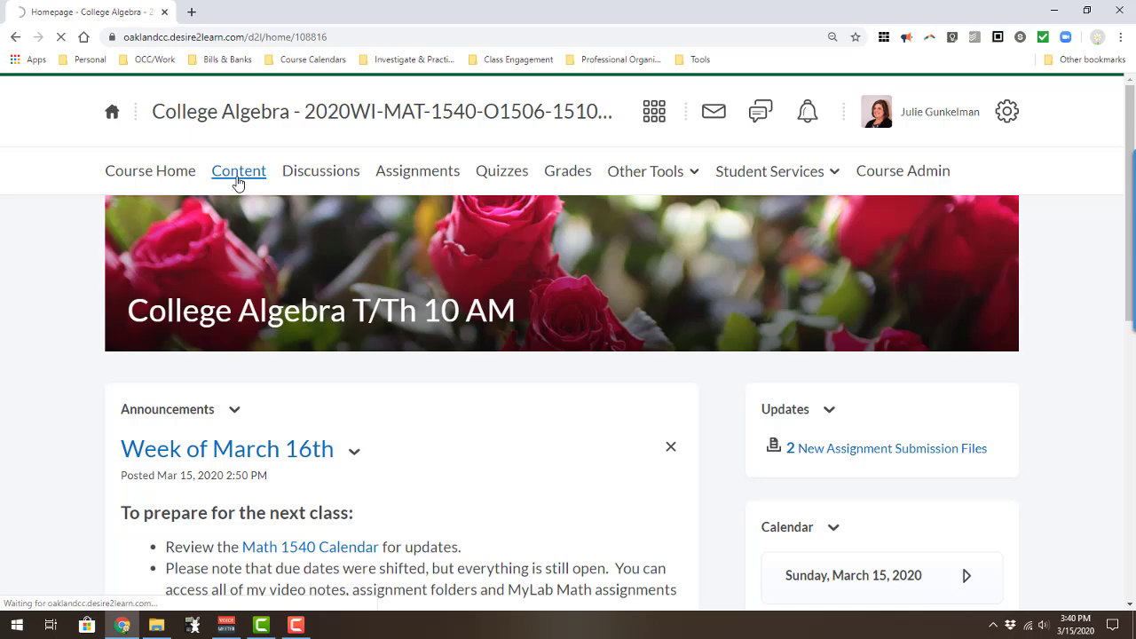
click(239, 170)
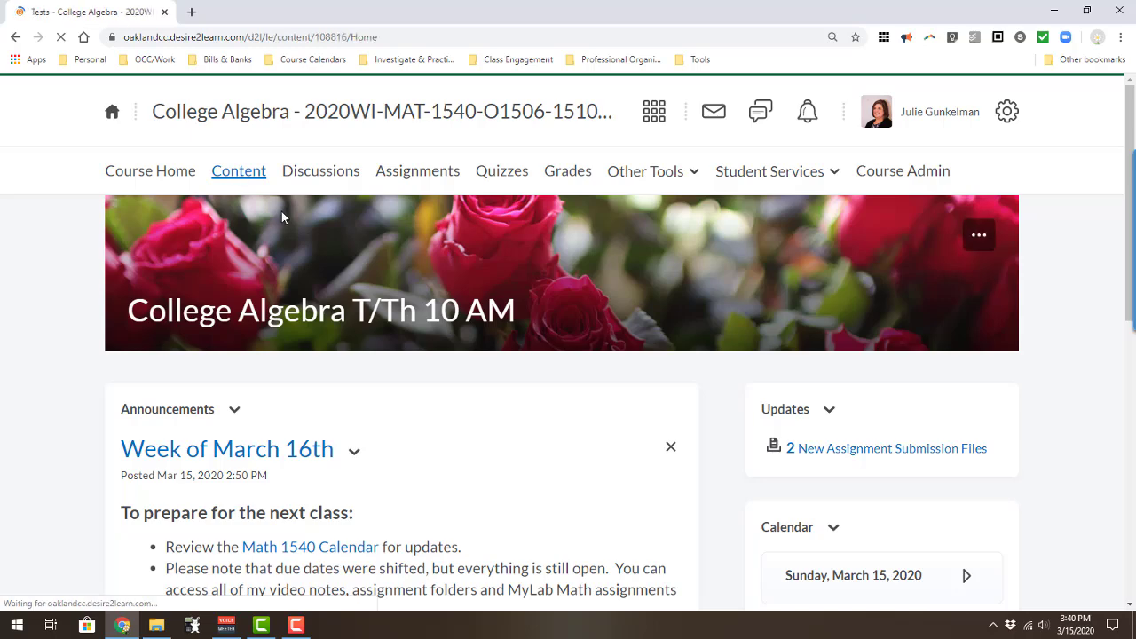
click(238, 171)
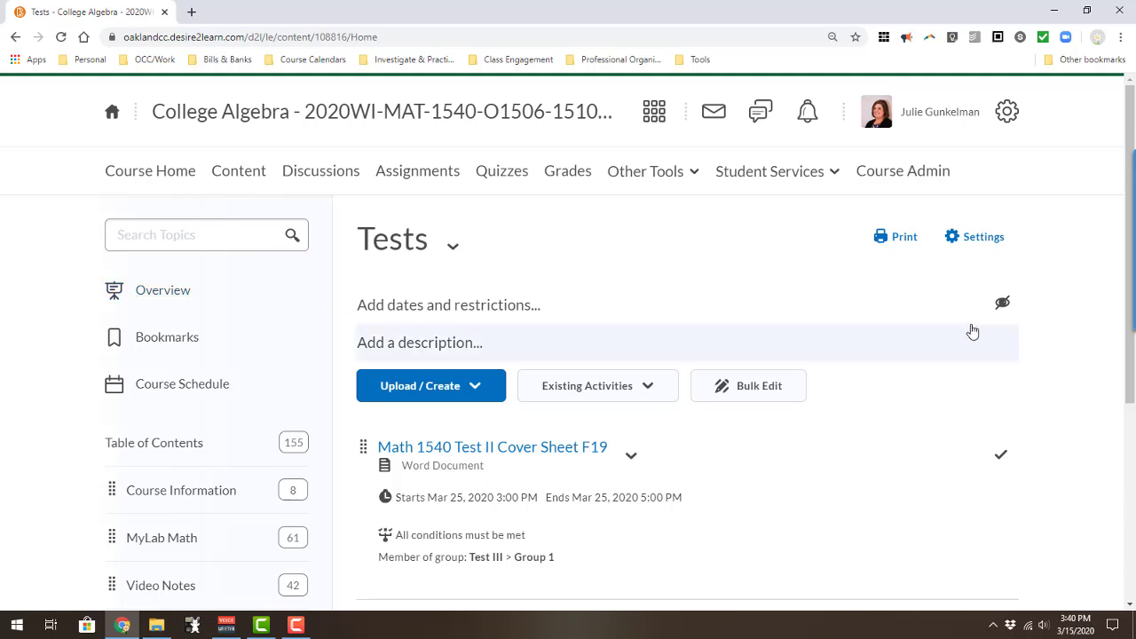
mouse_move(1003, 304)
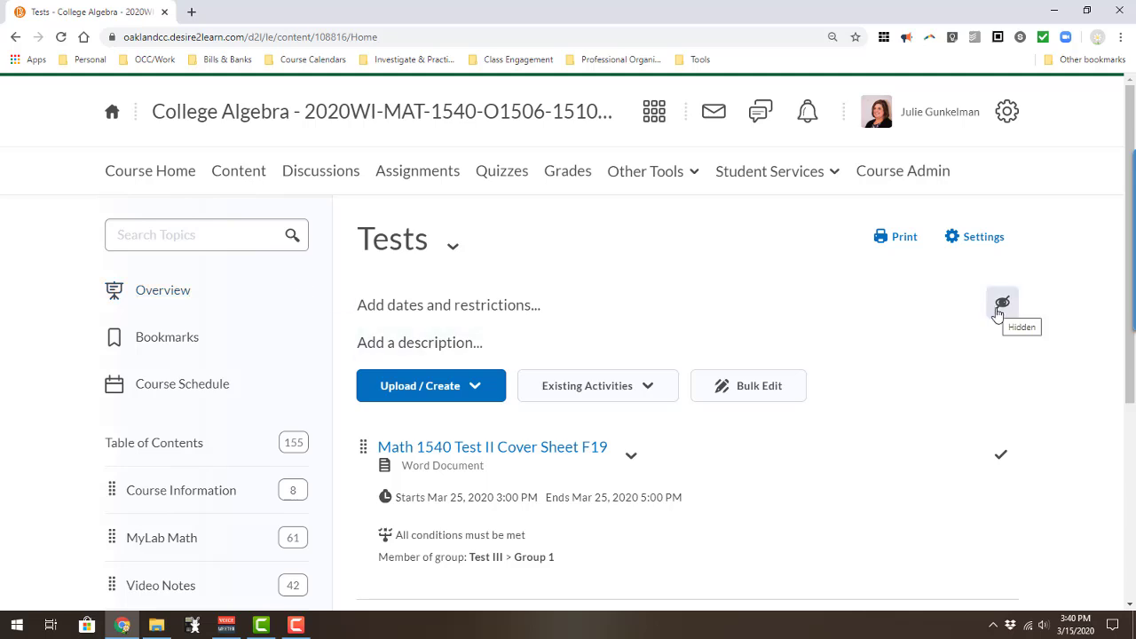
click(1001, 300)
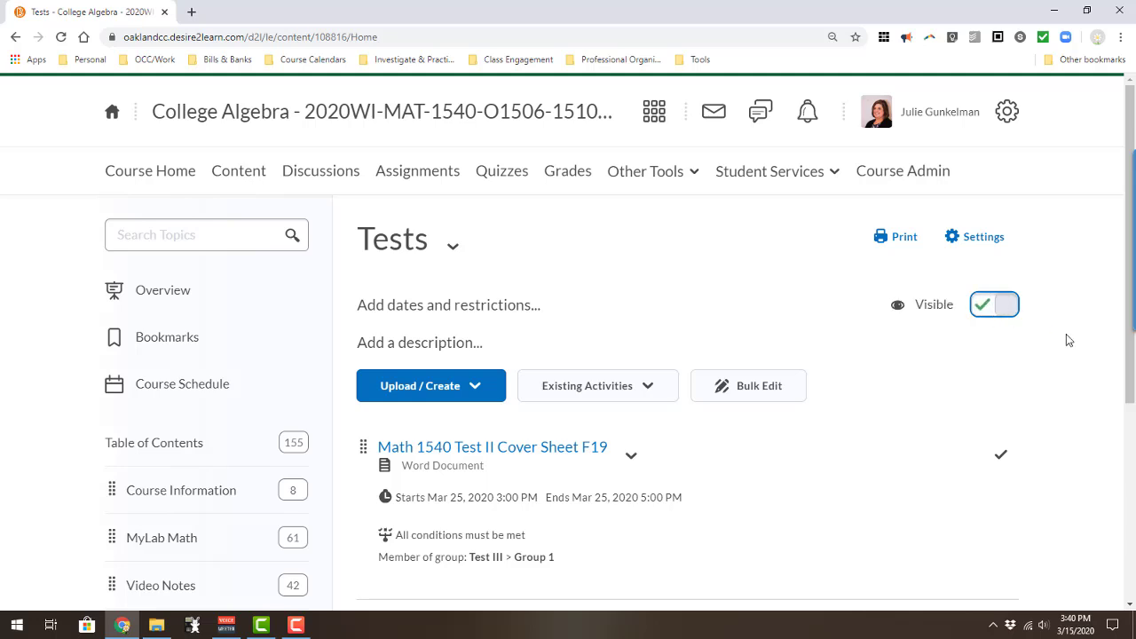
click(994, 304)
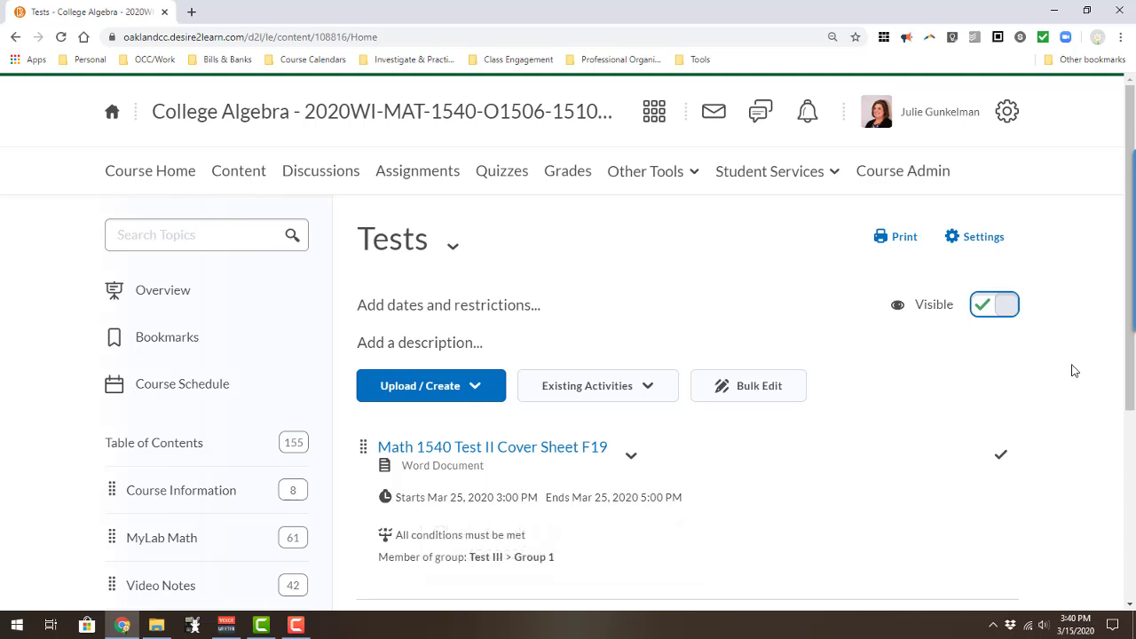
scroll(down, 3)
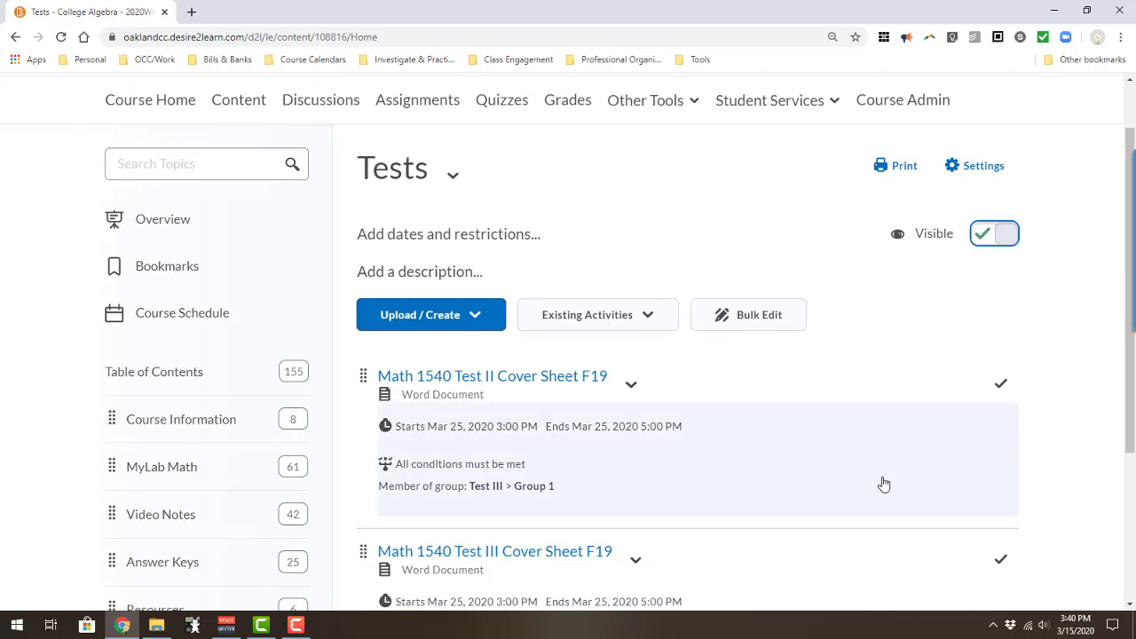
scroll(down, 3)
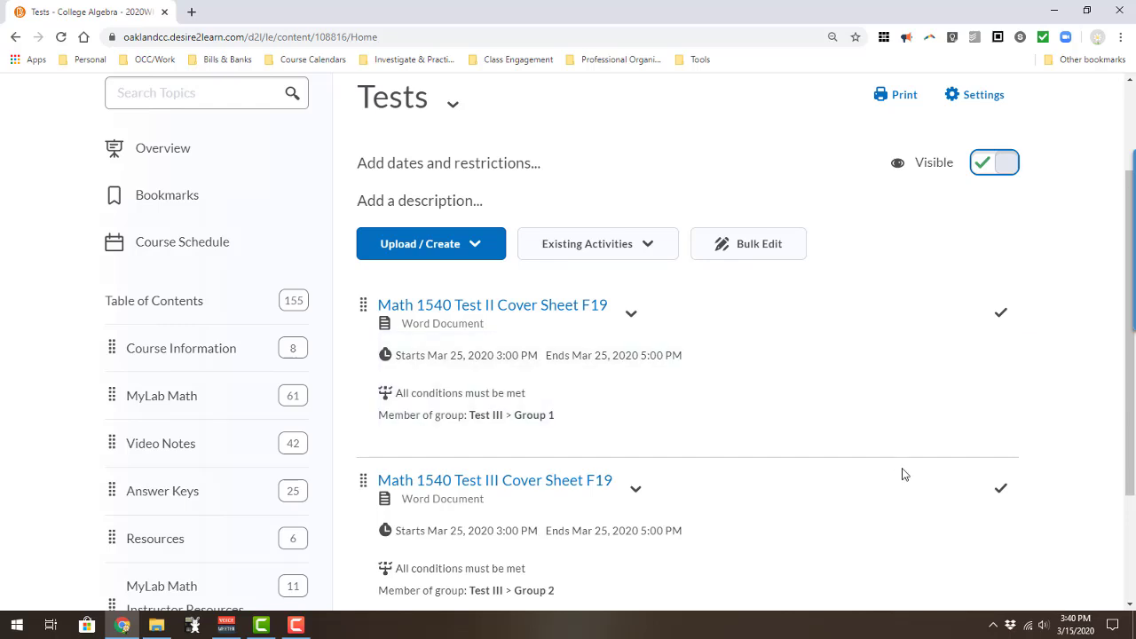